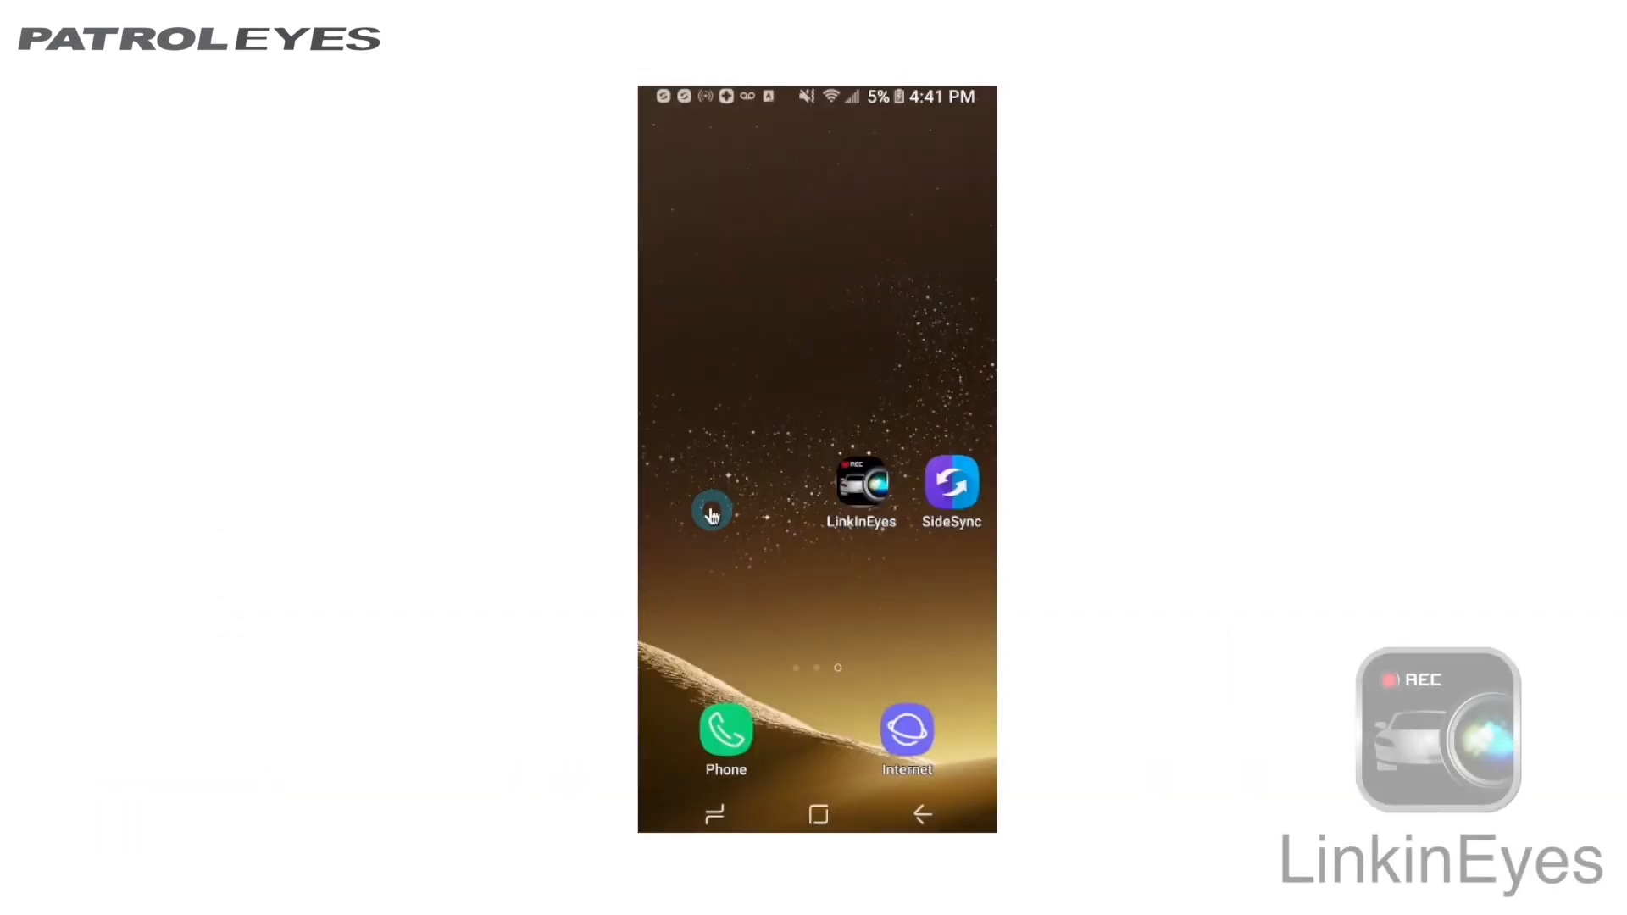
mouse_move(800, 483)
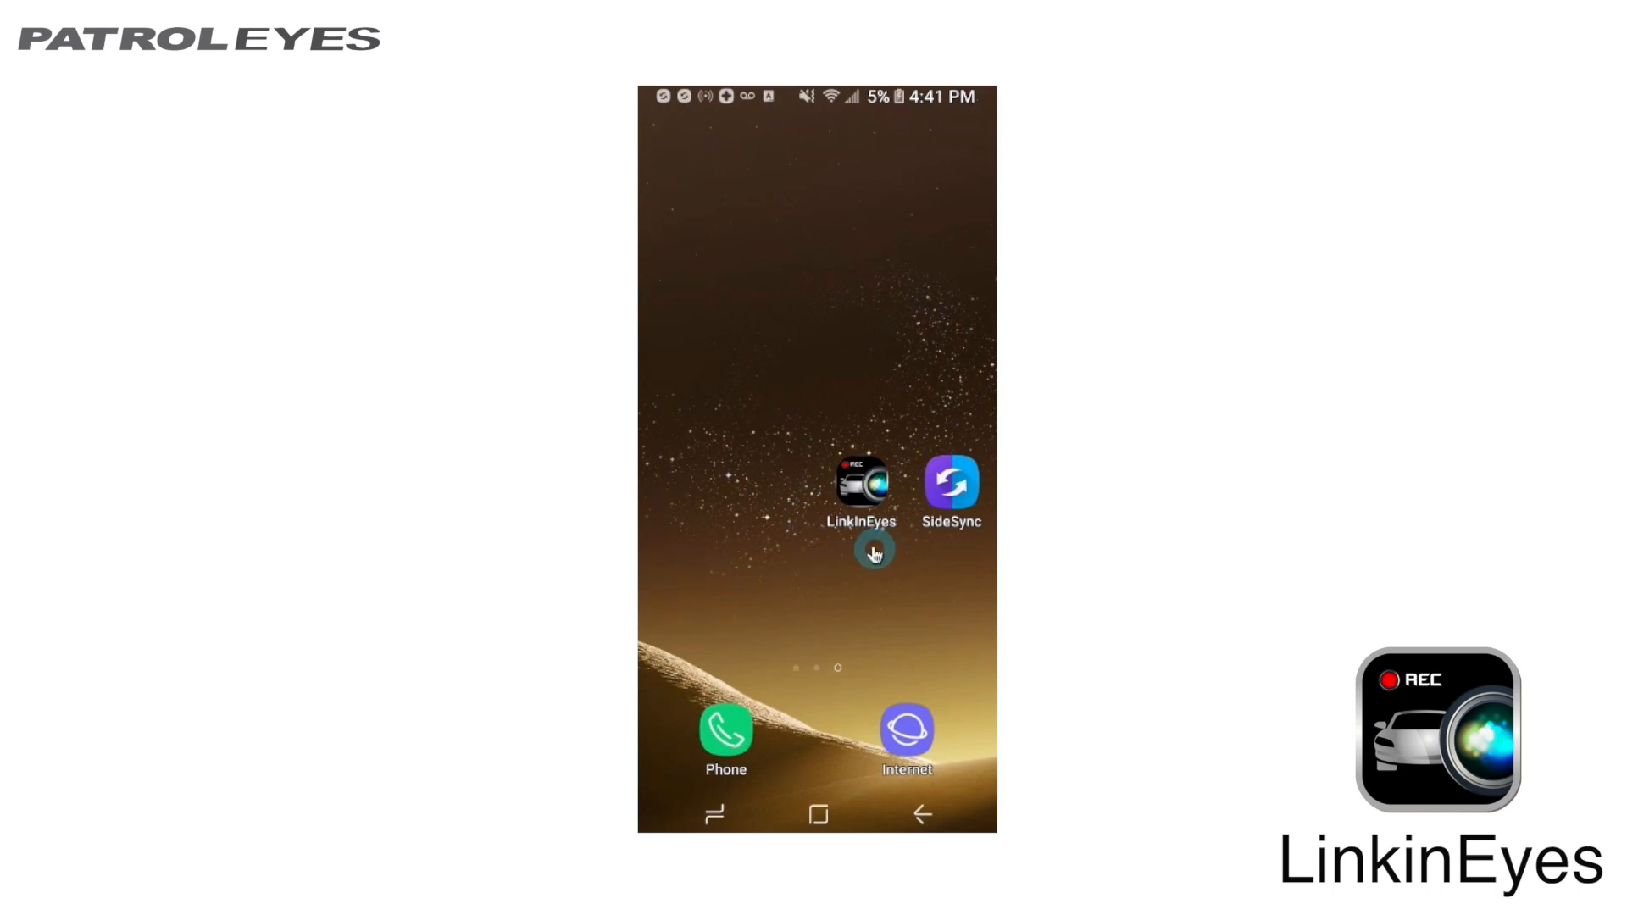
mouse_move(825, 354)
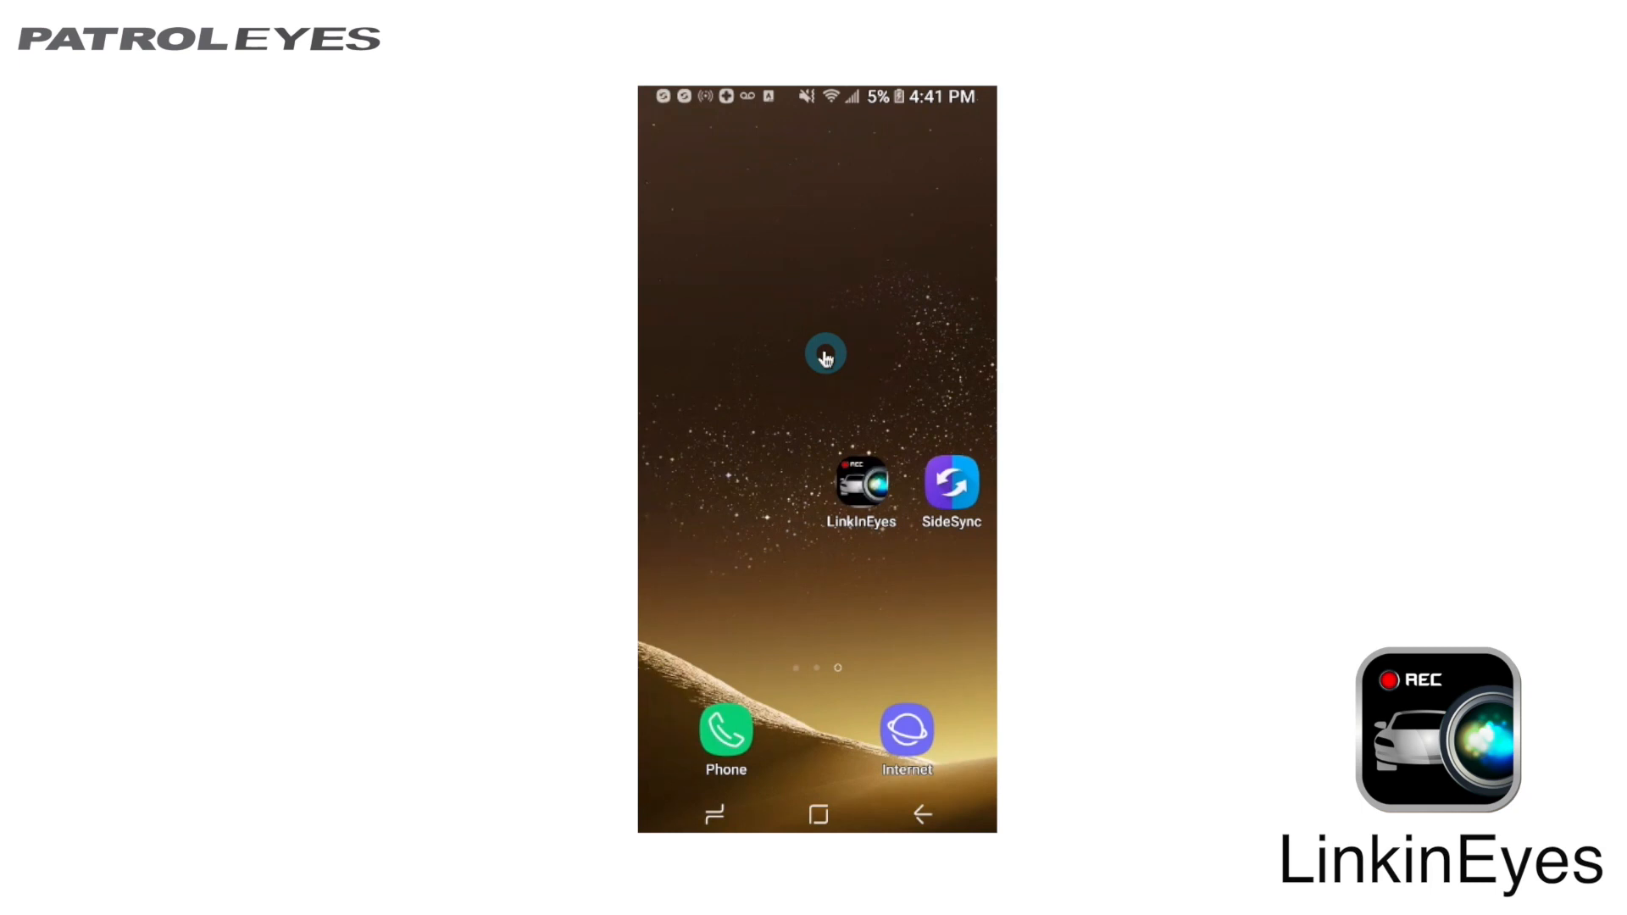
Step: Swipe the home screen pages over to the one holding Settings, Gmail and Chrome
scroll("left", 3)
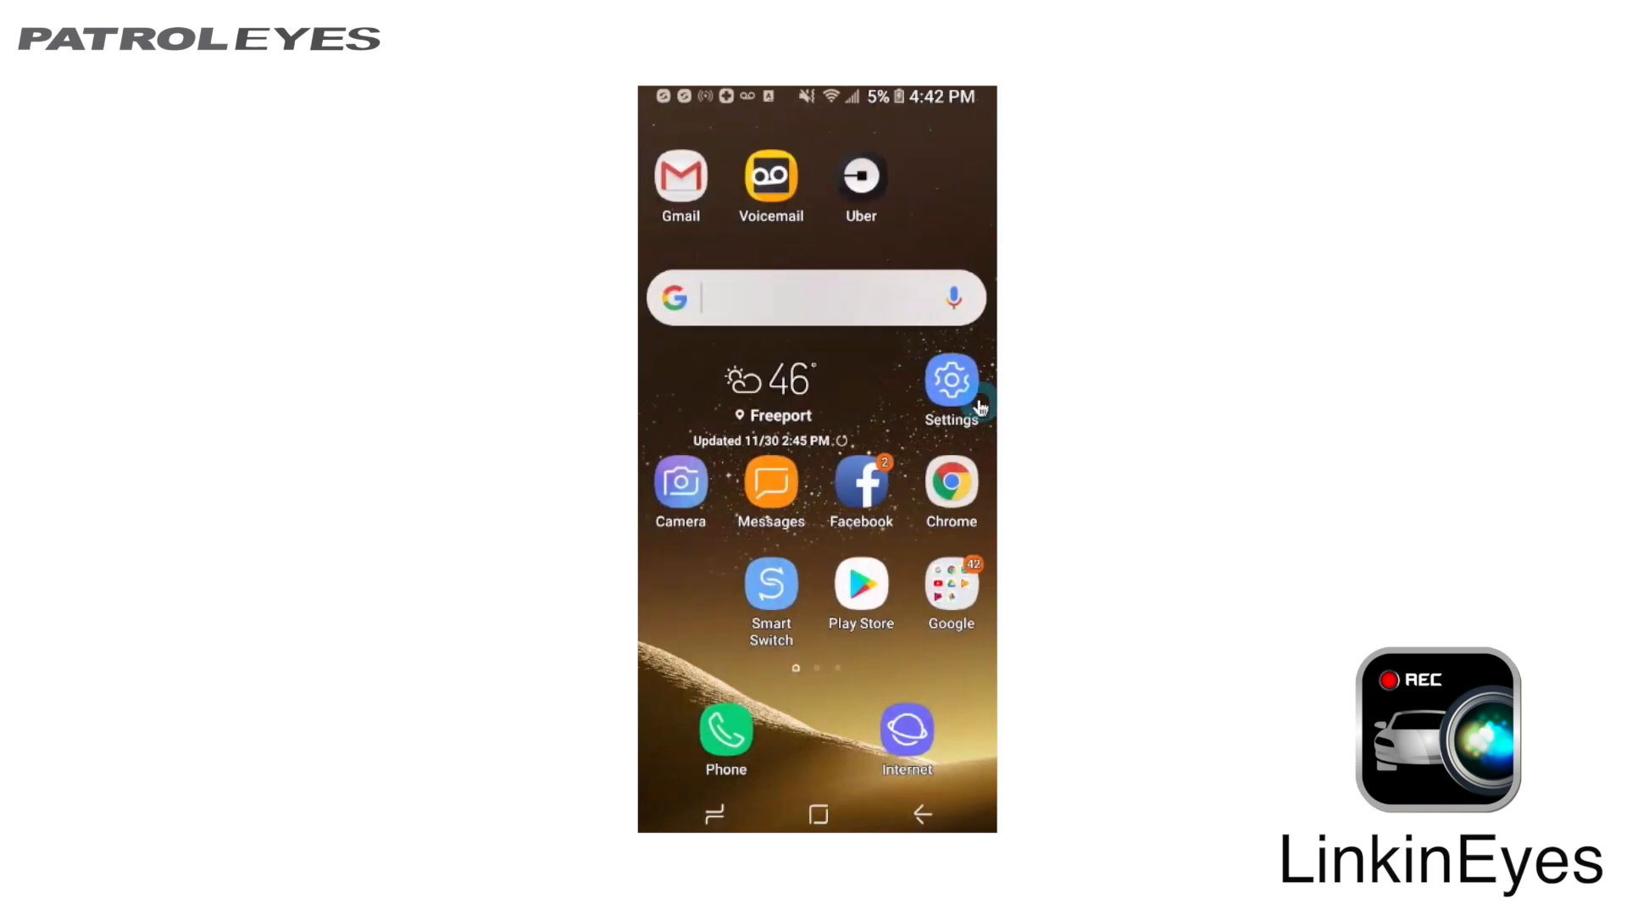
Step: Join the camera's AMBA_BOSS network from the phone's Wi-Fi settings
left_click(951, 383)
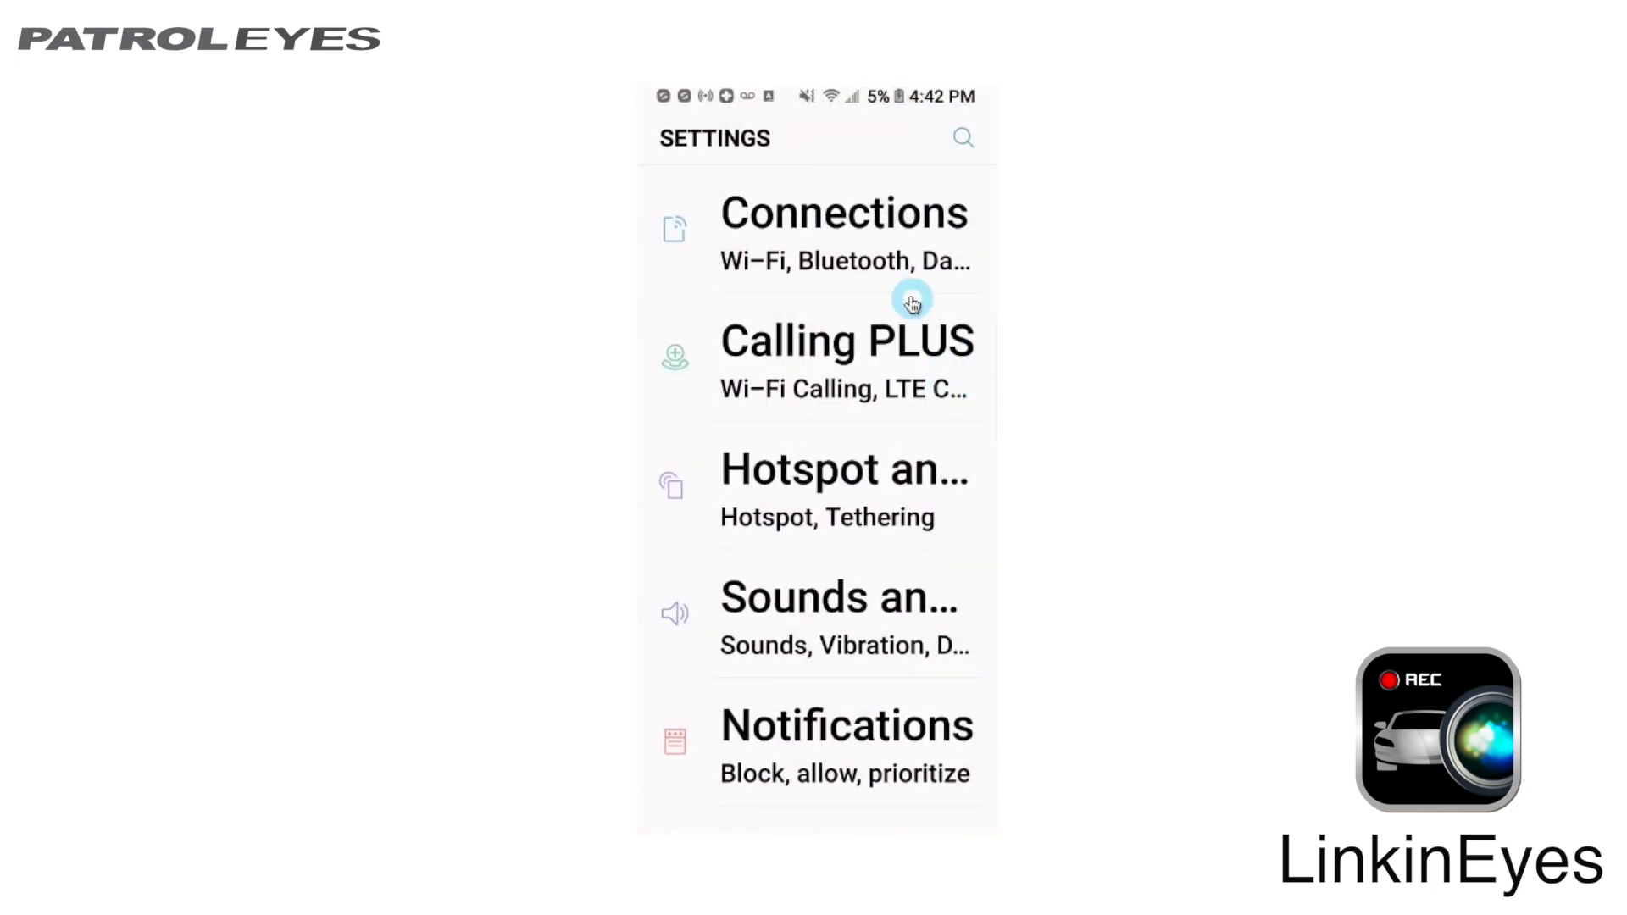
mouse_move(830, 291)
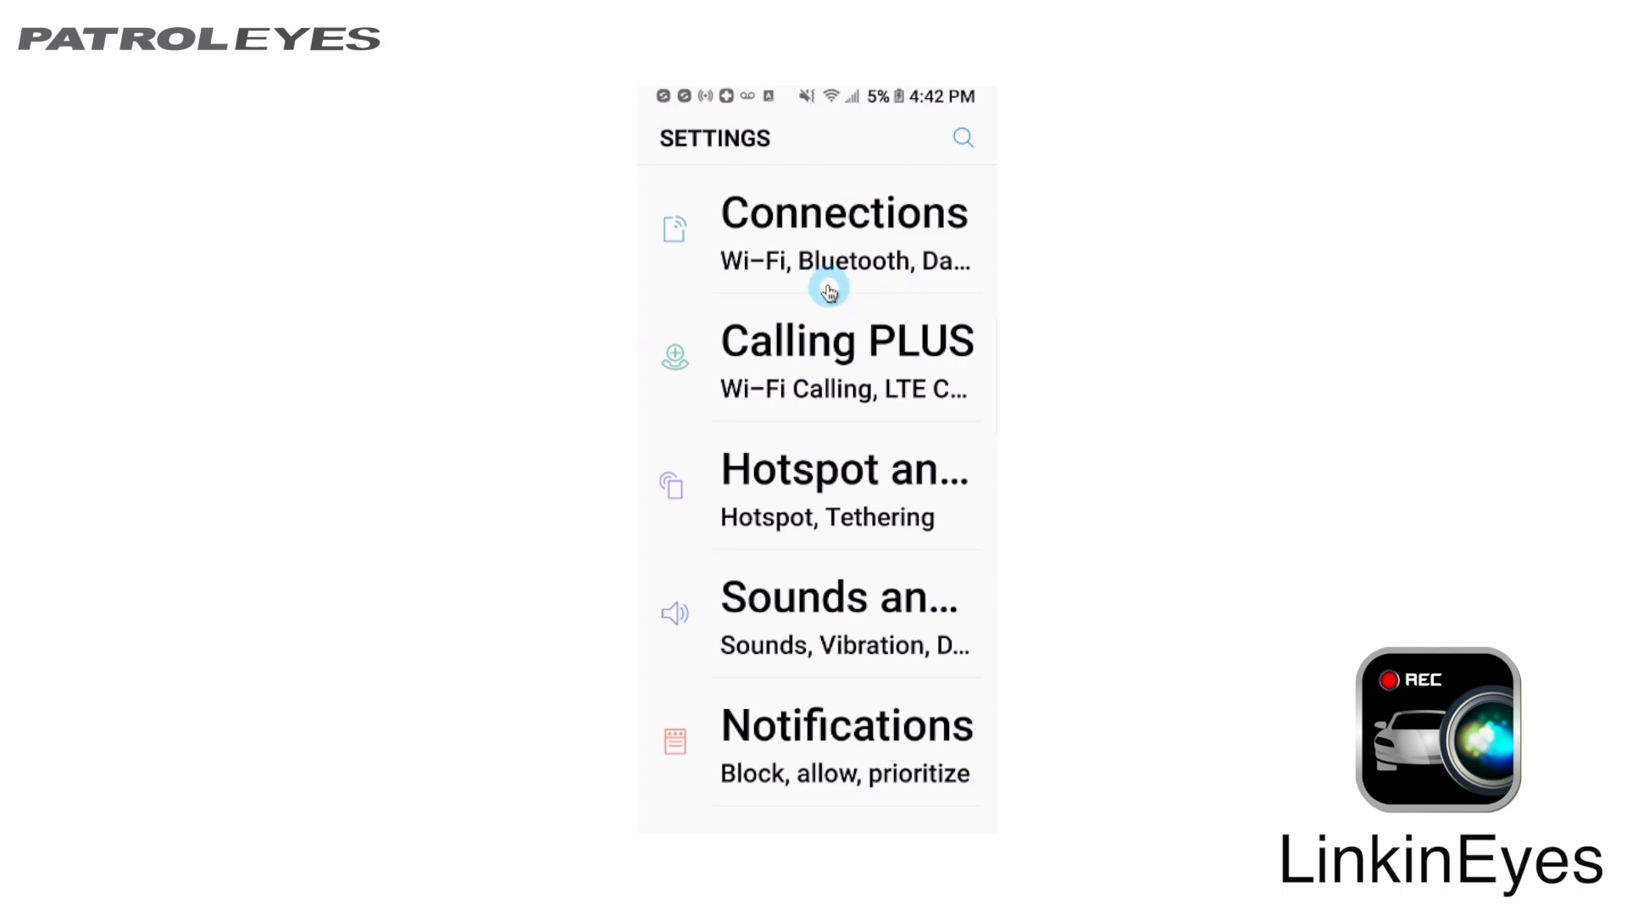
left_click(831, 291)
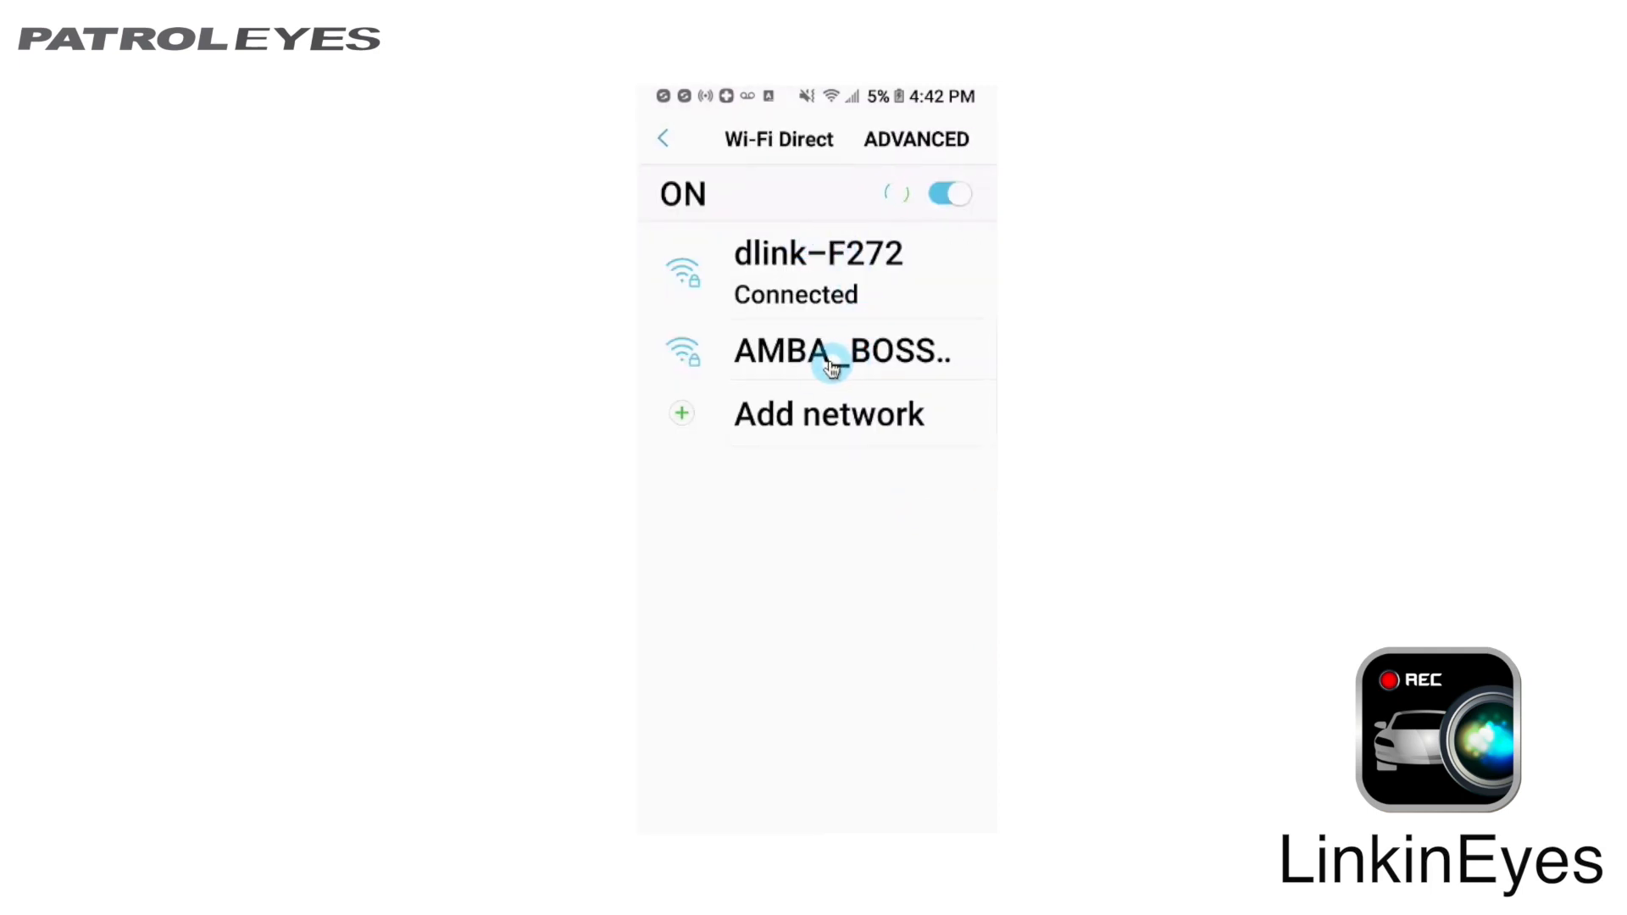
left_click(830, 353)
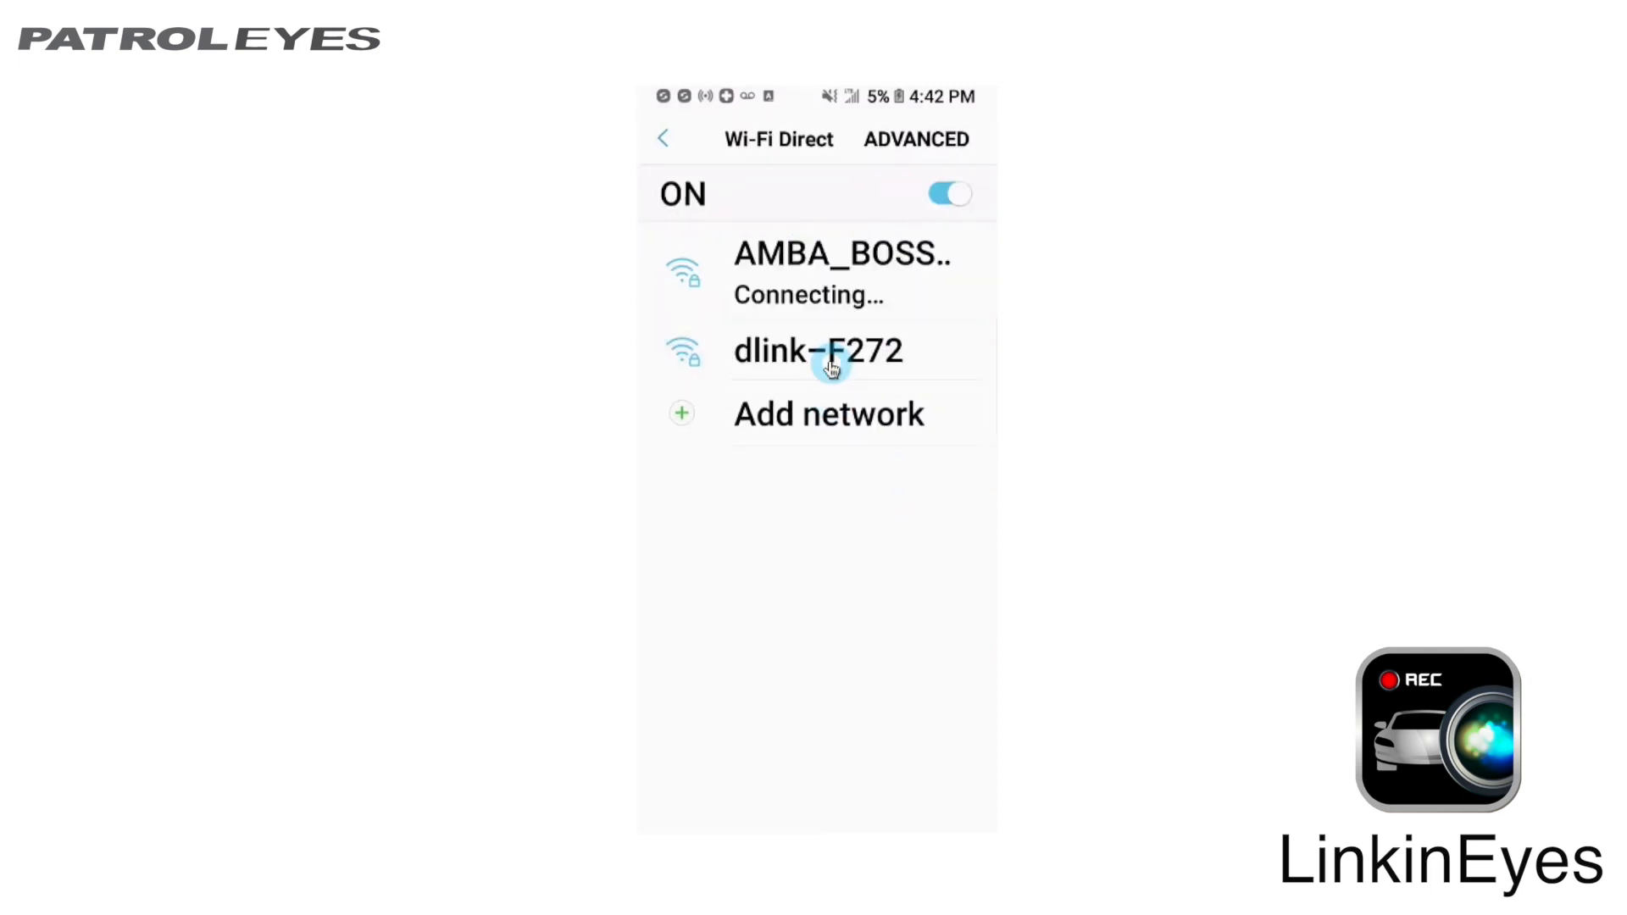
mouse_move(853, 315)
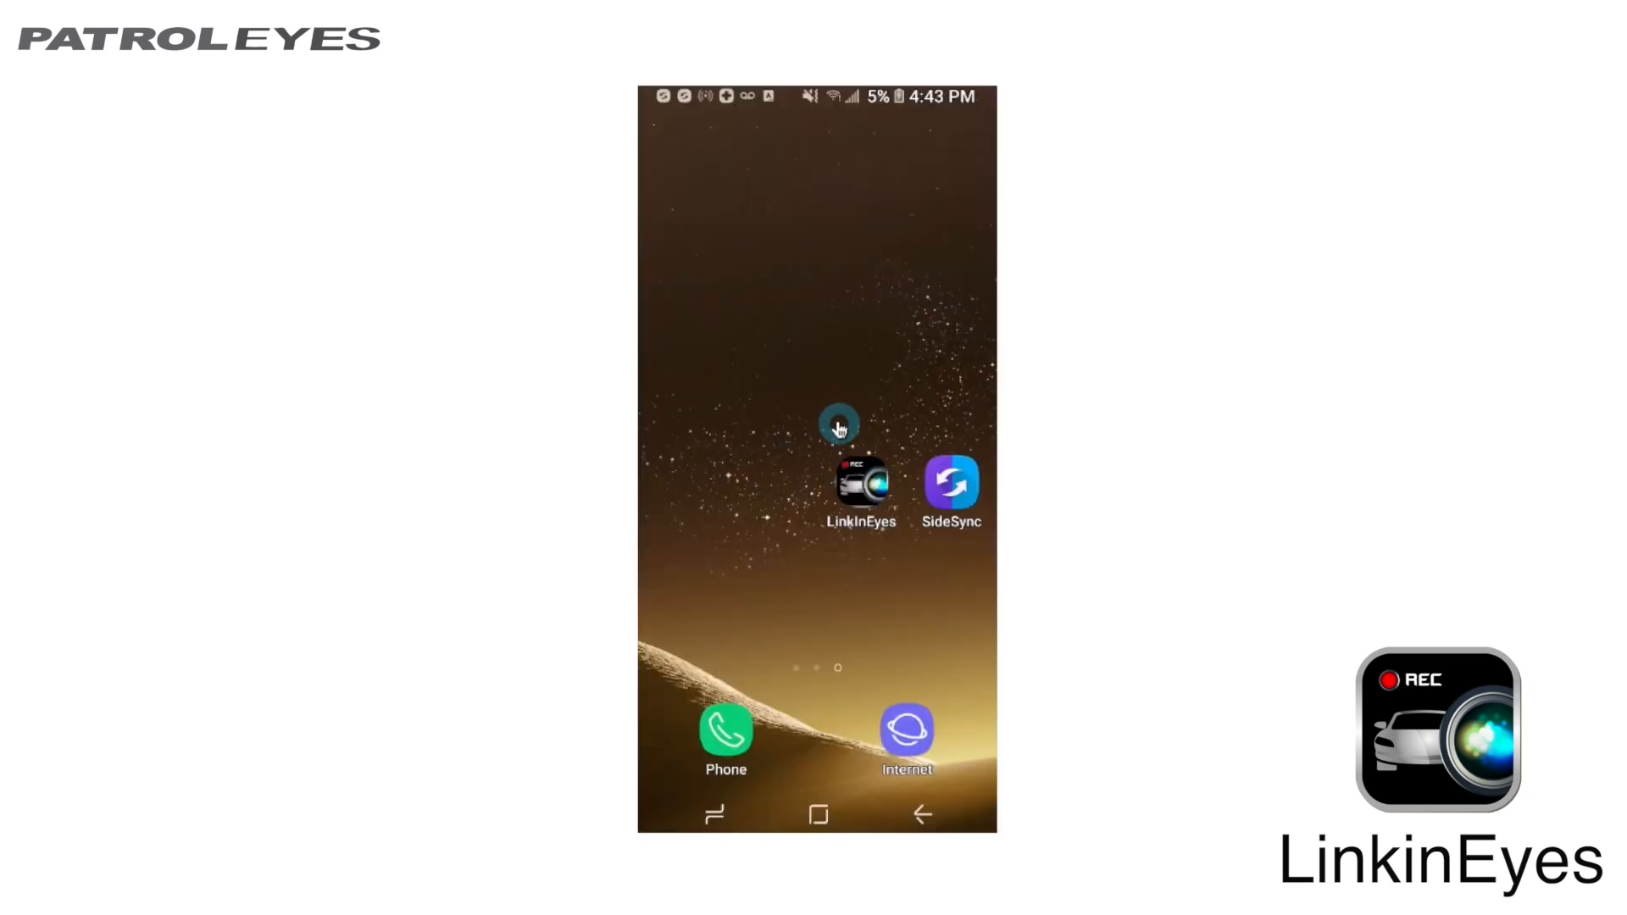
mouse_move(851, 566)
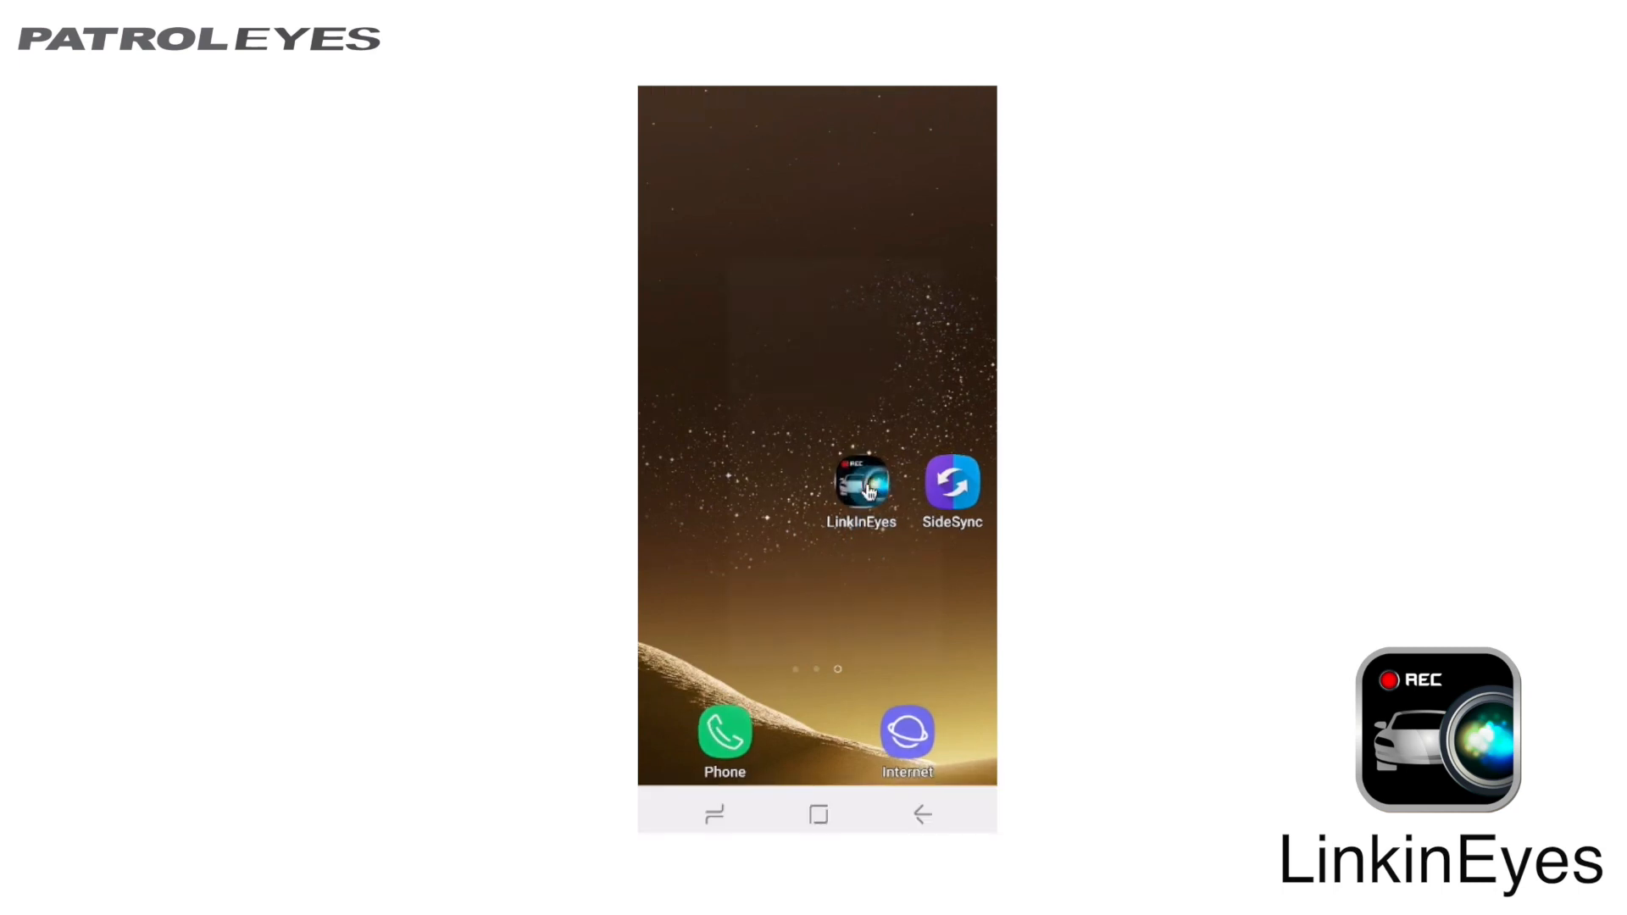
Step: Launch LinkinEyes from the home screen to load the camera's live view
left_click(860, 485)
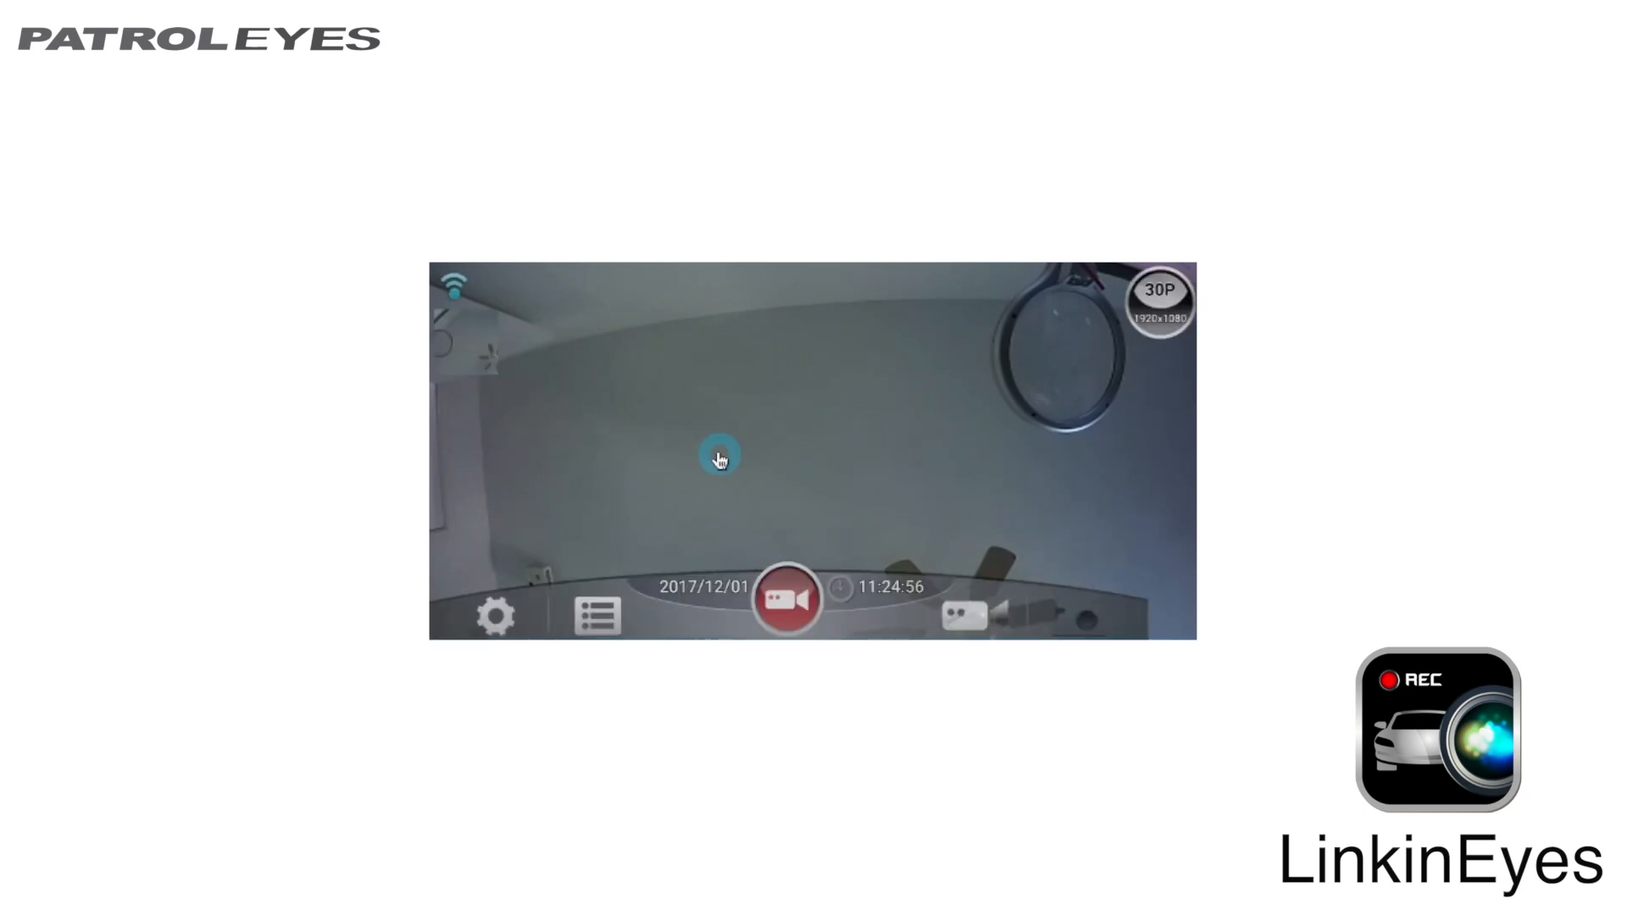
mouse_move(646, 459)
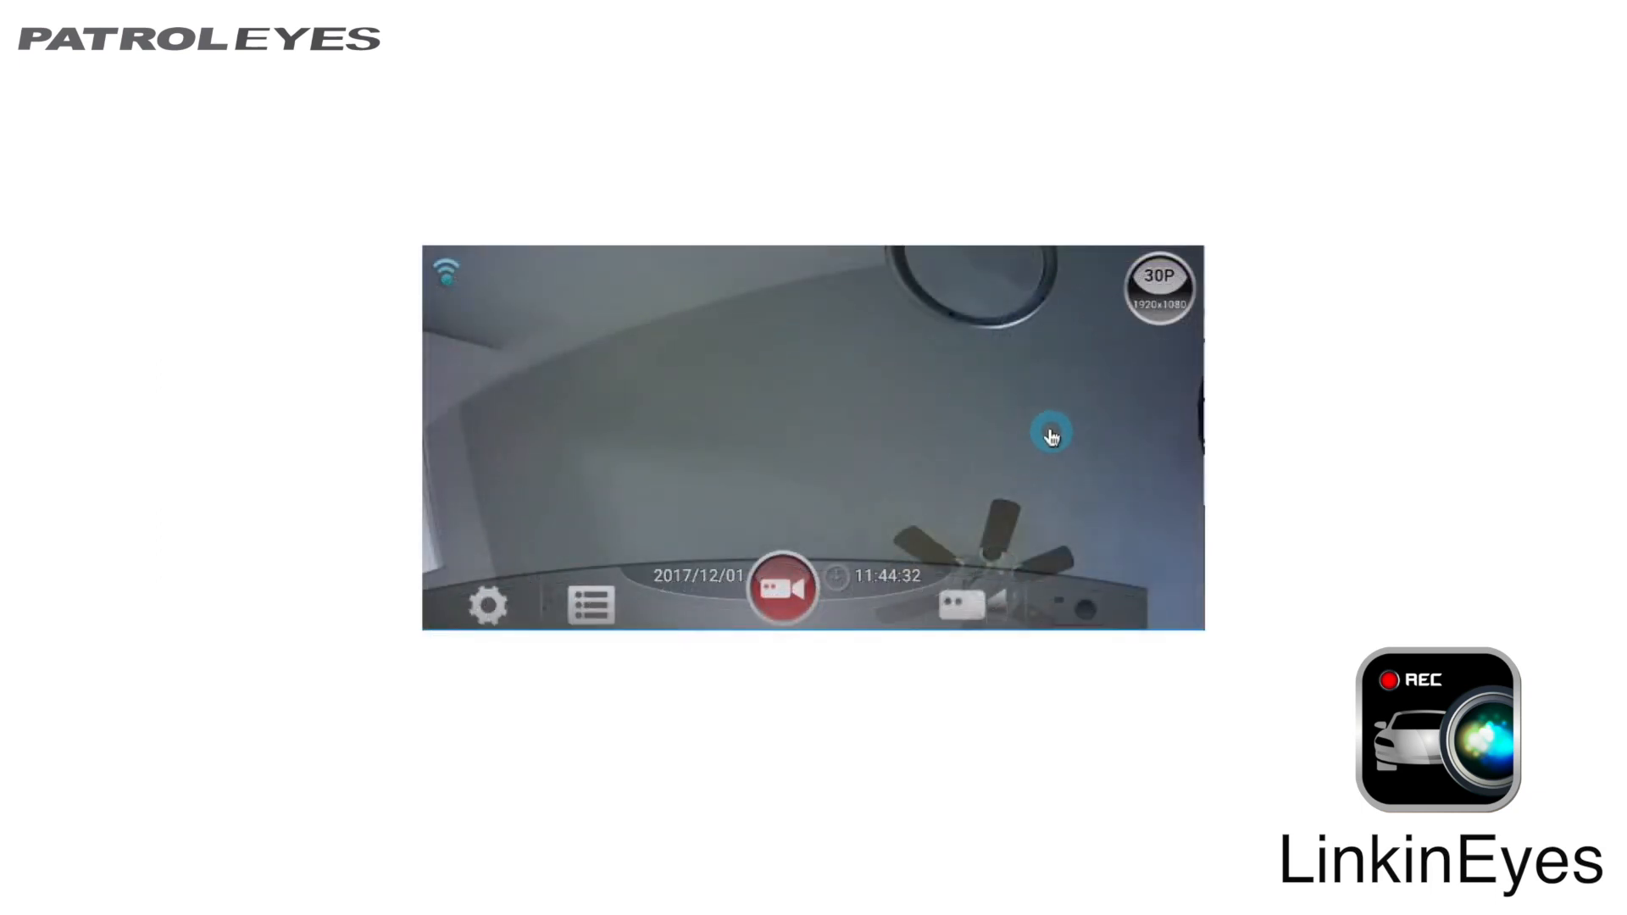
mouse_move(712, 390)
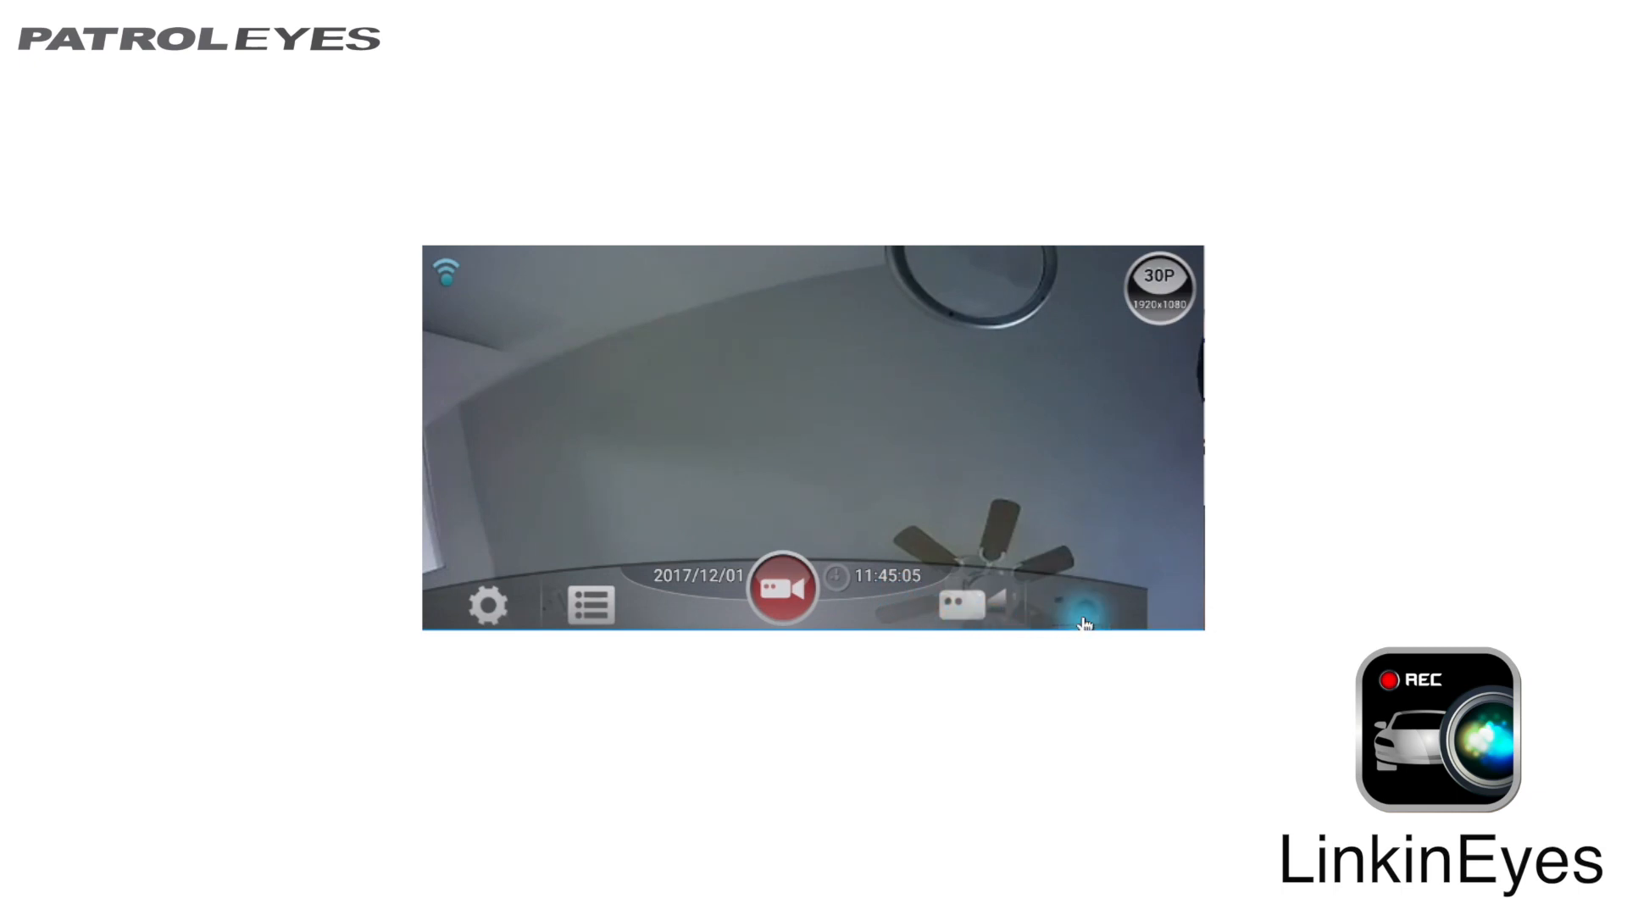
Step: Toggle photo then video mode, record a short clip and stop it back at the live view
left_click(1076, 617)
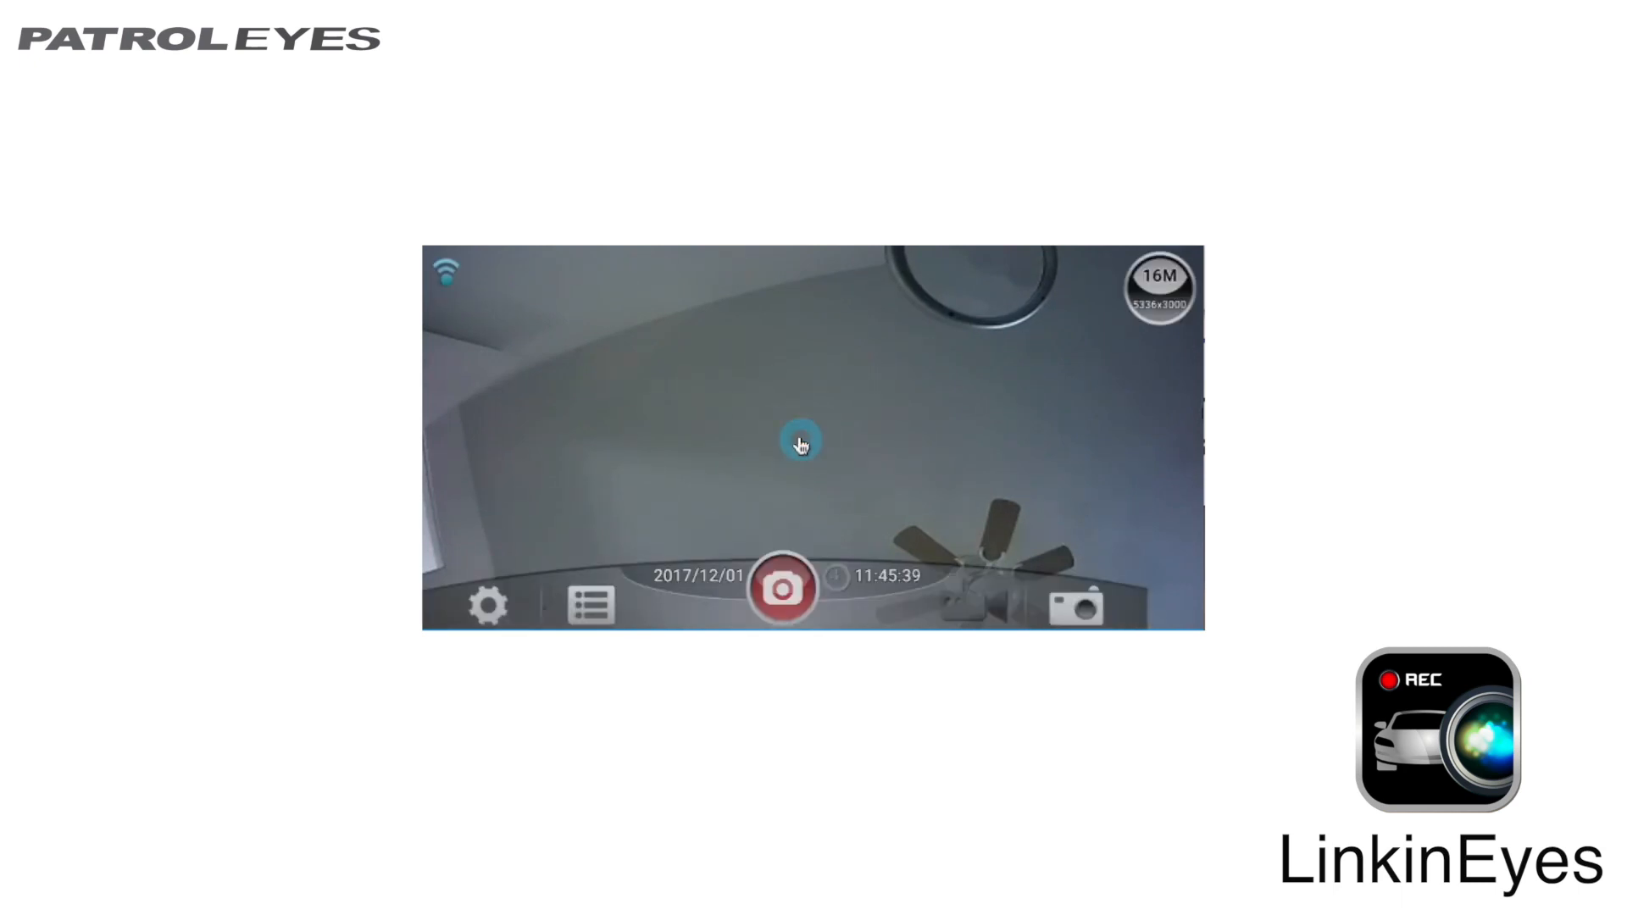
mouse_move(850, 594)
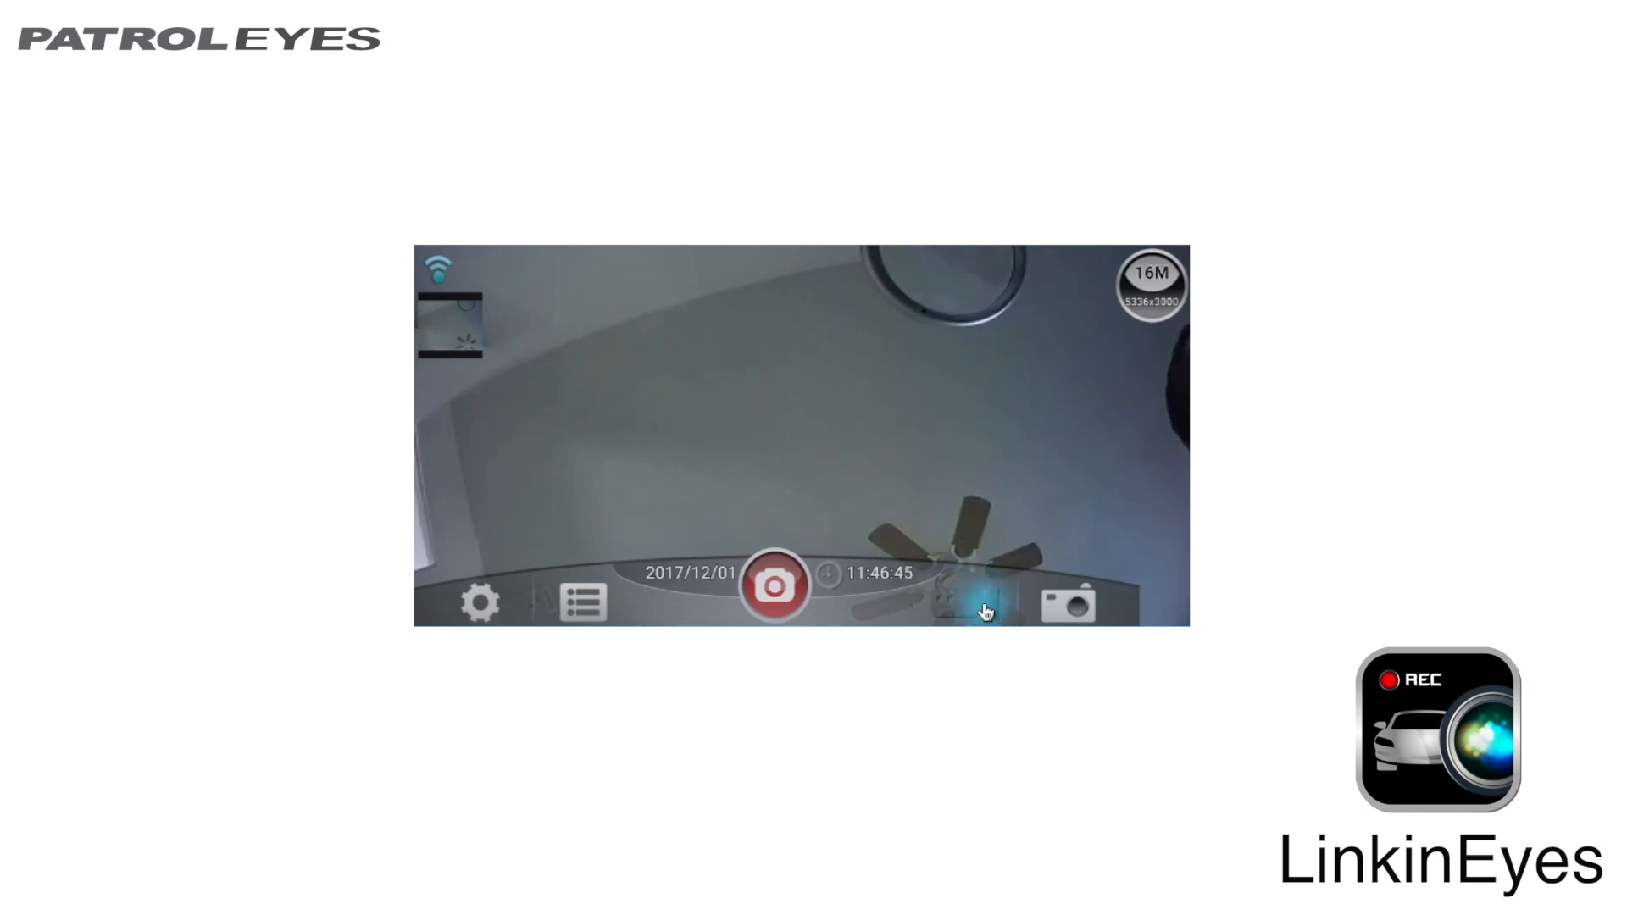
left_click(984, 608)
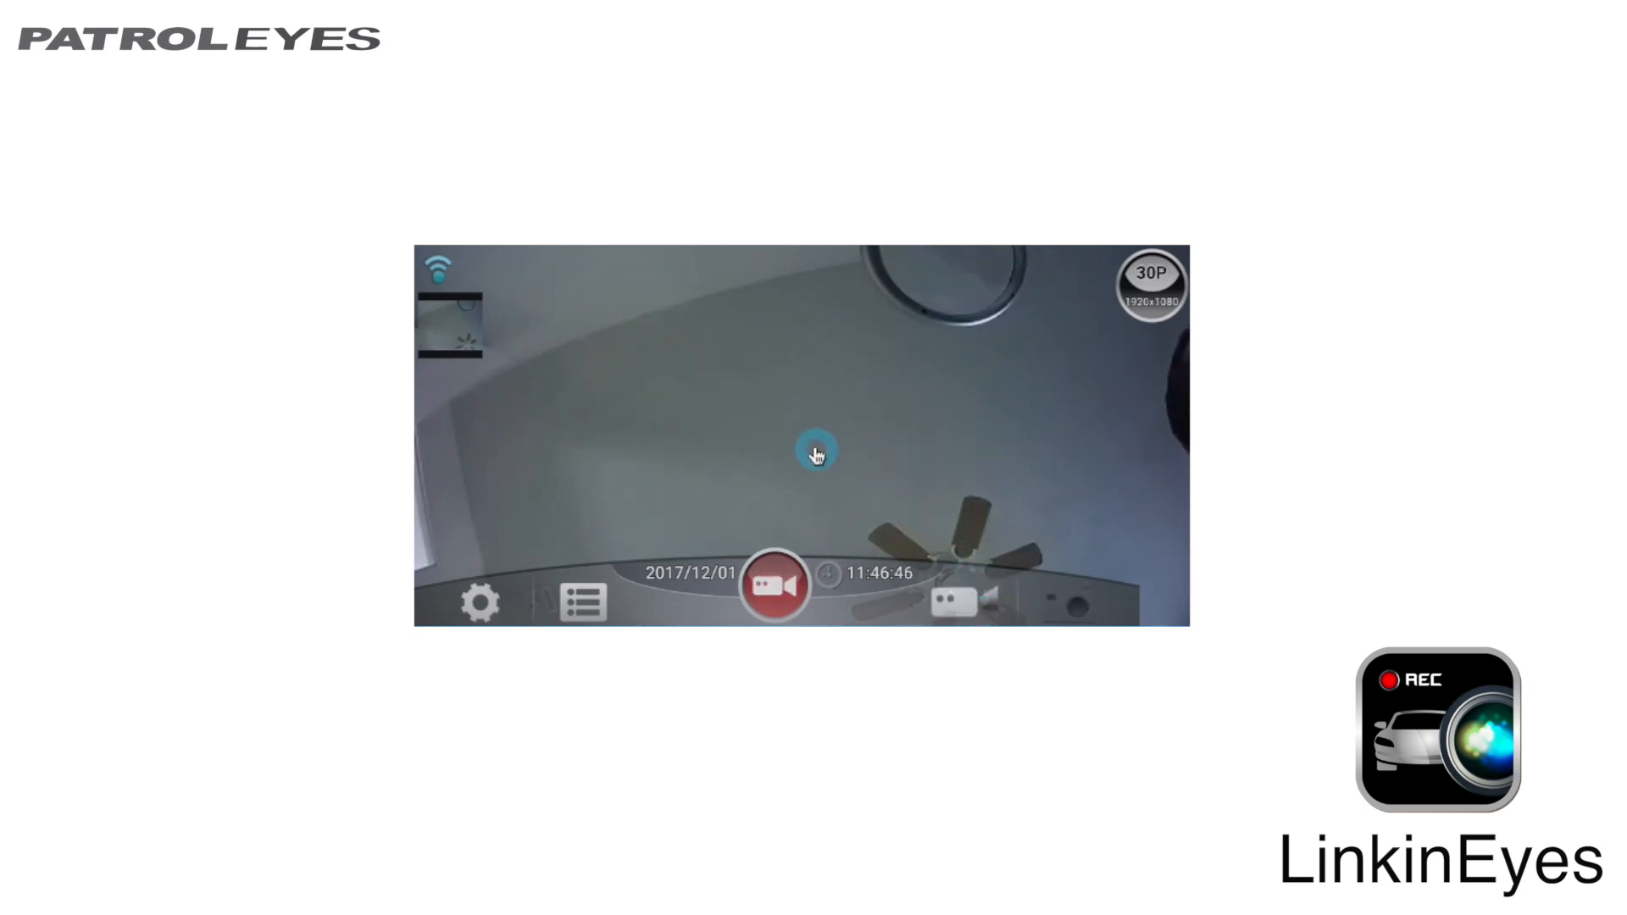
left_click(773, 596)
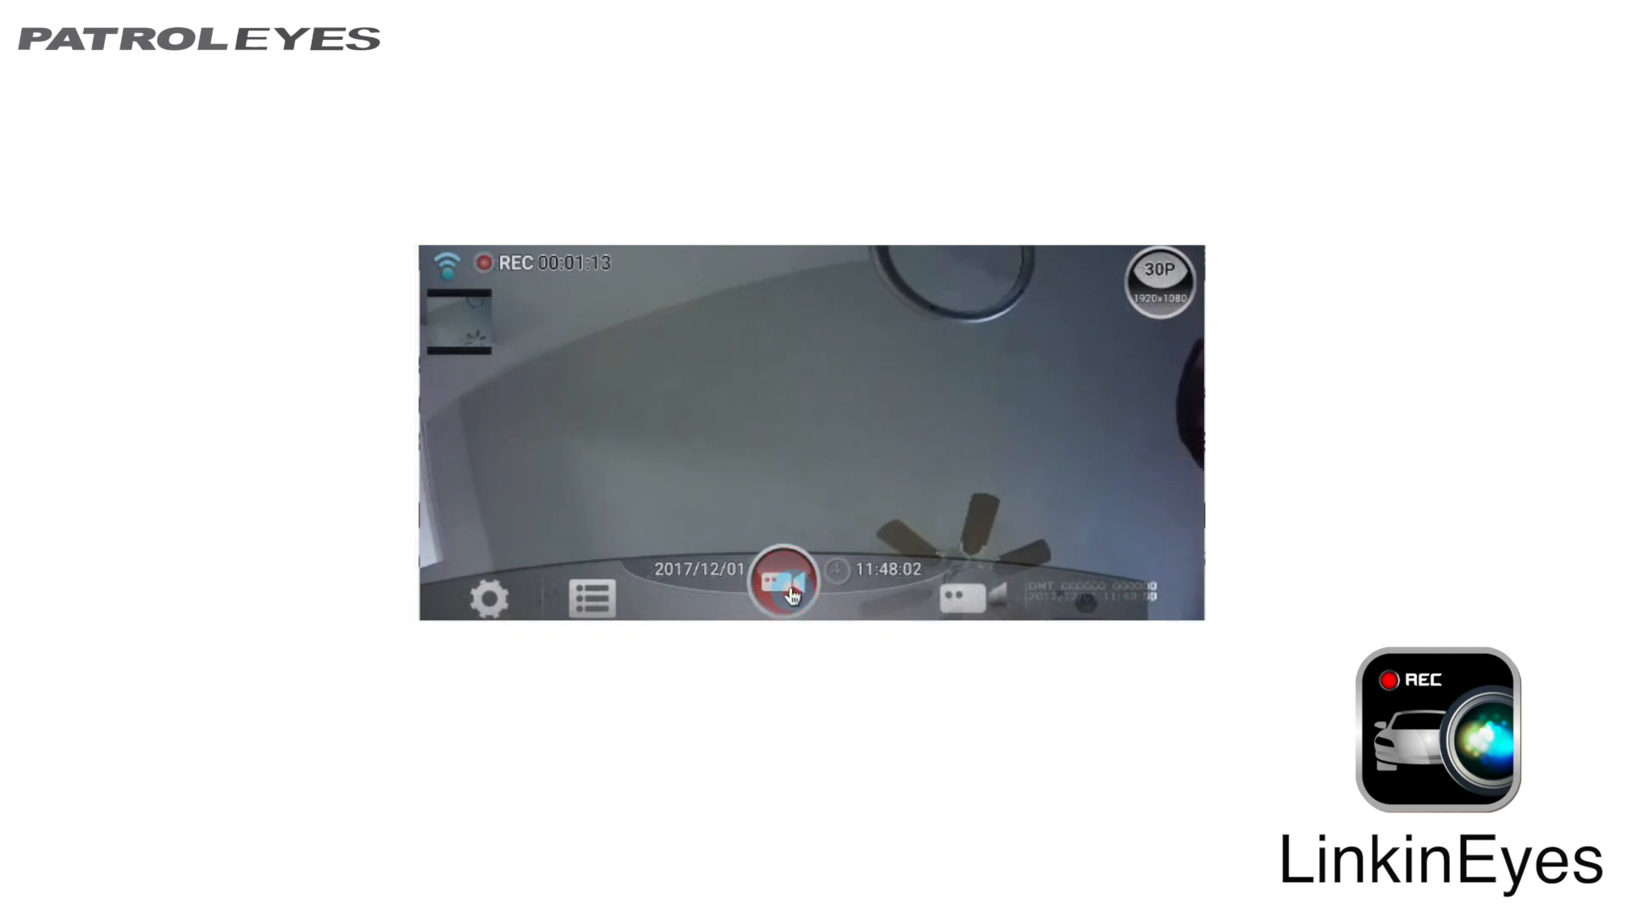
left_click(783, 576)
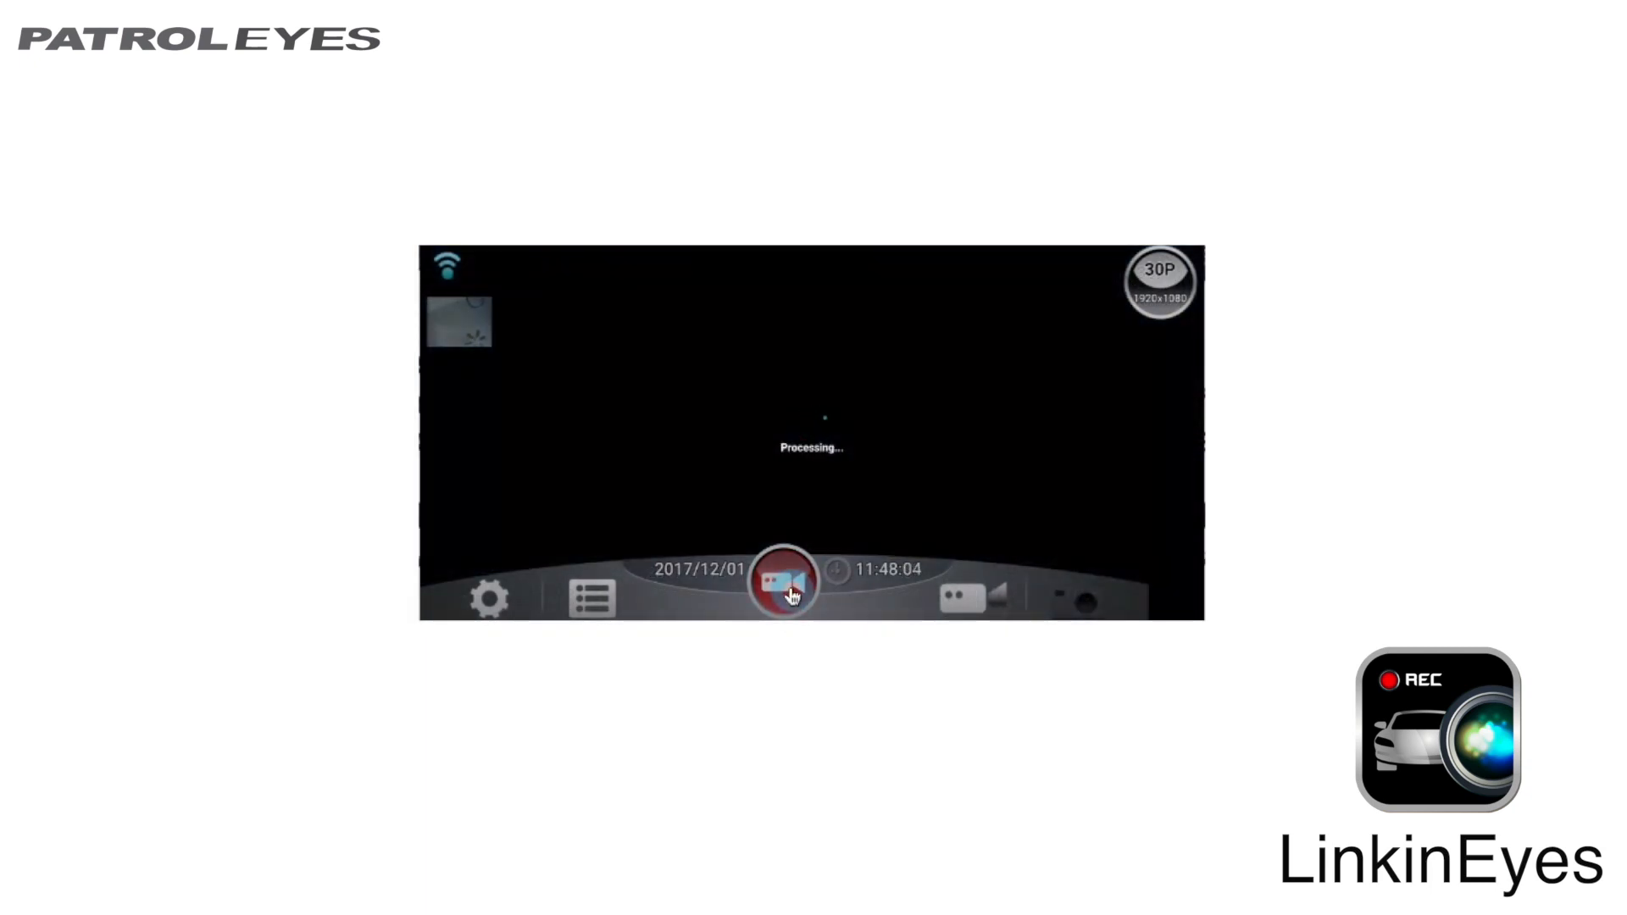
left_click(786, 590)
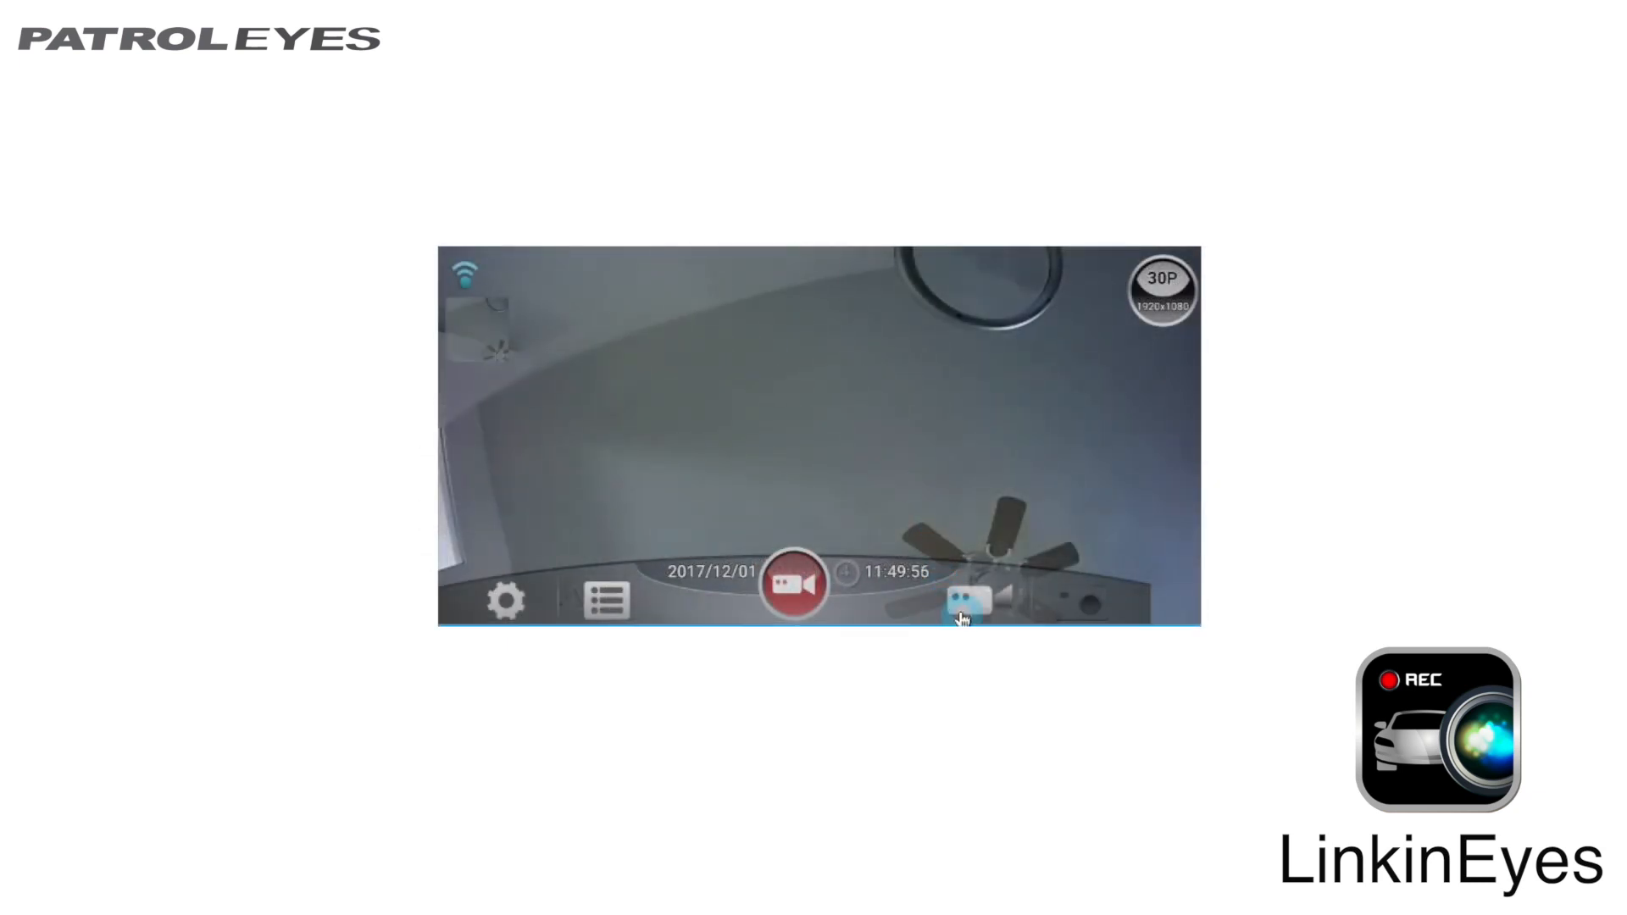
Step: Bring up the Shortcut Menu with Camera Settings expanded in portrait layout
left_click(965, 600)
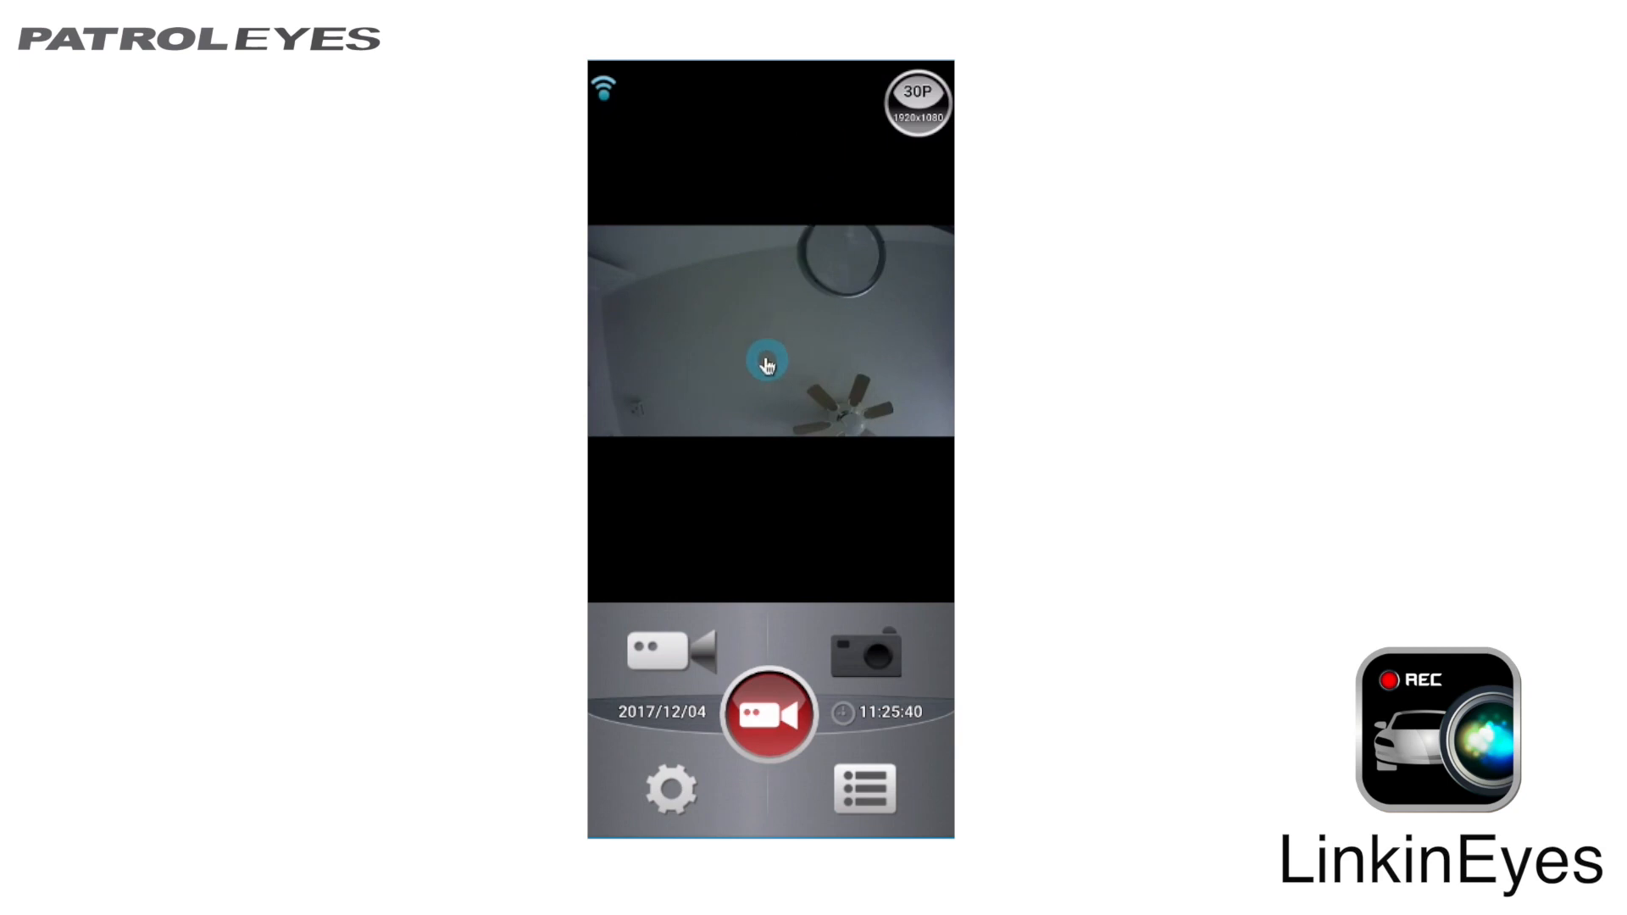
mouse_move(668, 806)
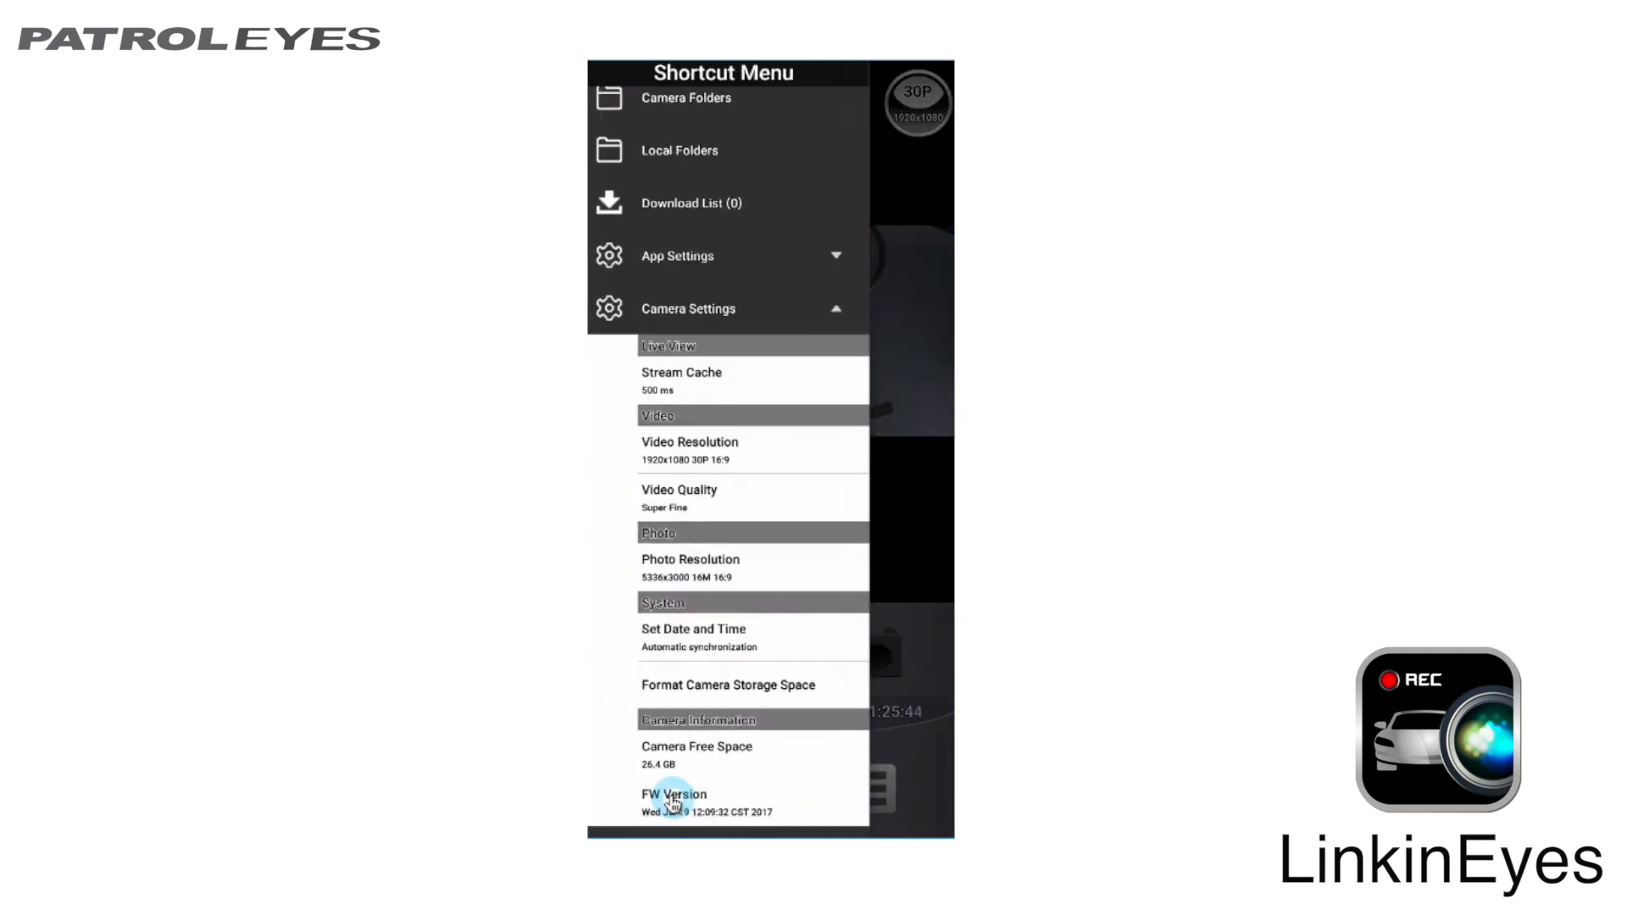
Step: Review video resolution, video quality and photo resolution choices, cancelling each unchanged at 1920x1080 30P, Super Fine, 5336x3000 16M
left_click(730, 309)
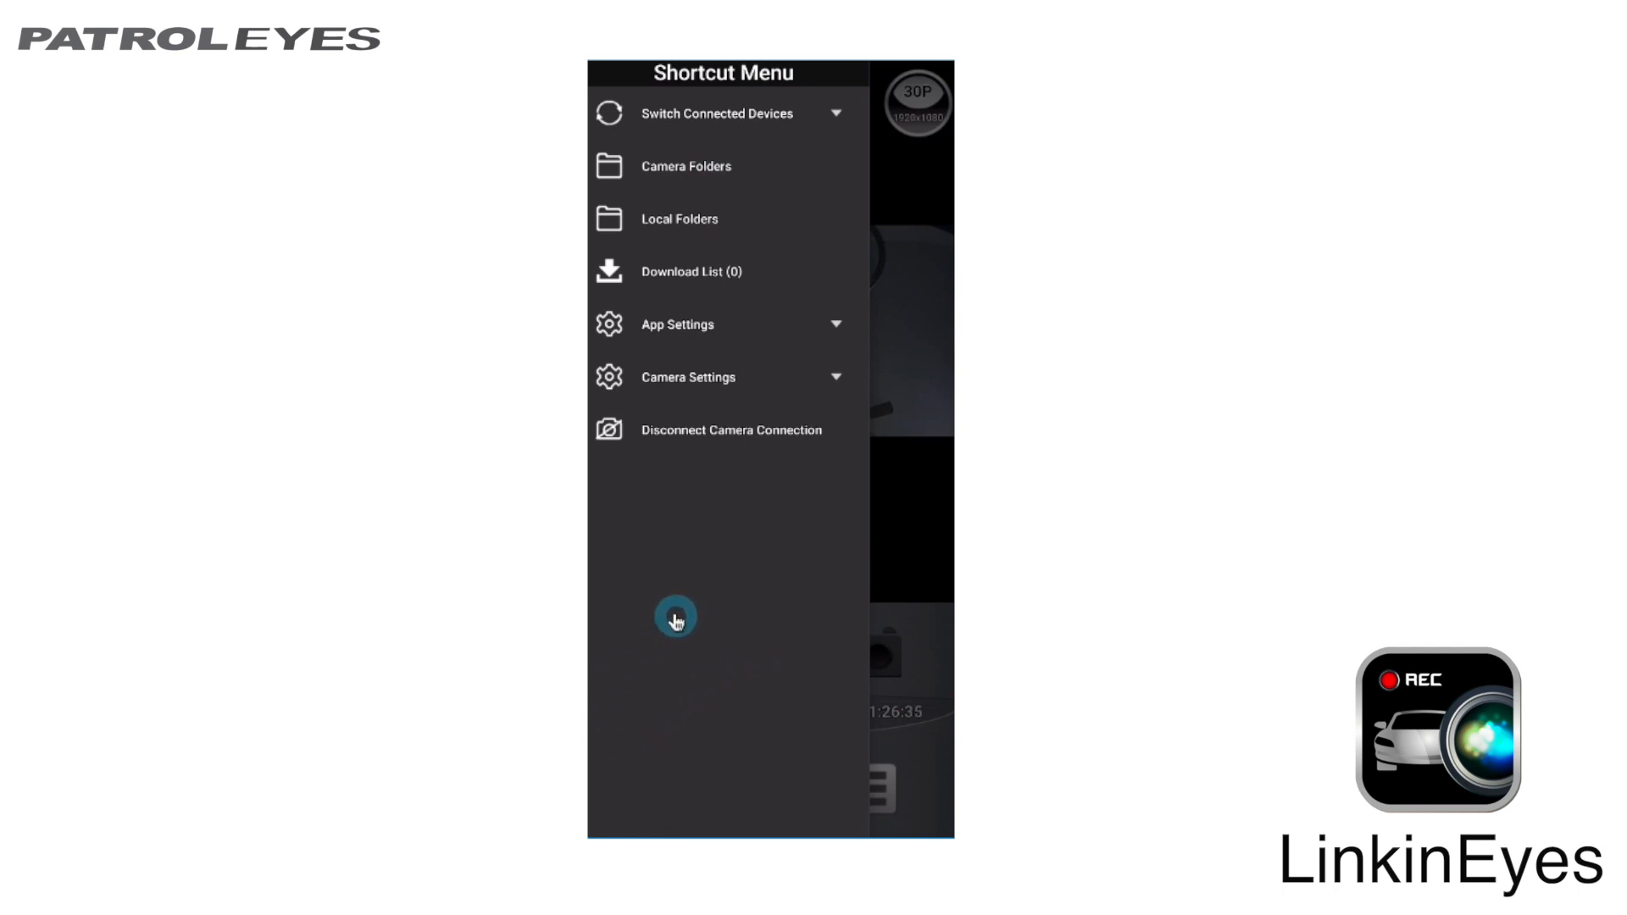
mouse_move(779, 515)
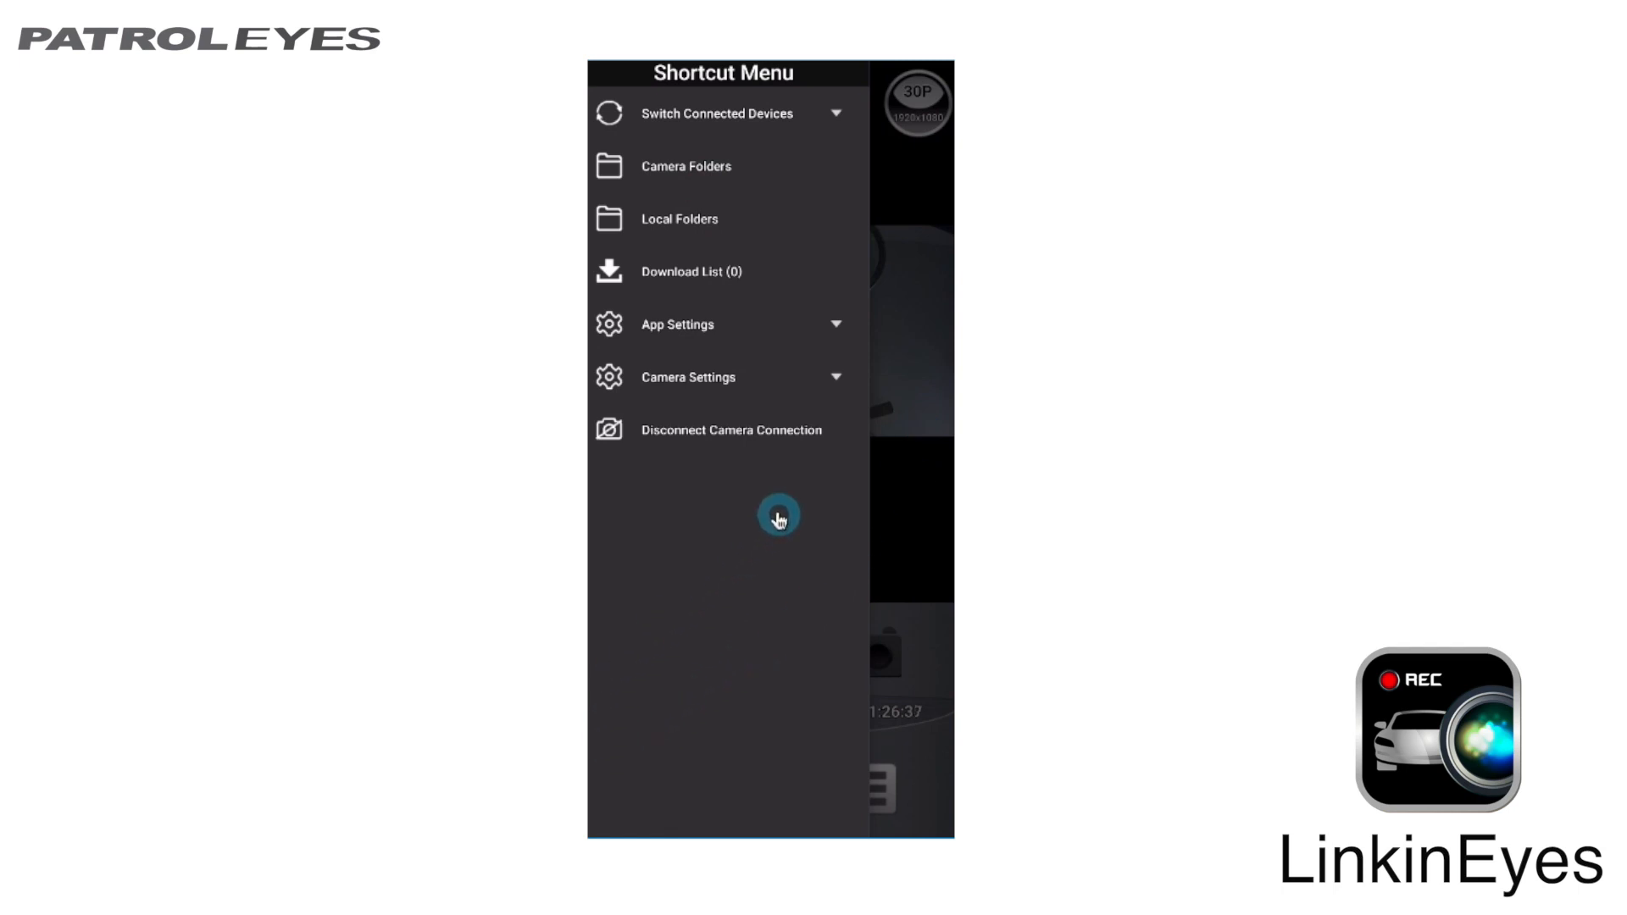
mouse_move(762, 378)
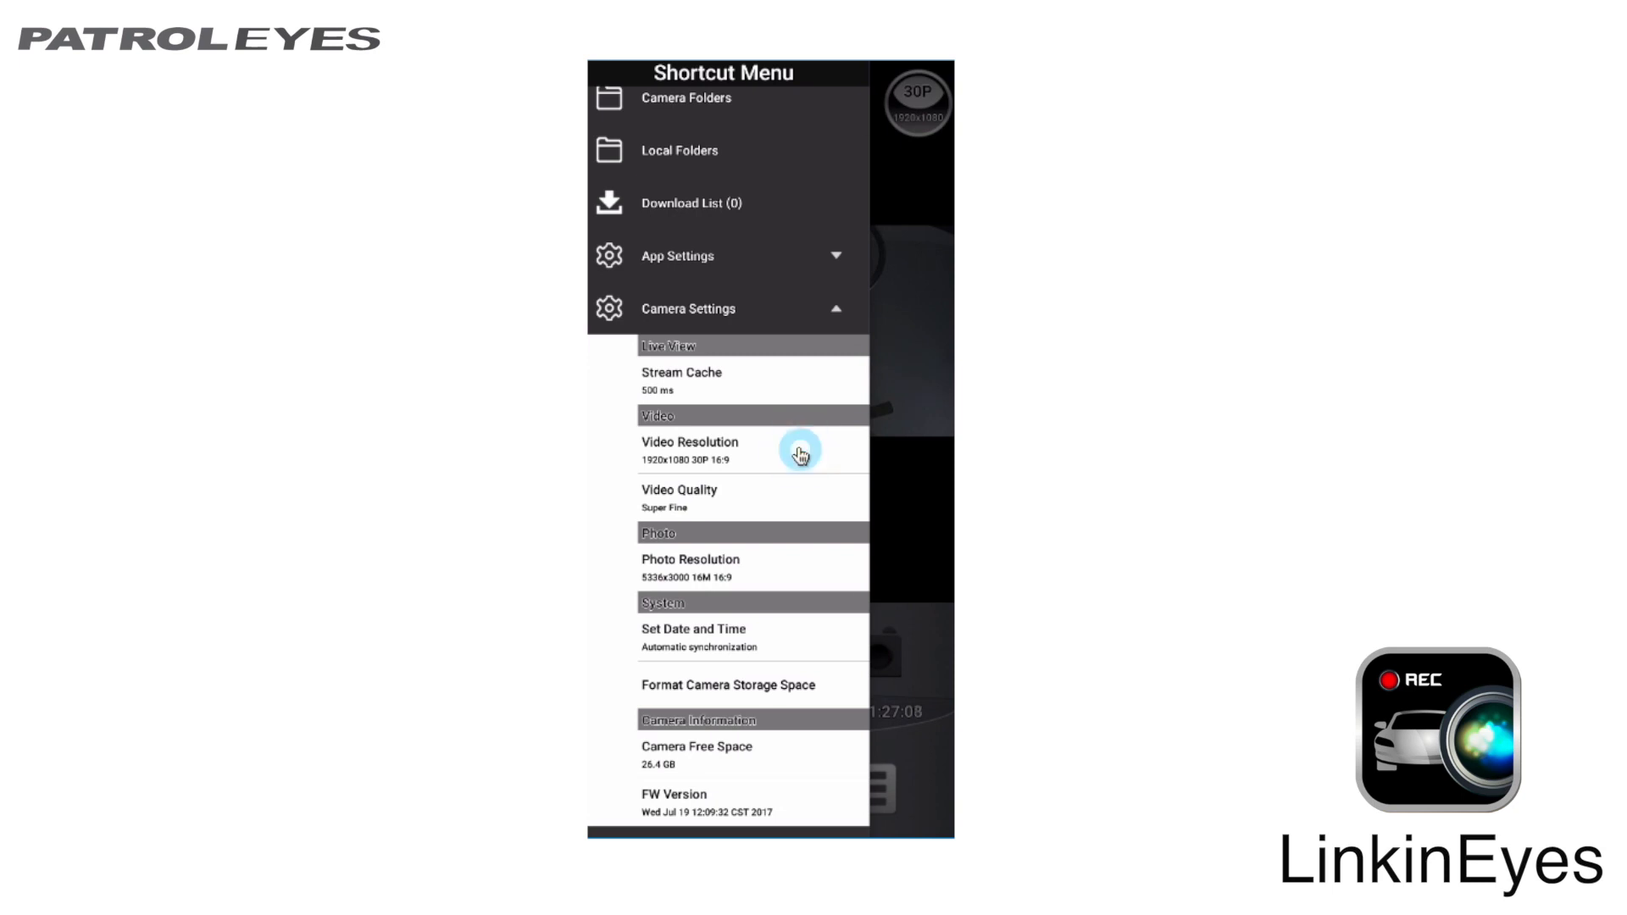
left_click(796, 450)
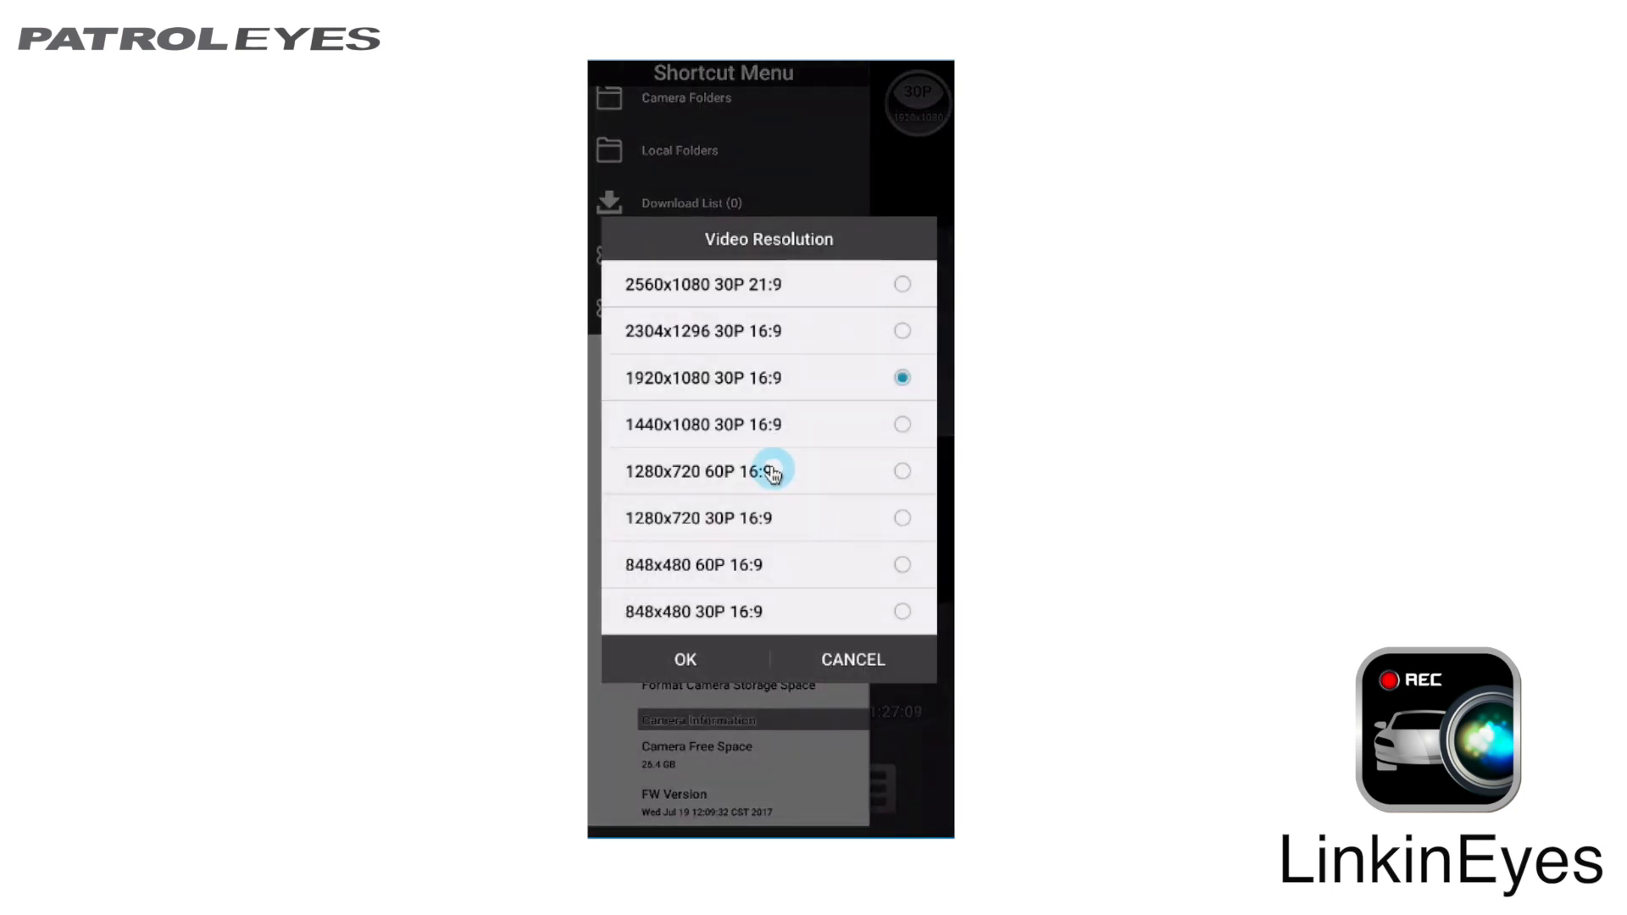
mouse_move(752, 553)
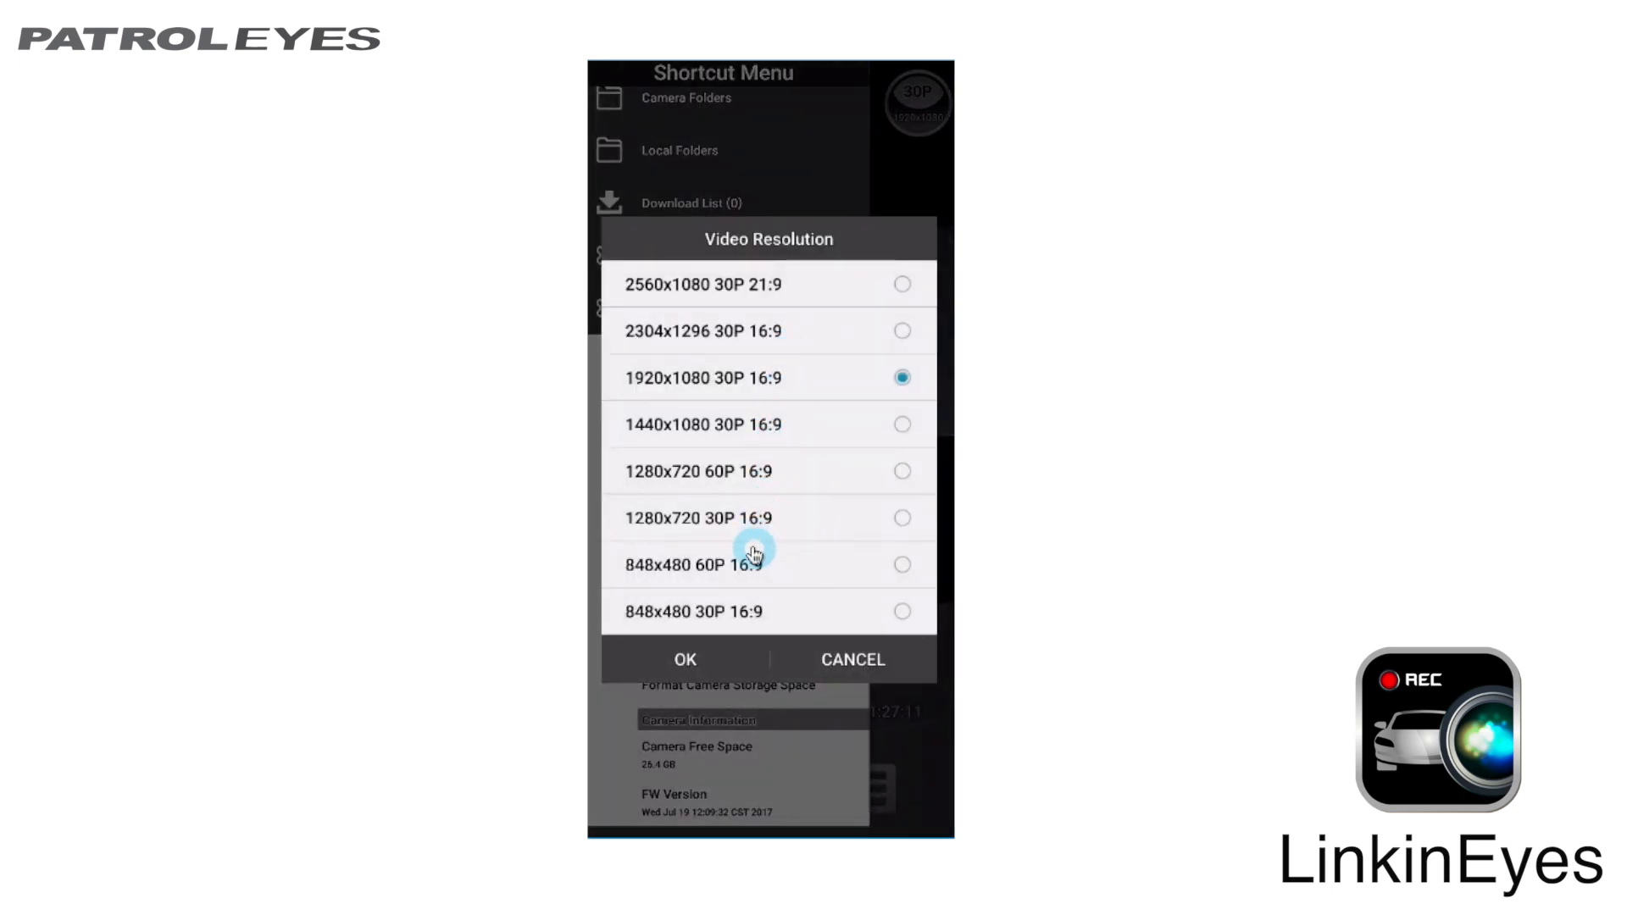
left_click(851, 659)
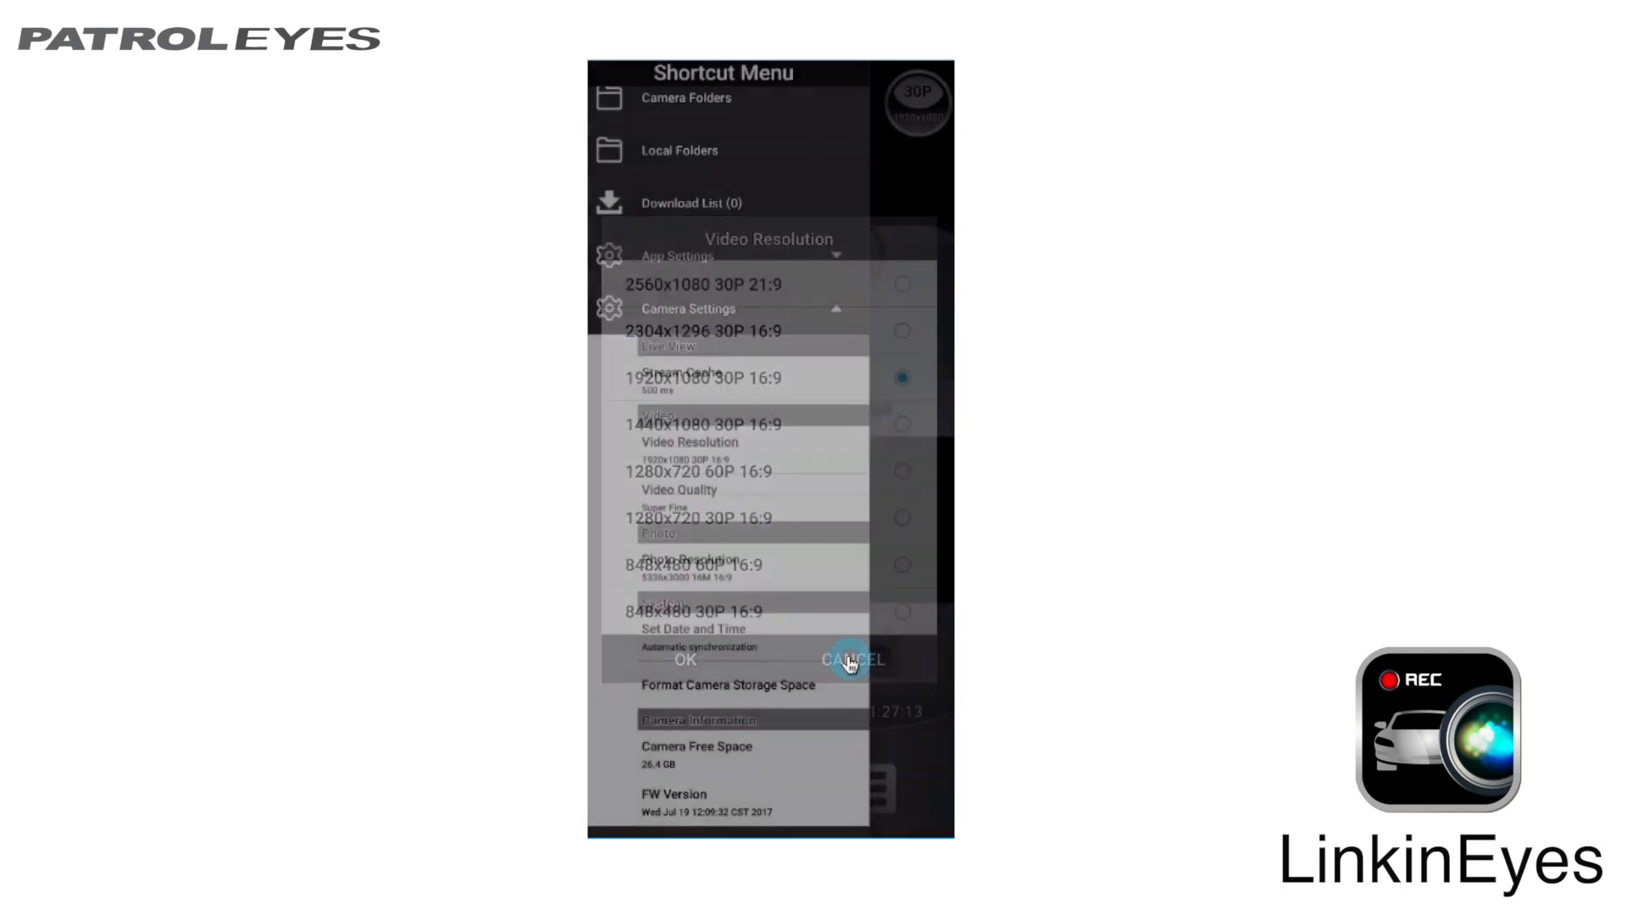
left_click(851, 660)
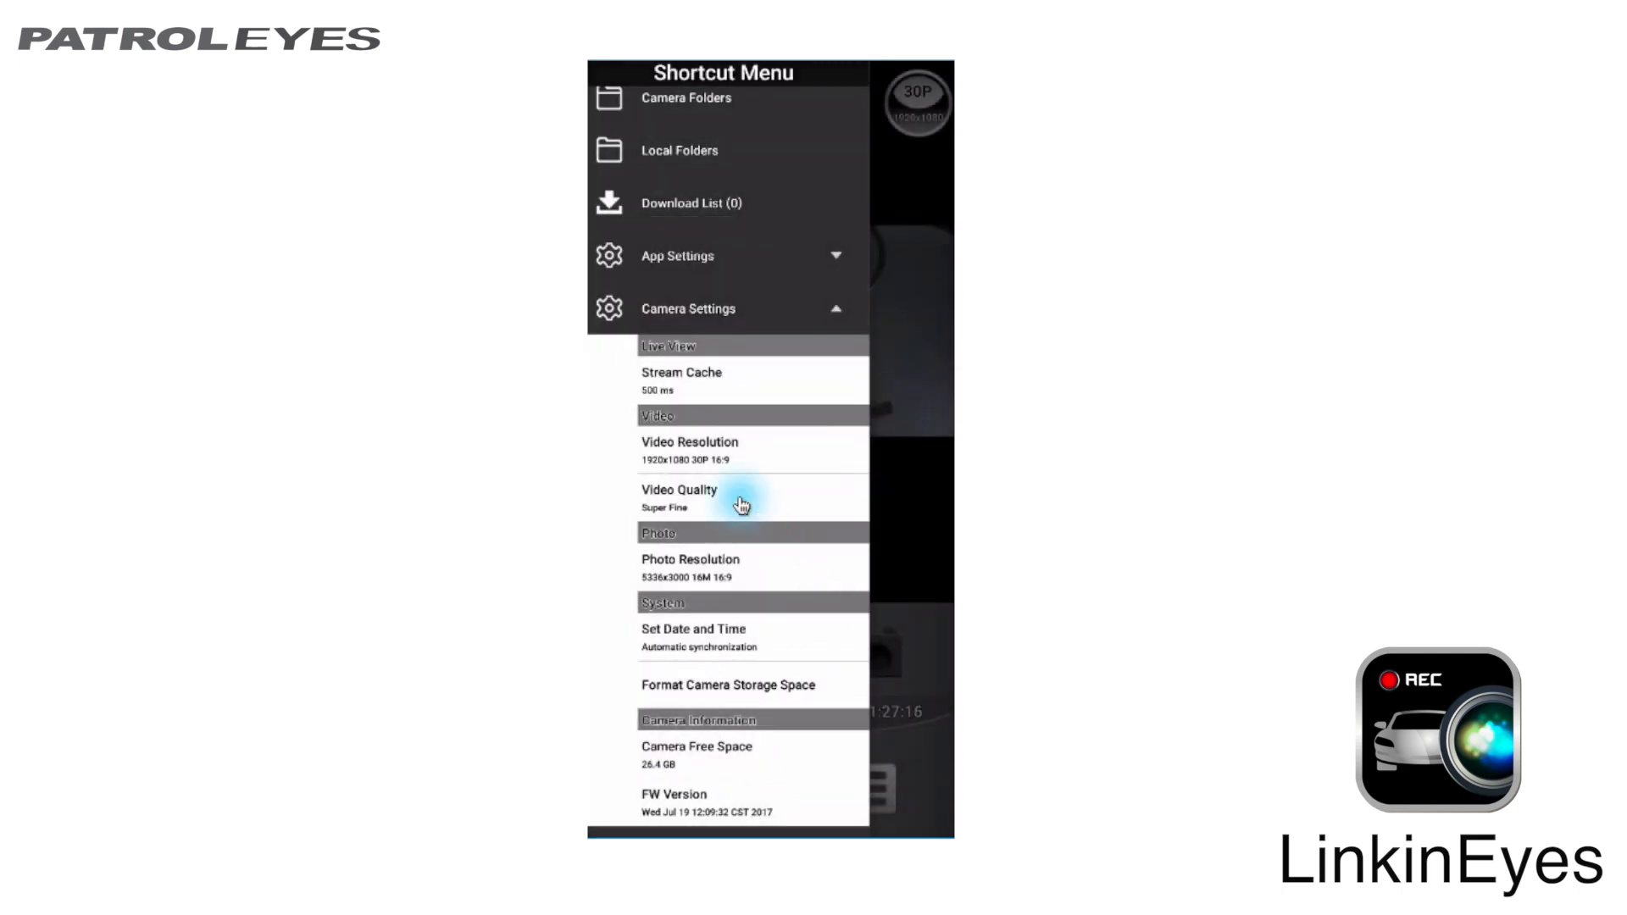
left_click(741, 500)
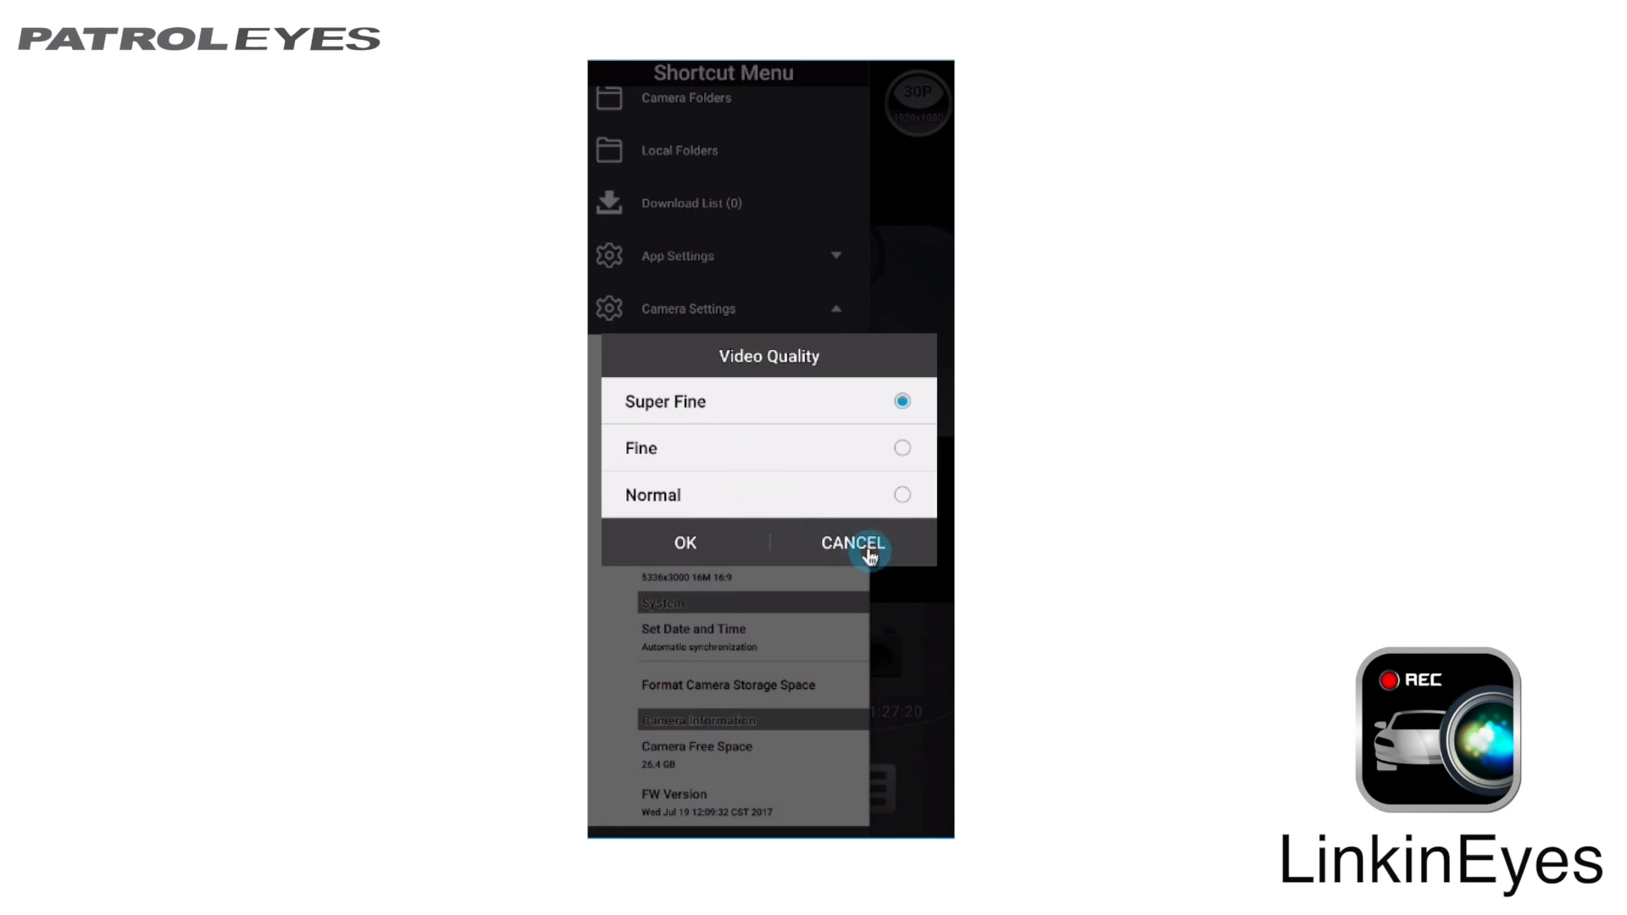
left_click(852, 542)
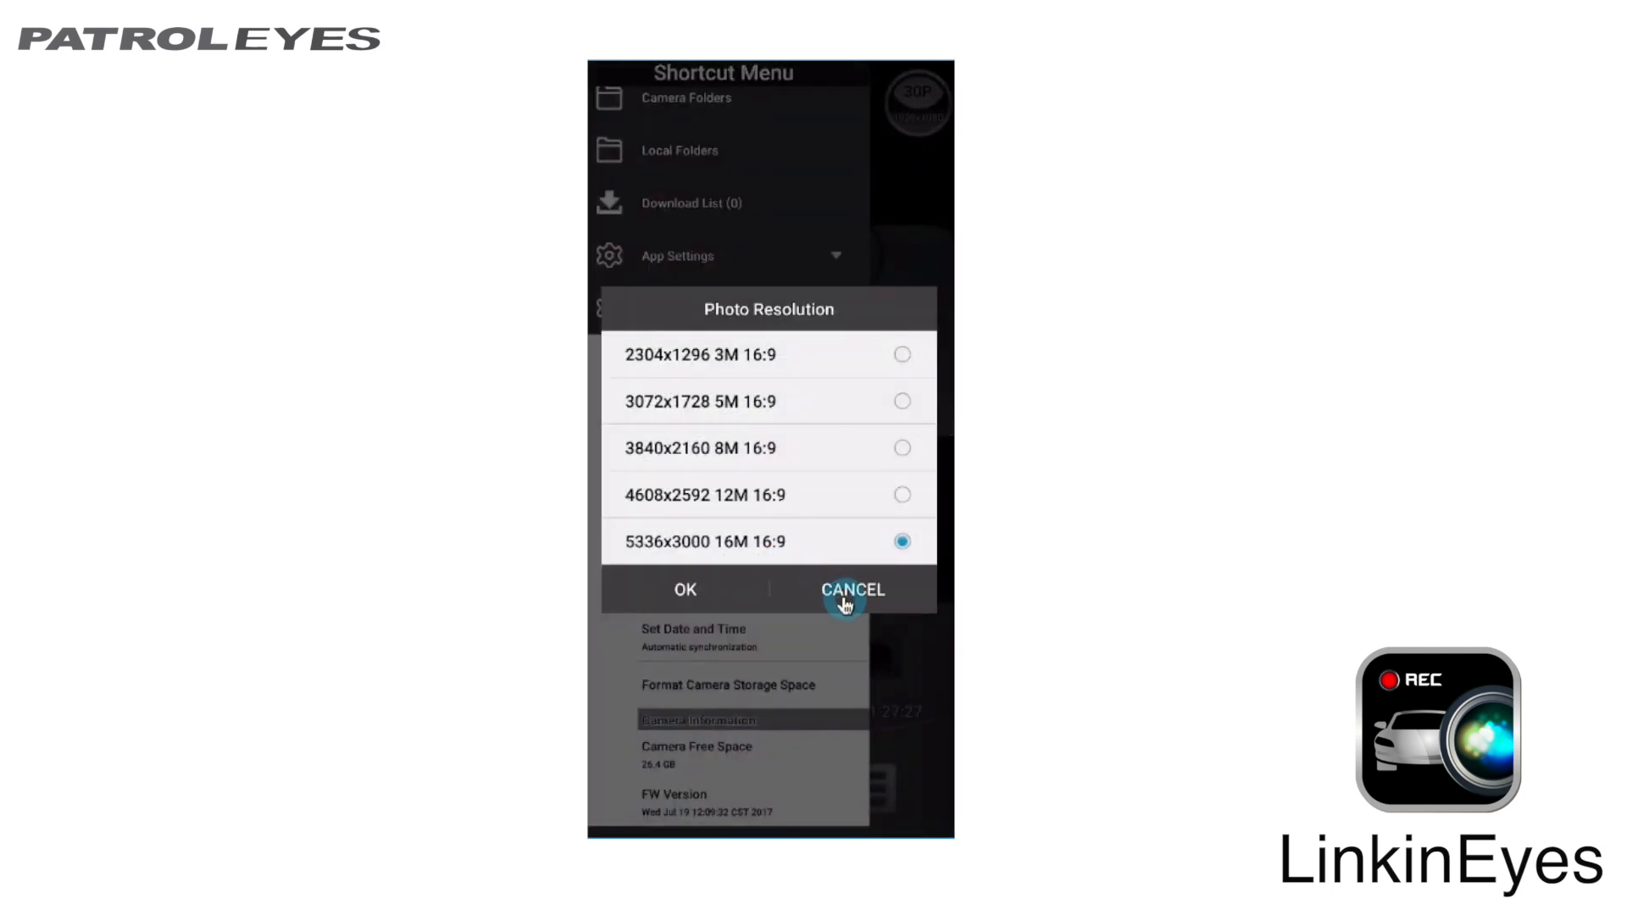
left_click(850, 590)
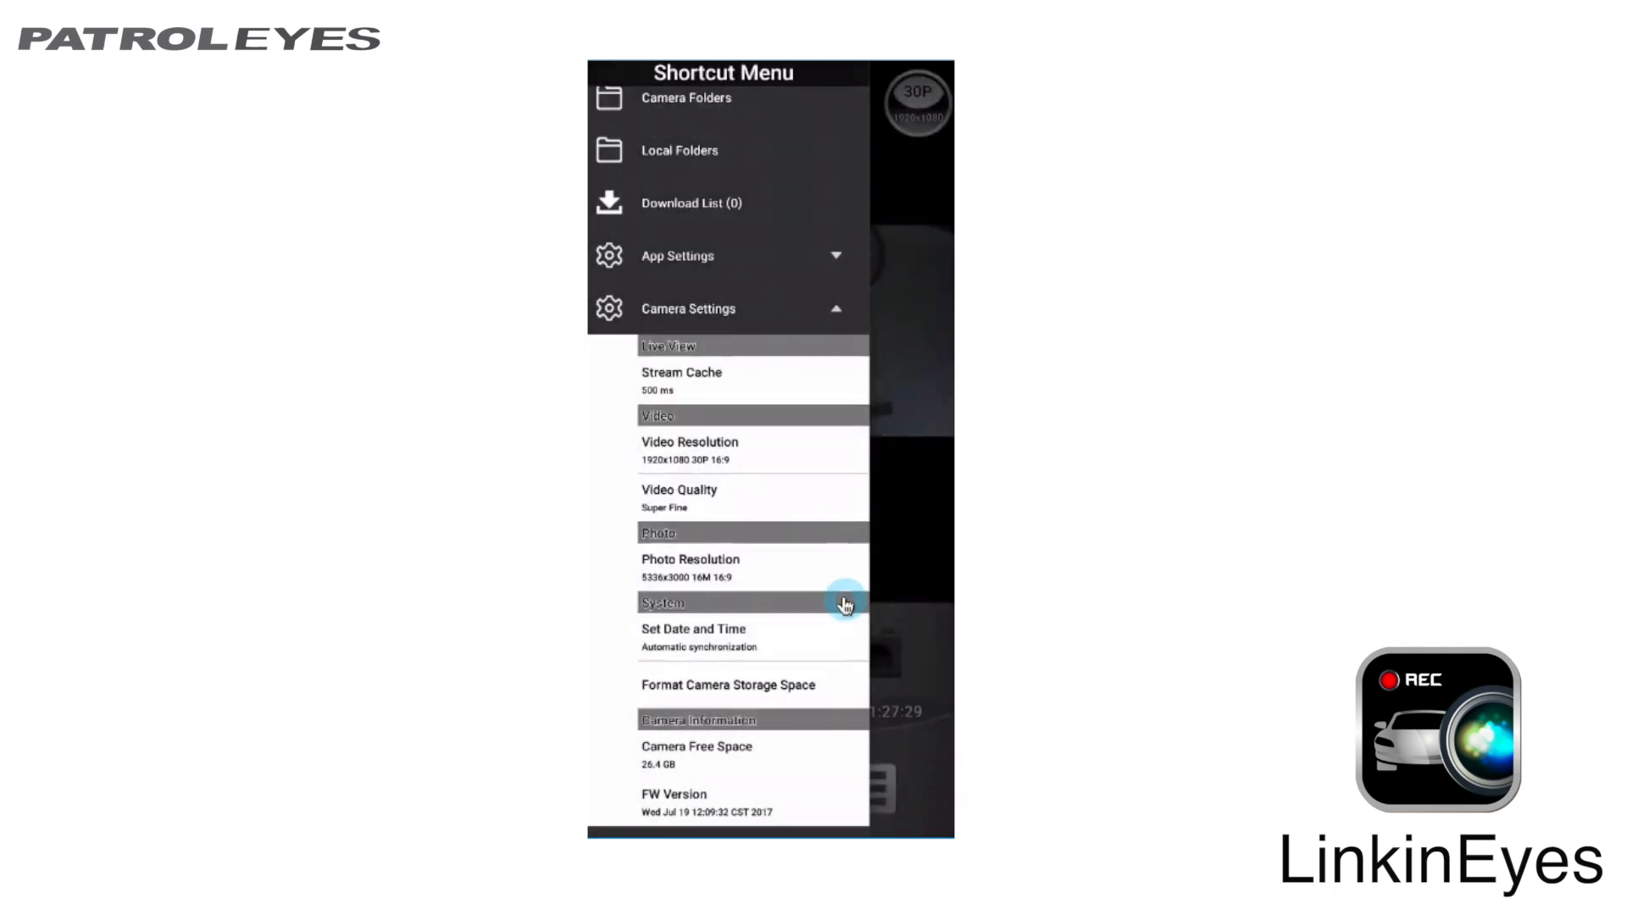
mouse_move(822, 655)
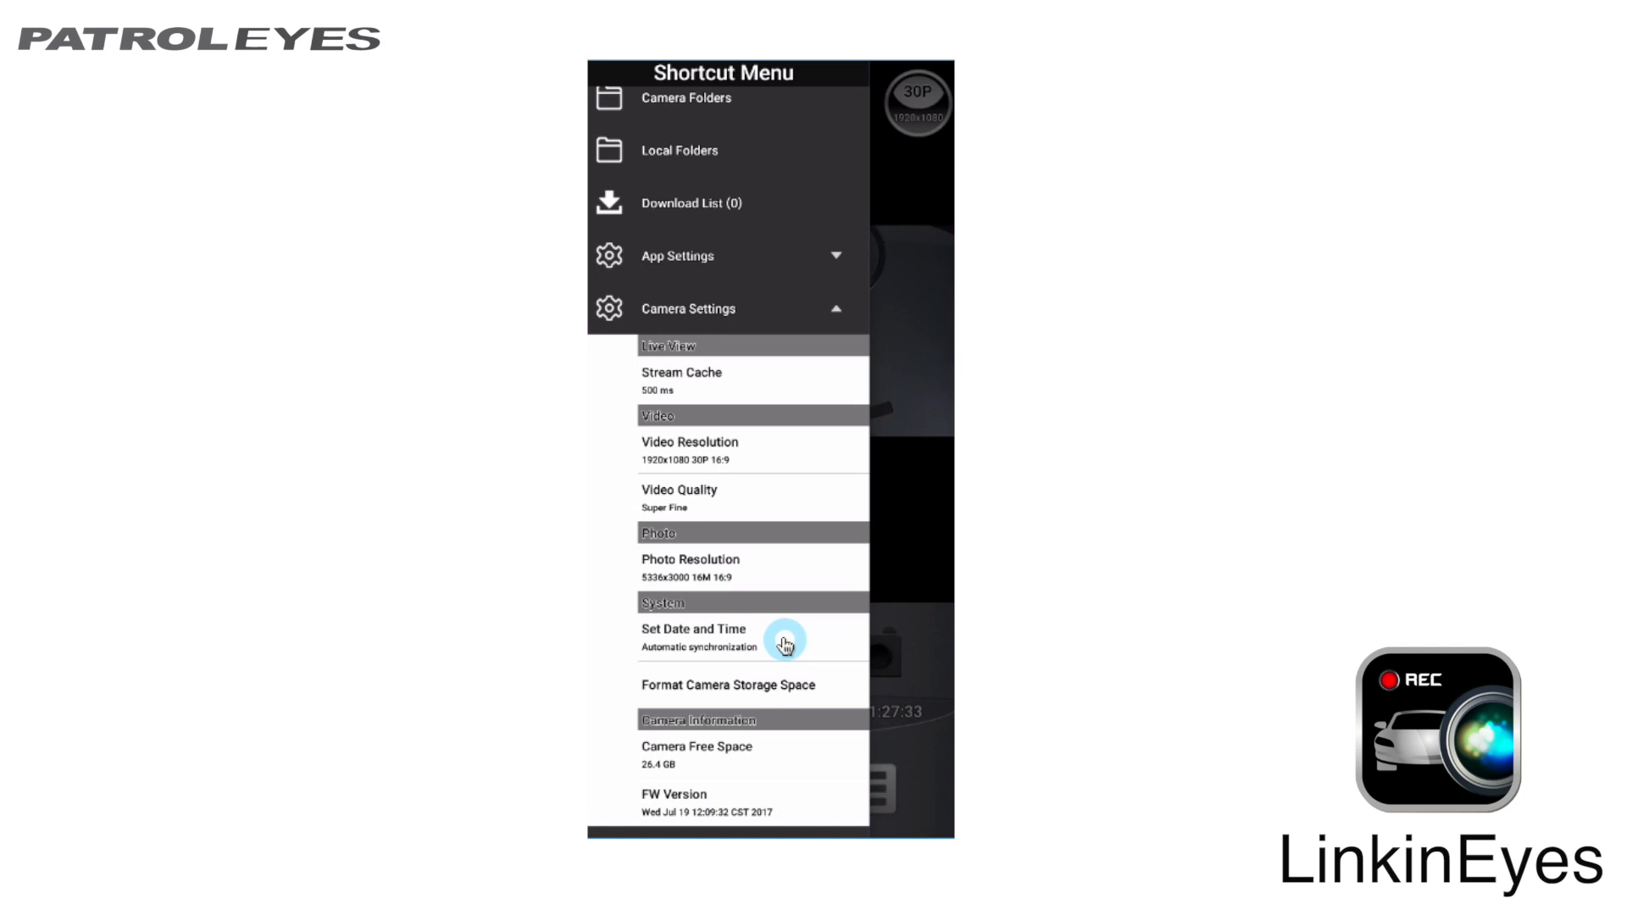
mouse_move(833, 693)
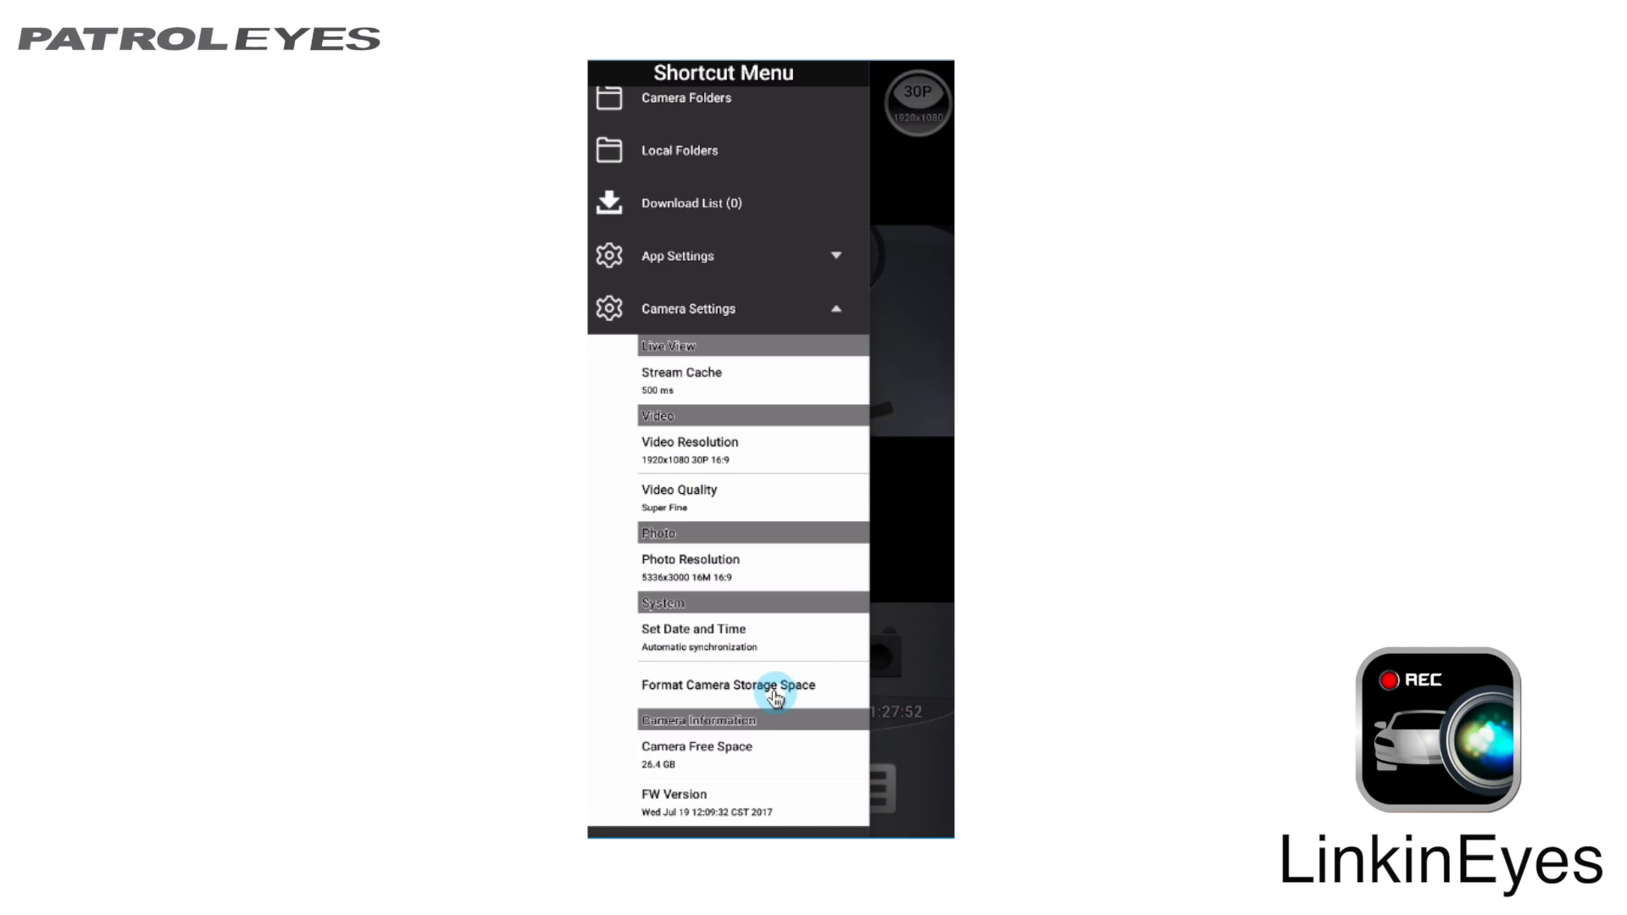
mouse_move(709, 810)
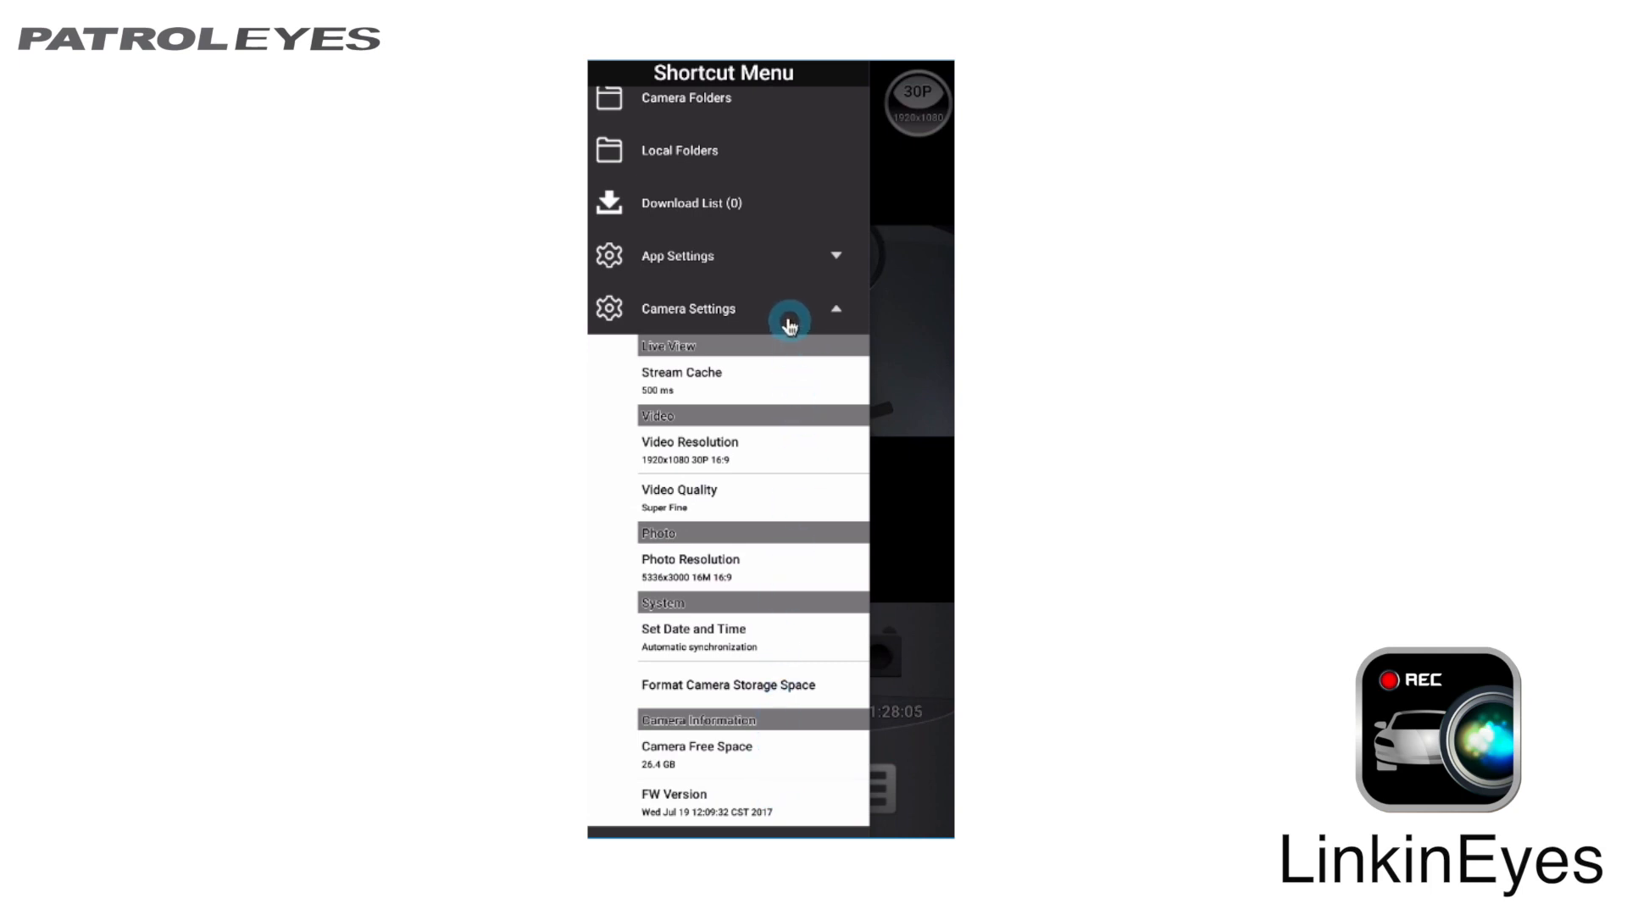
Step: Collapse Camera Settings and enter Camera Folders to browse the camera's storage
left_click(835, 308)
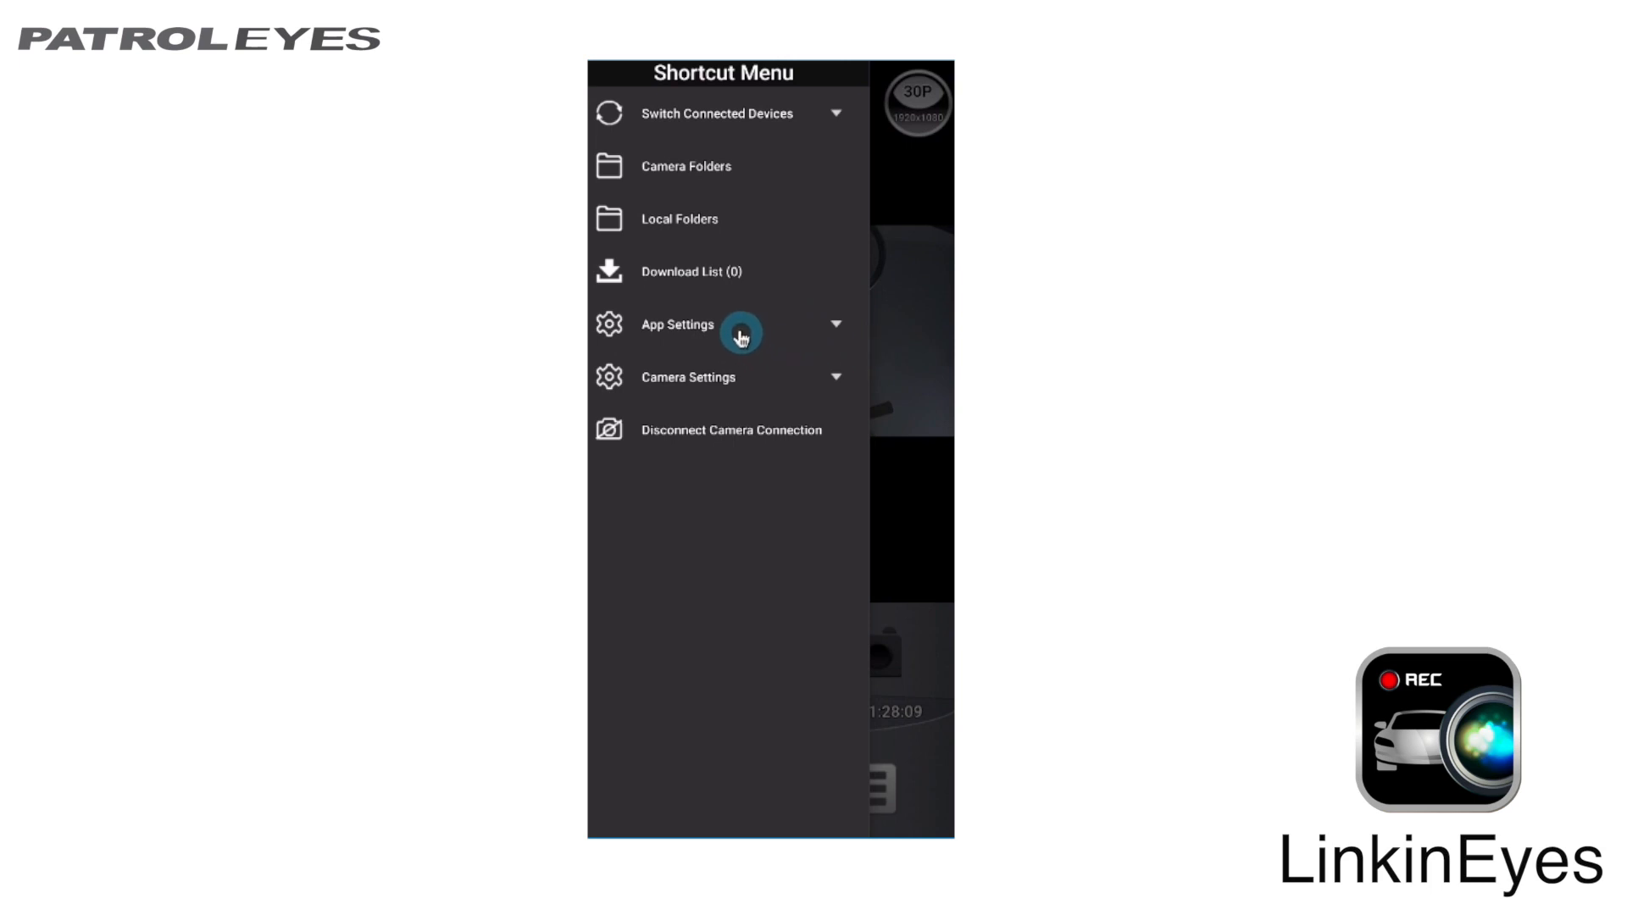
left_click(742, 332)
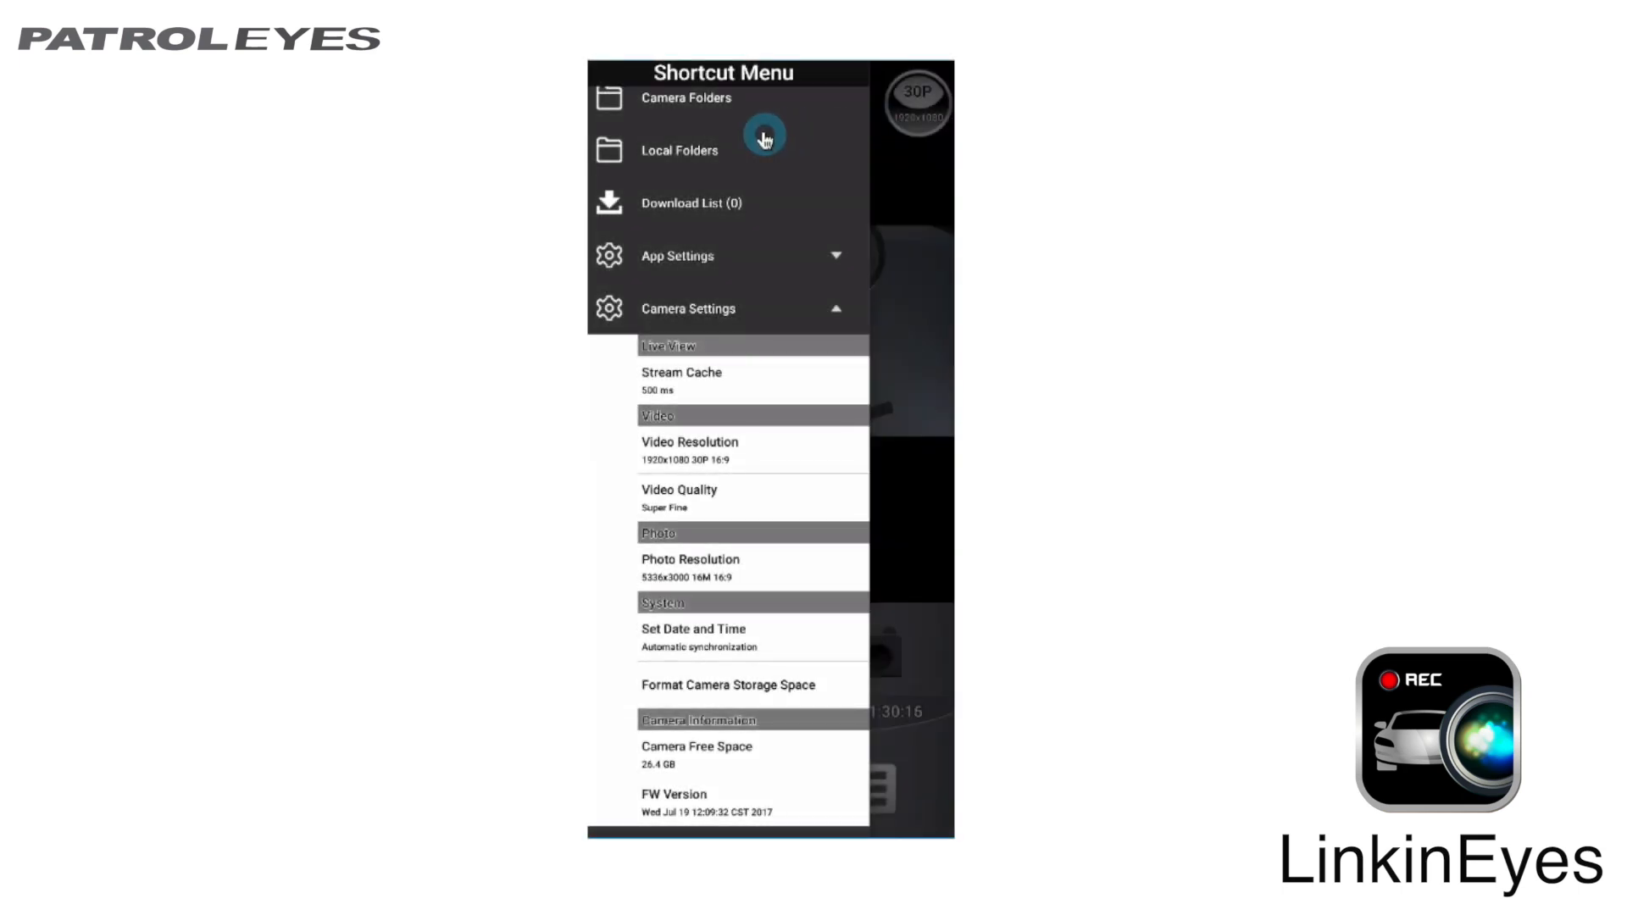
mouse_move(773, 185)
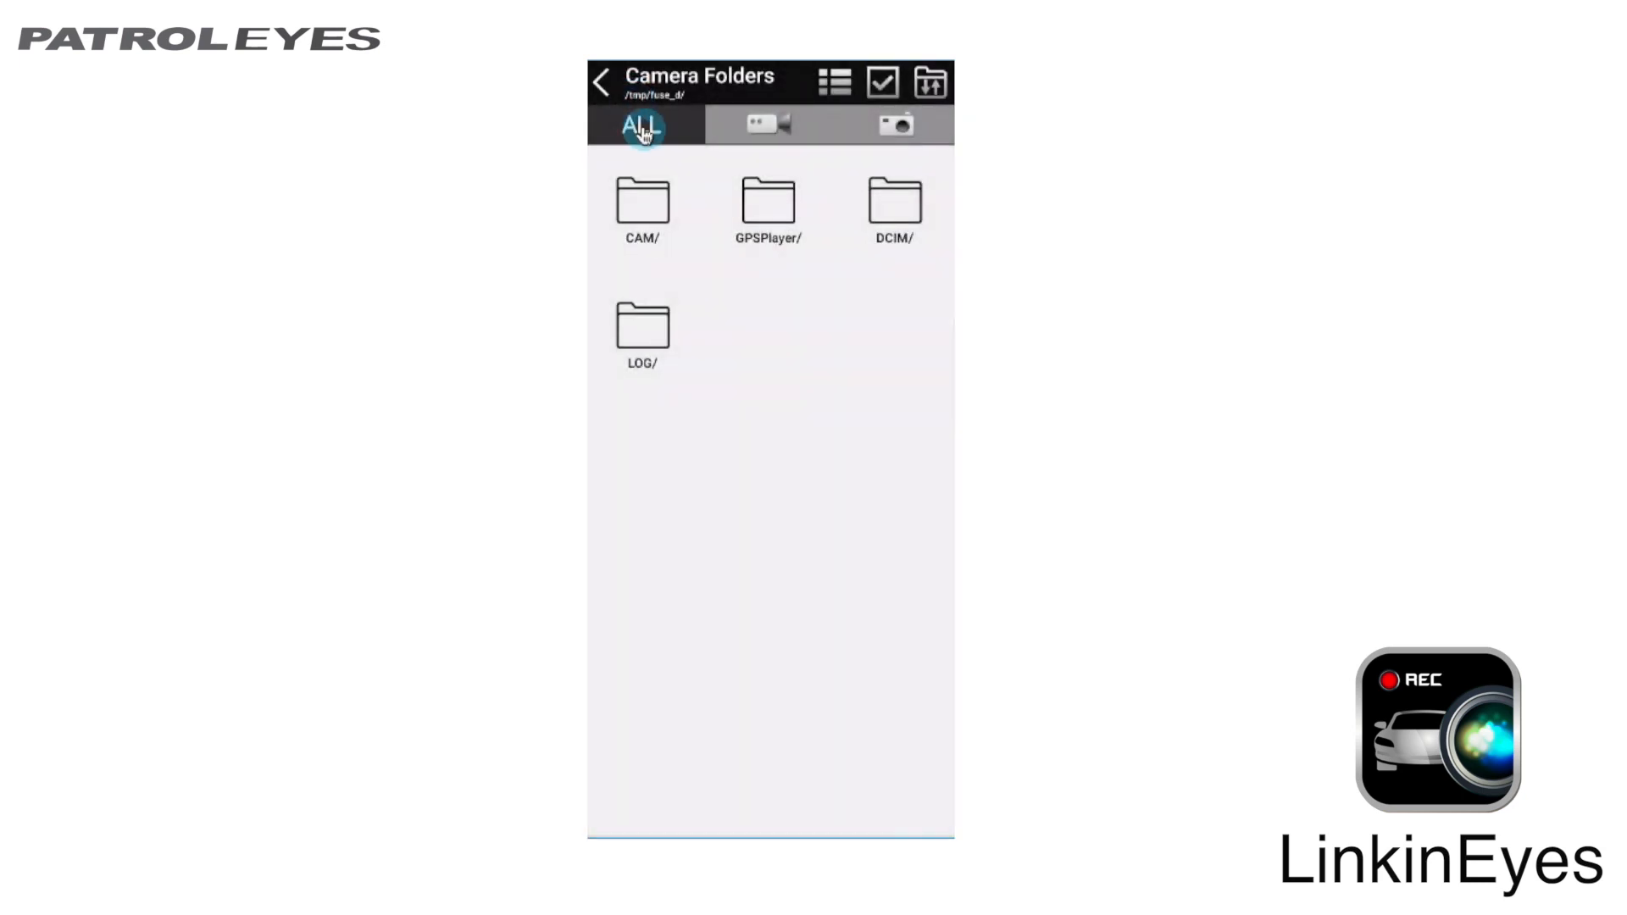
Step: Filter the folder view by ALL and video, then browse DCIM into the 100MEDIA thumbnails
left_click(764, 127)
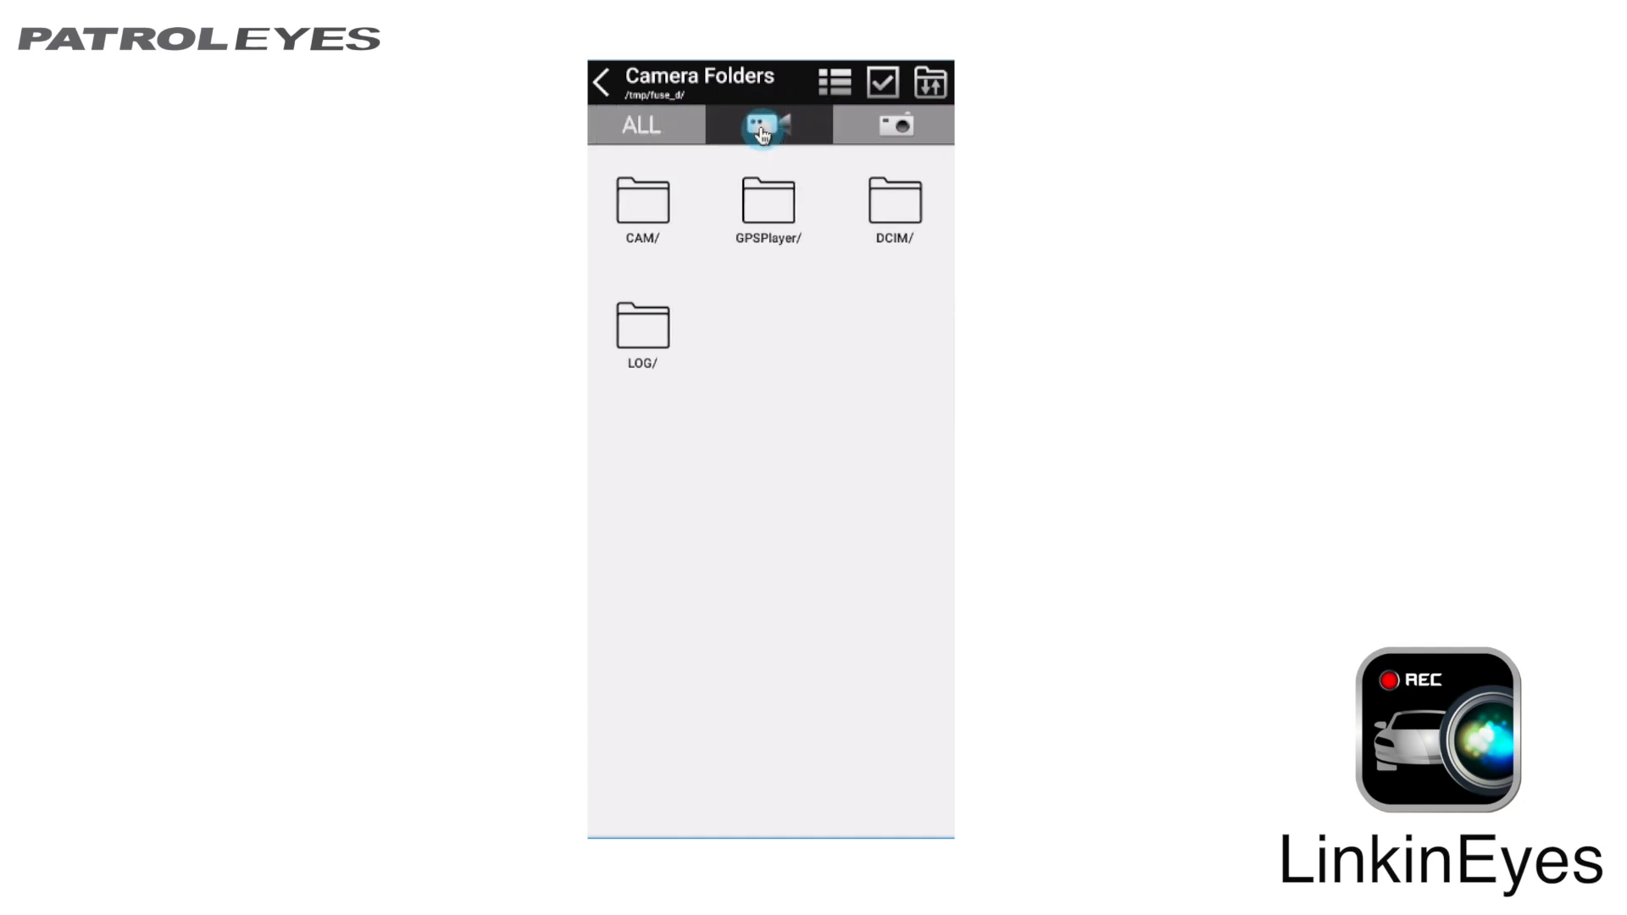
left_click(898, 136)
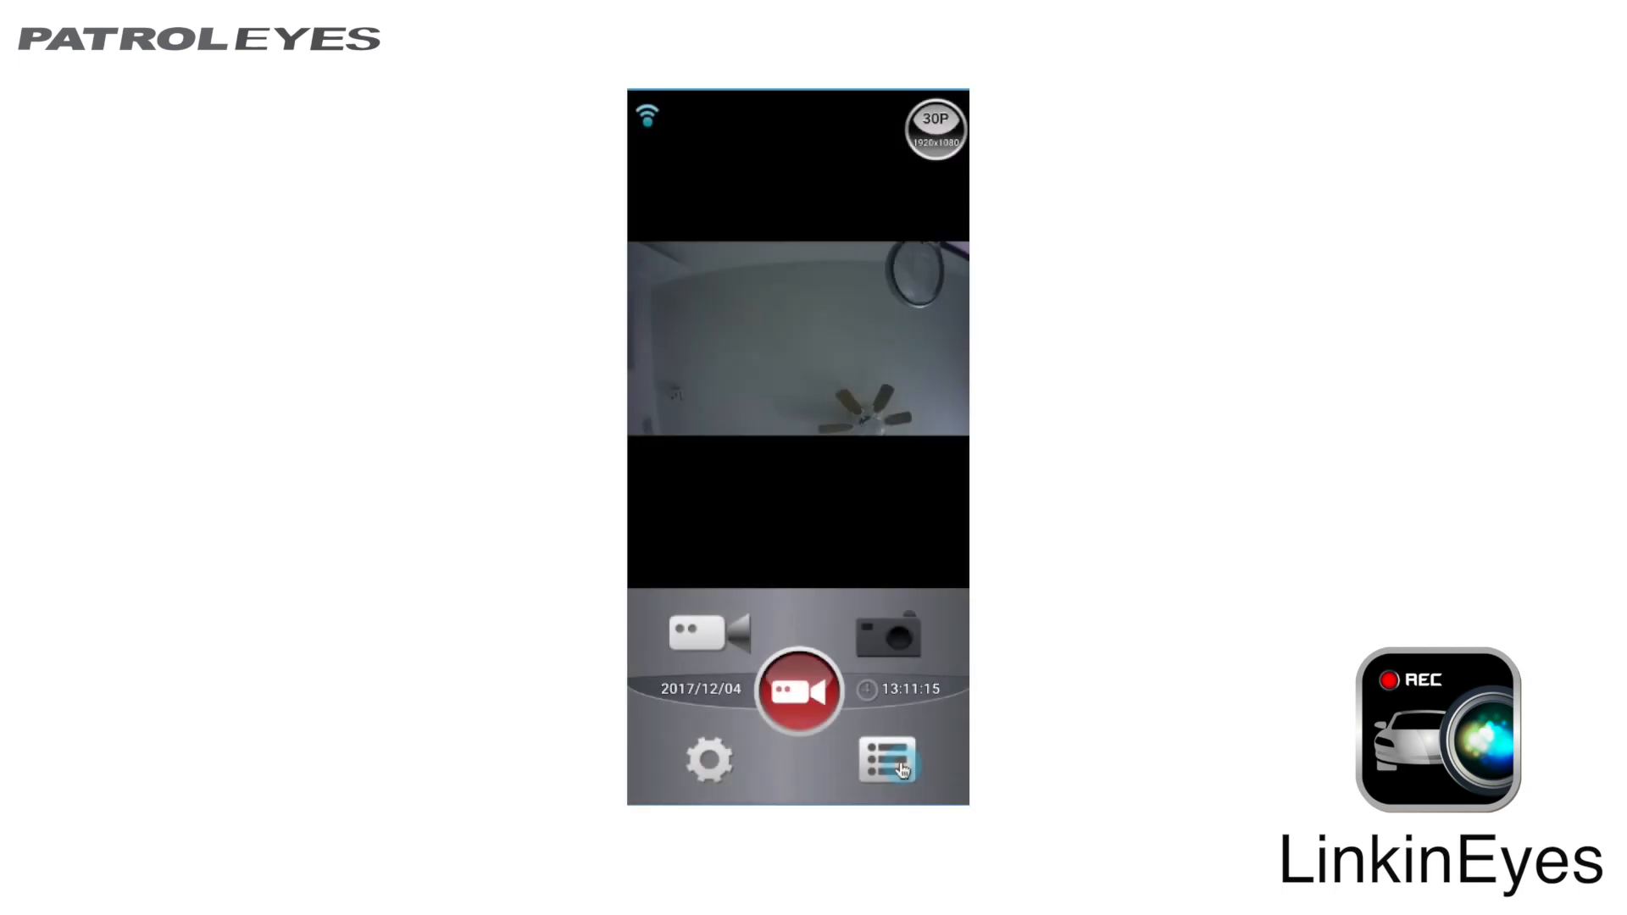
left_click(879, 761)
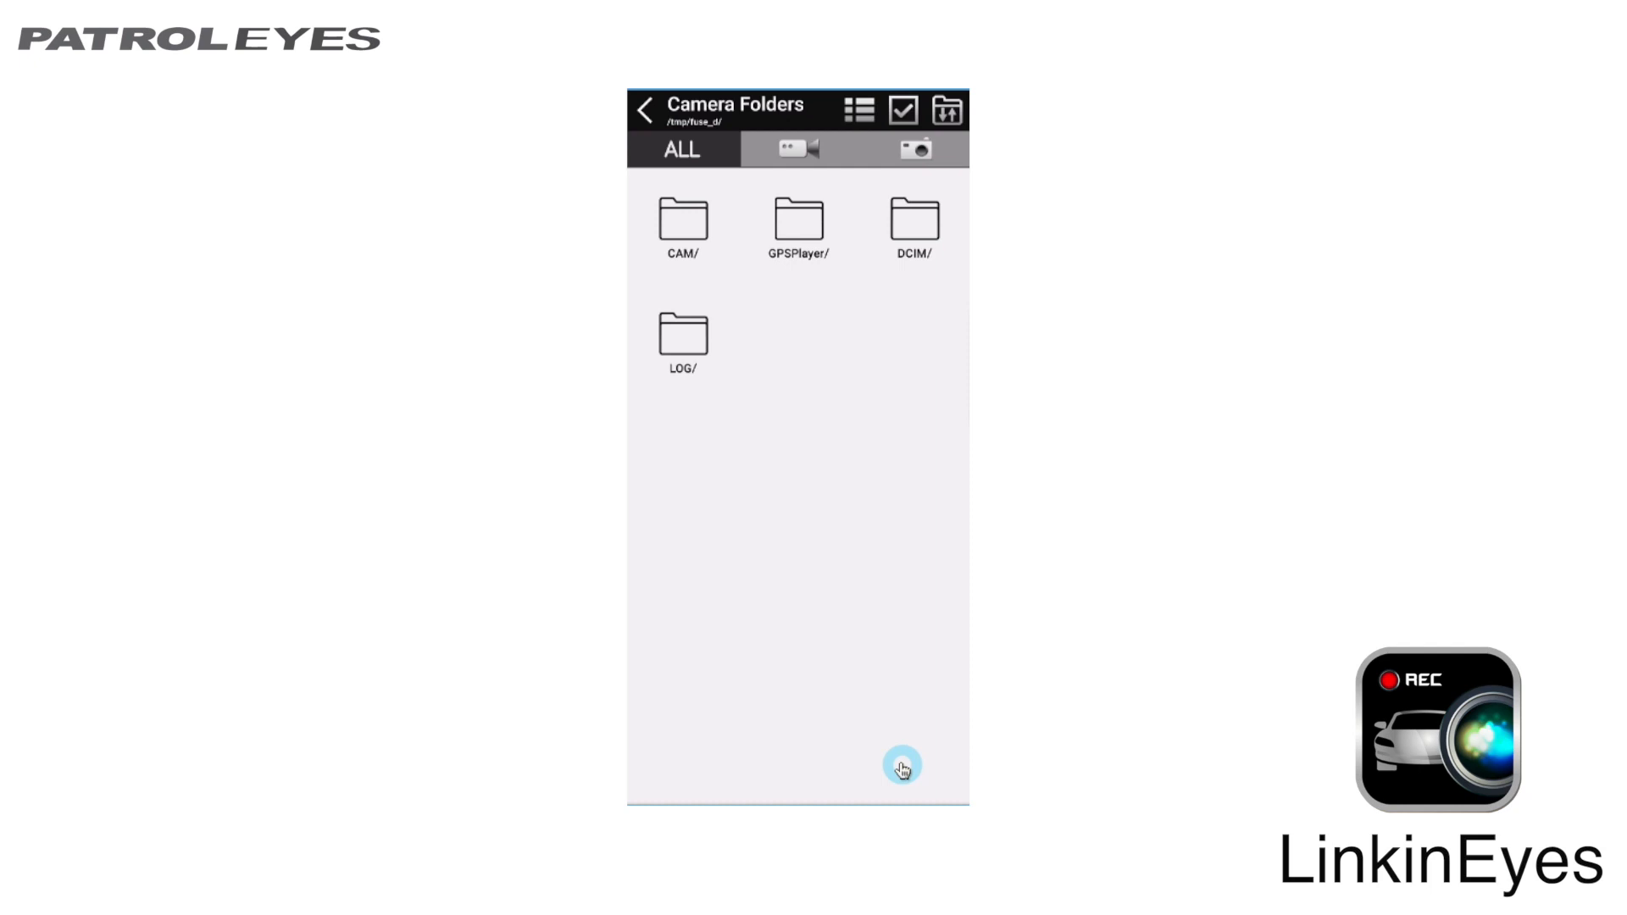
mouse_move(837, 298)
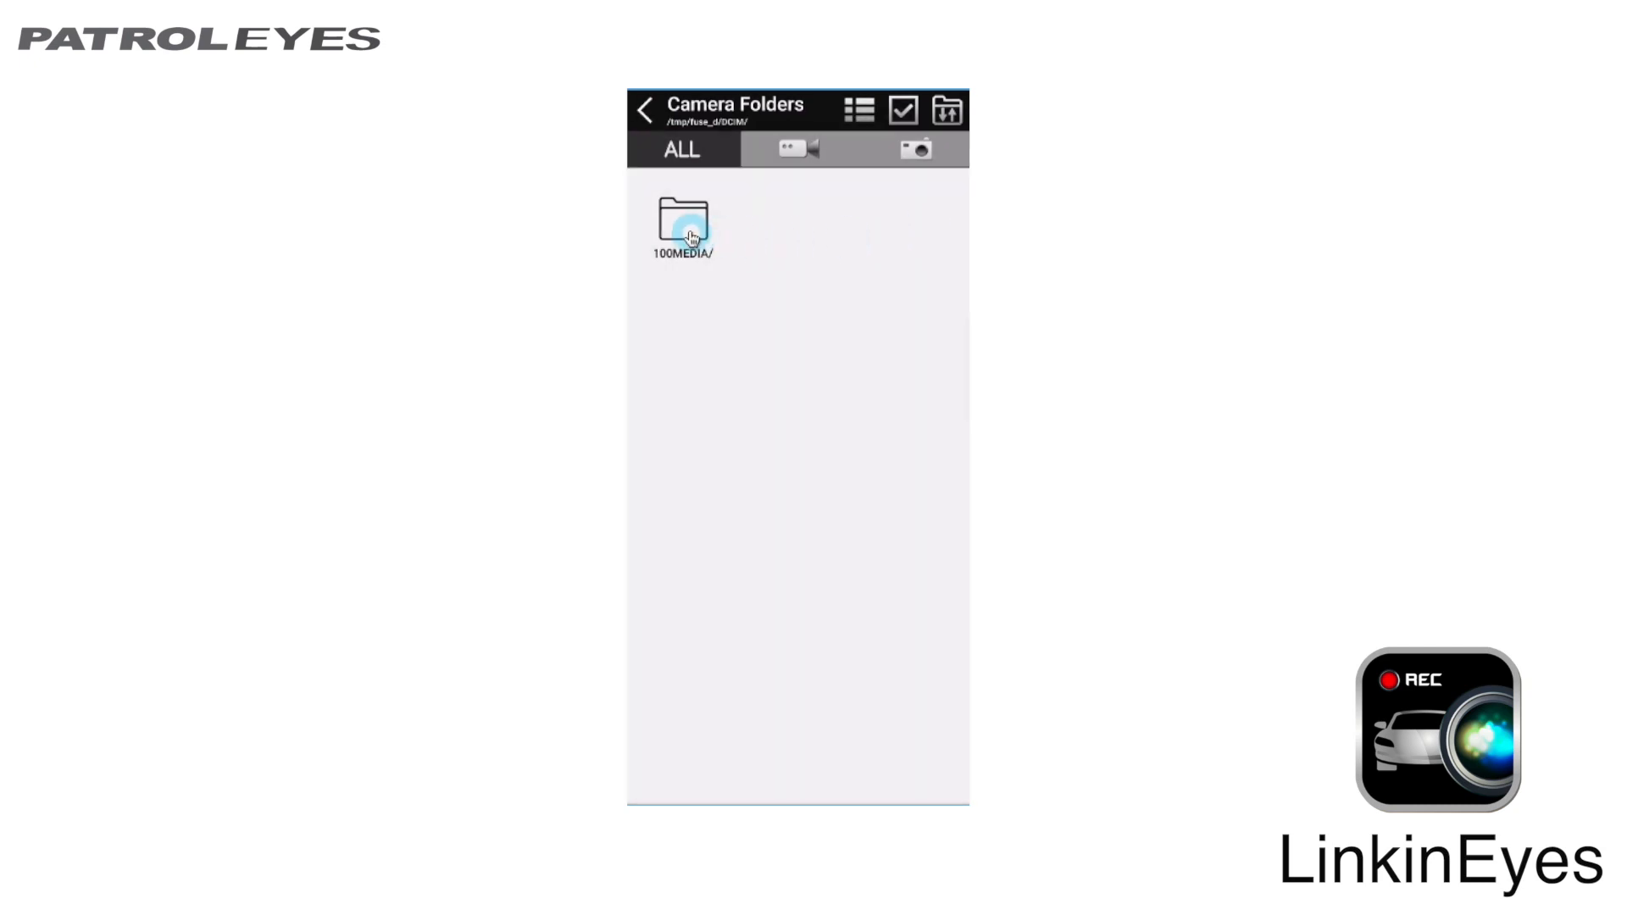
left_click(688, 231)
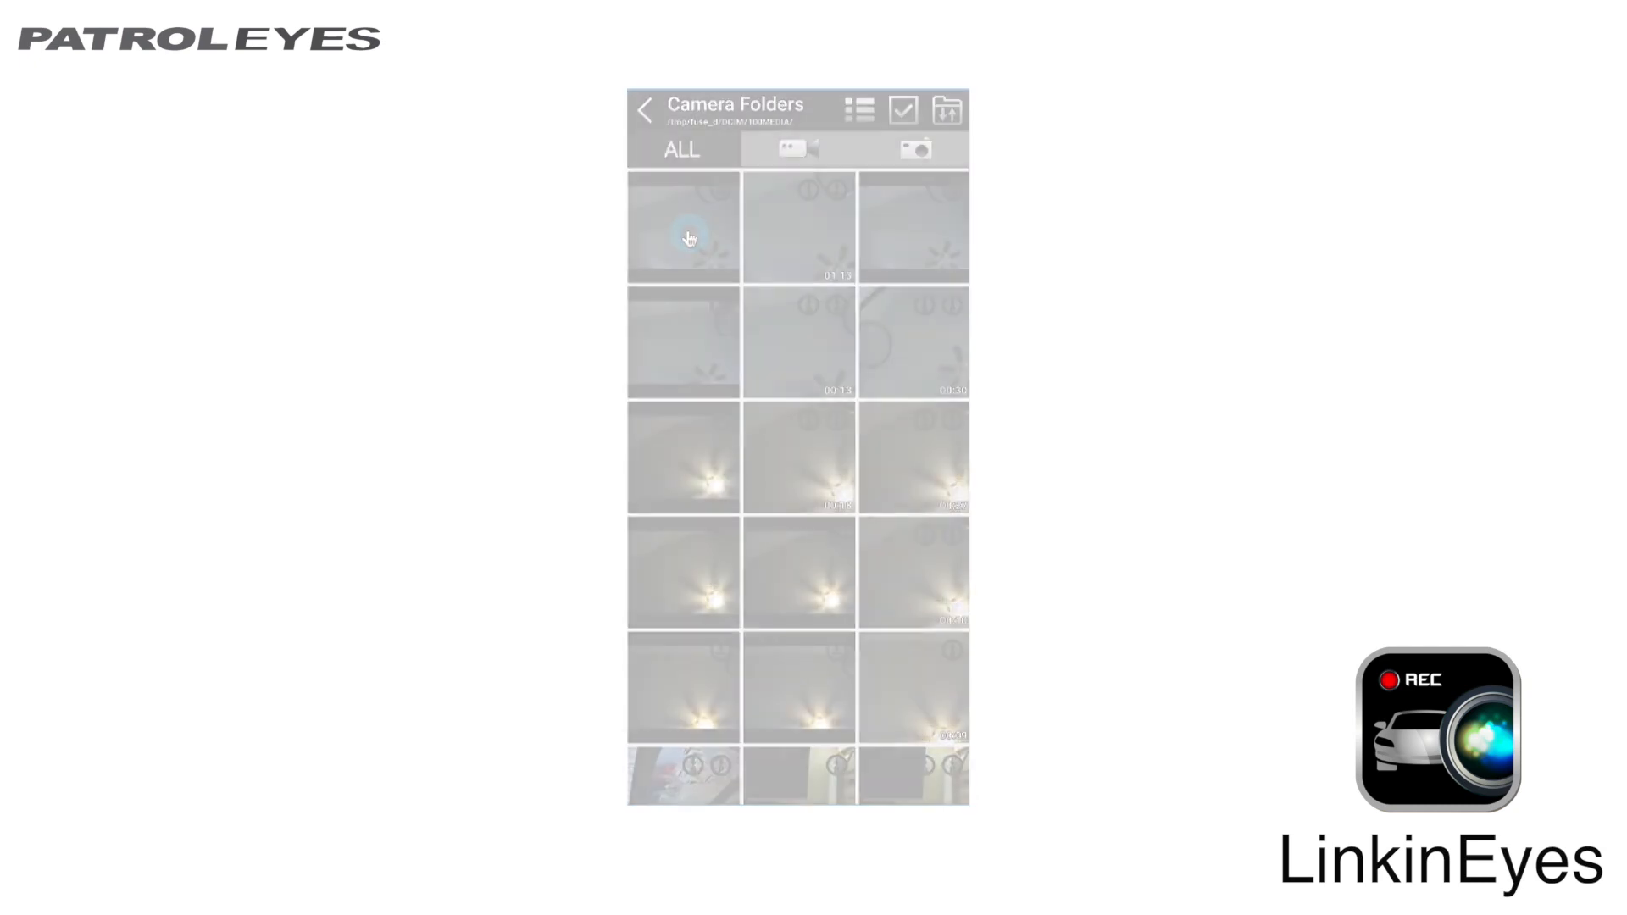
left_click(686, 234)
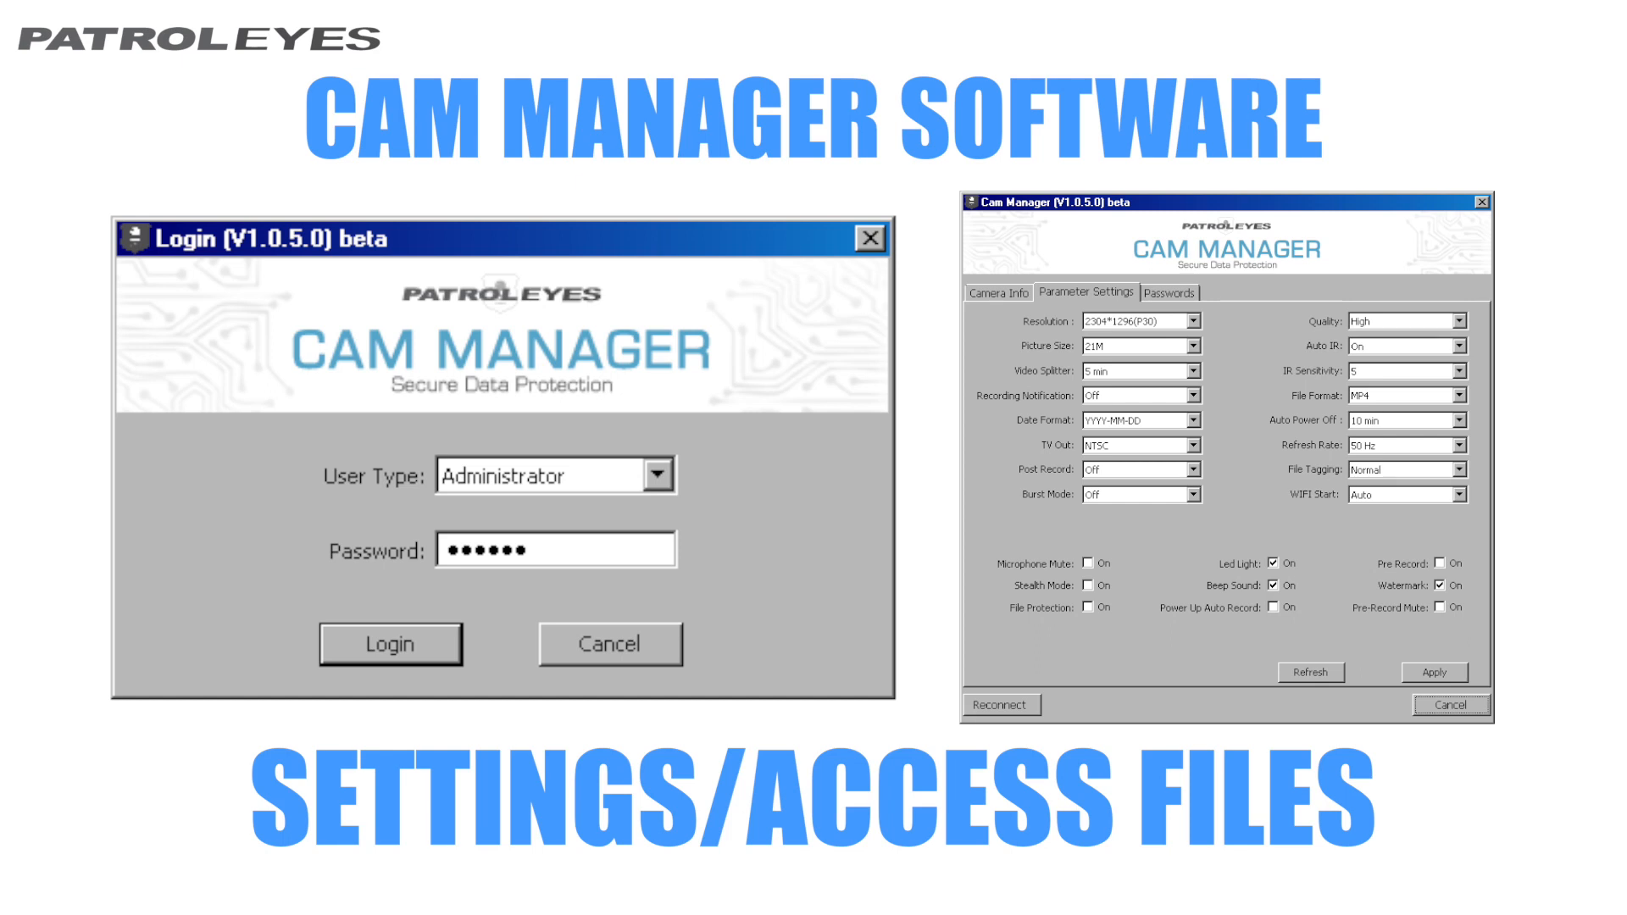
Step: Advance past the Cam Manager title slide to the login window
left_click(945, 471)
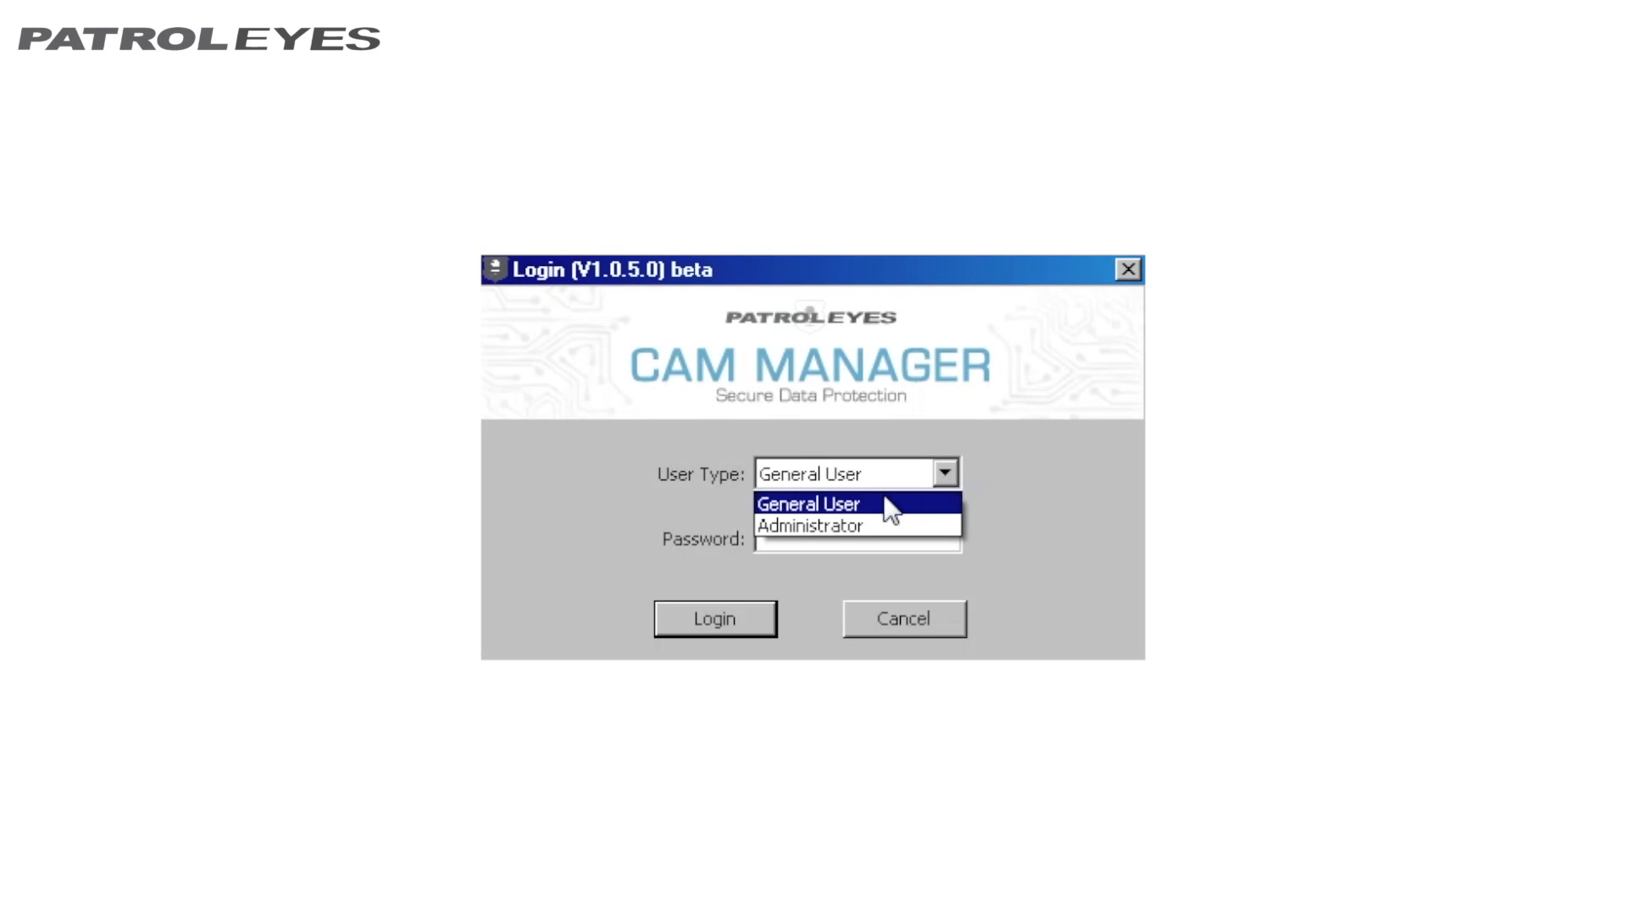
mouse_move(890, 529)
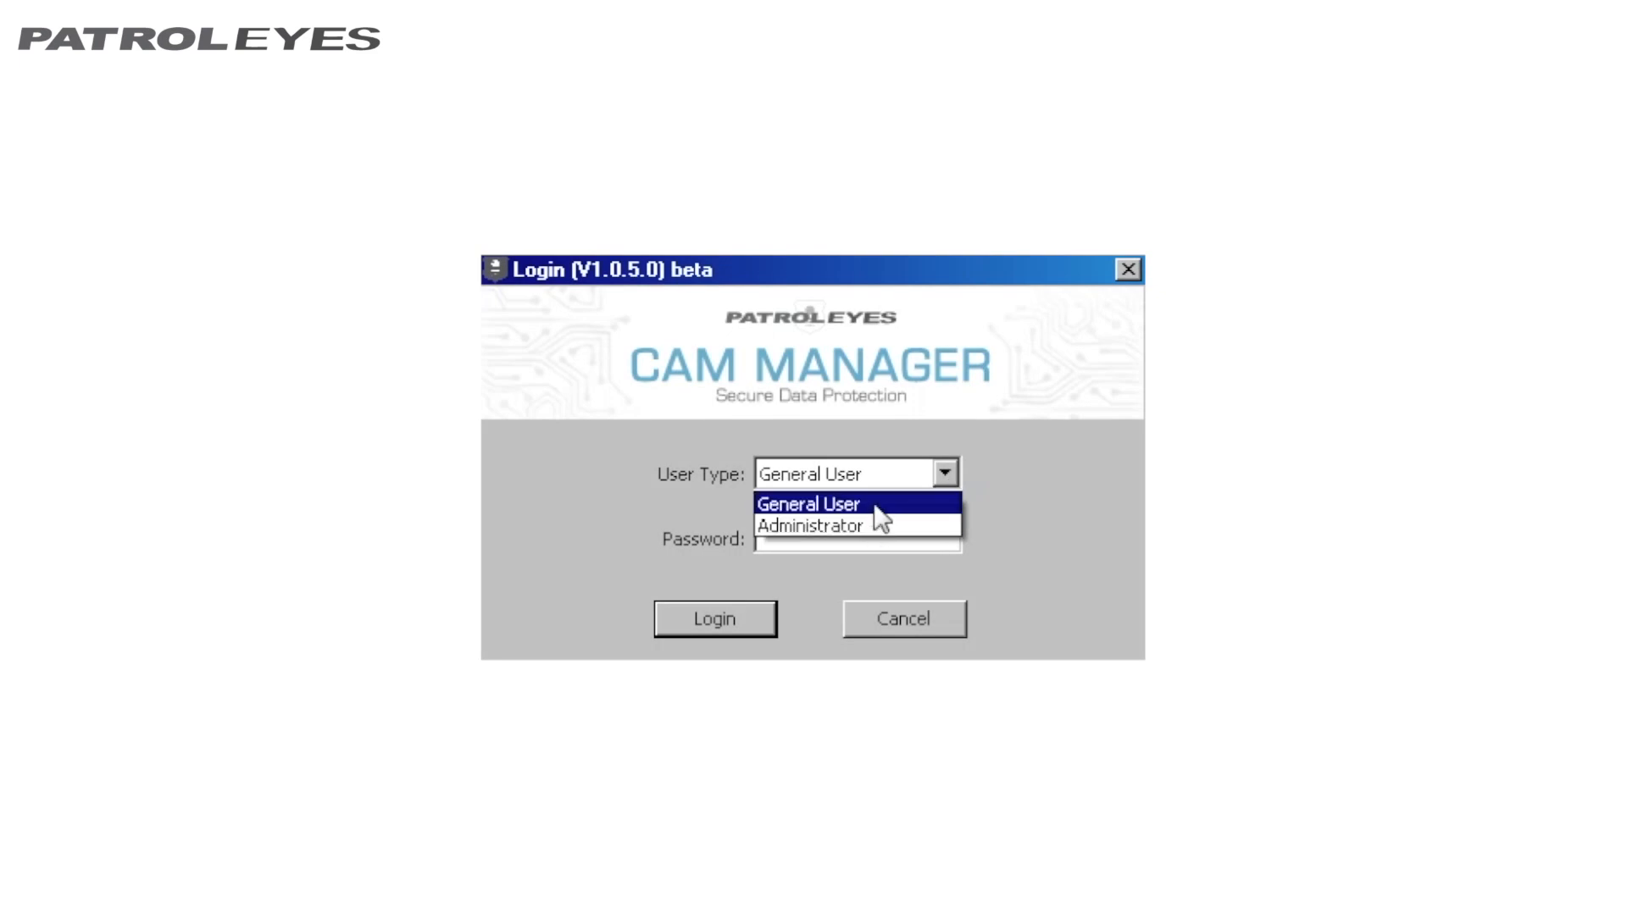
mouse_move(876, 539)
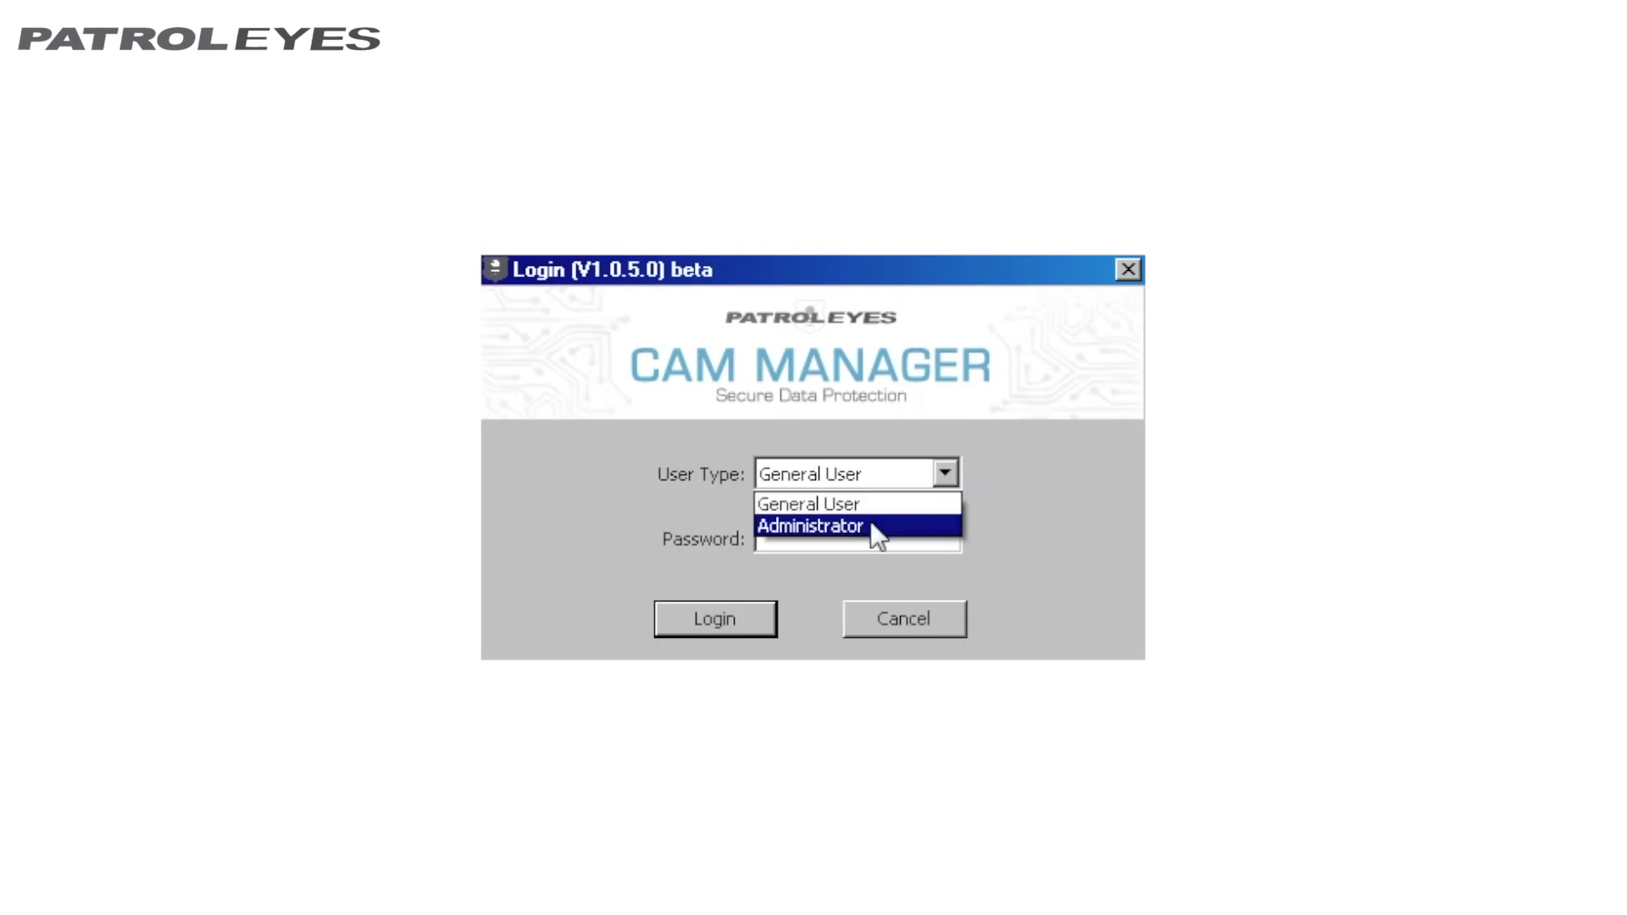
Step: Log in to Cam Manager as Administrator with the password entered
left_click(810, 526)
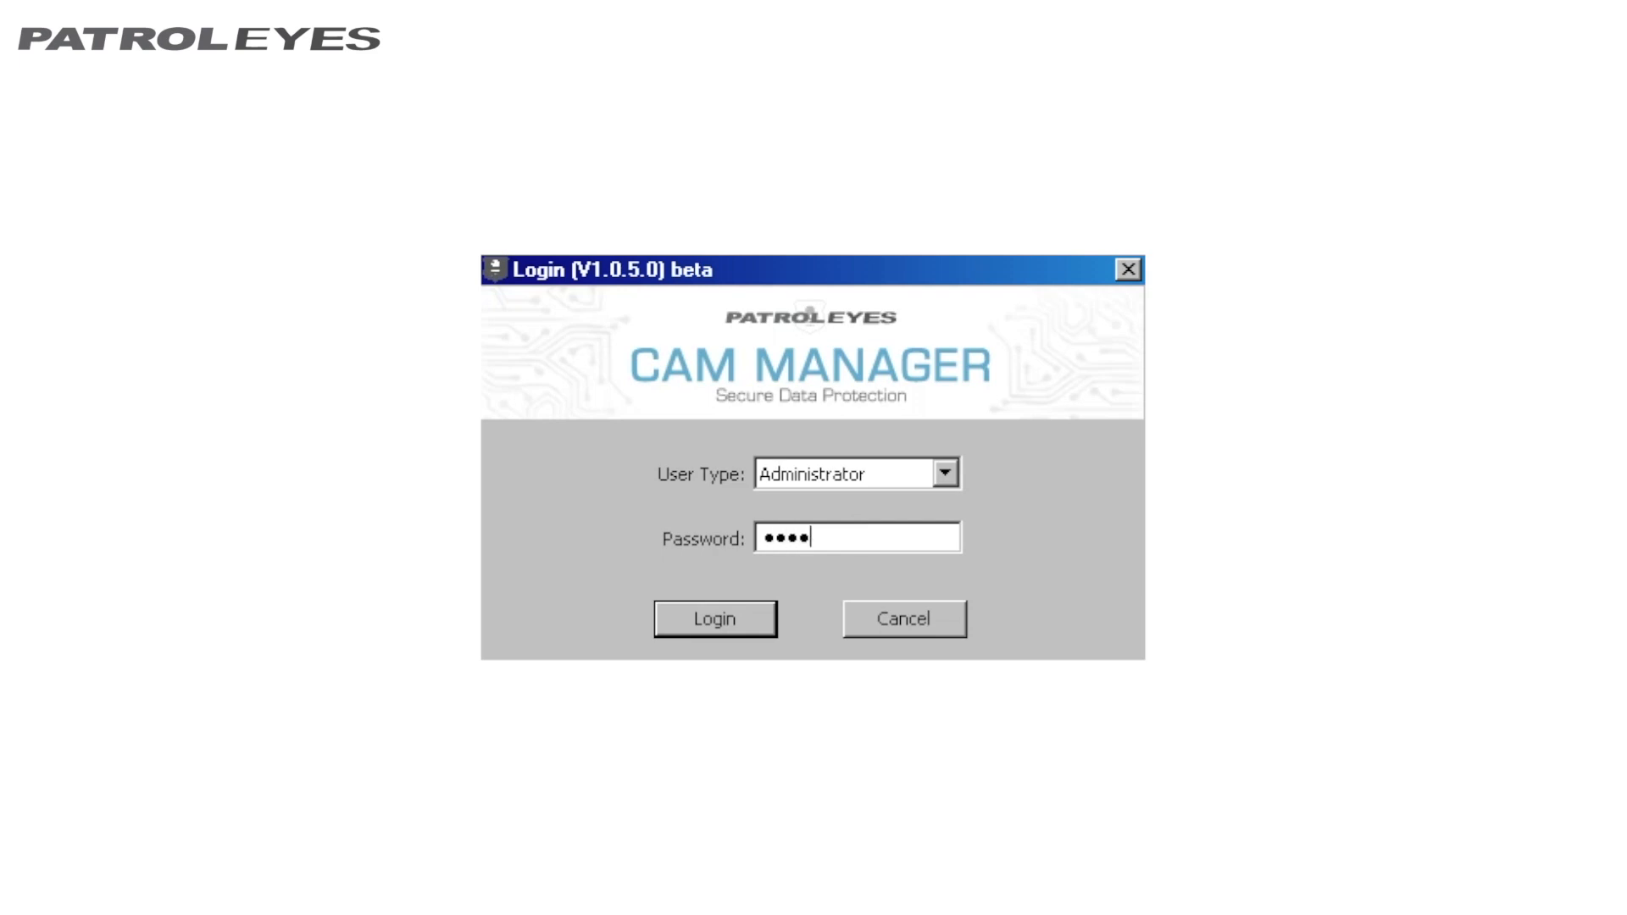
type("••")
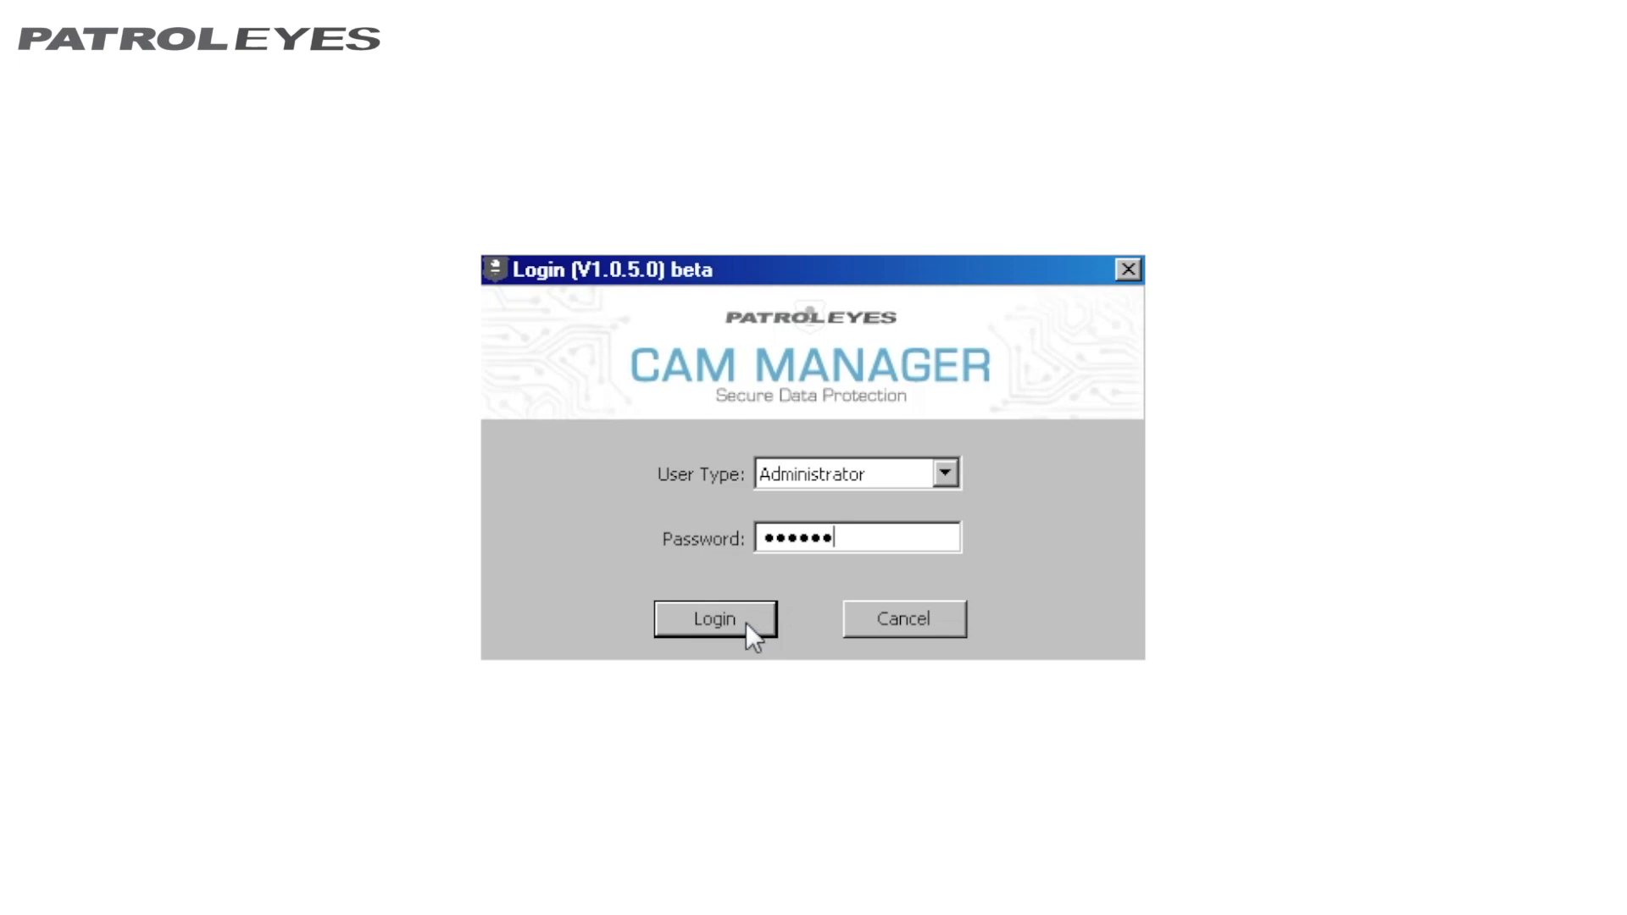
left_click(714, 620)
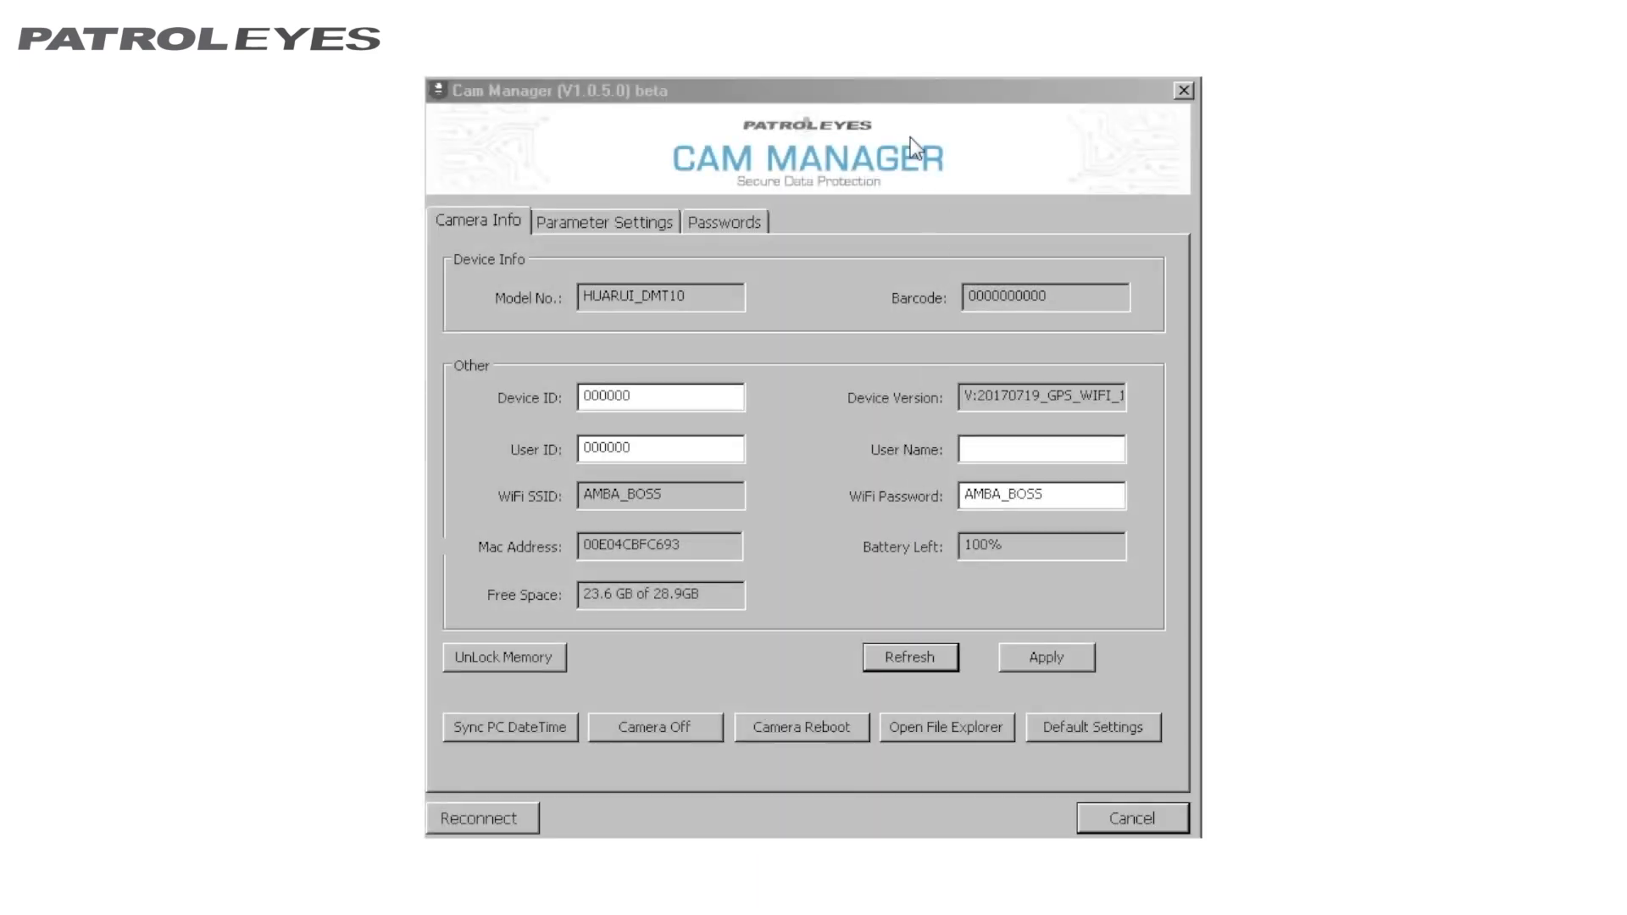
mouse_move(475, 235)
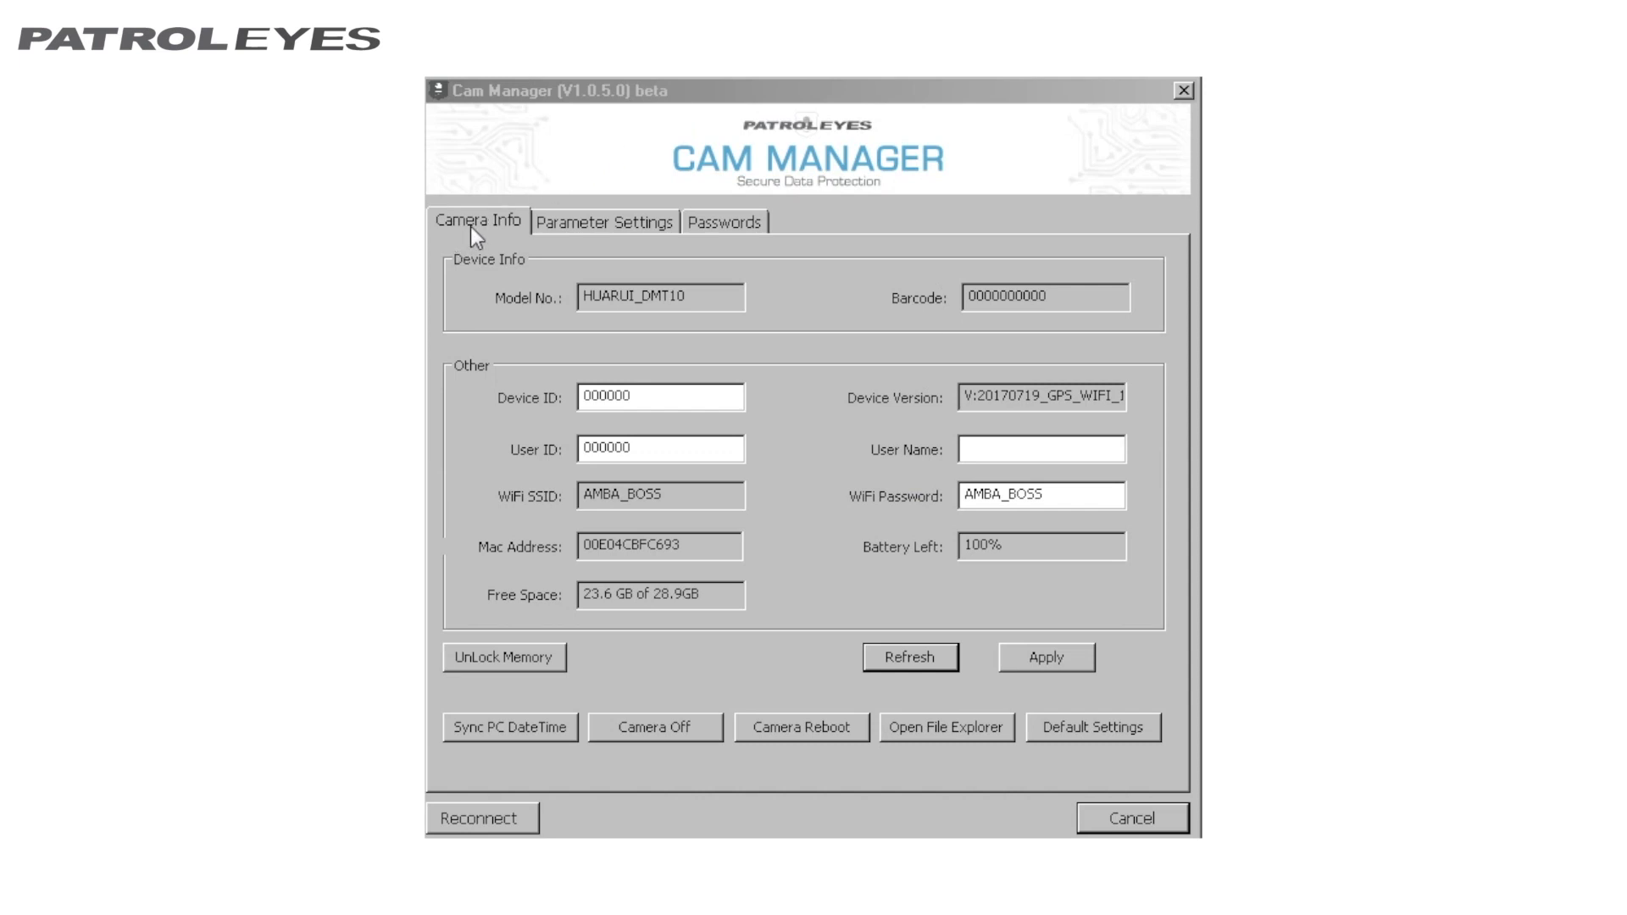
mouse_move(485, 241)
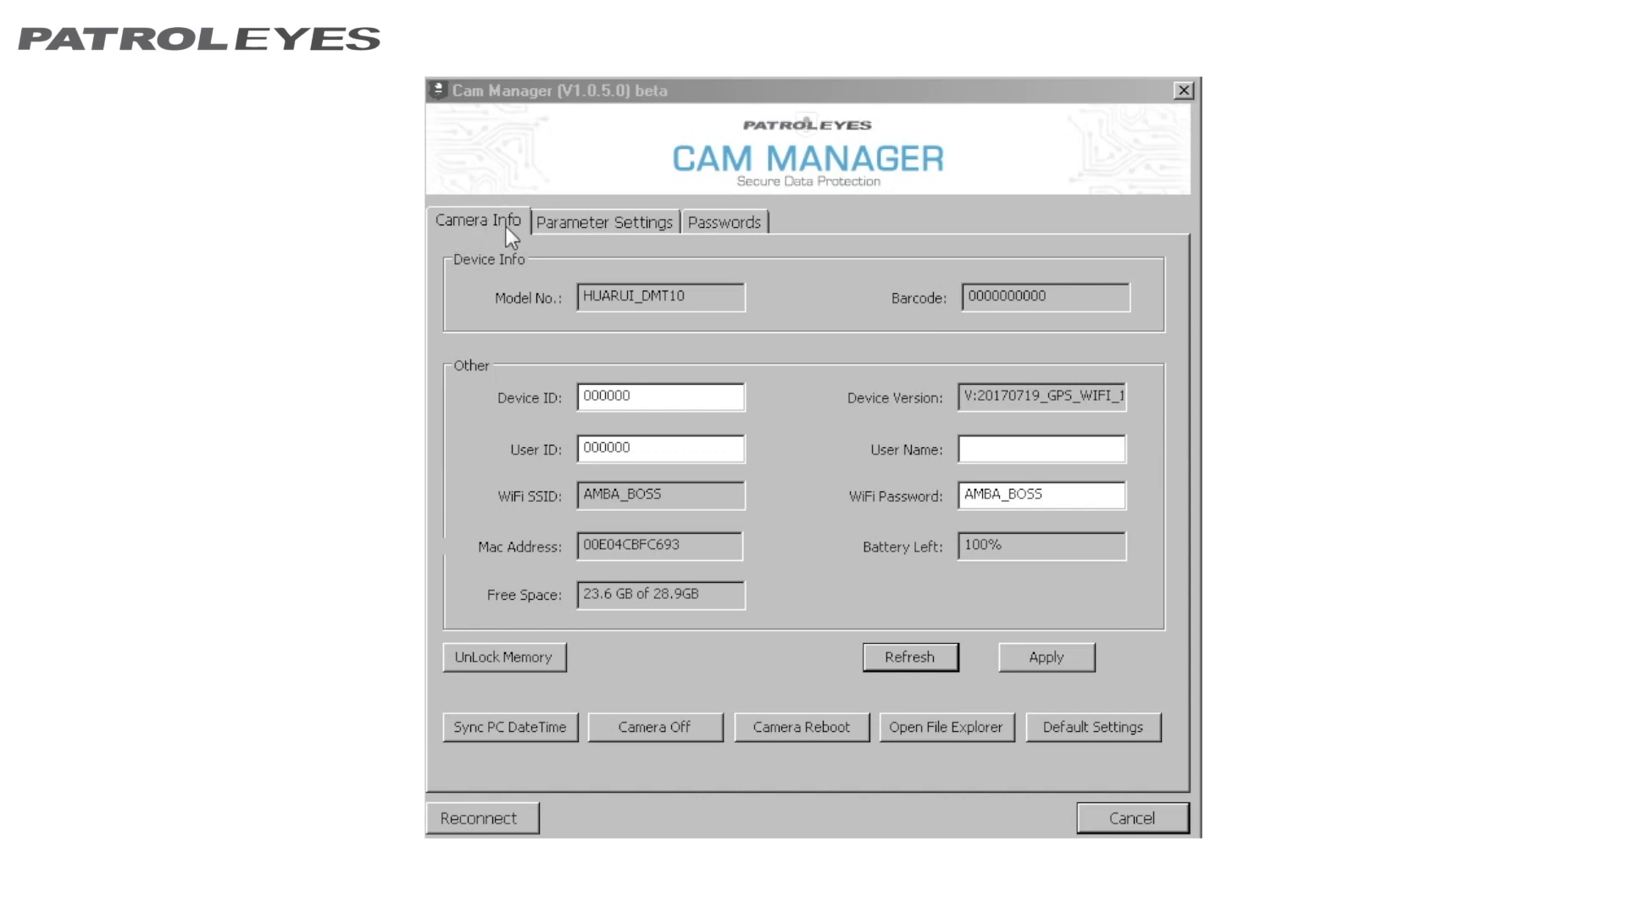
mouse_move(627, 245)
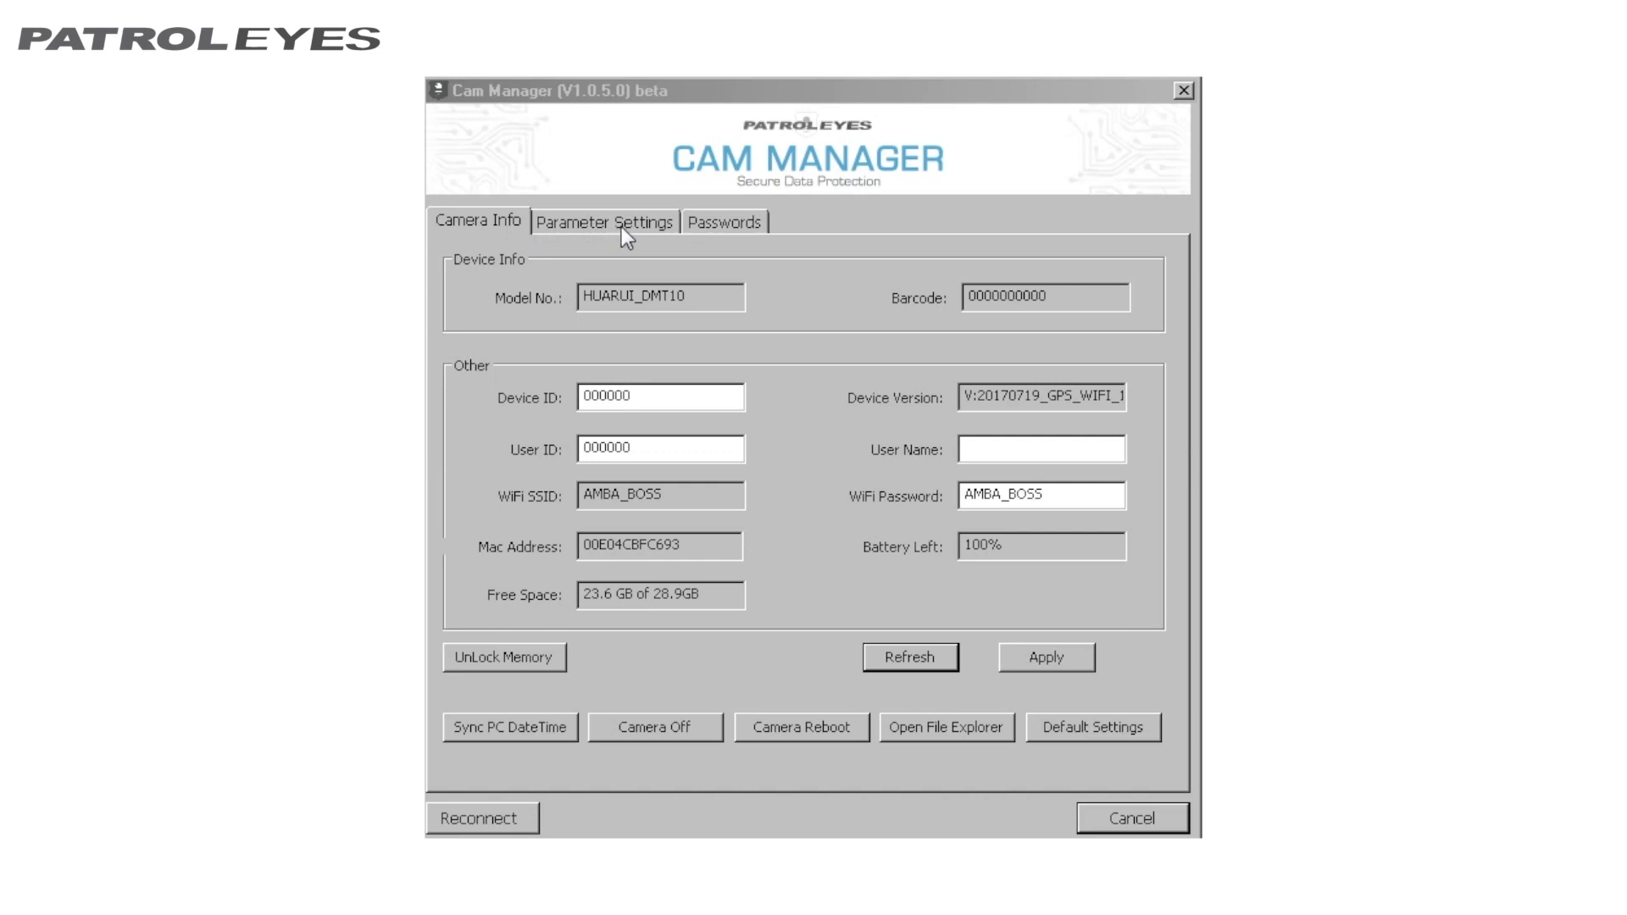
Step: Review the Parameter Settings and Passwords change-password pages, then return to Camera Info
left_click(604, 224)
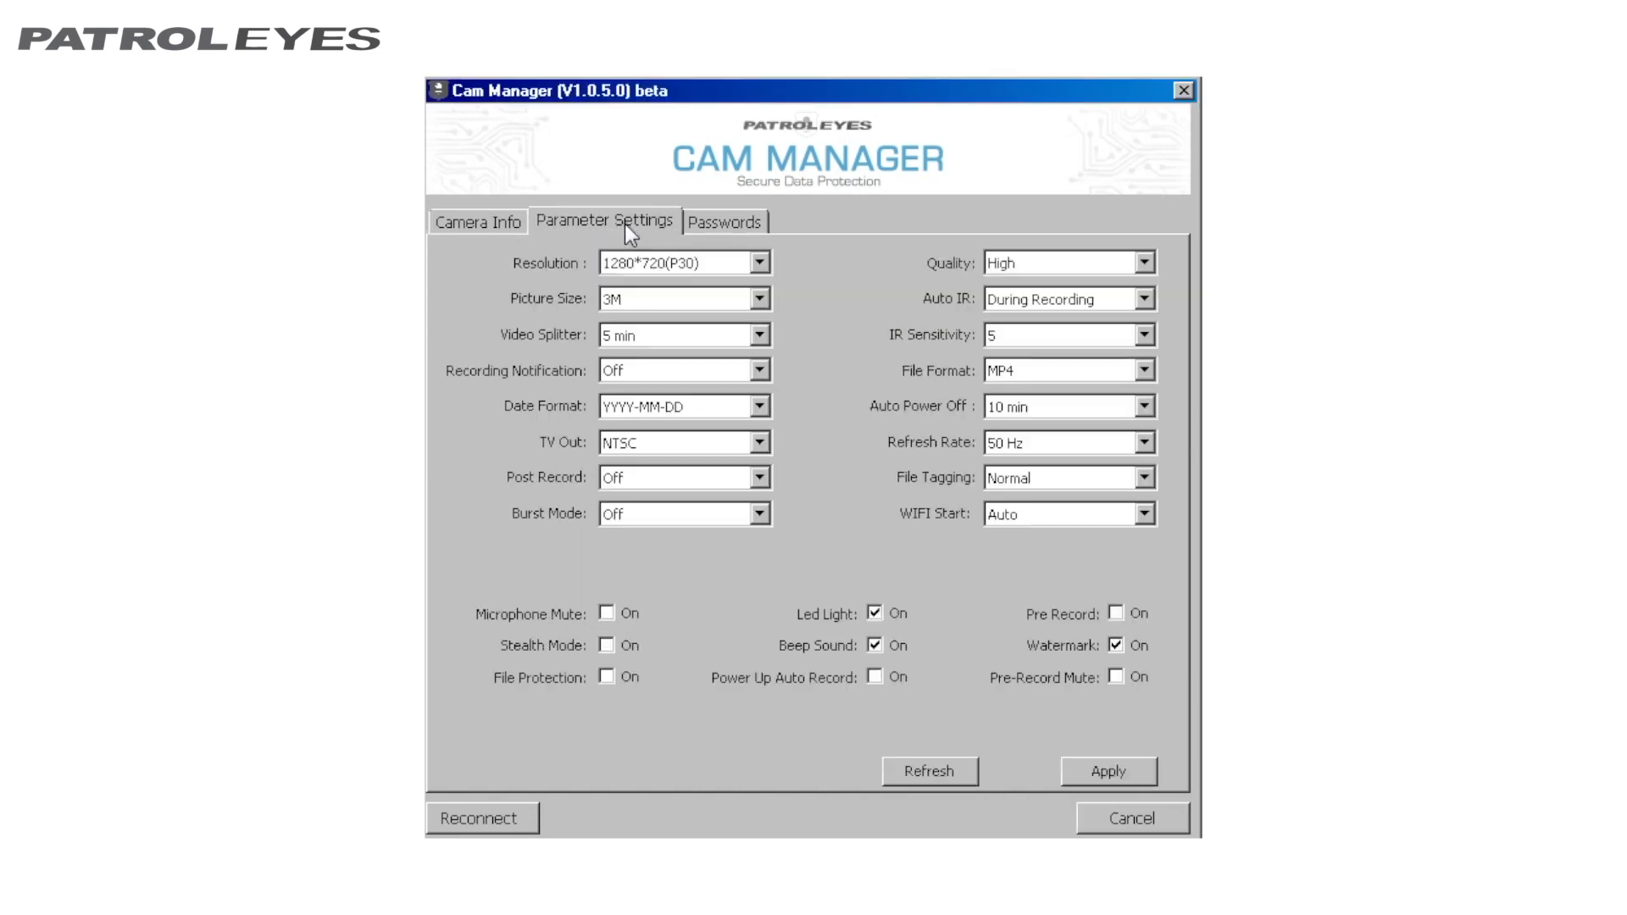
mouse_move(693, 230)
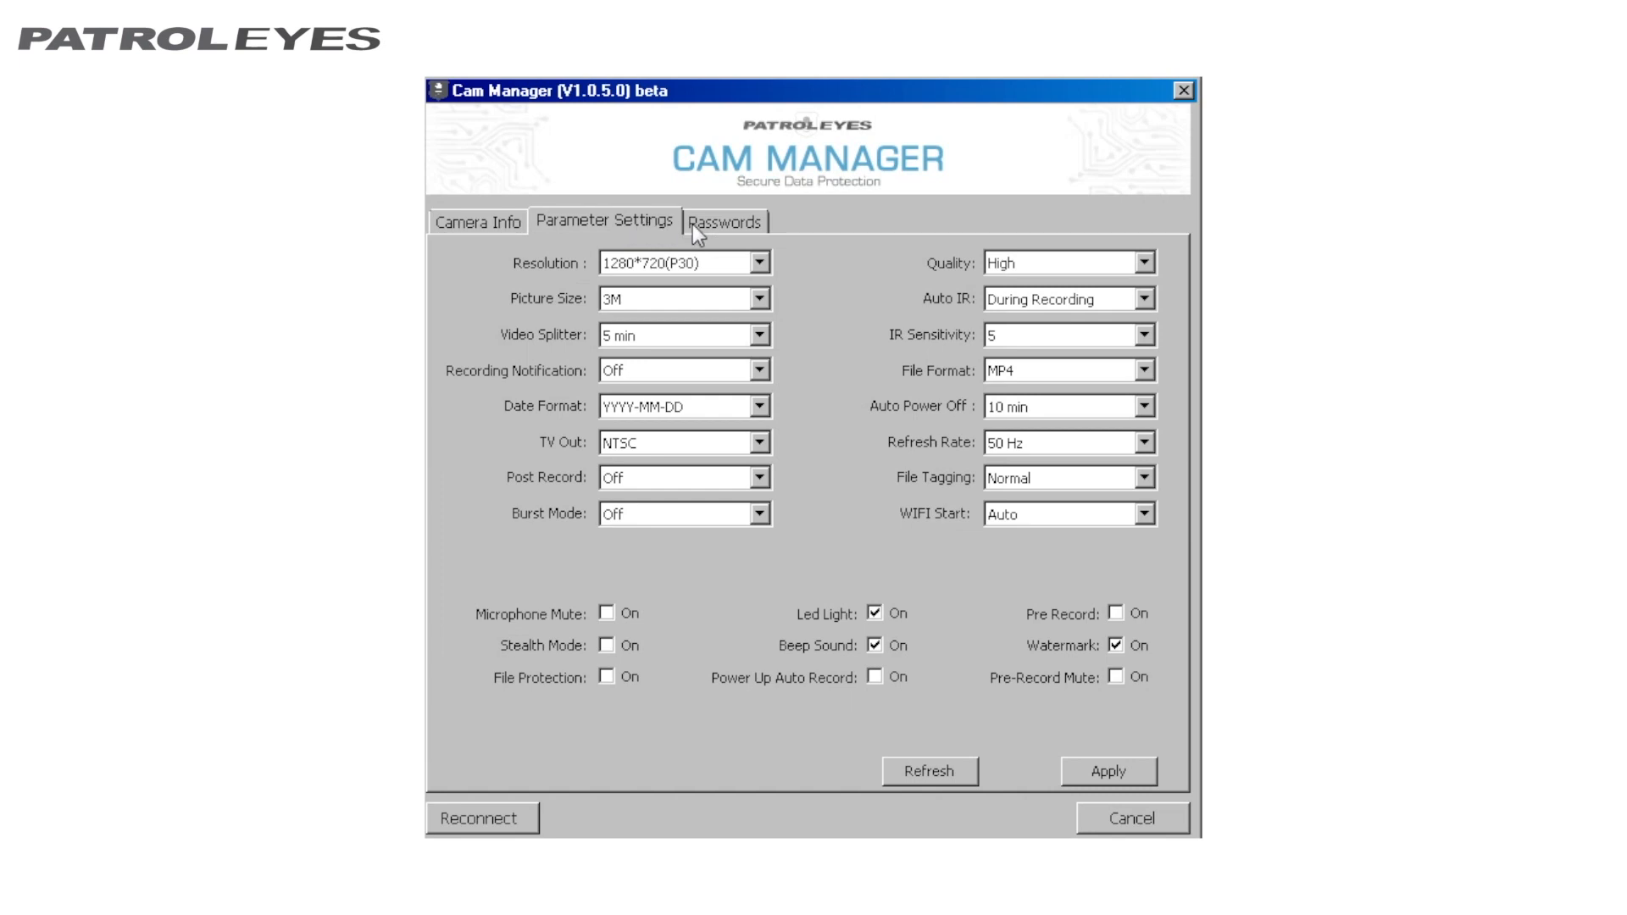
mouse_move(737, 232)
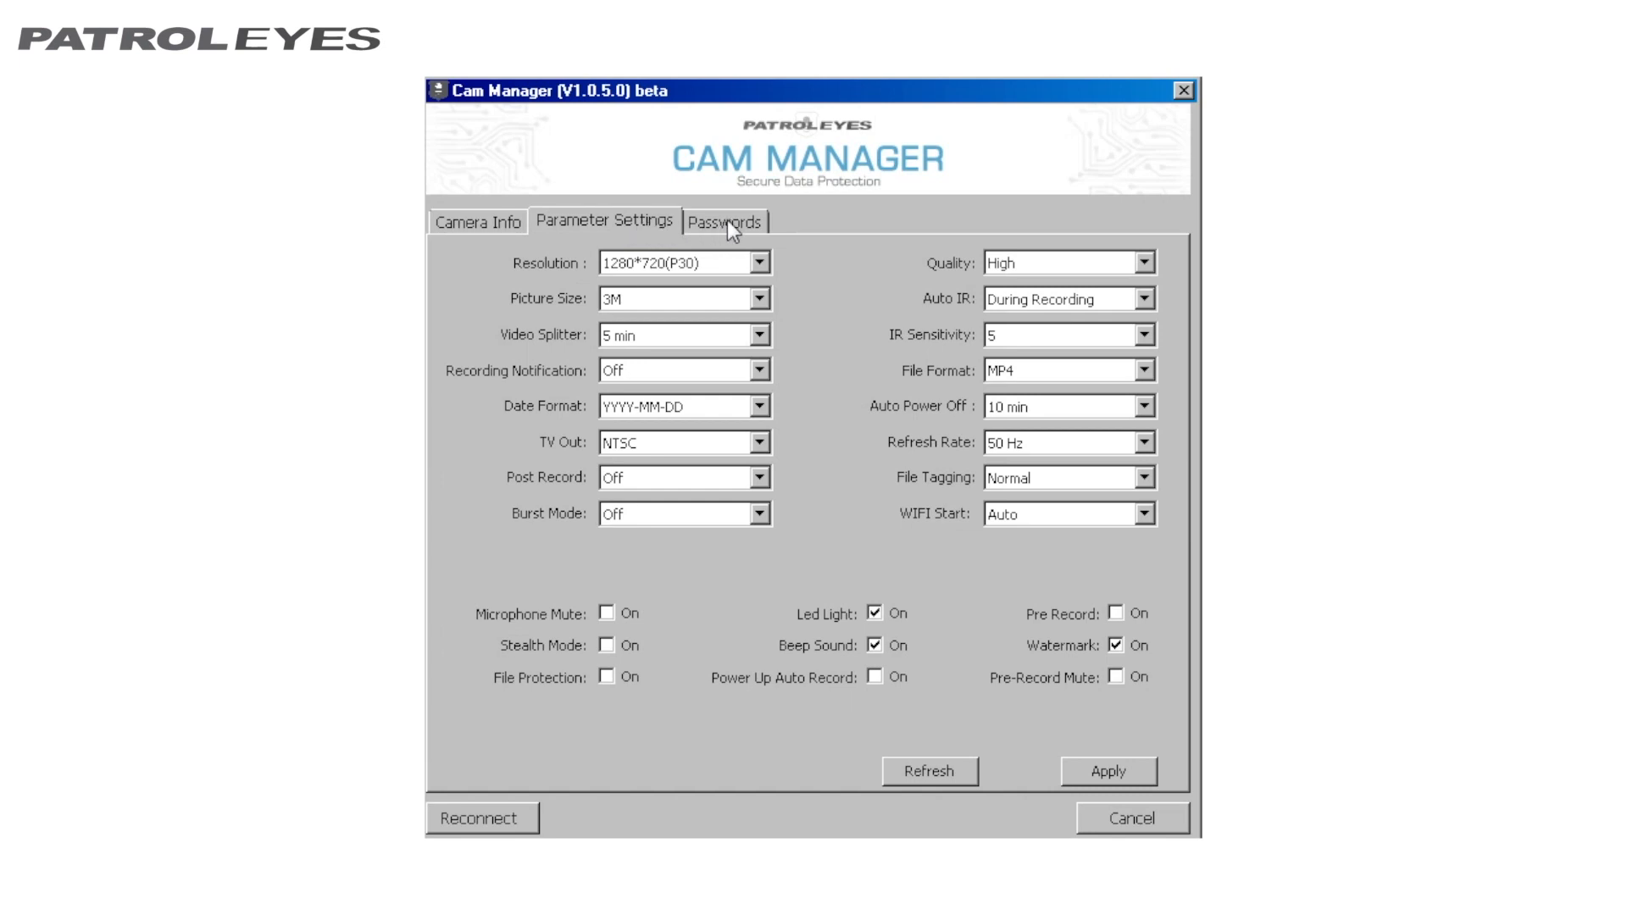
left_click(725, 222)
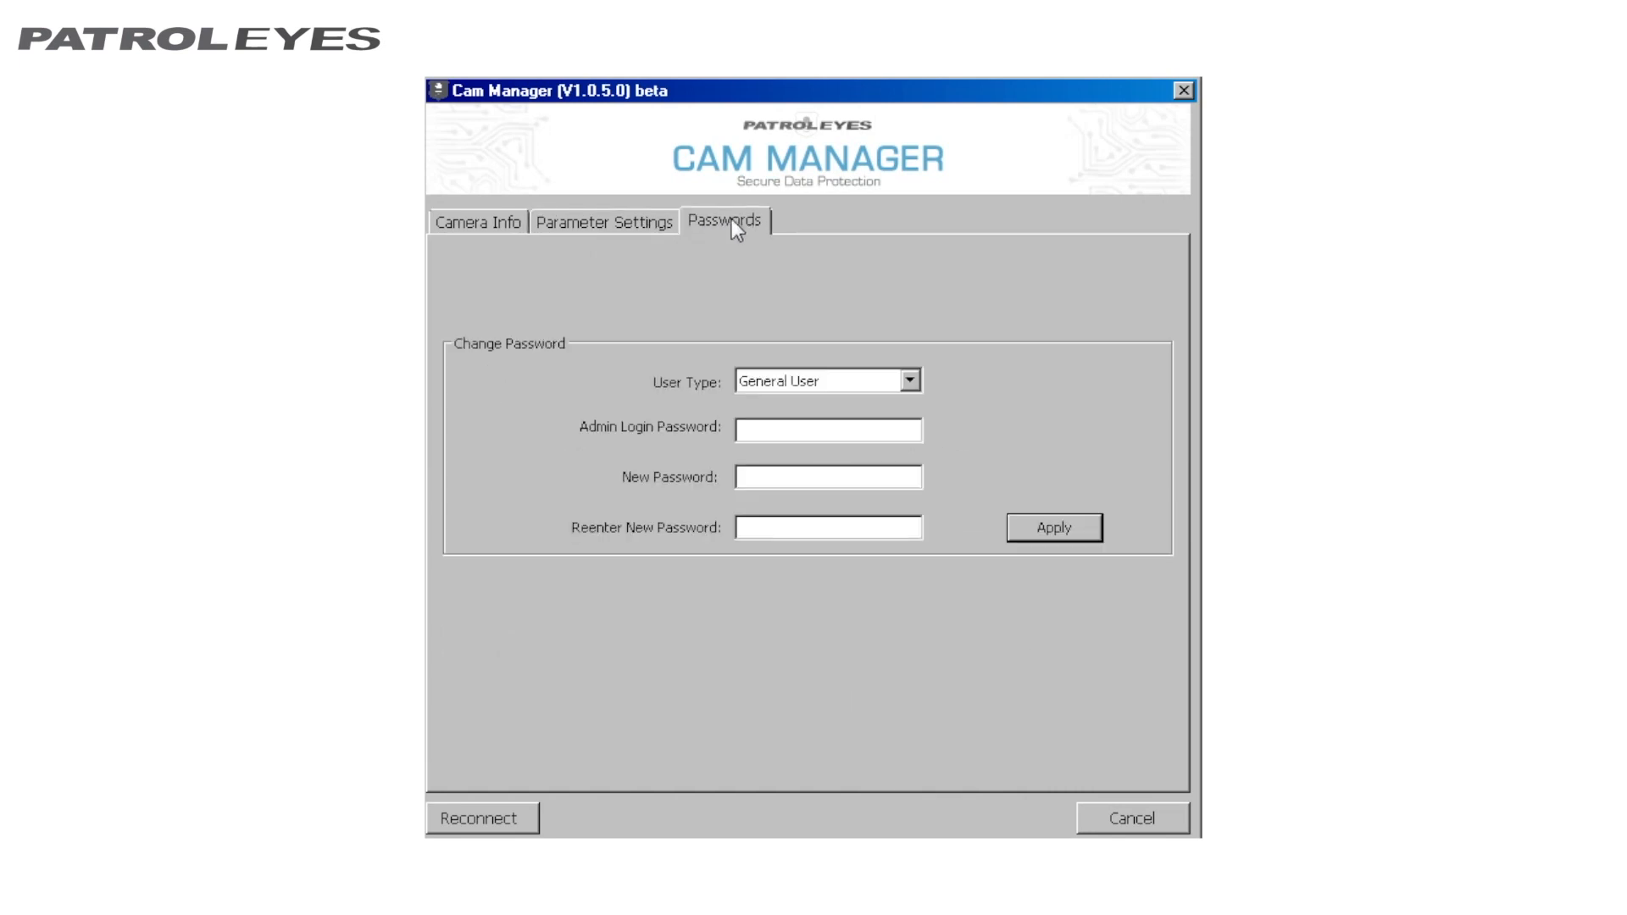
left_click(478, 220)
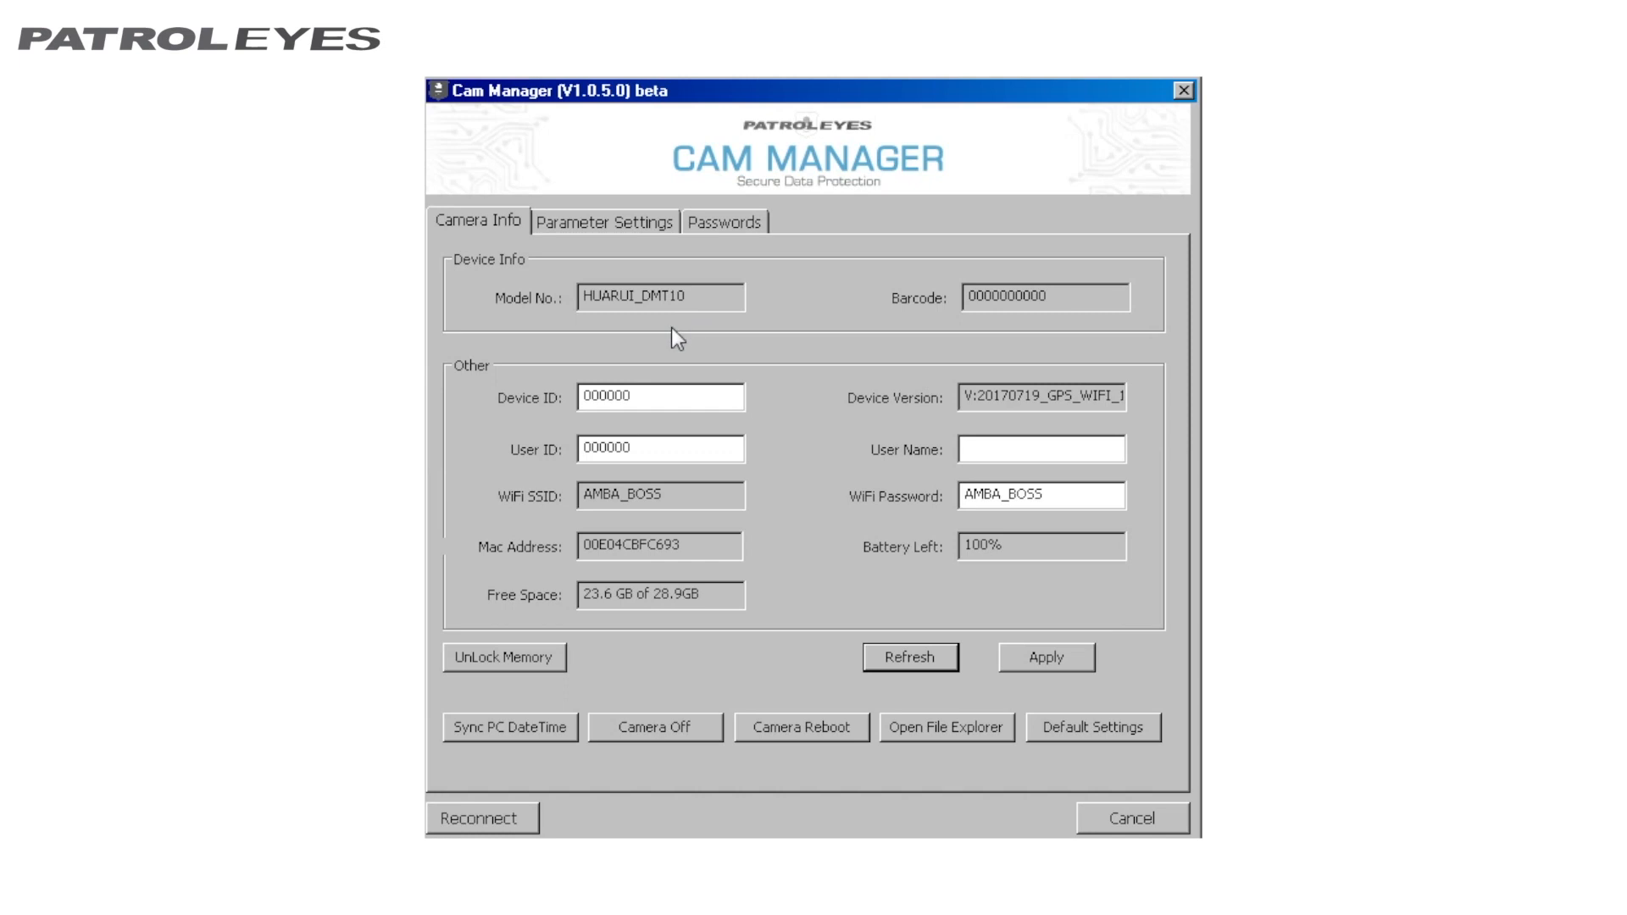
mouse_move(460, 390)
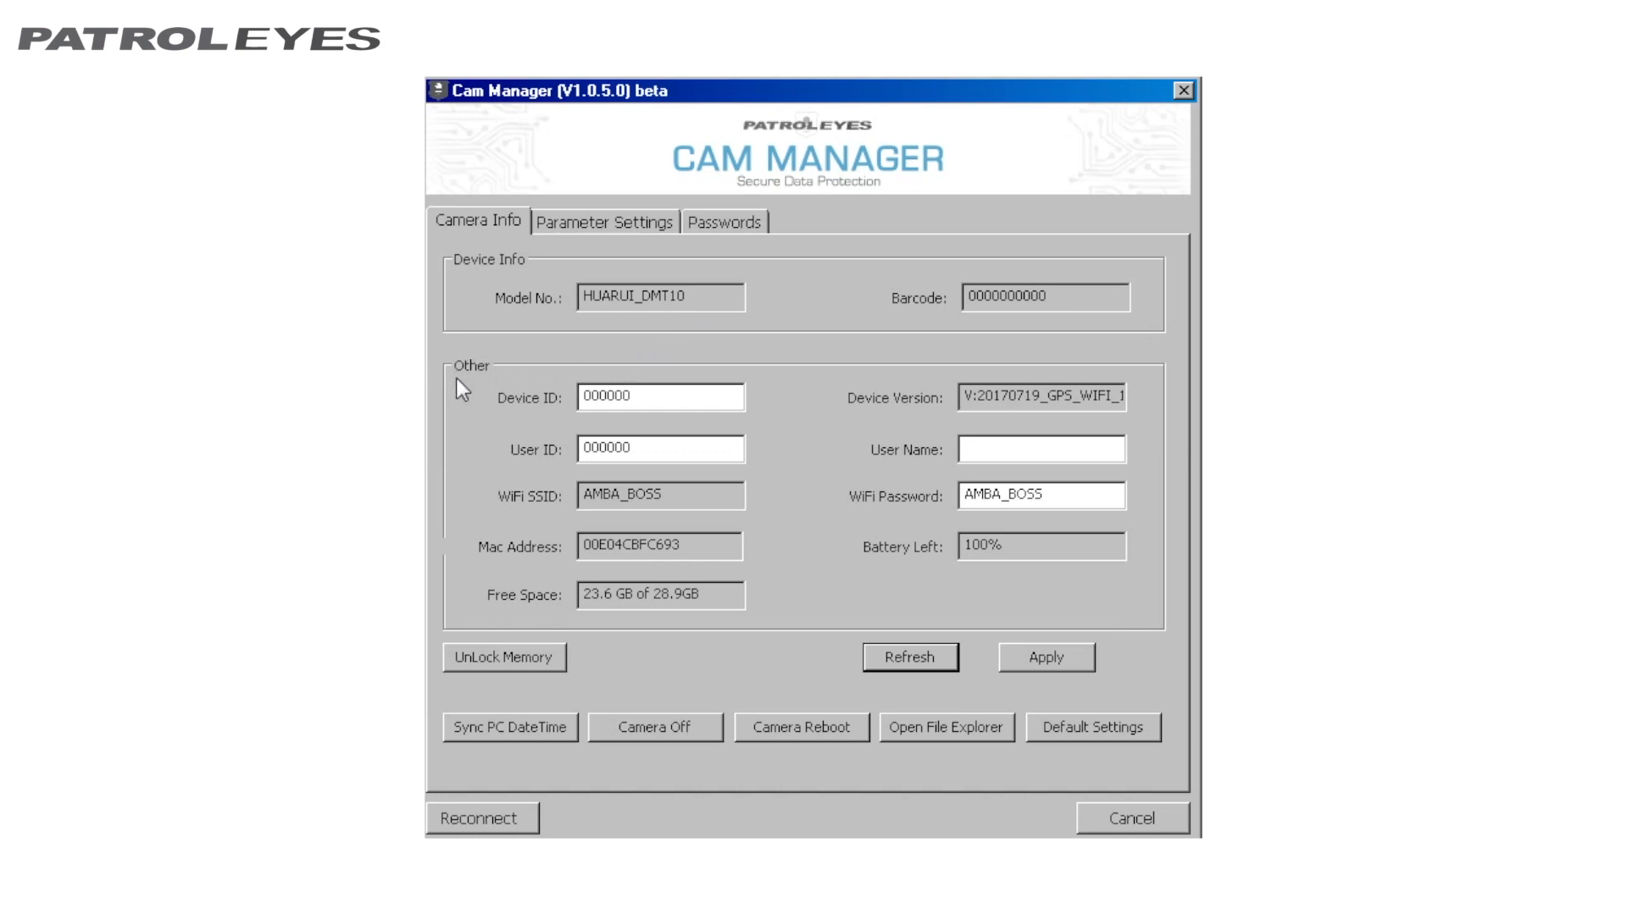
mouse_move(511, 425)
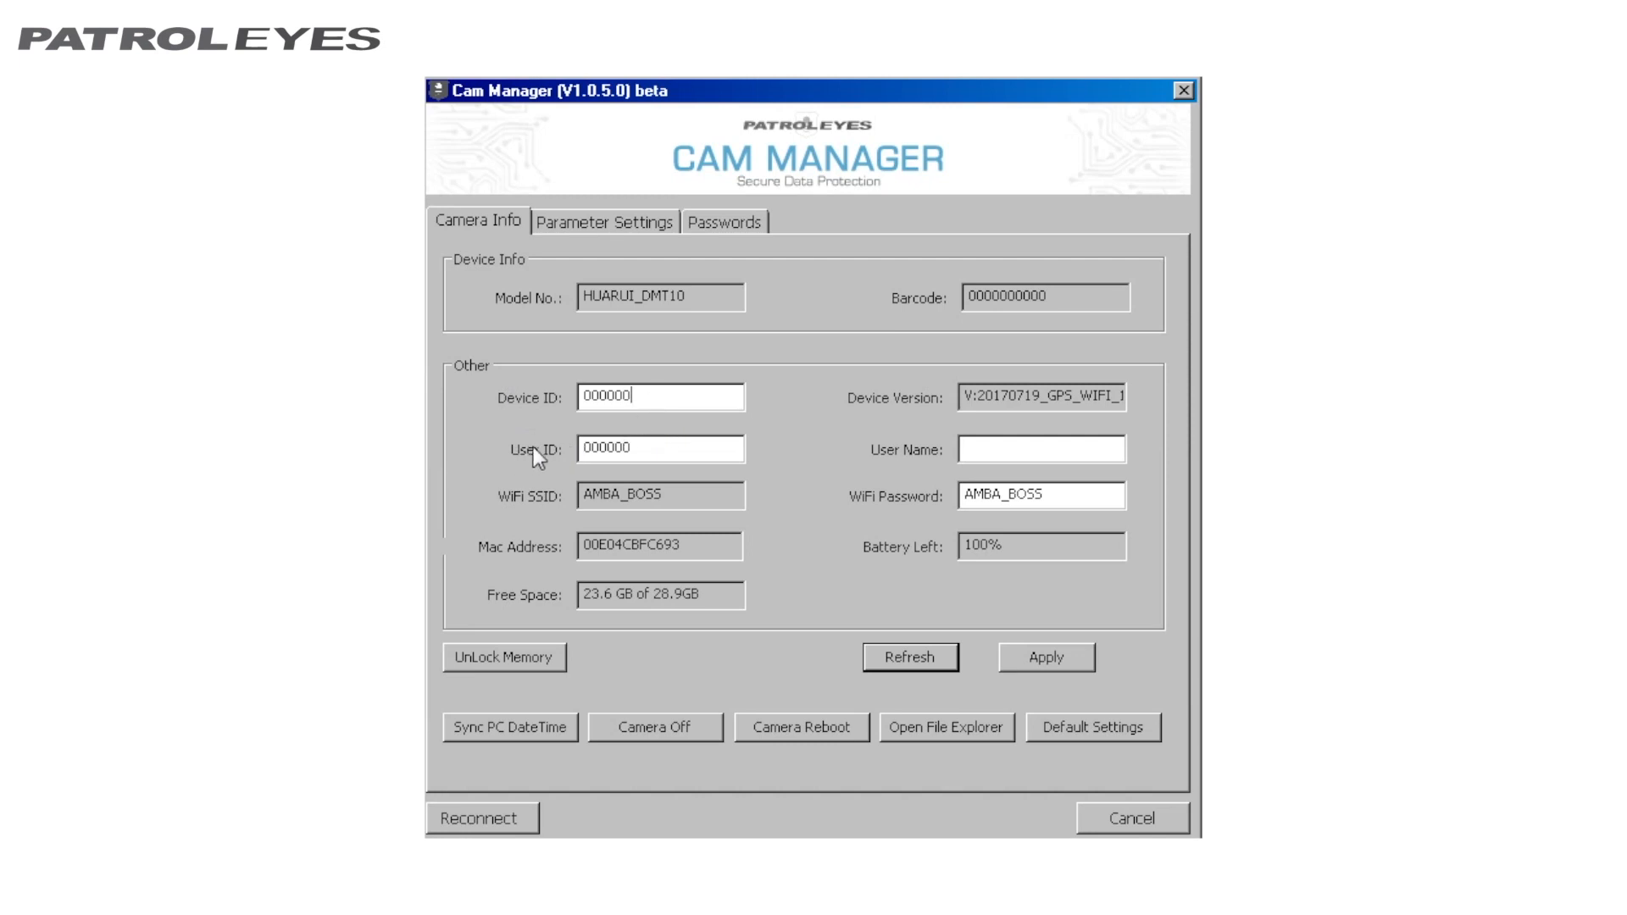
mouse_move(649, 462)
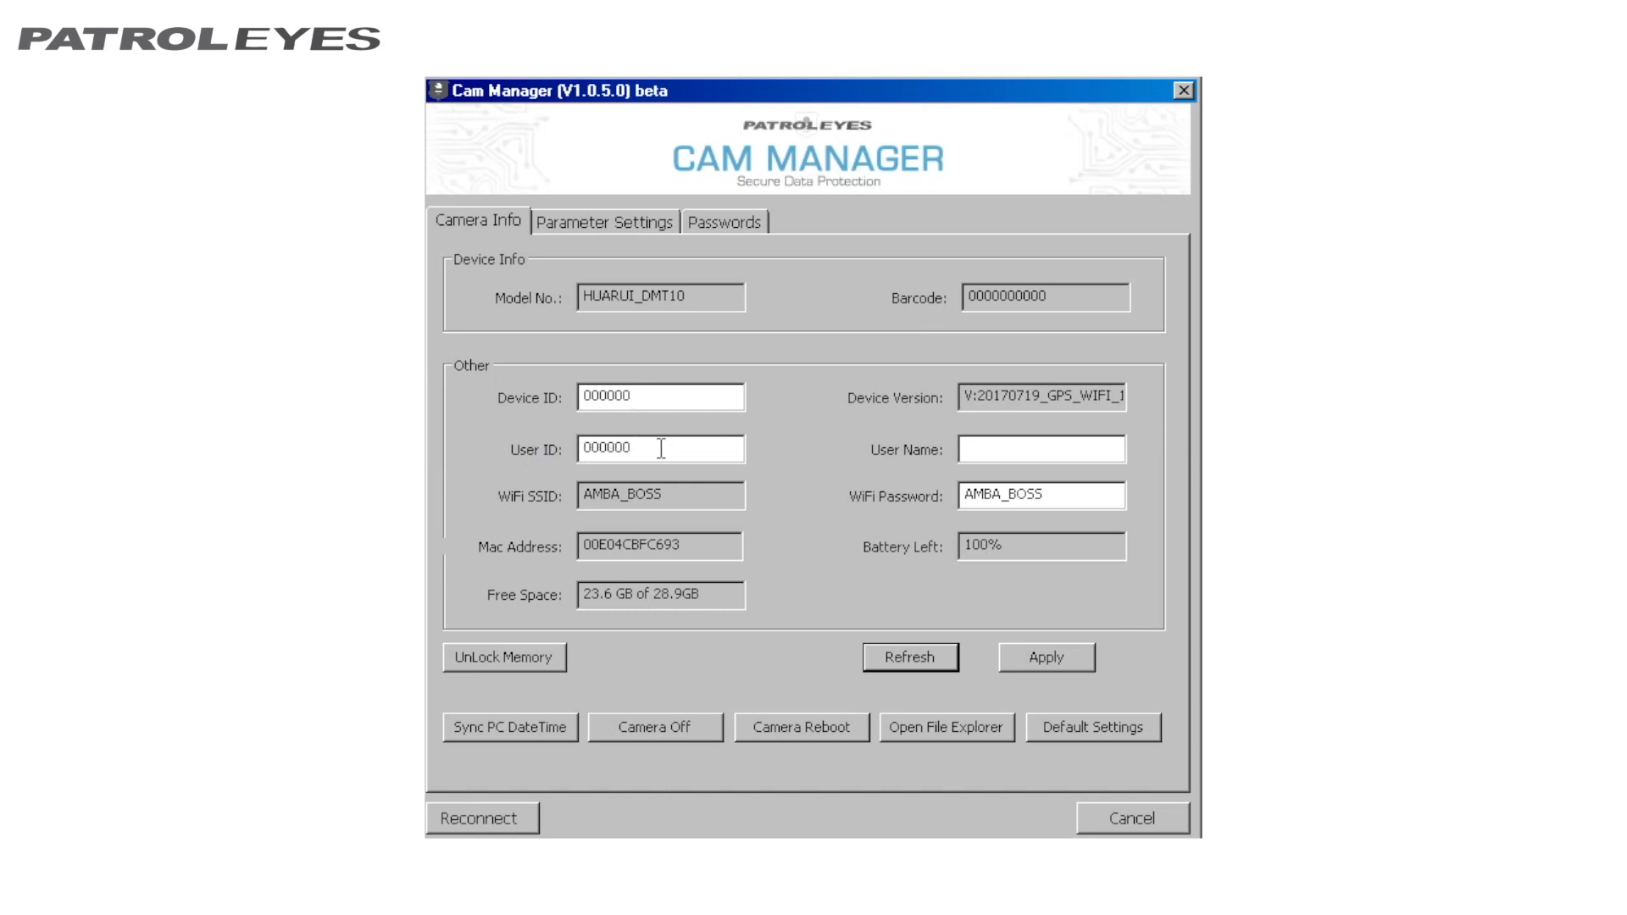
mouse_move(656, 453)
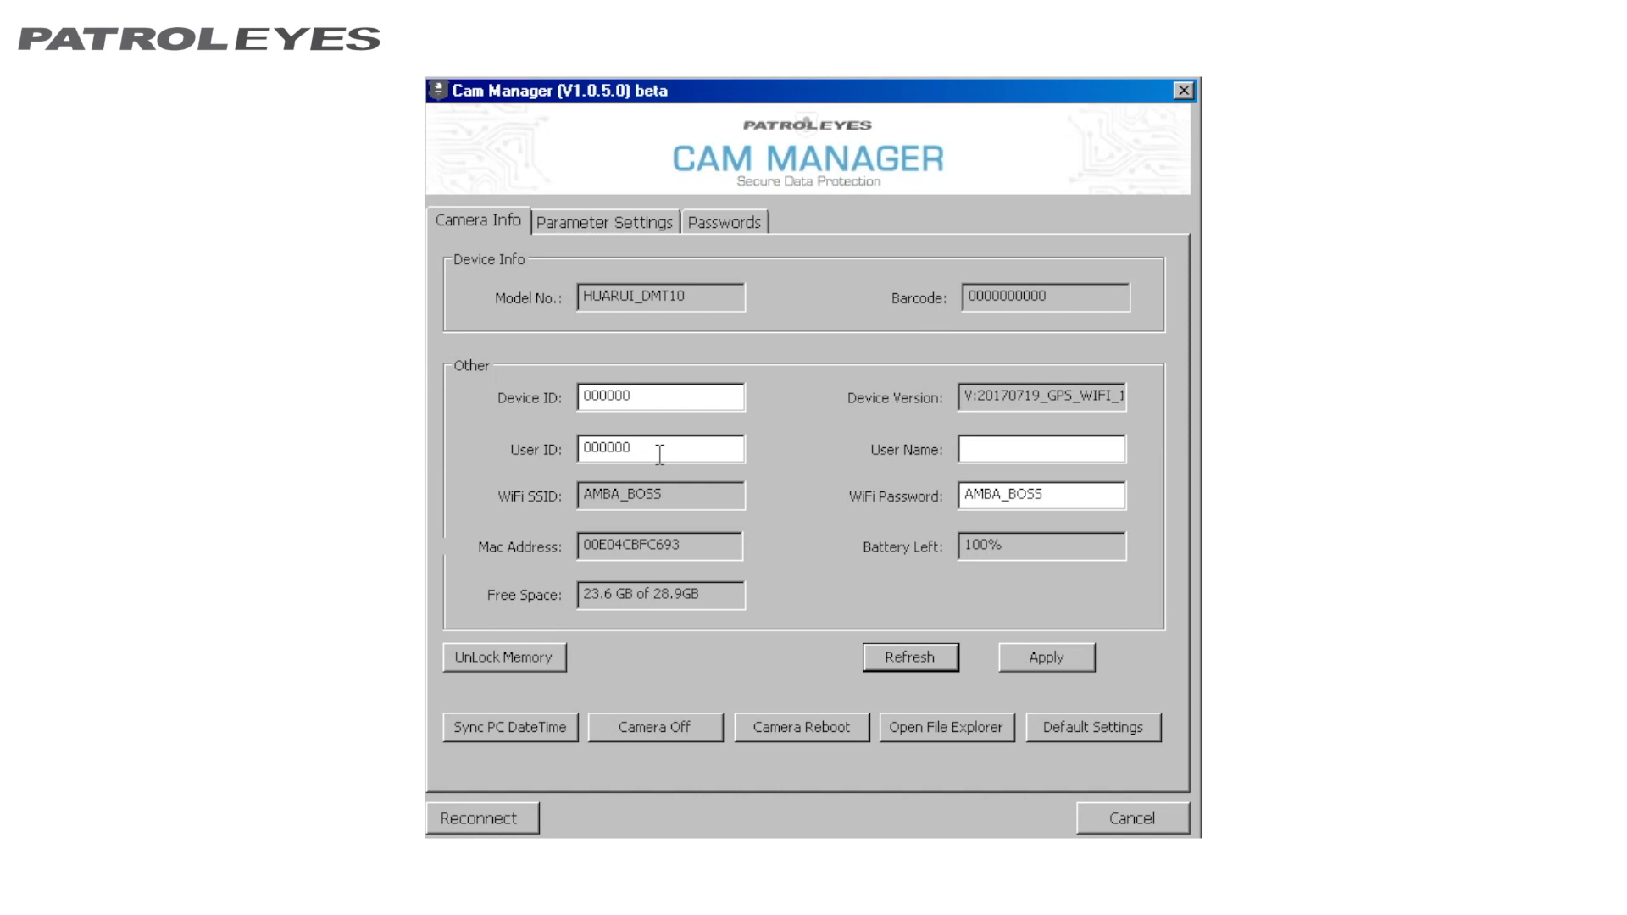
mouse_move(614, 473)
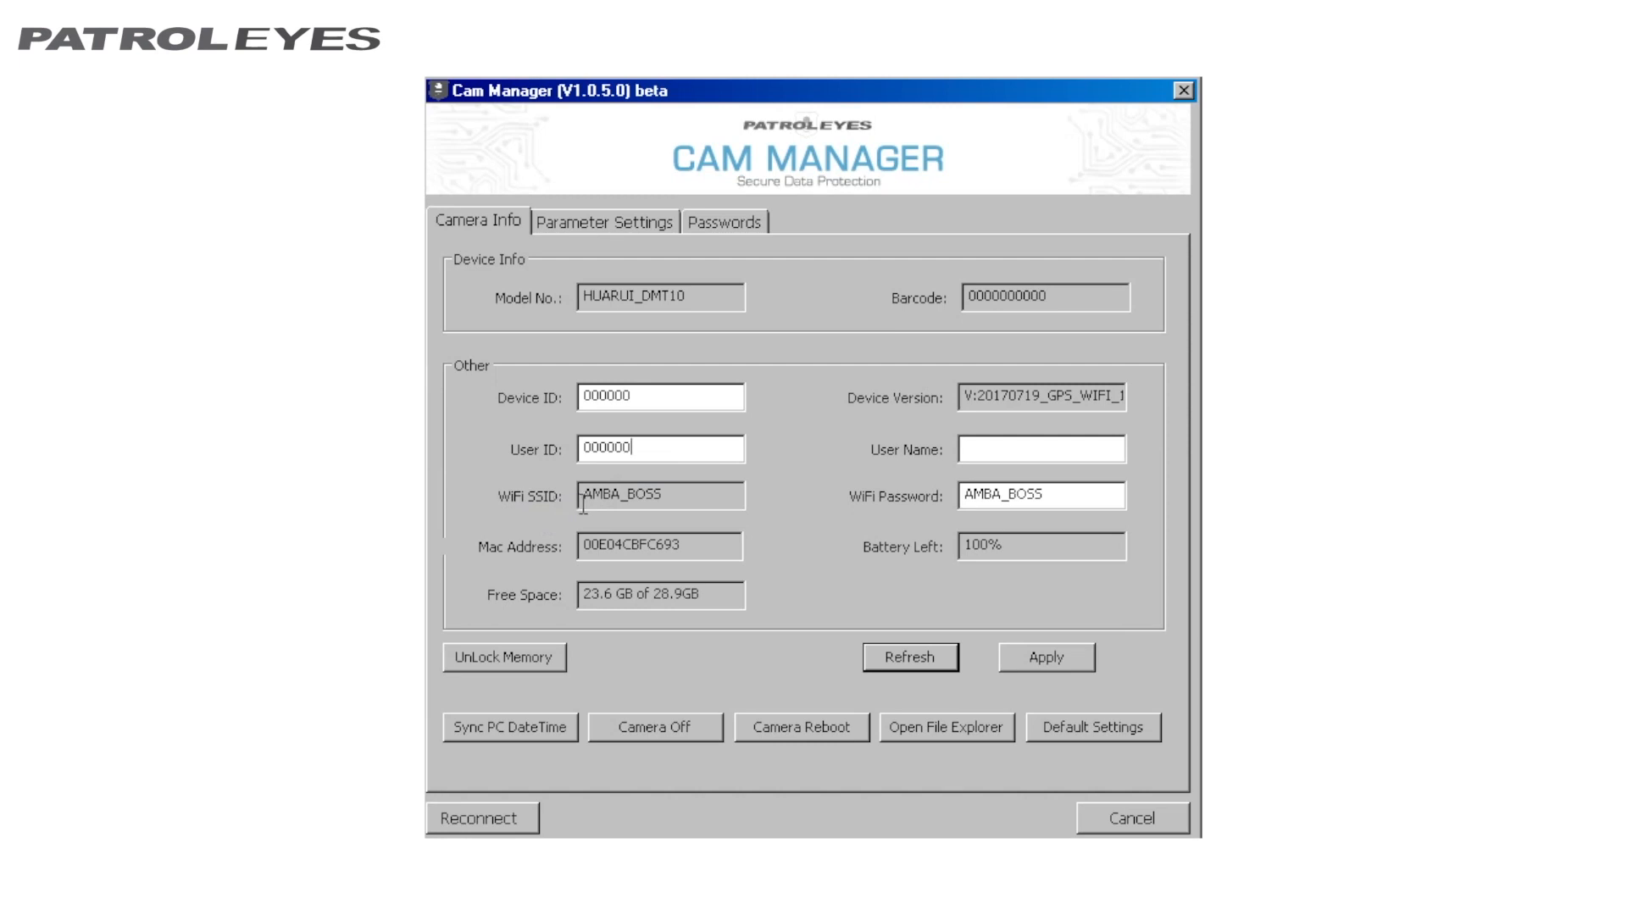
mouse_move(674, 502)
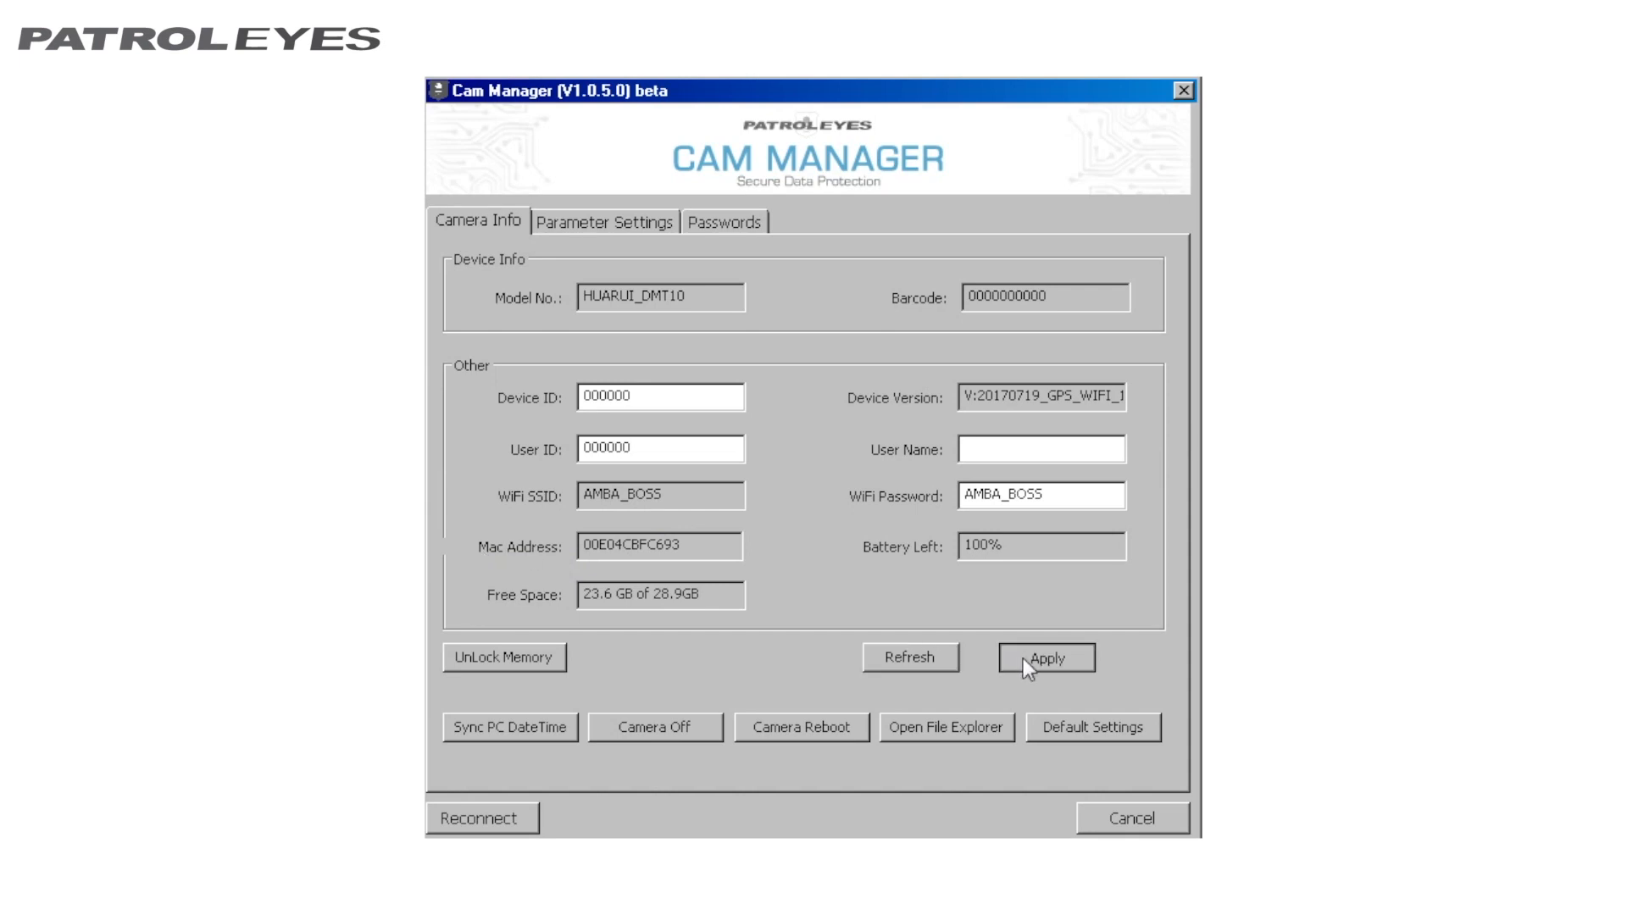
Step: Apply the camera info settings and dismiss the 'Set Successfully' confirmation
left_click(1044, 658)
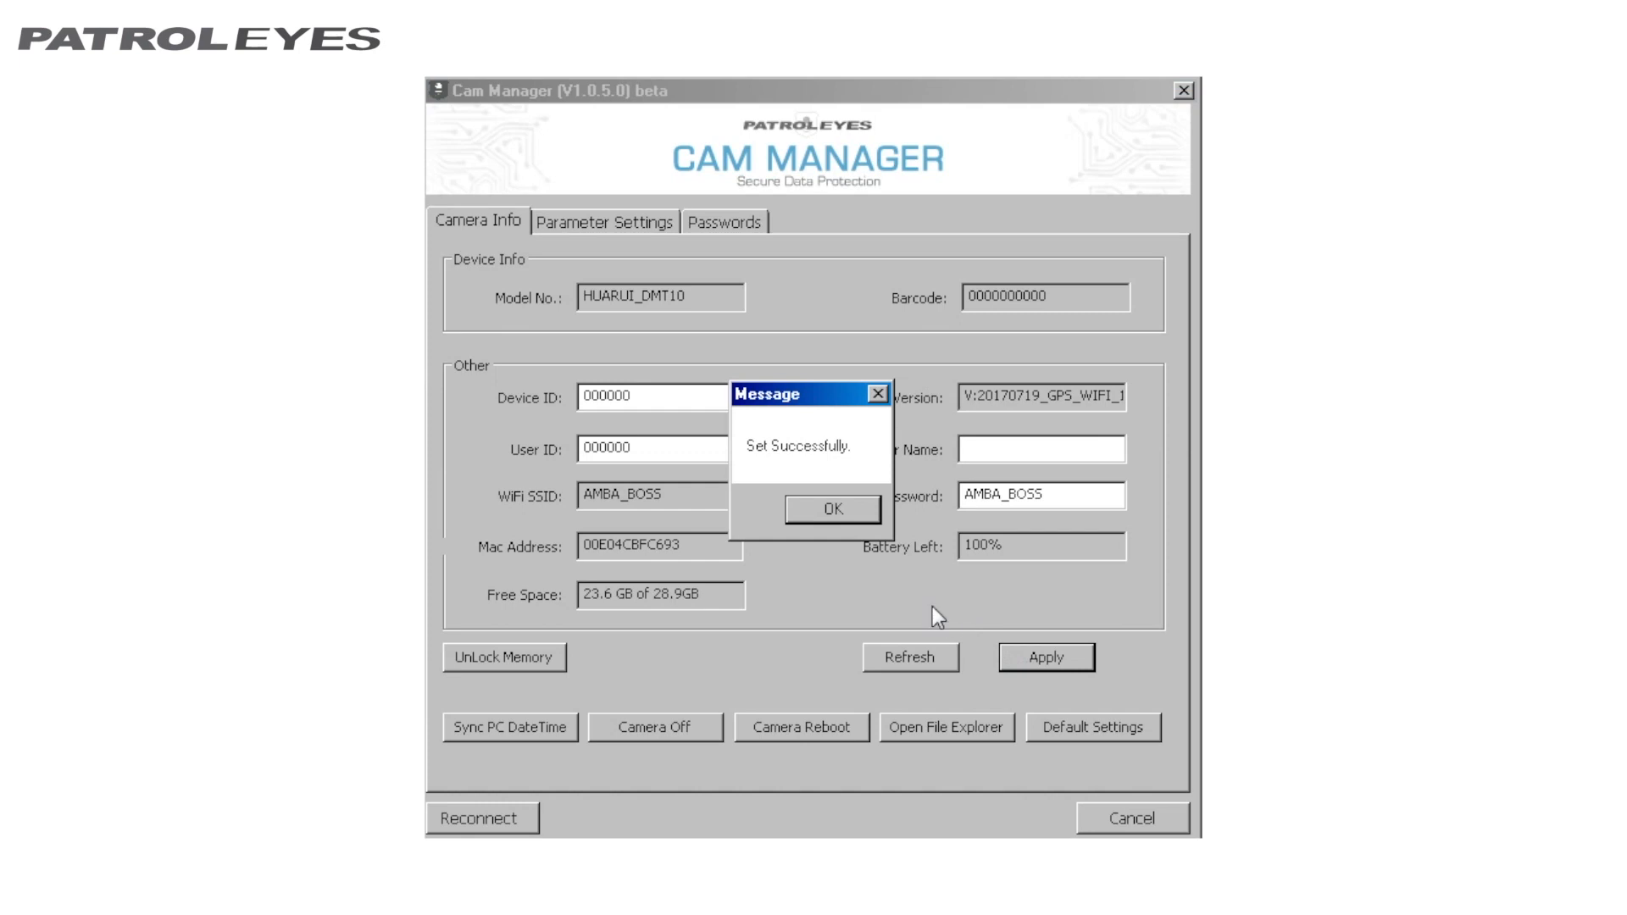
left_click(832, 508)
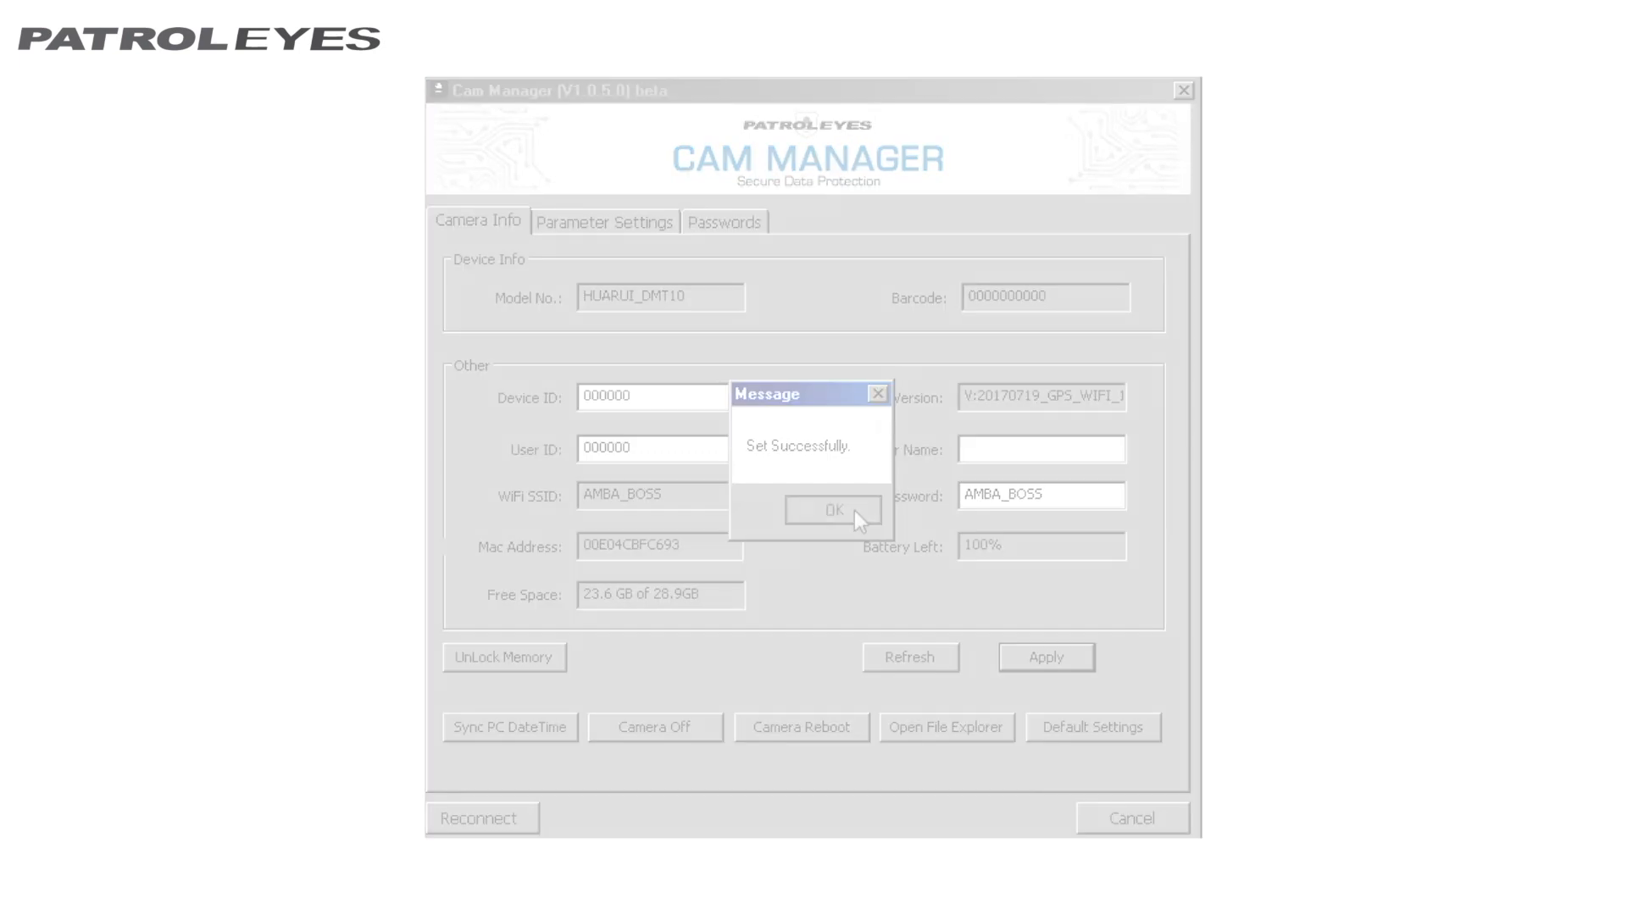
left_click(831, 510)
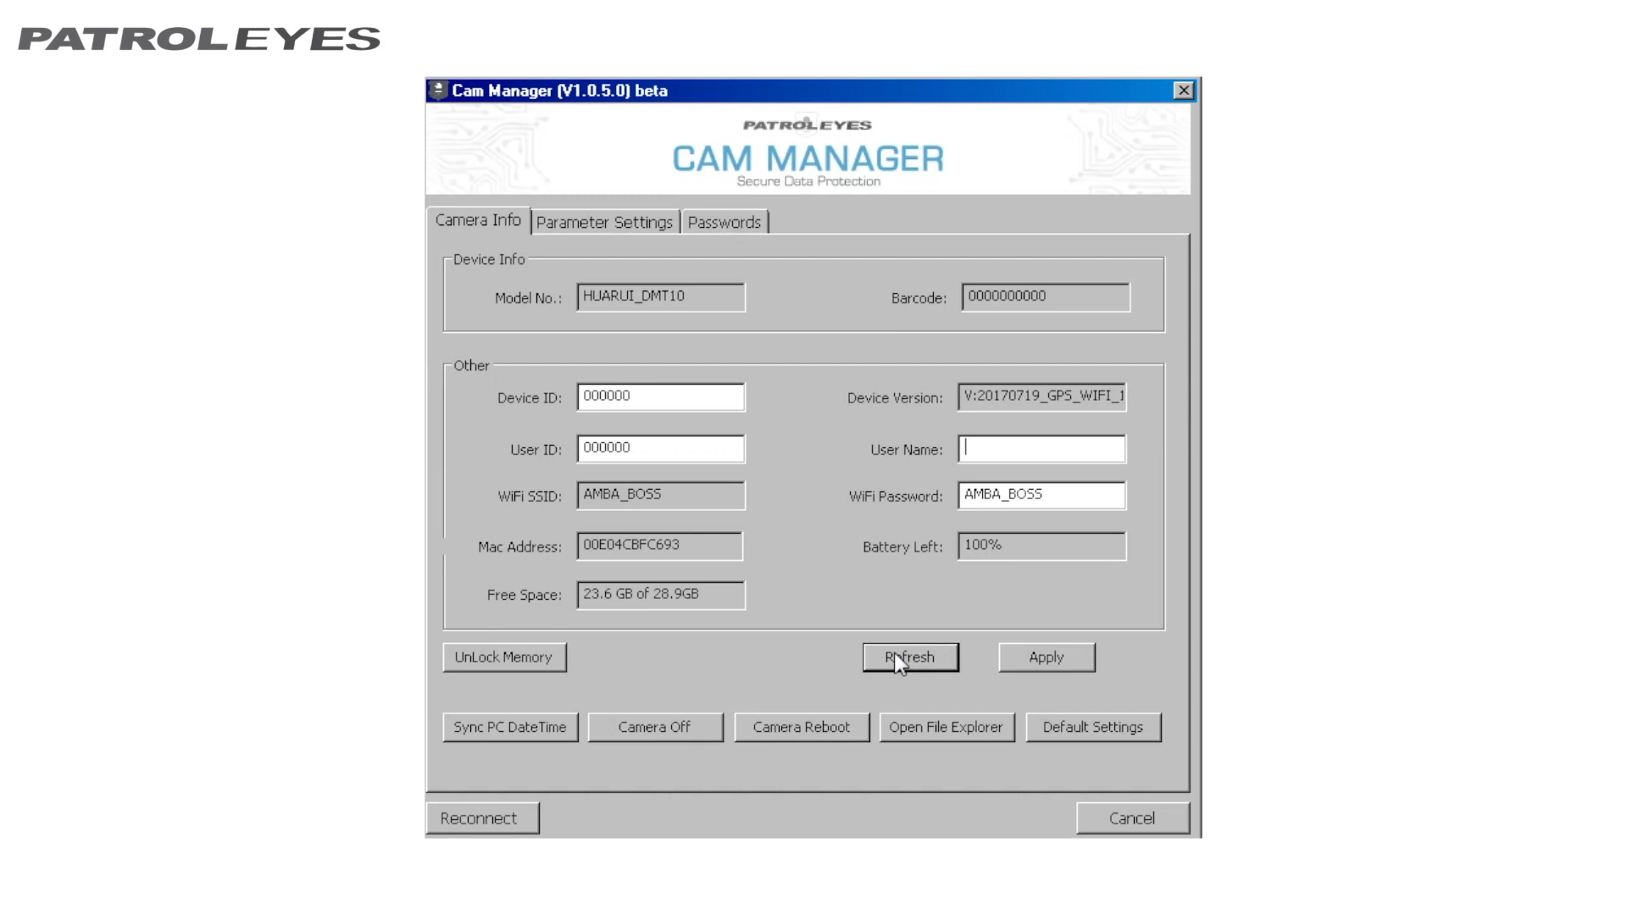
Step: Unlock the camera's memory and open its removable disk in File Explorer
left_click(503, 657)
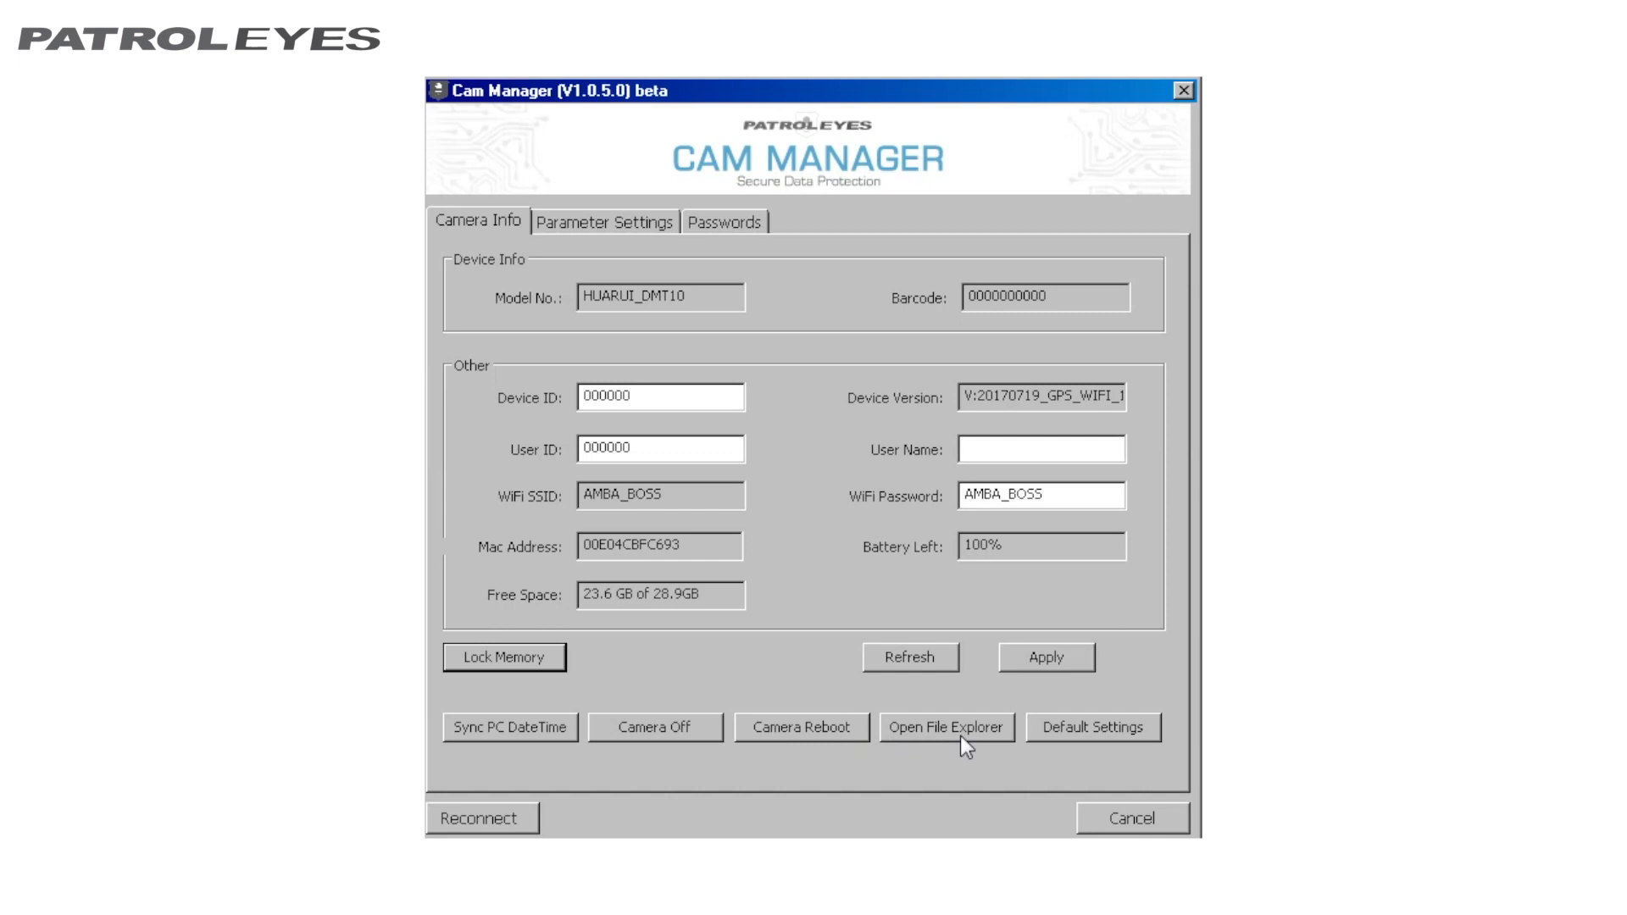
left_click(944, 729)
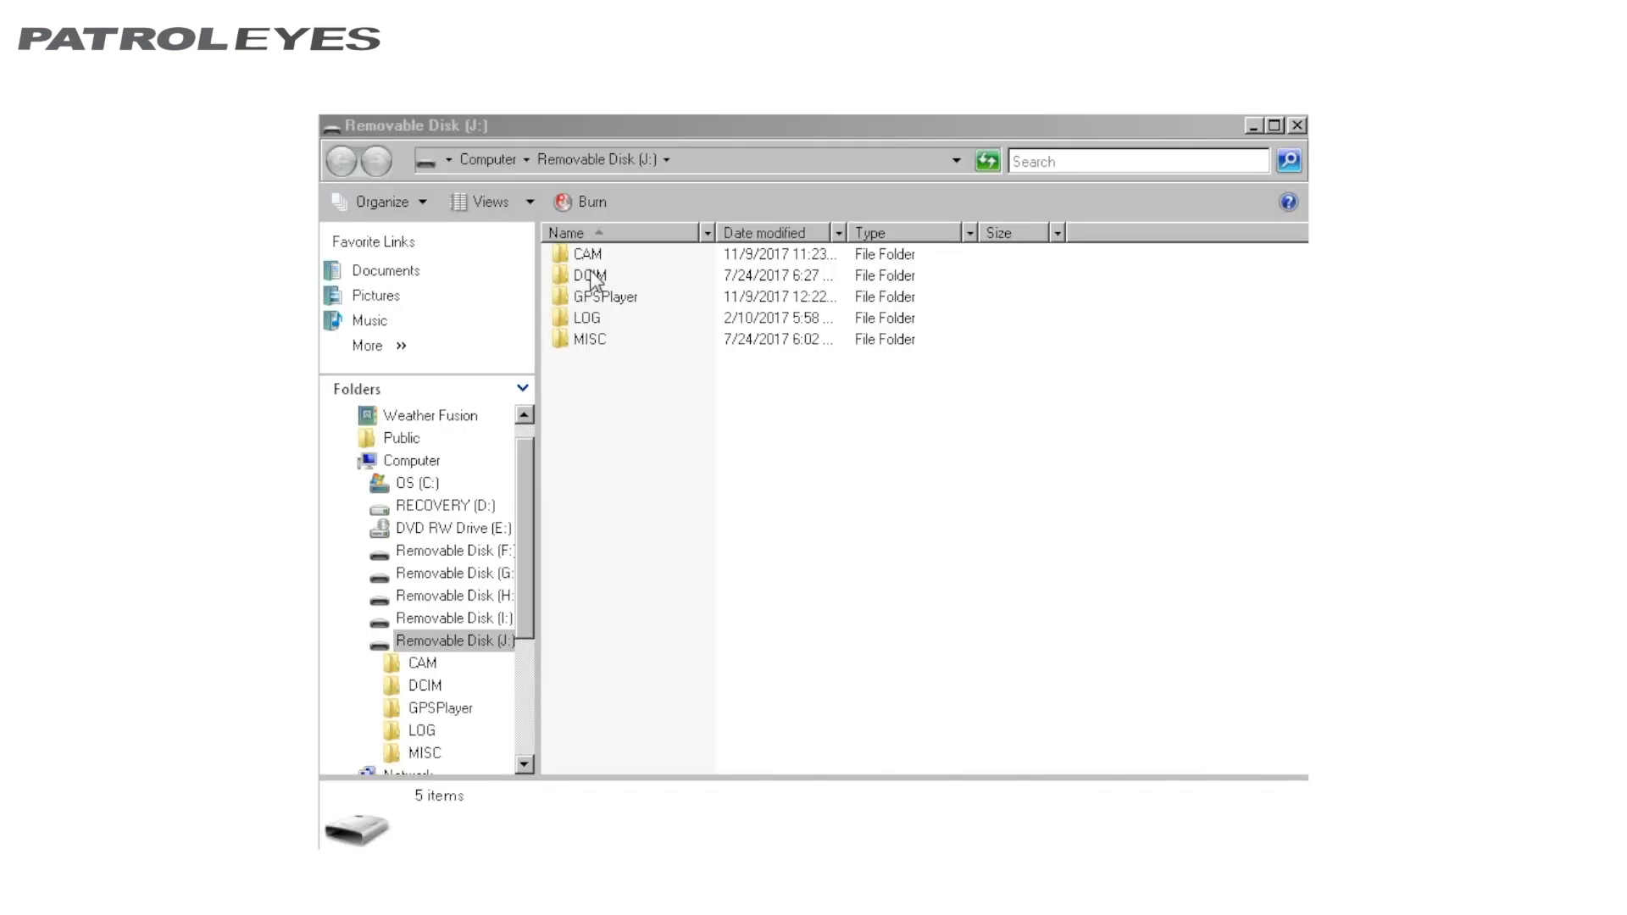
Step: Browse into DCIM's 100MEDIA folder and scroll through its MPEG-4 movies and JPEG images
double_click(589, 274)
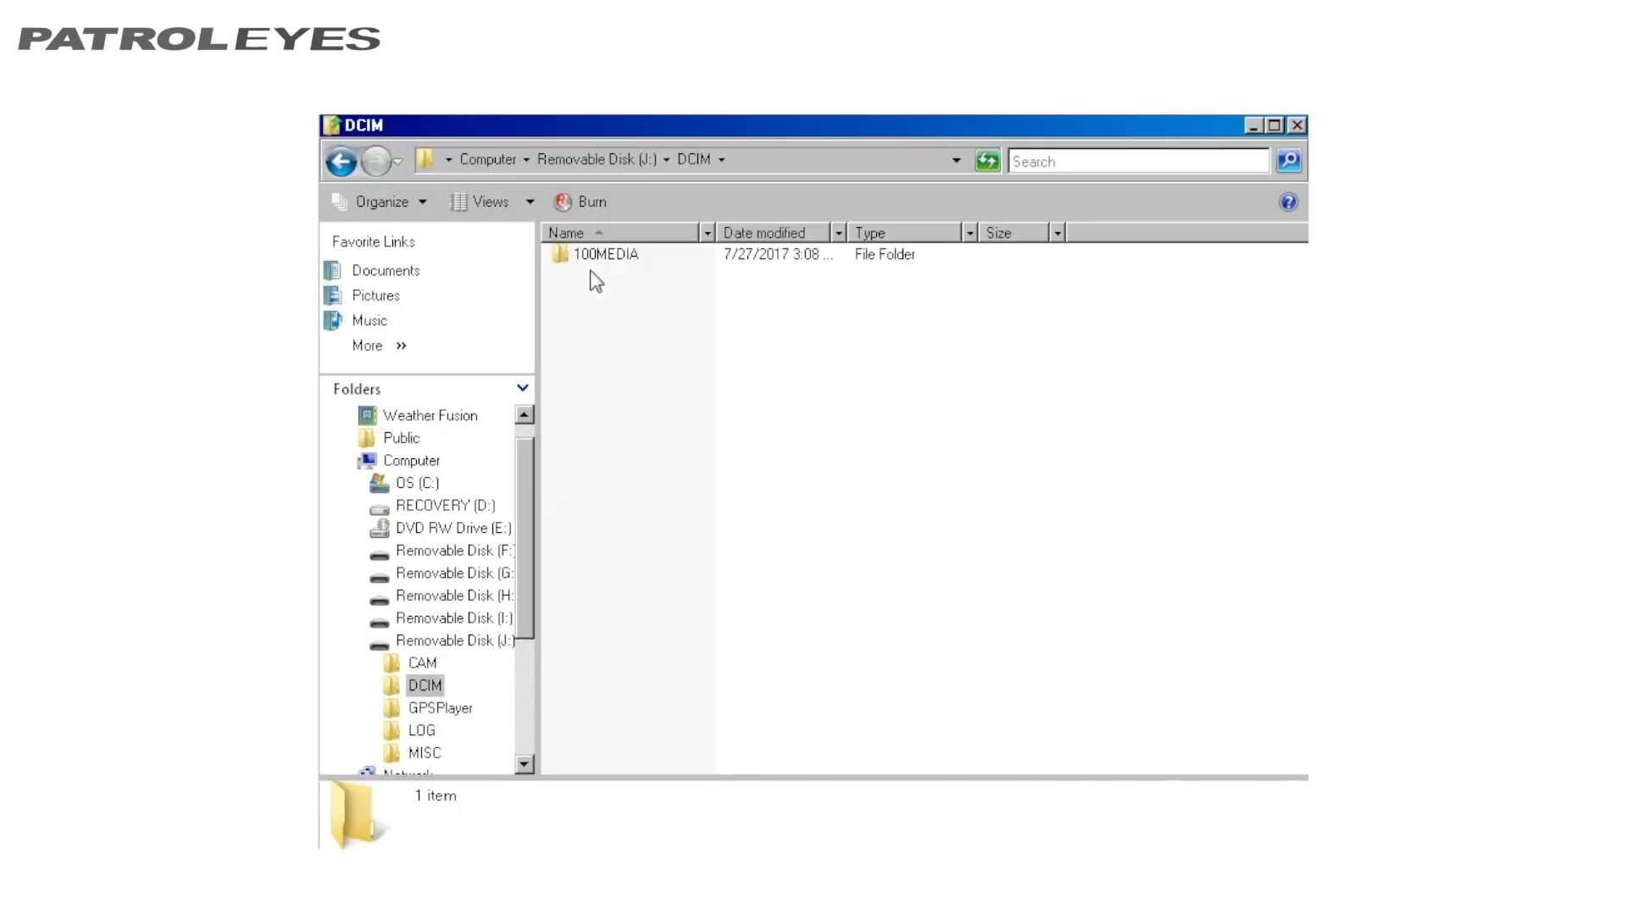
left_click(603, 254)
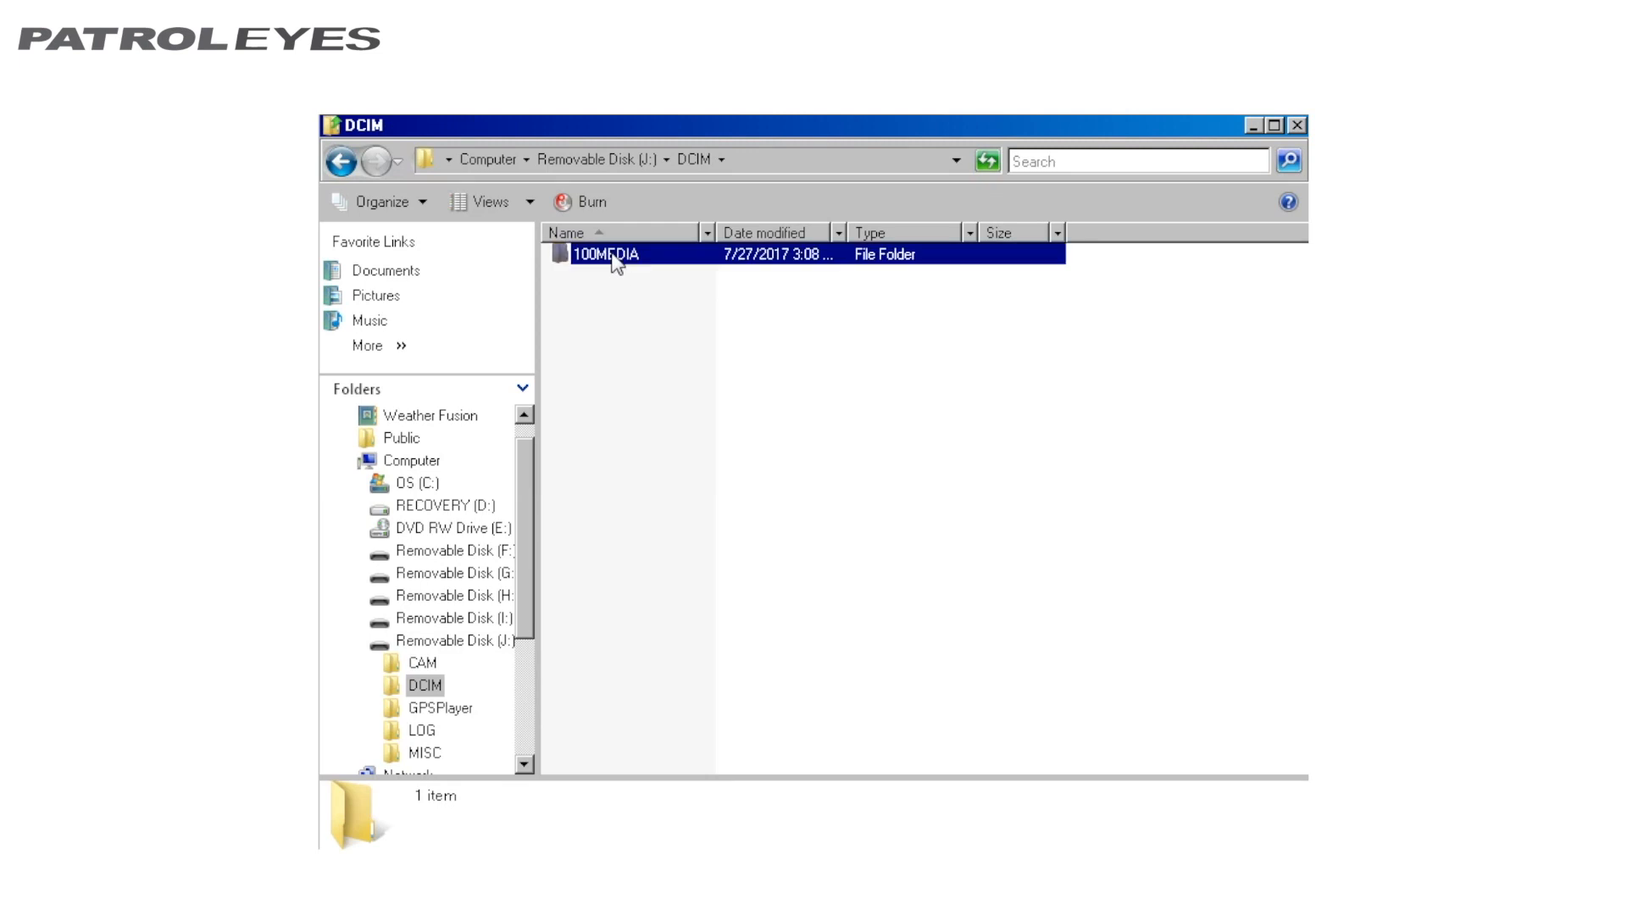
double_click(608, 254)
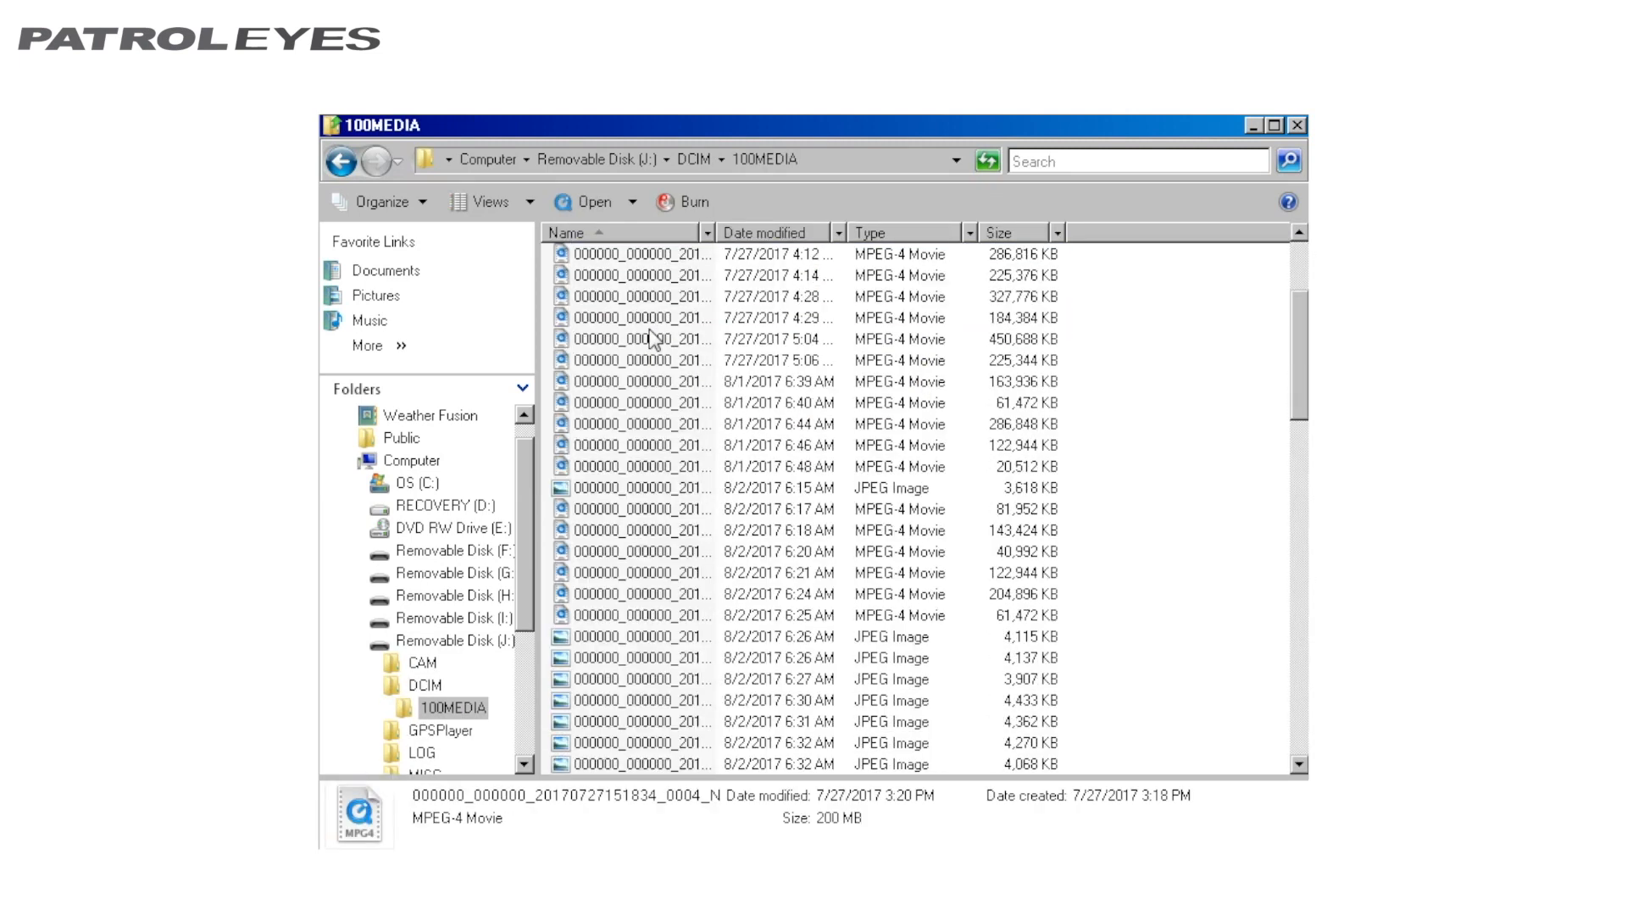
scroll("down", 3)
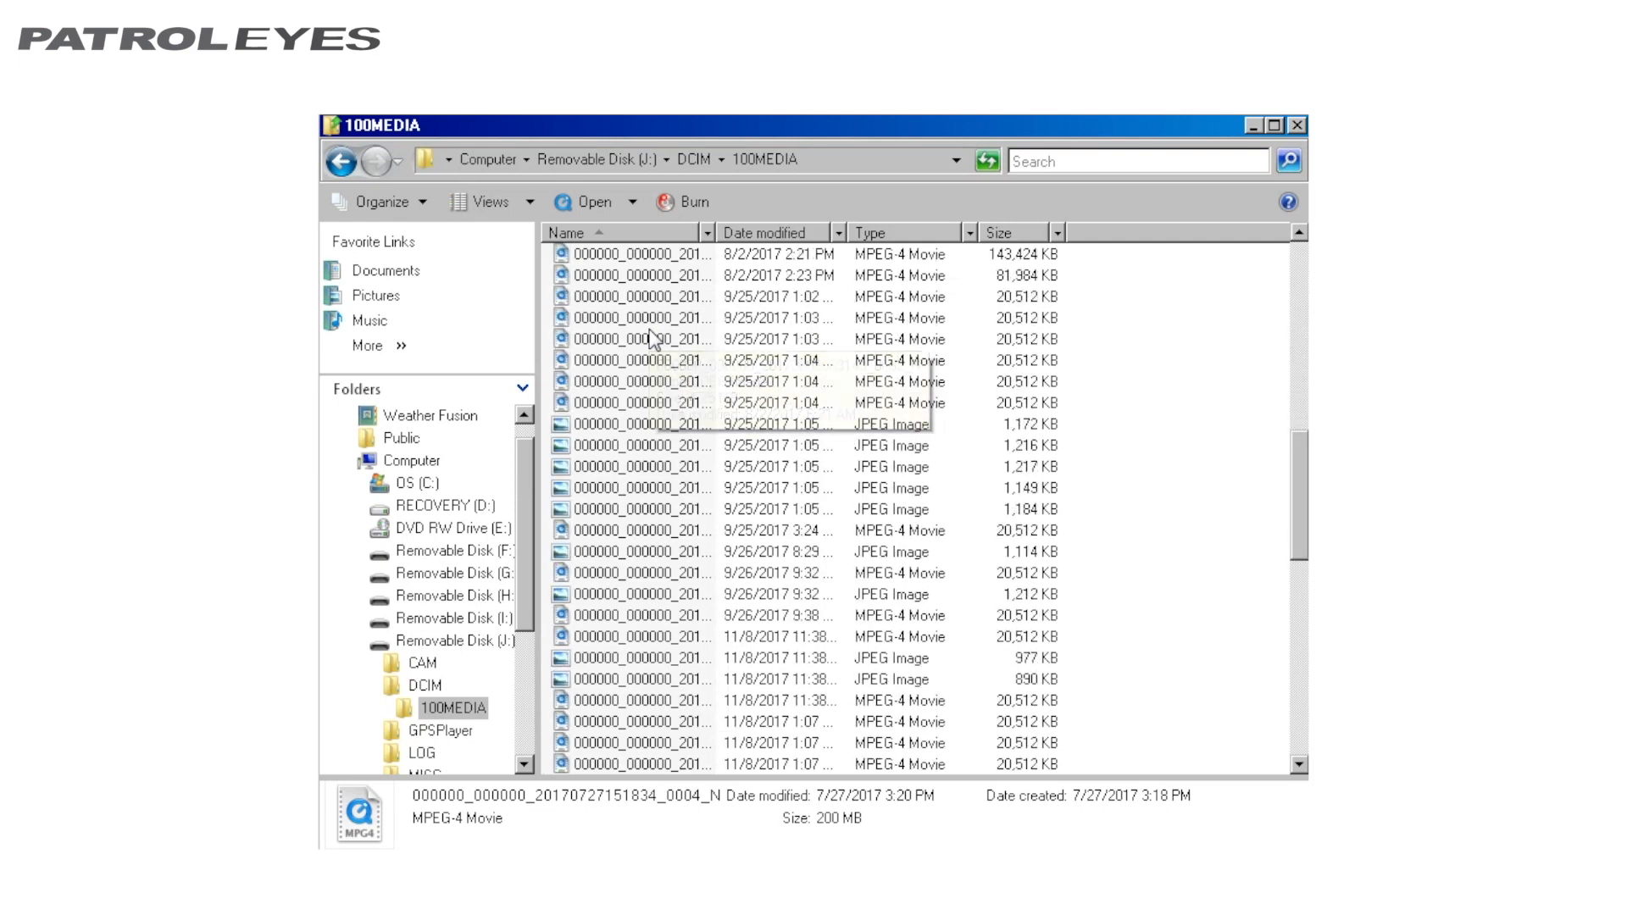
scroll("down", 3)
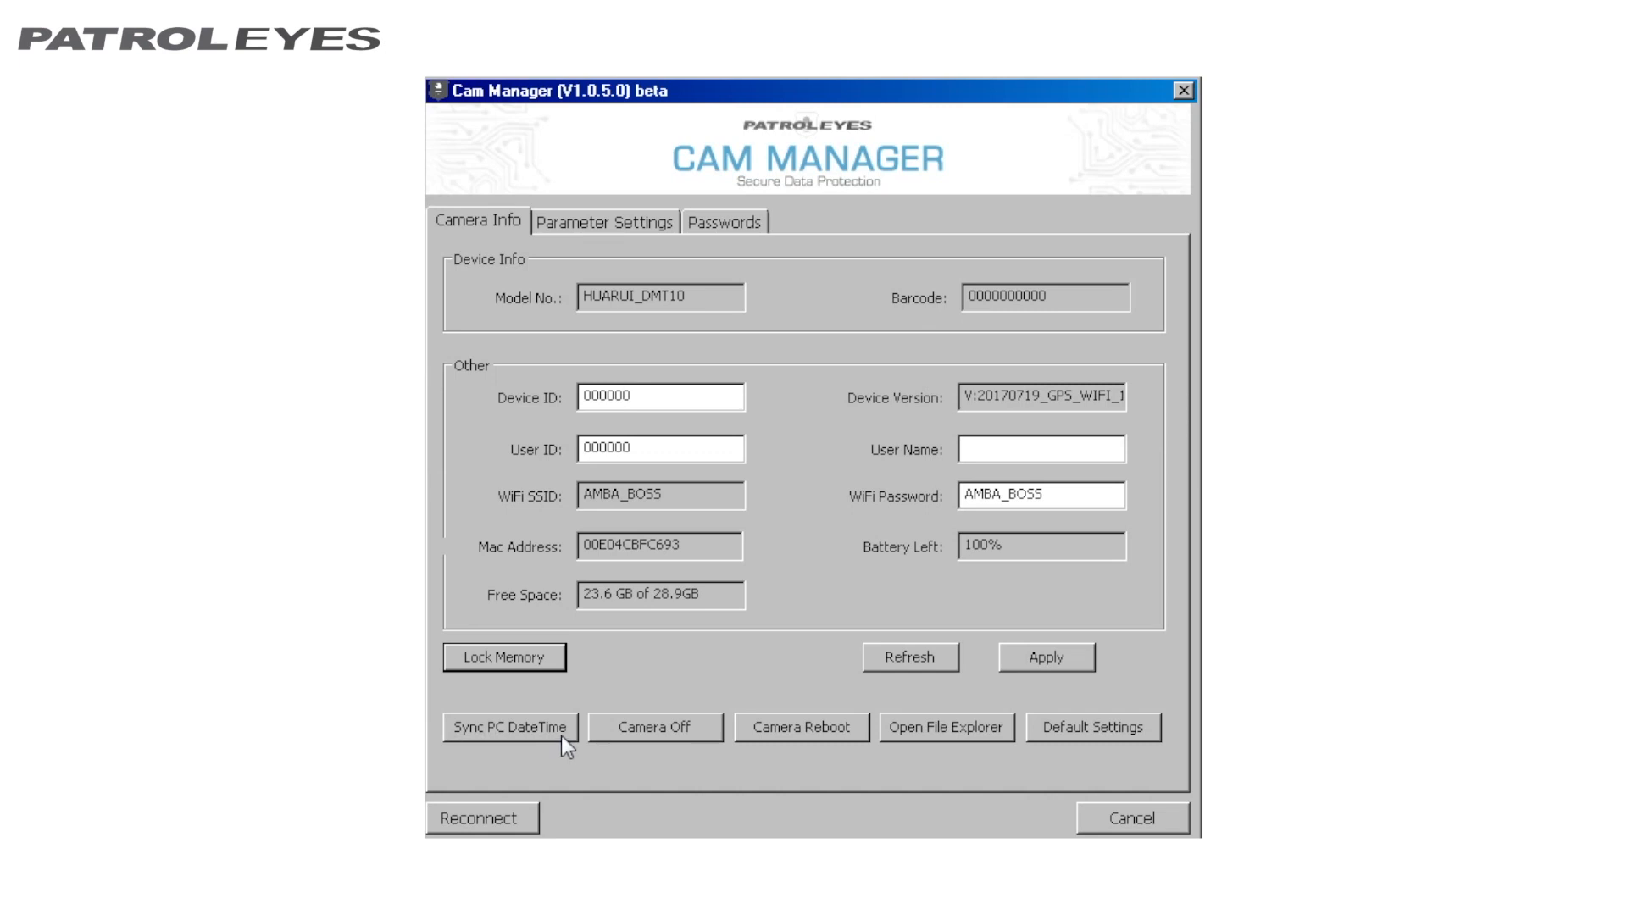
mouse_move(576, 770)
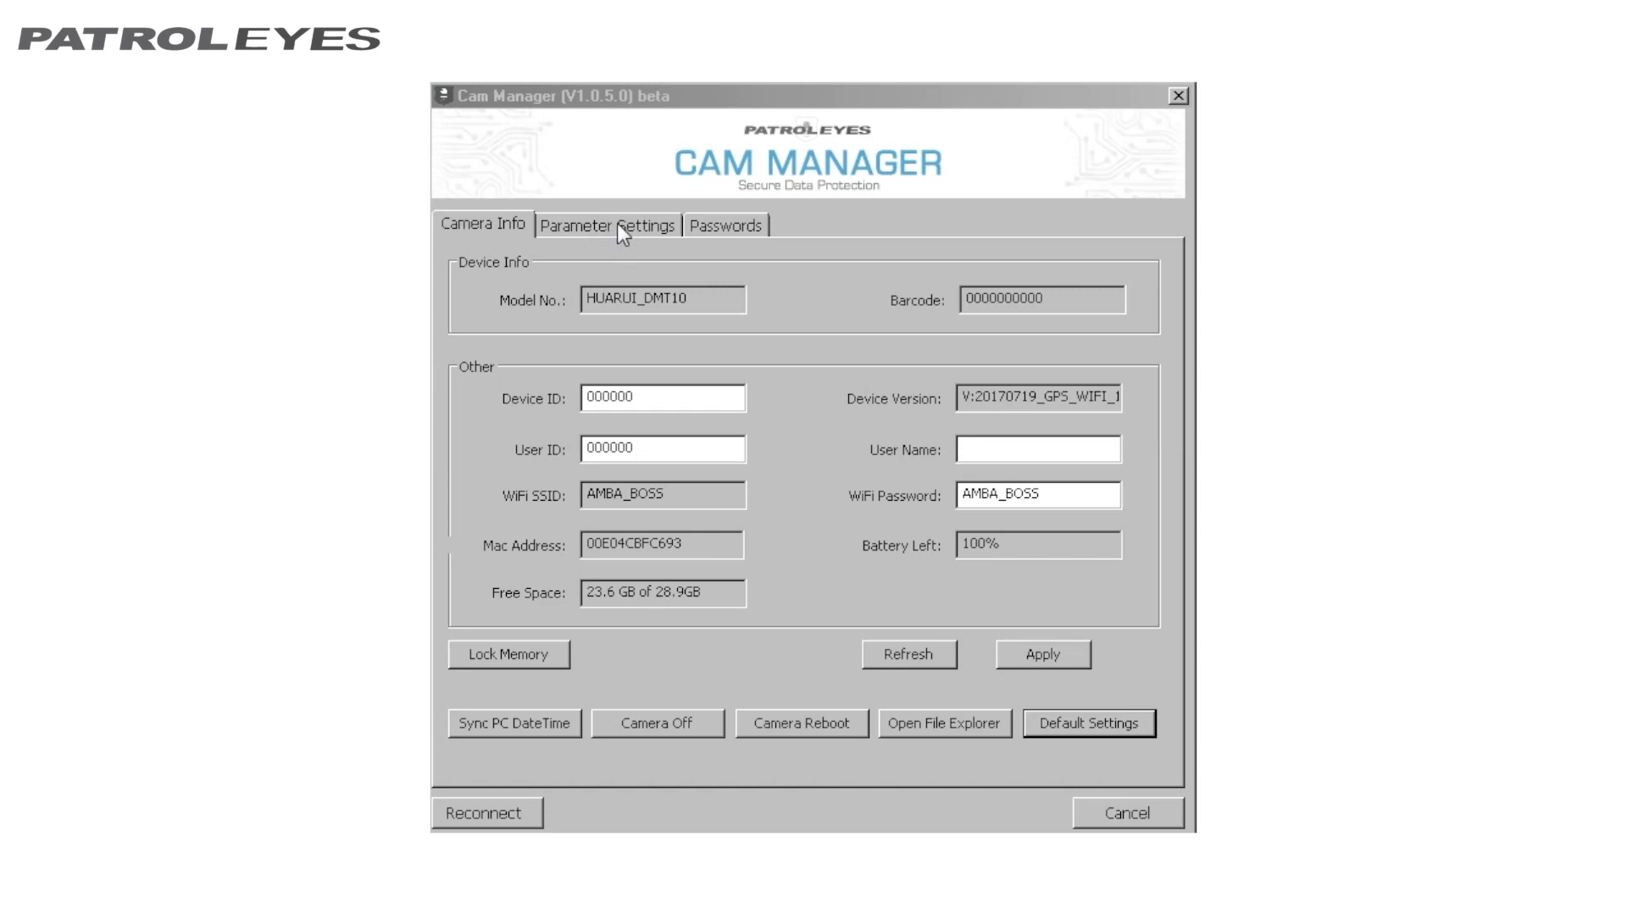
Step: In Parameter Settings, set video resolution to 1920*1080(P30) and picture size to 21M
left_click(607, 225)
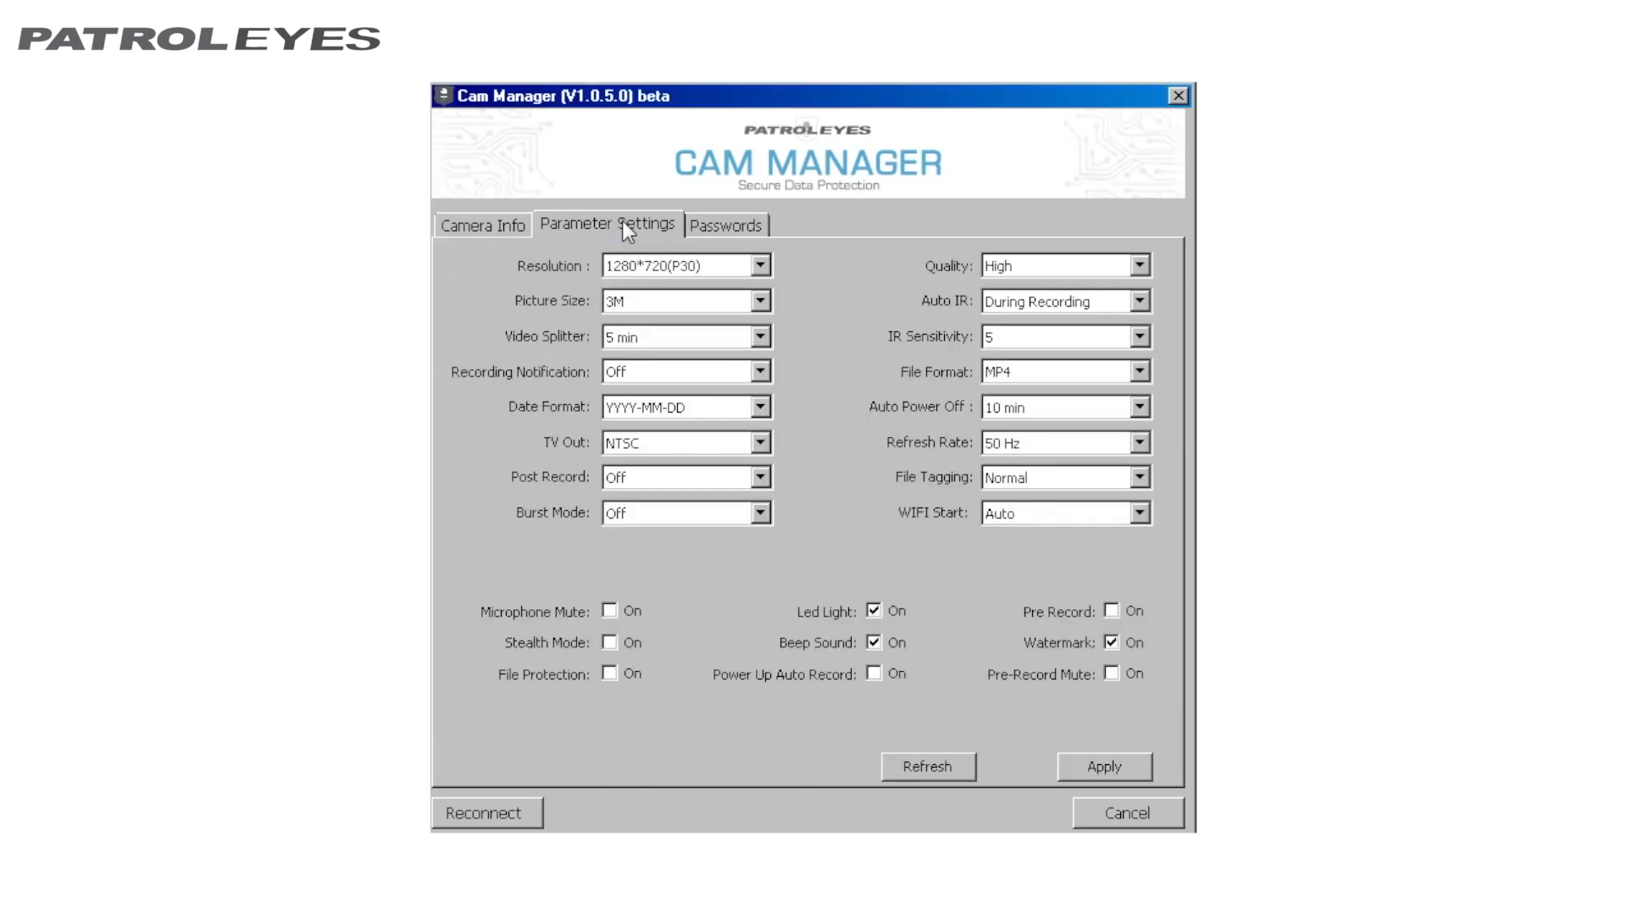
mouse_move(729, 276)
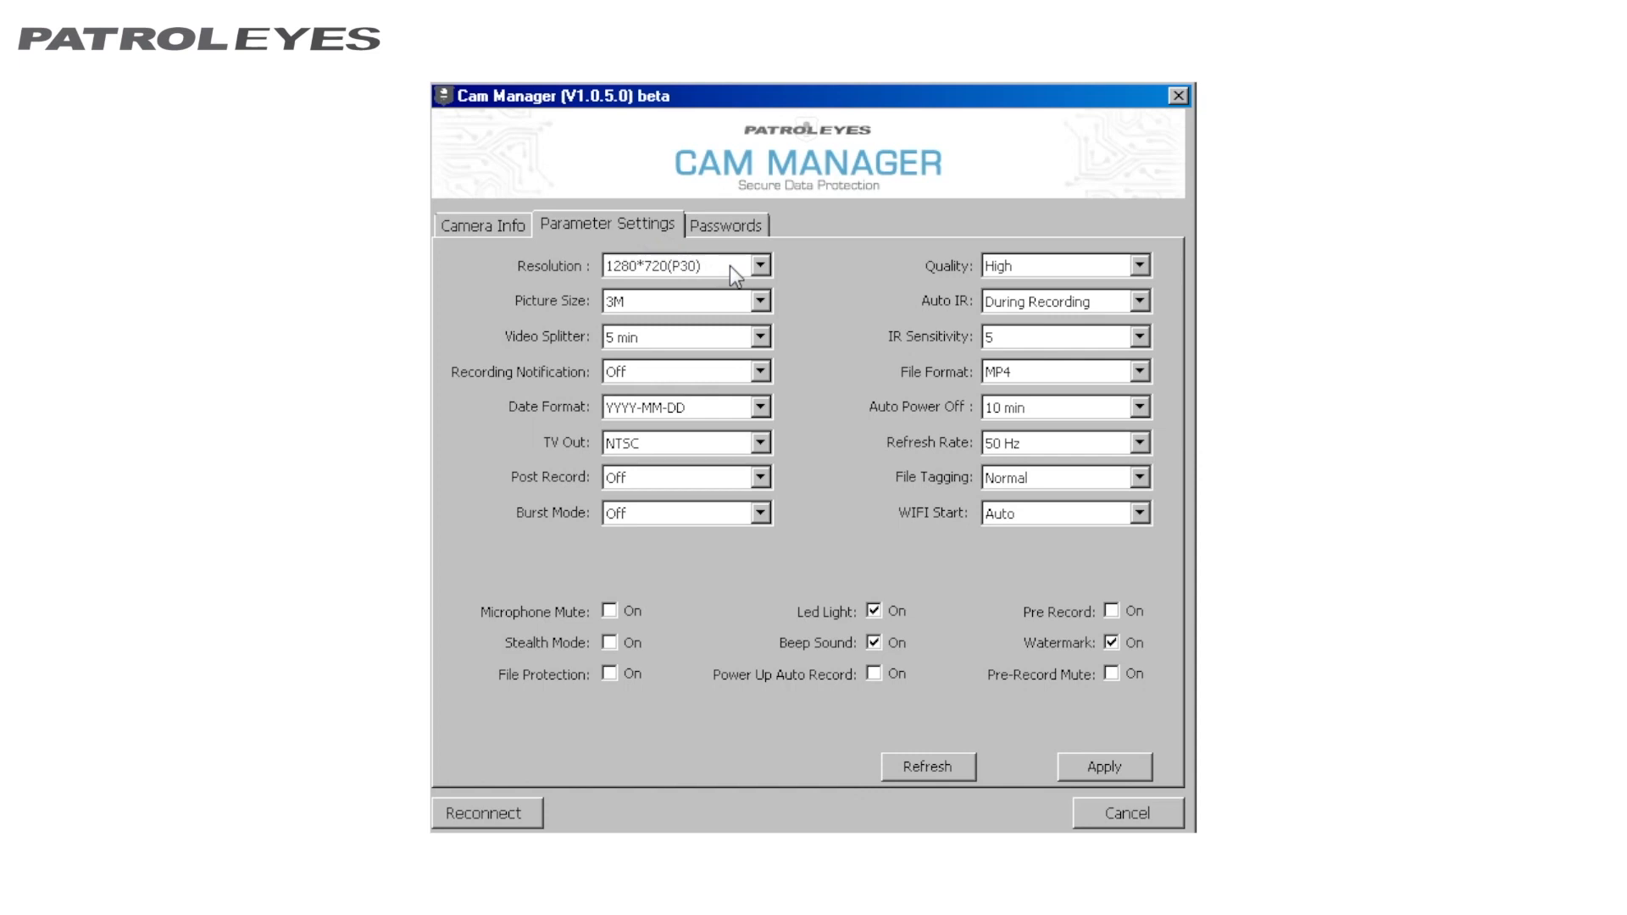
left_click(762, 265)
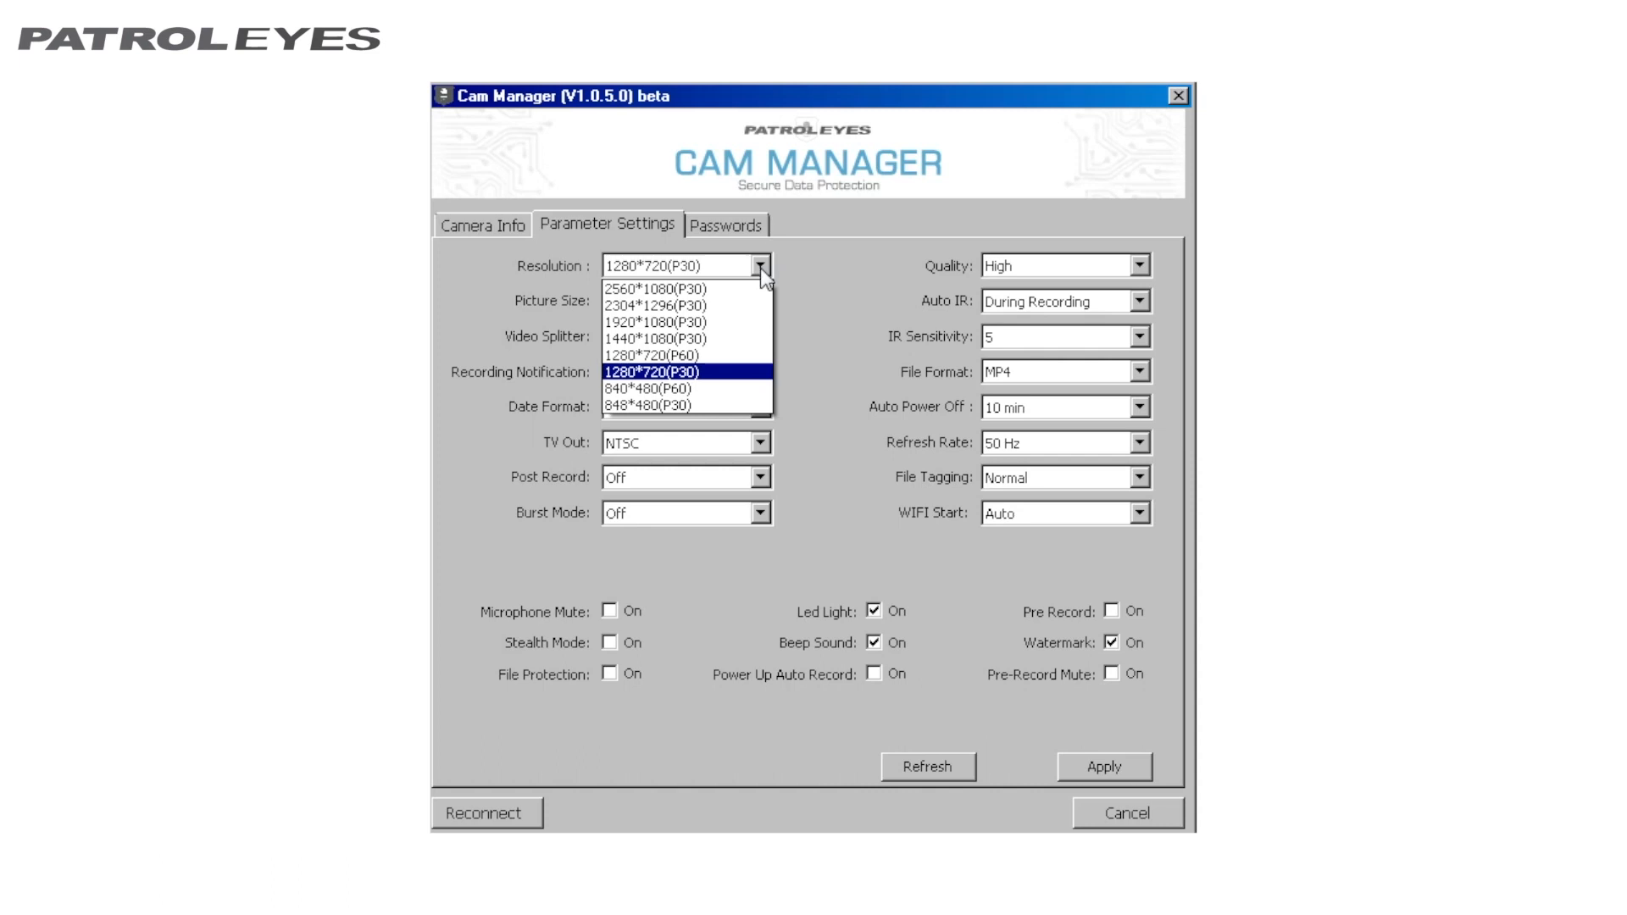
left_click(669, 320)
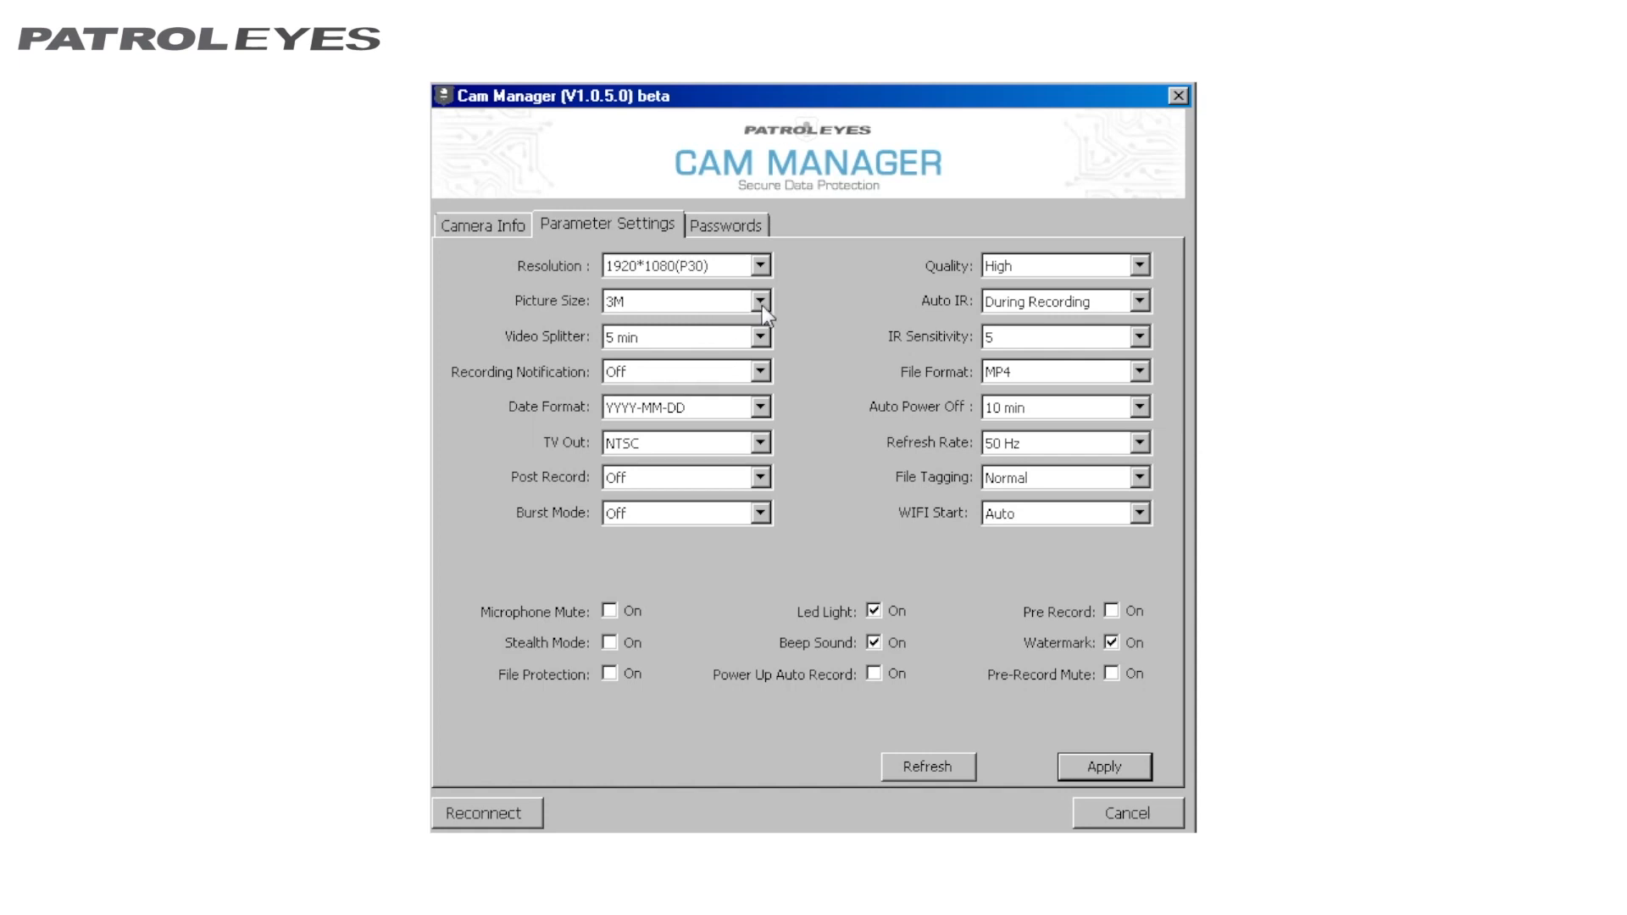
left_click(759, 301)
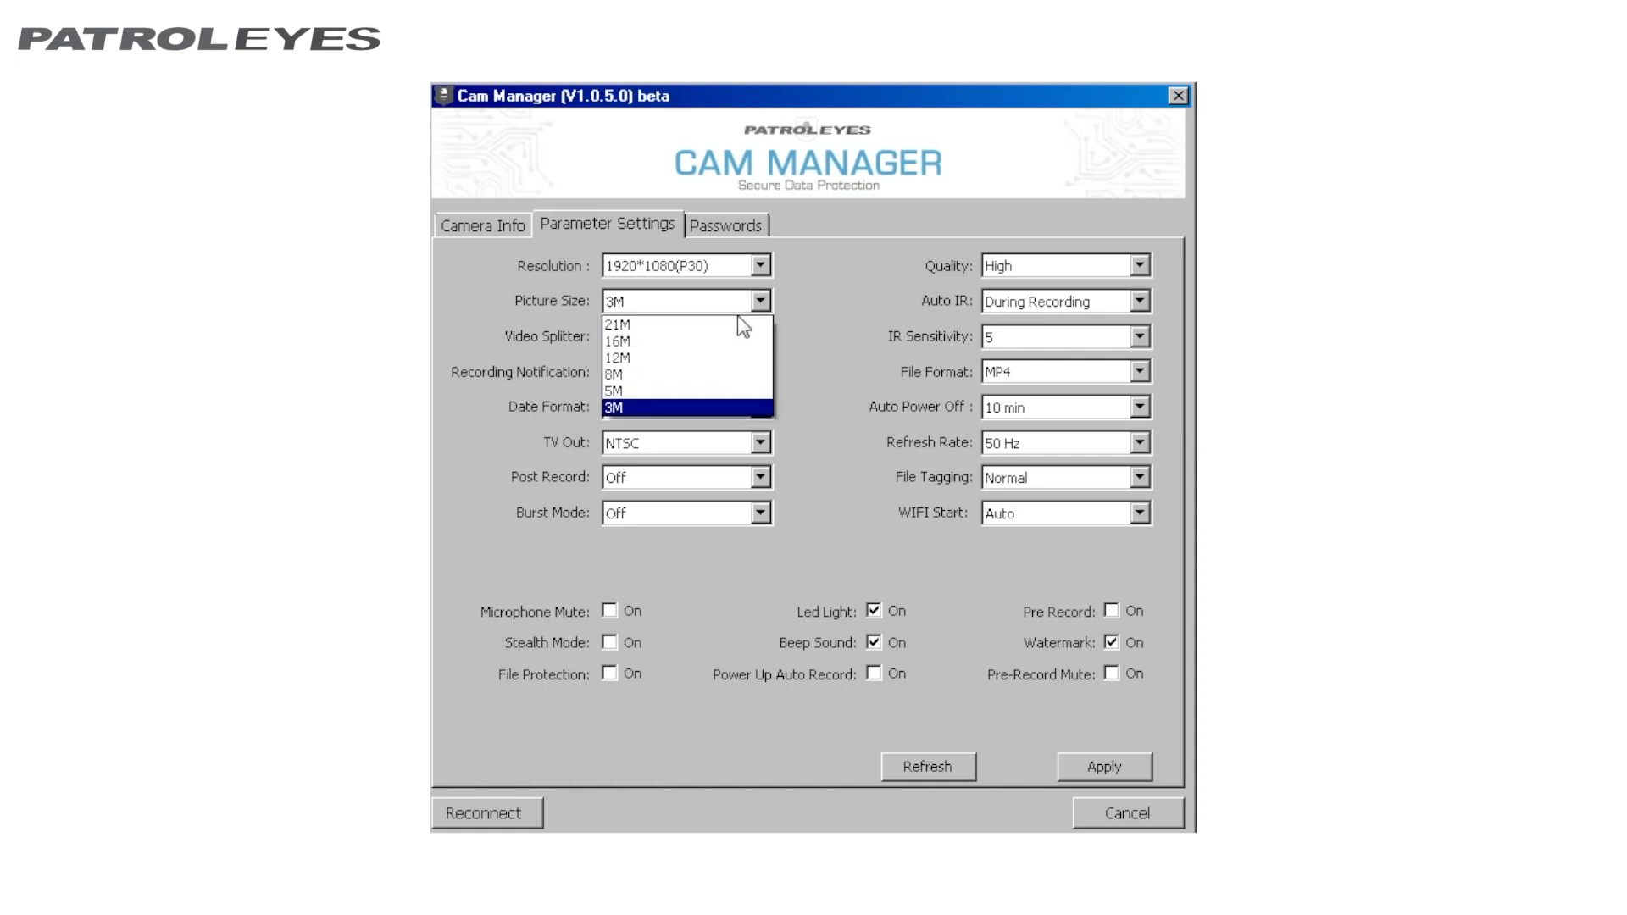
mouse_move(723, 334)
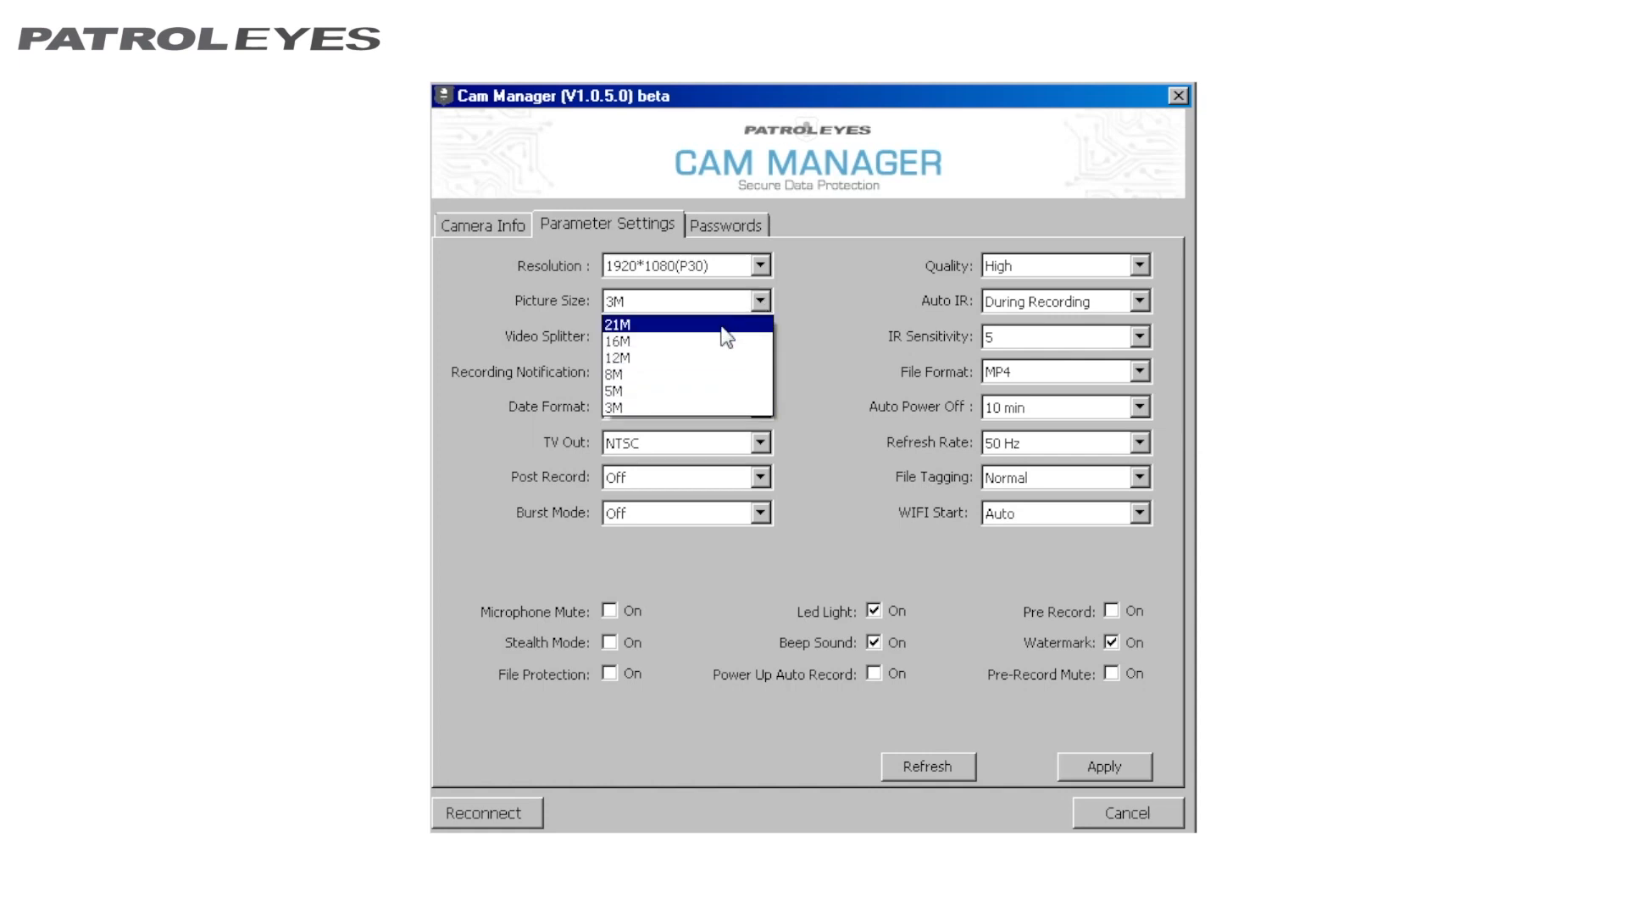
left_click(642, 323)
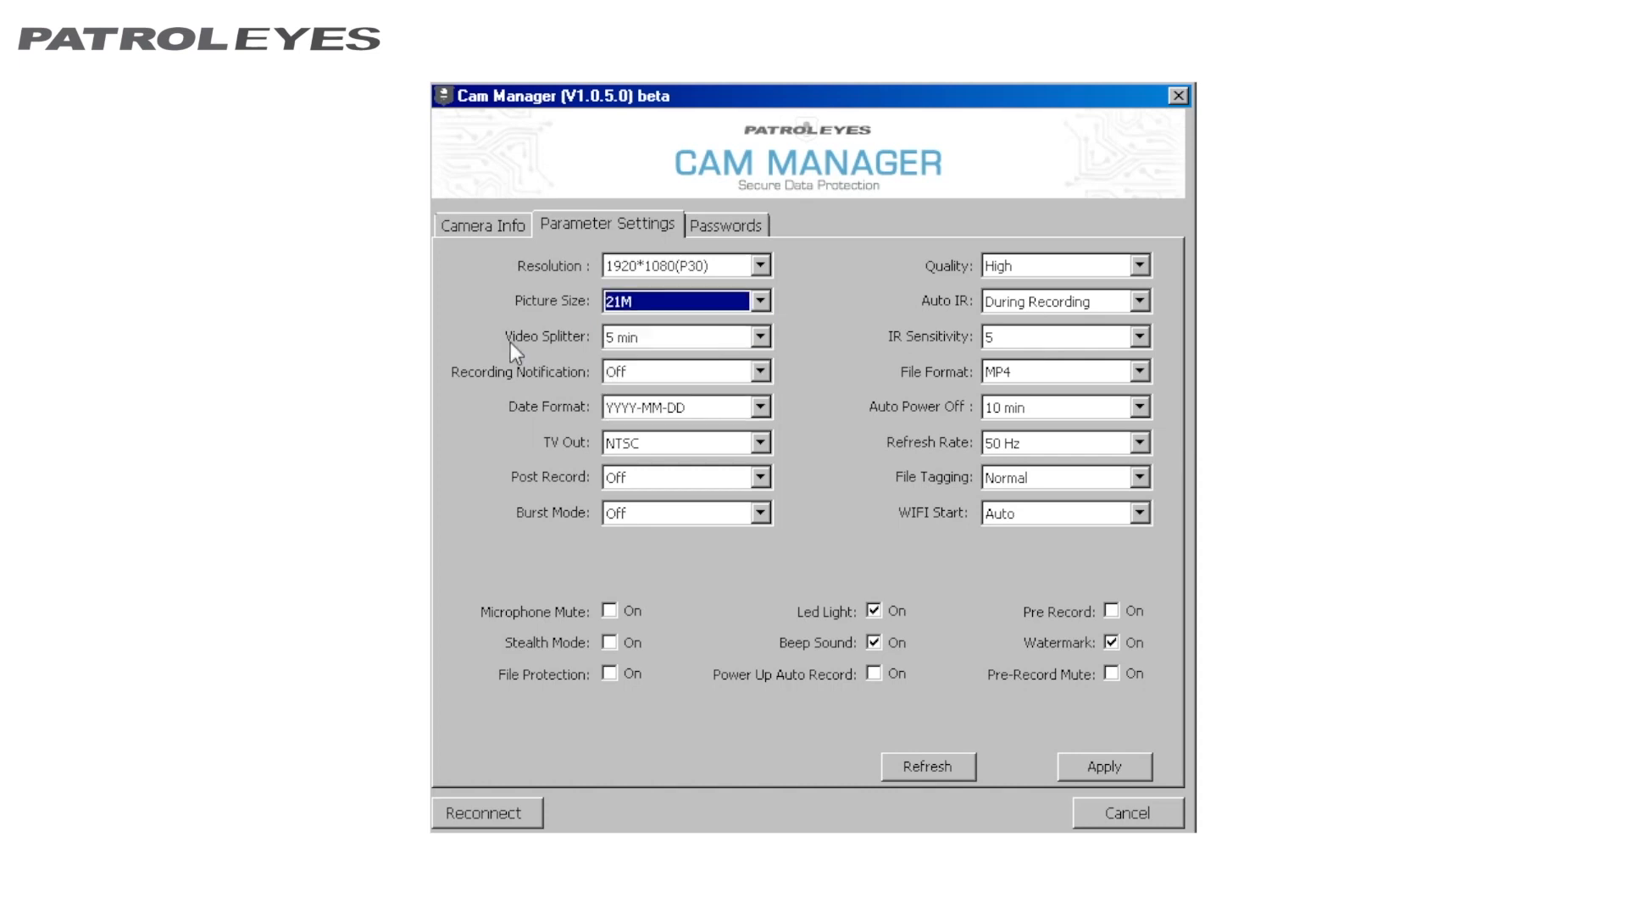
mouse_move(577, 353)
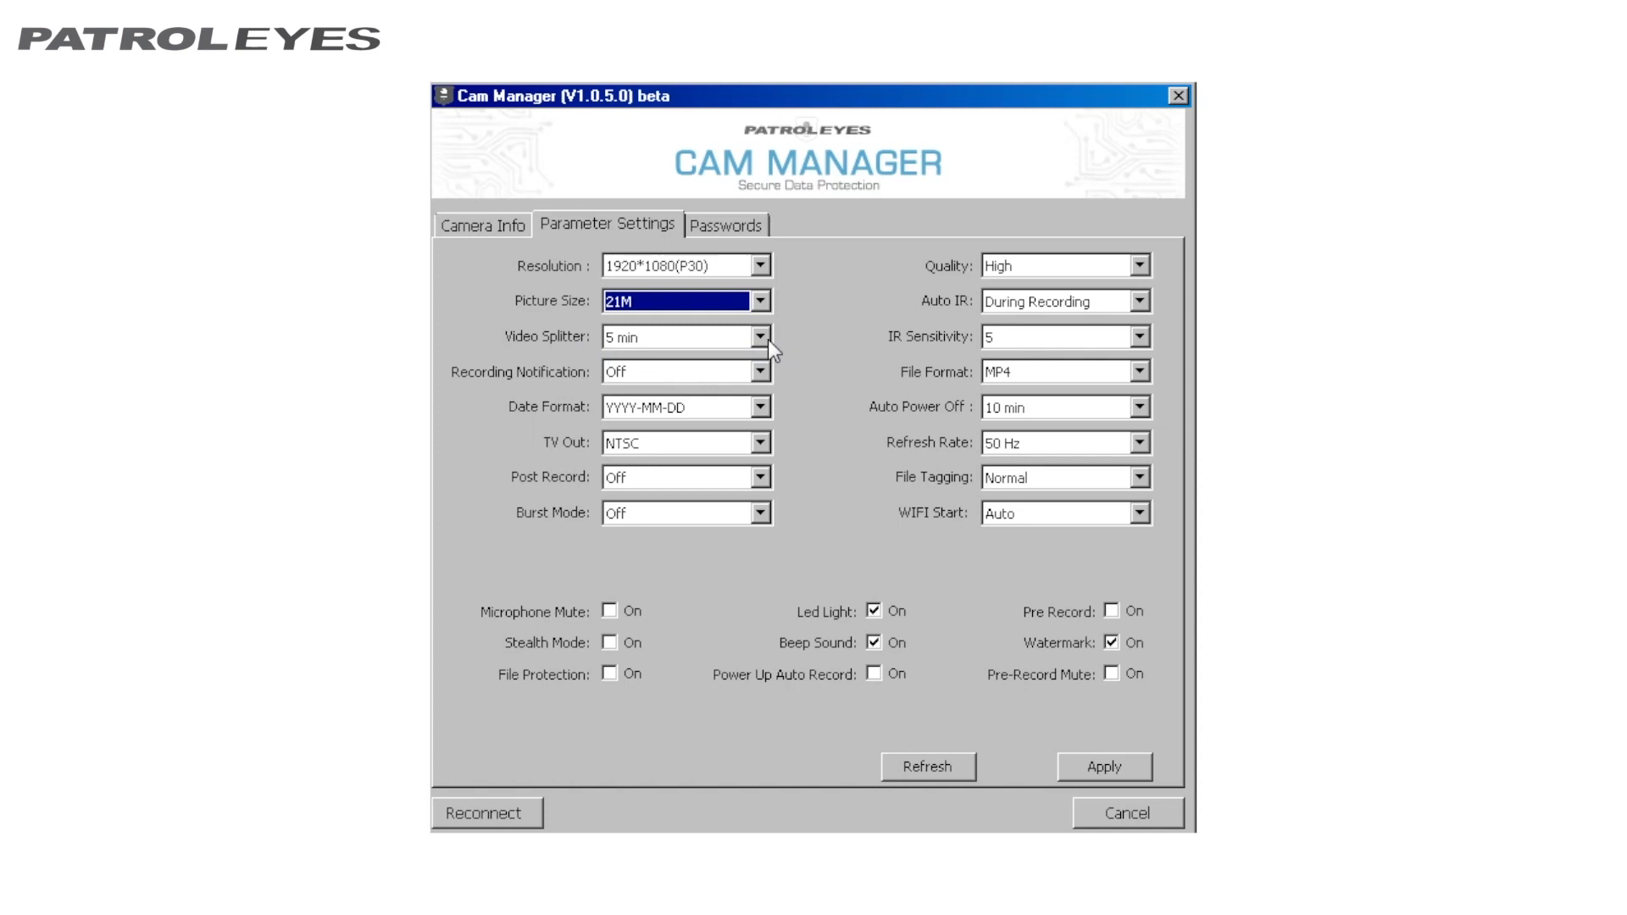
Step: Set Video Splitter to off and keep recording notification at 10 sec
left_click(760, 335)
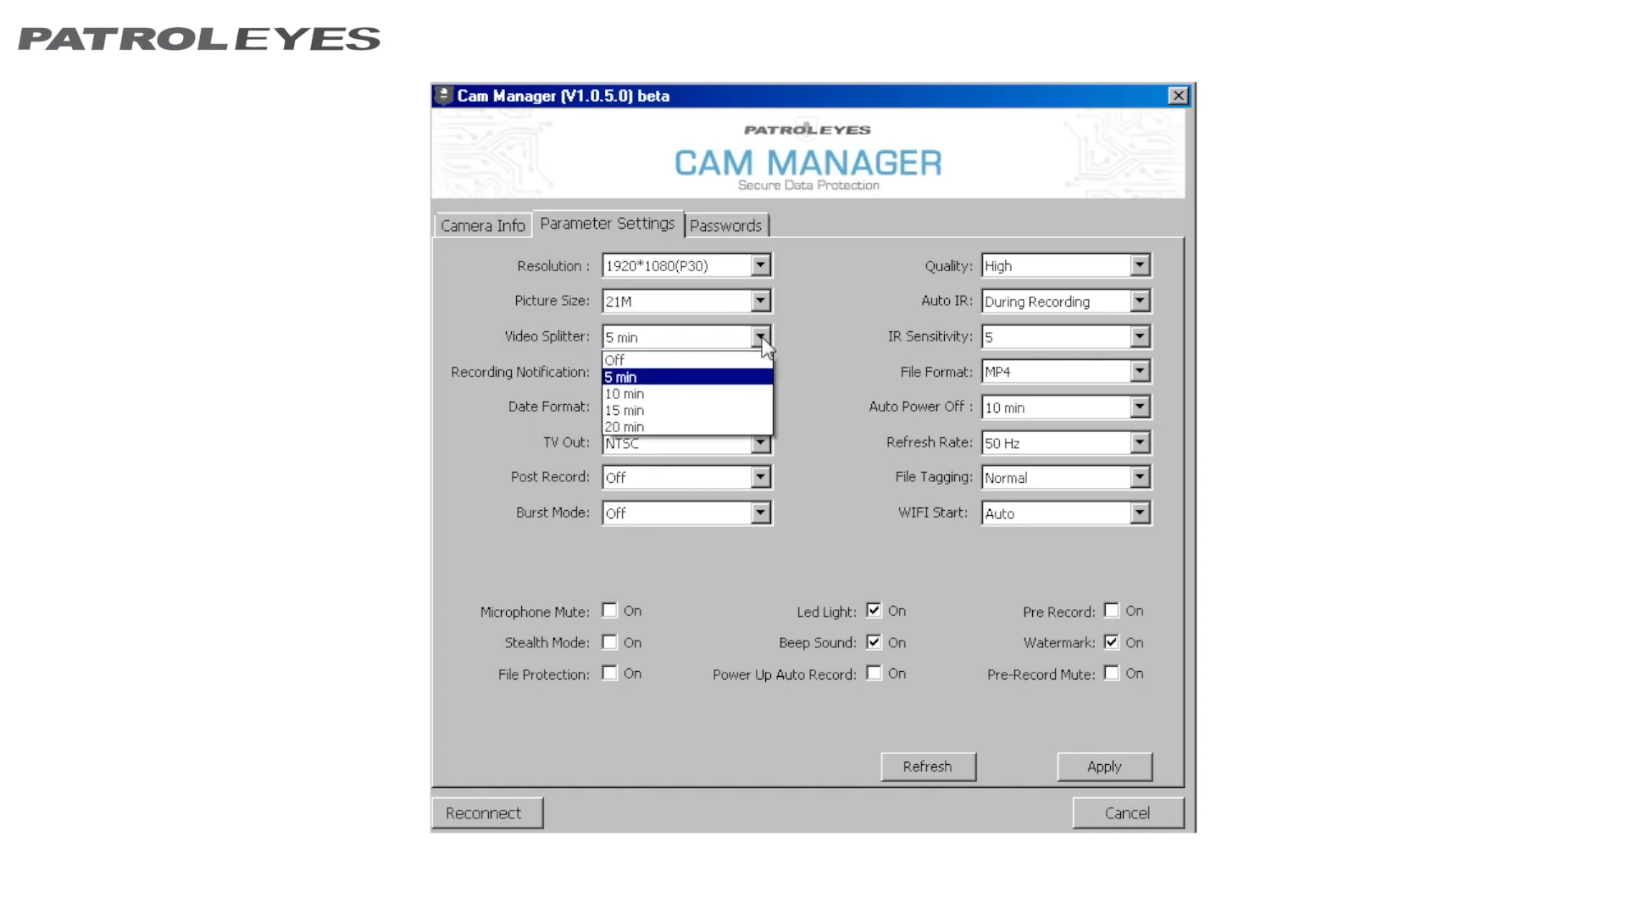
mouse_move(722, 390)
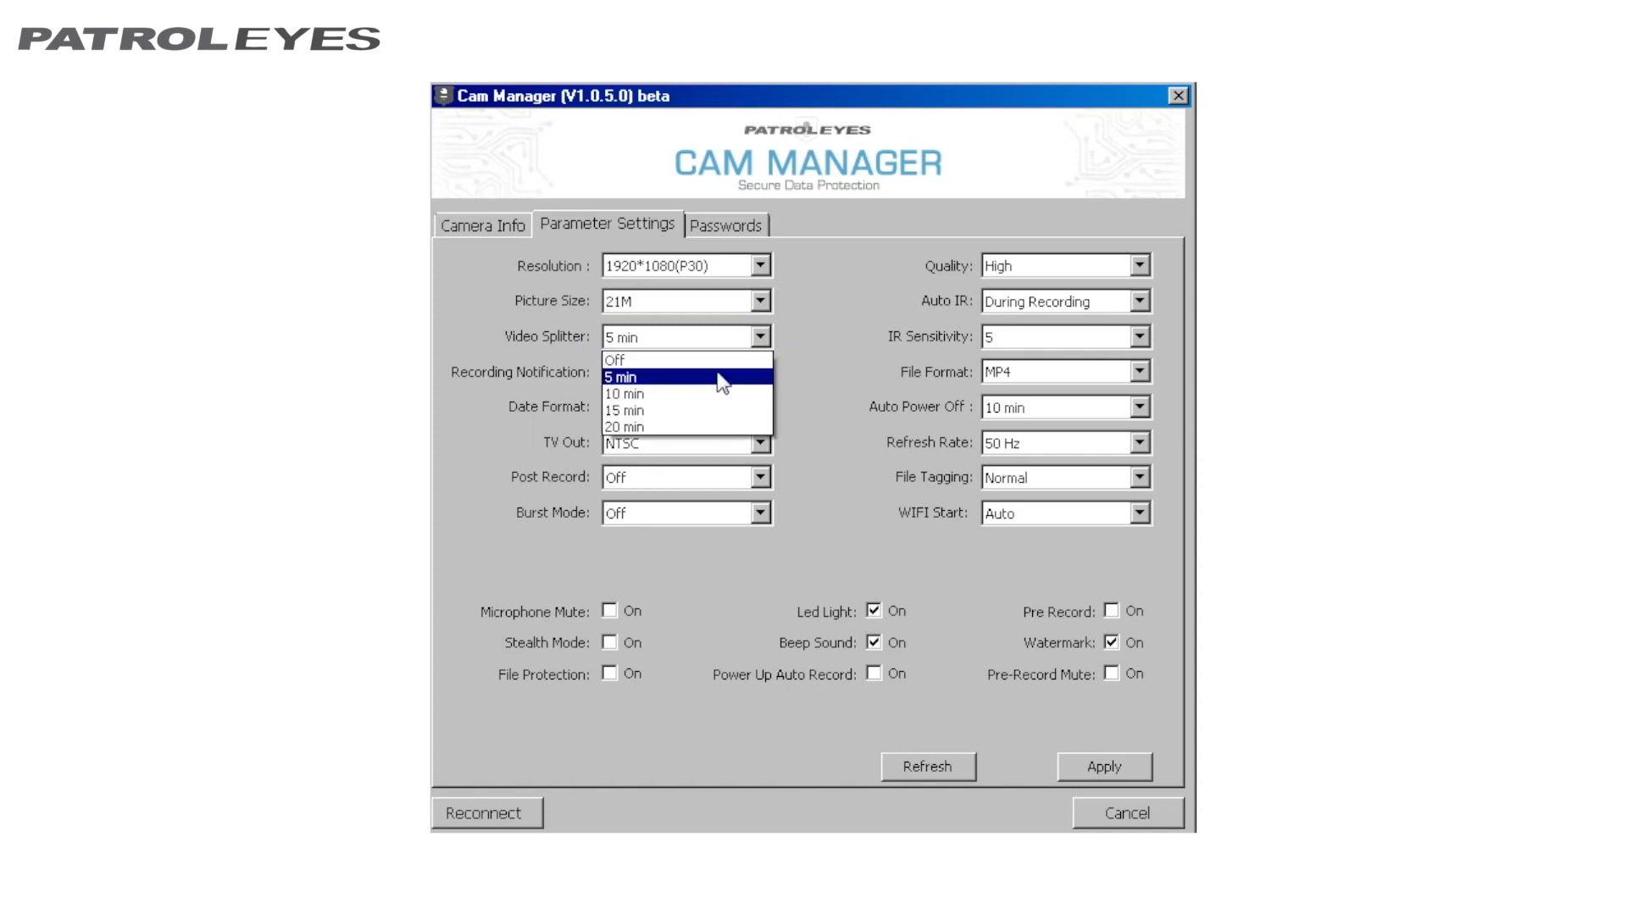
left_click(616, 359)
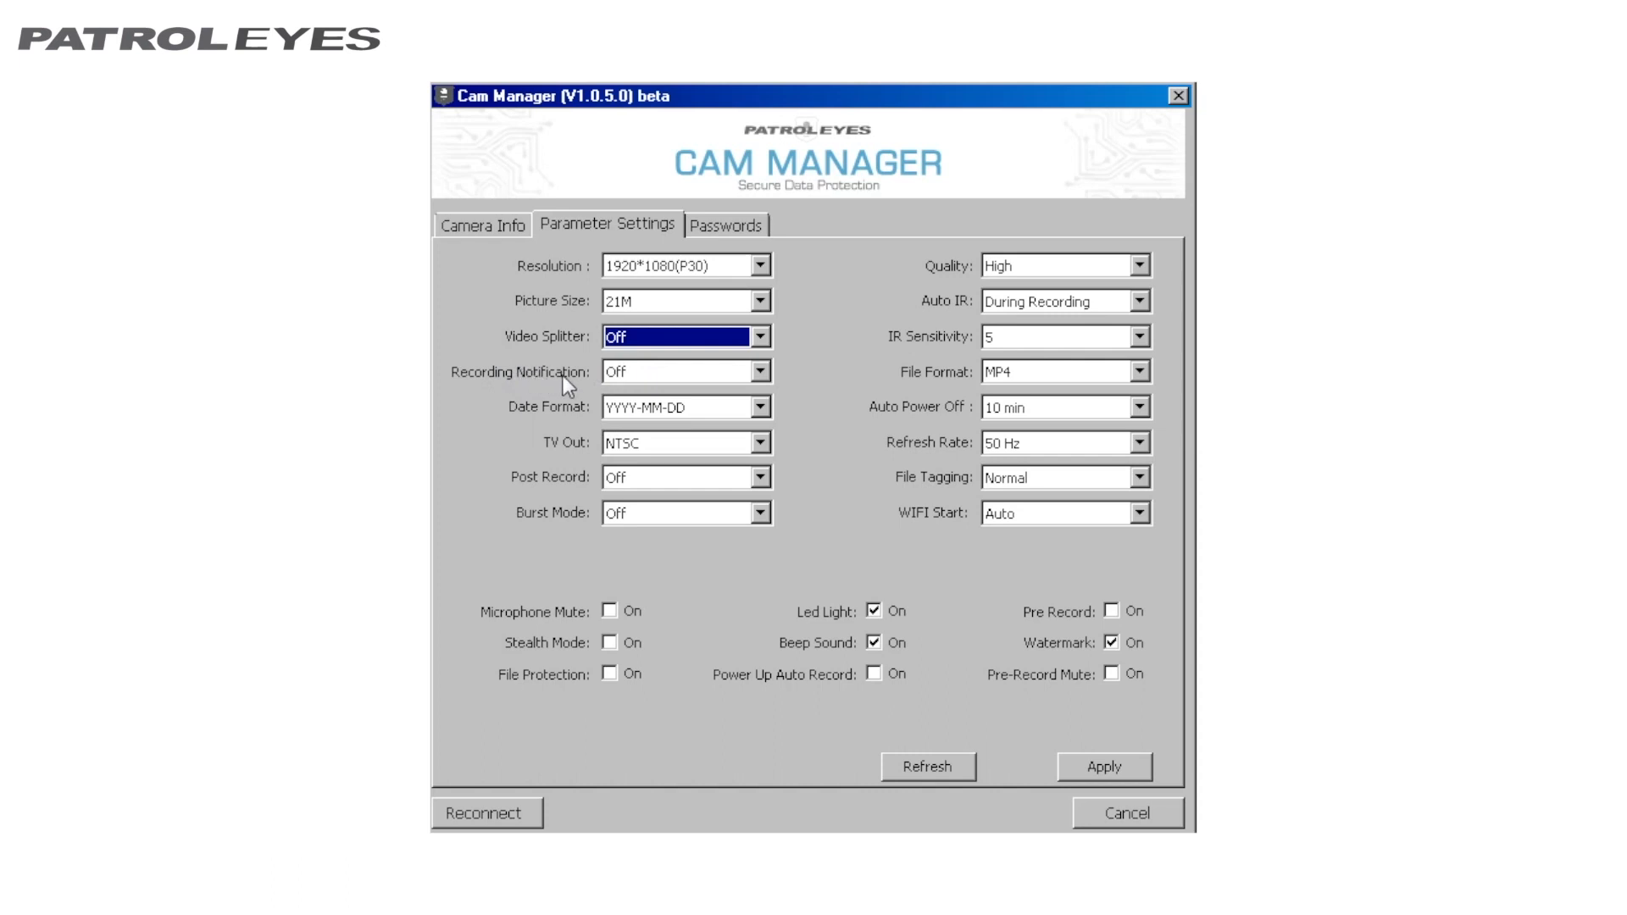
mouse_move(637, 375)
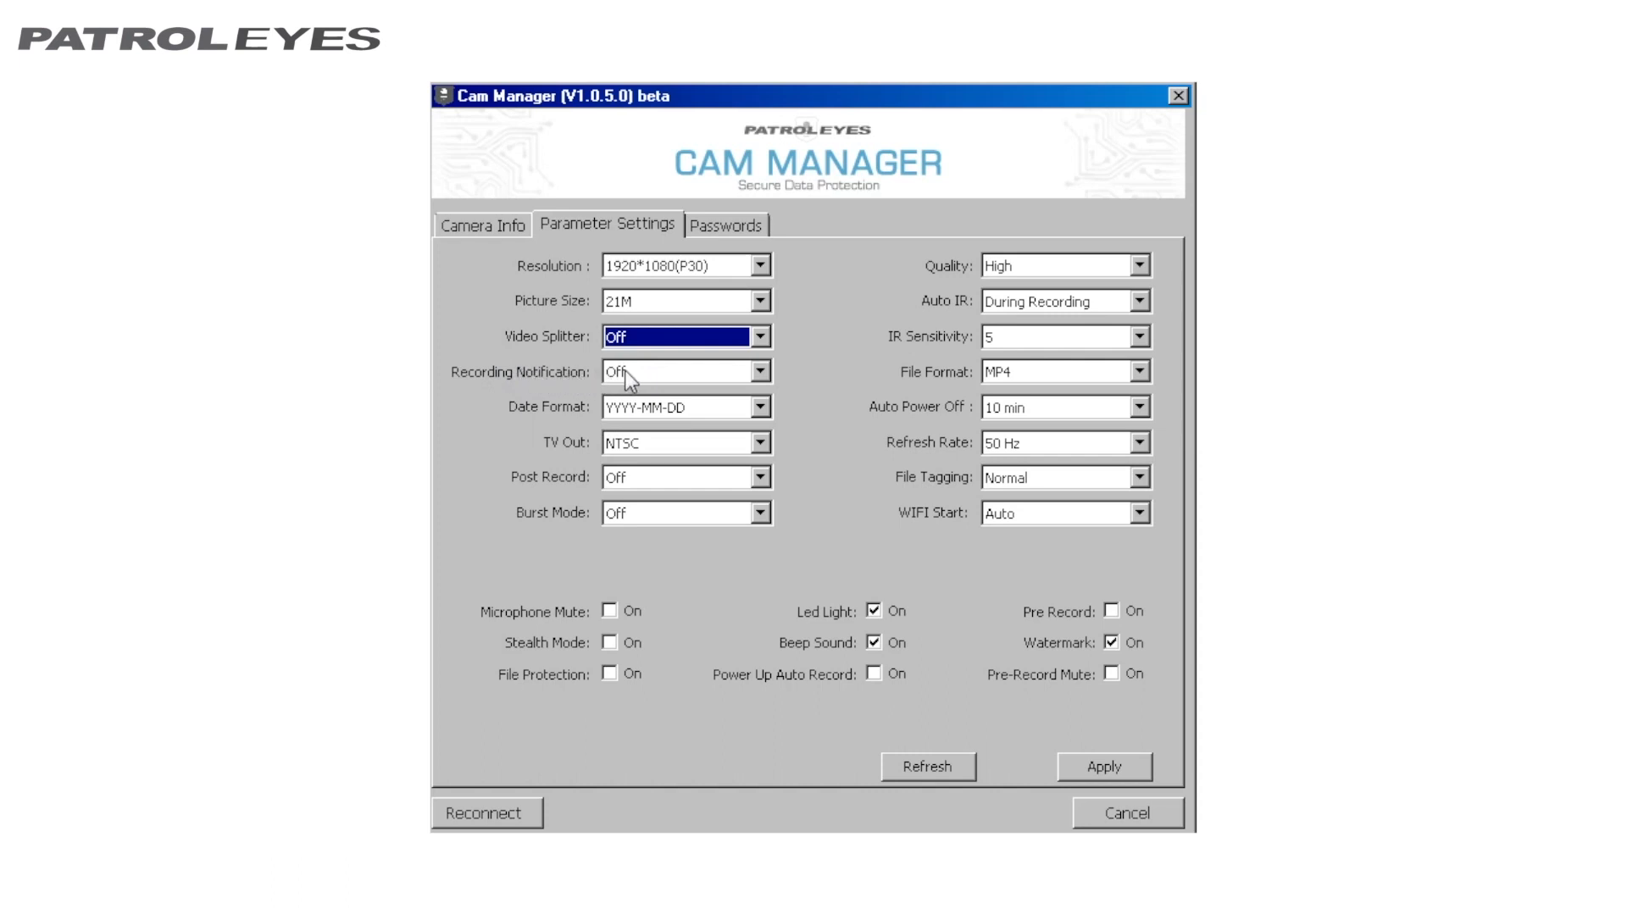
left_click(759, 371)
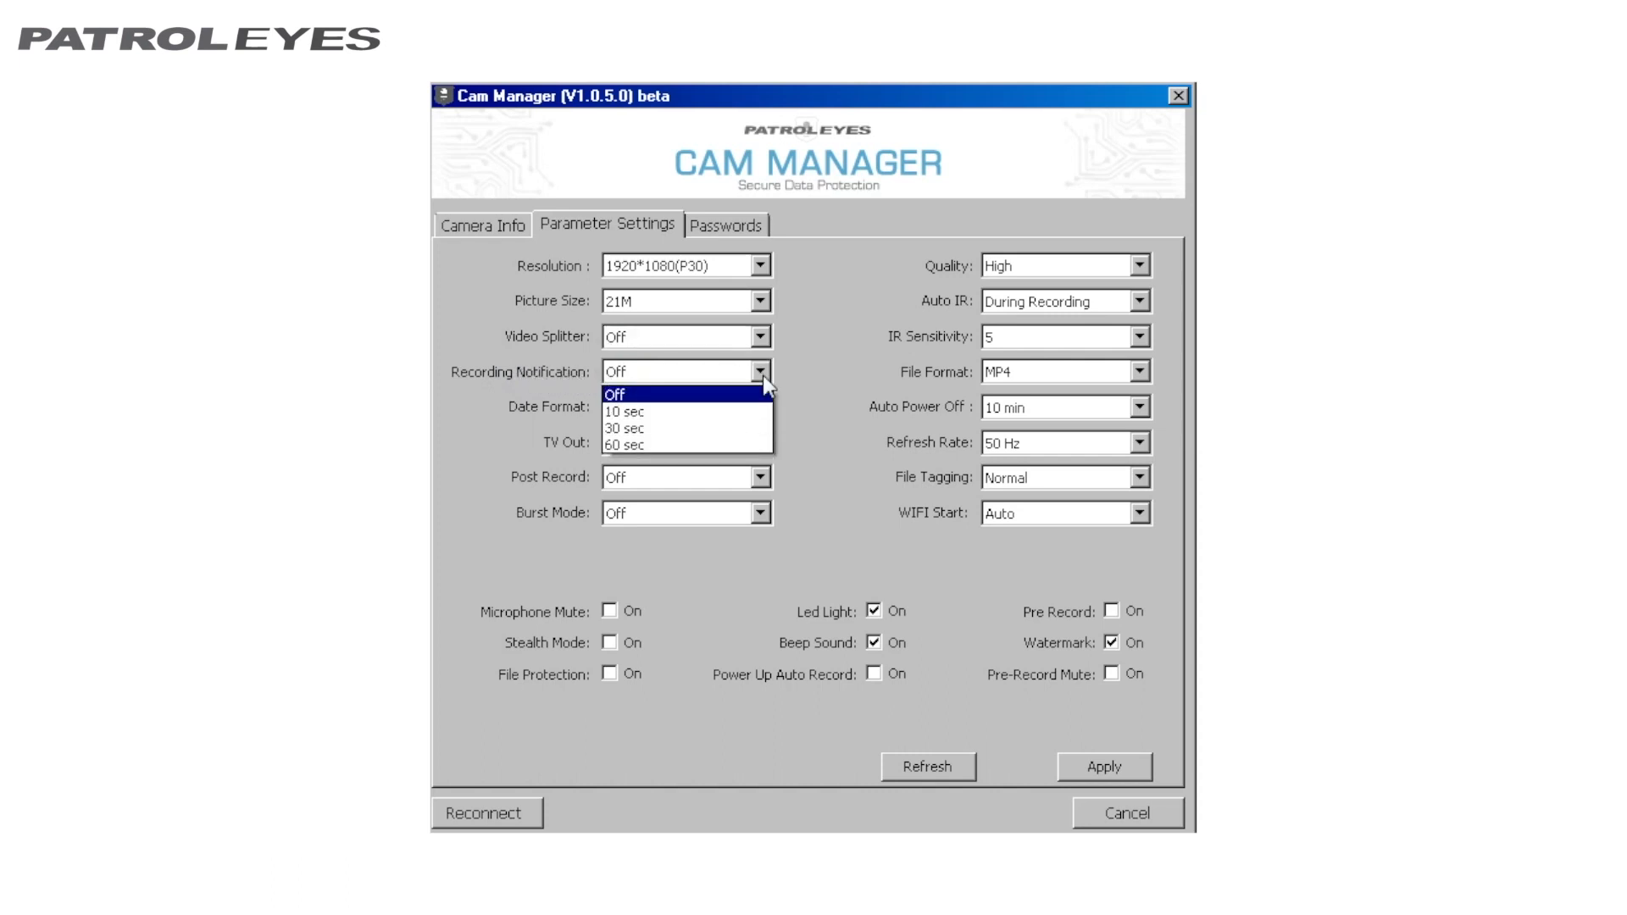
left_click(623, 410)
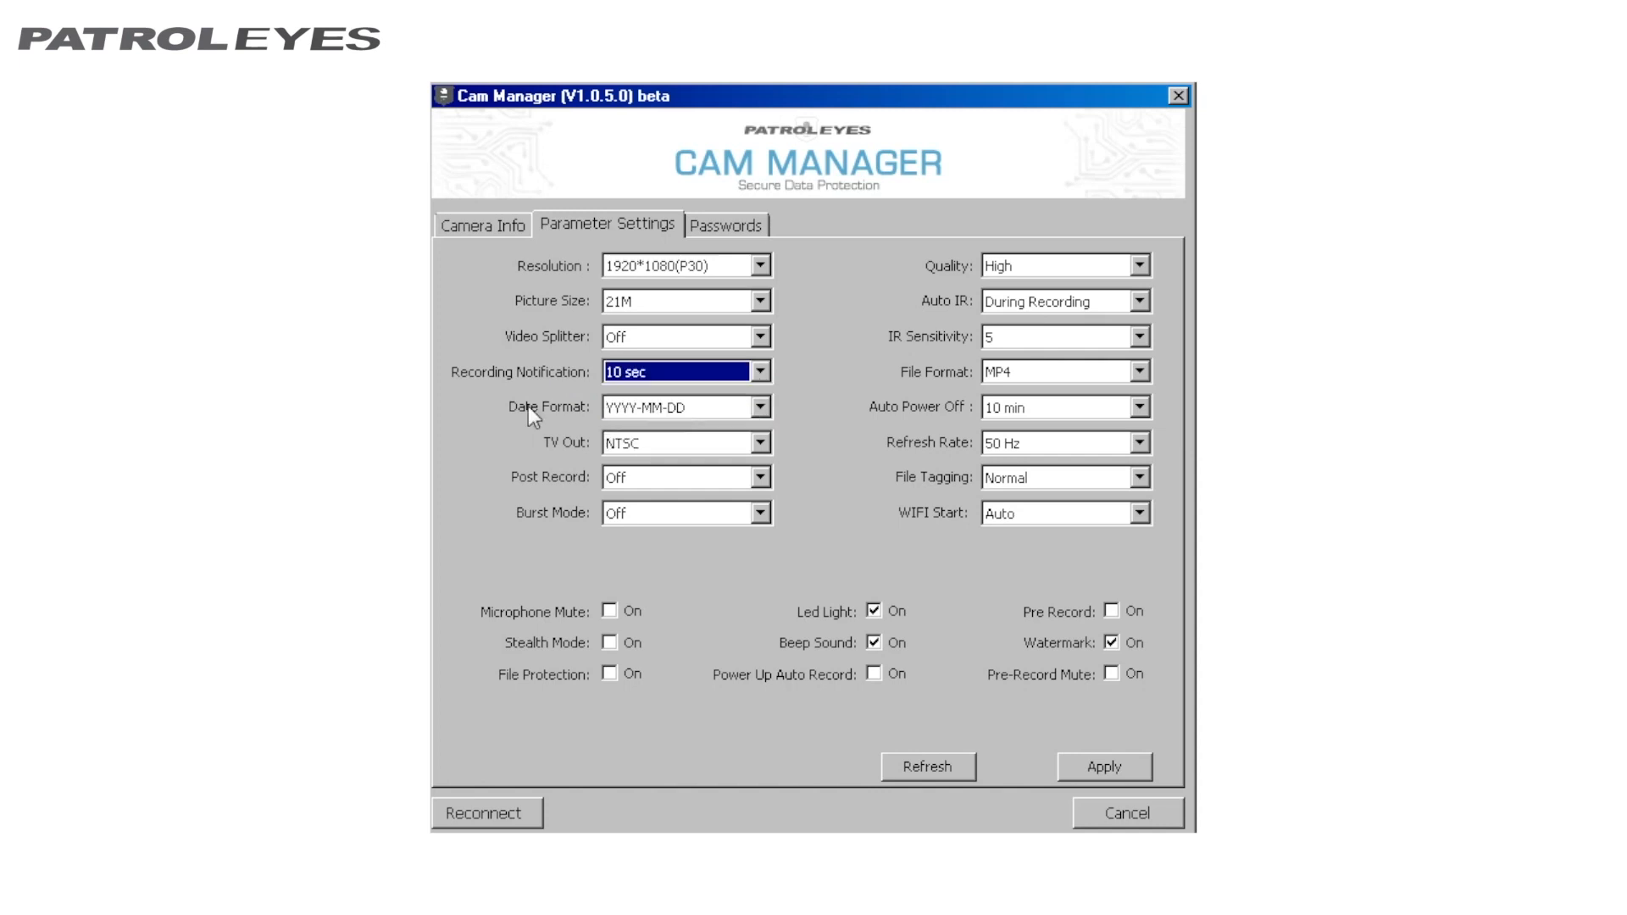
mouse_move(556, 417)
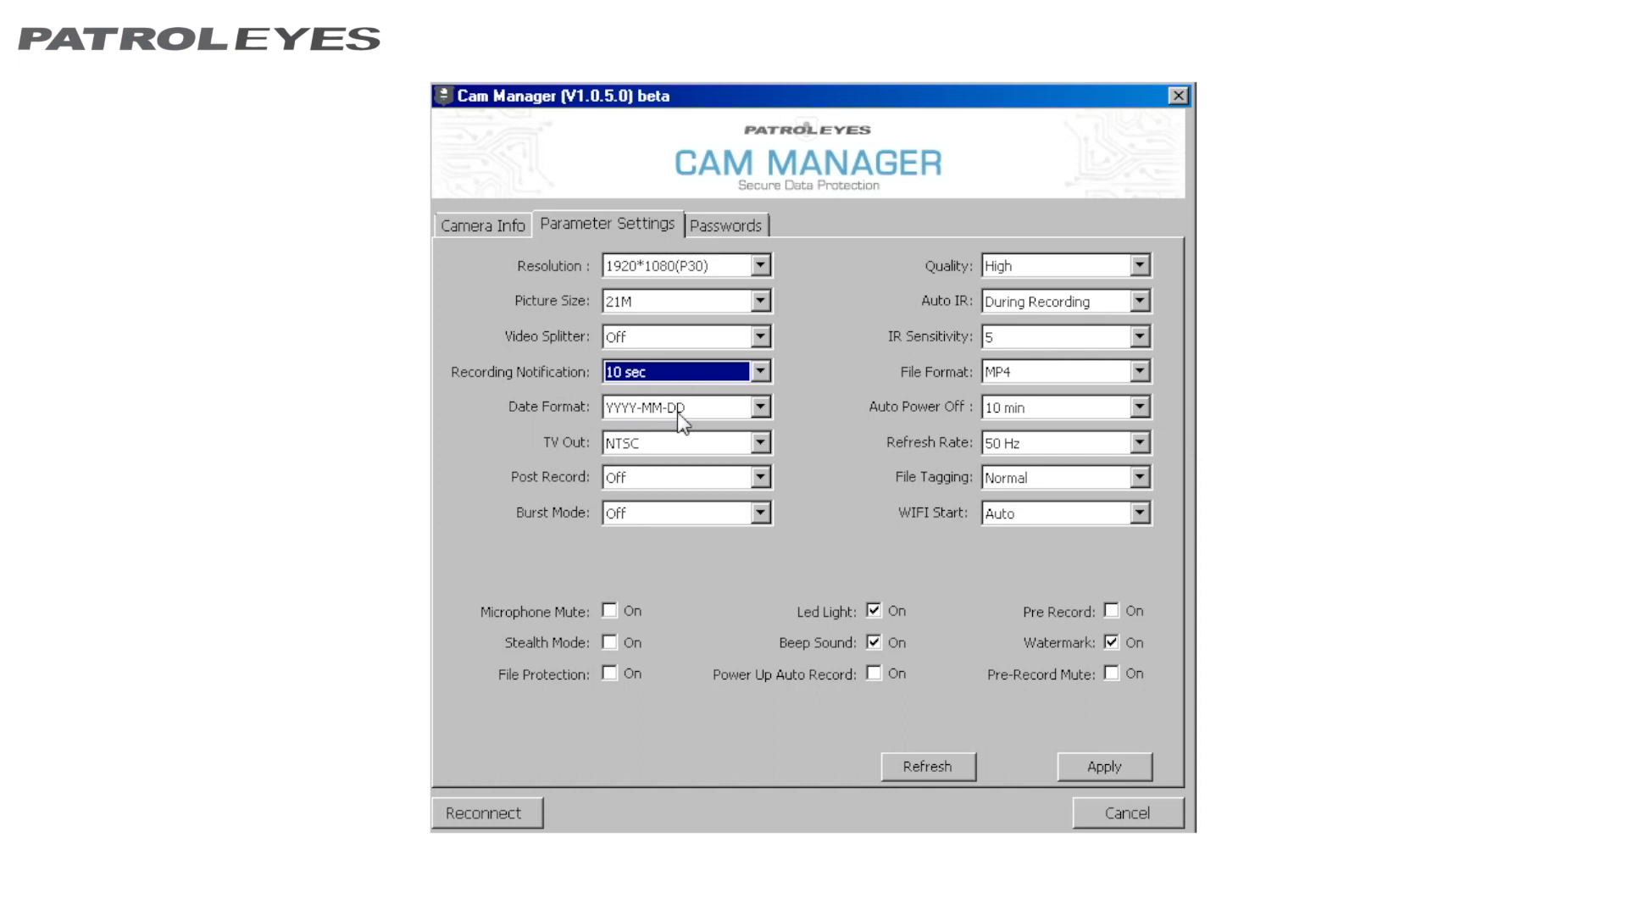
Step: Keep date format YYYY-MM-DD, TV out NTSC, post record off and burst mode off
left_click(761, 407)
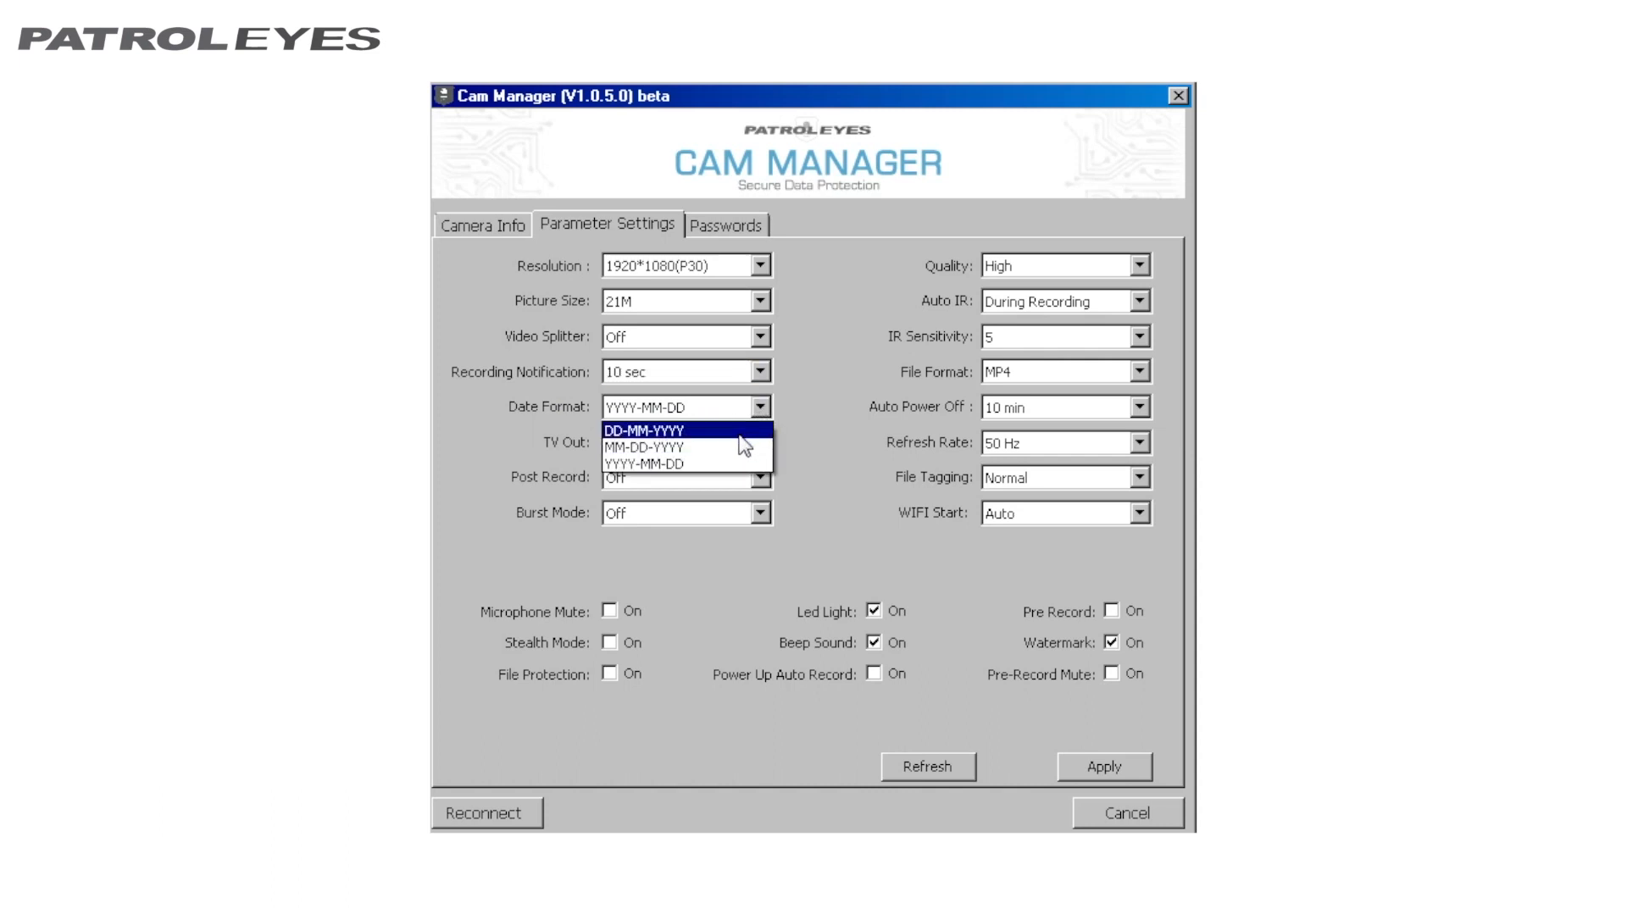
left_click(647, 460)
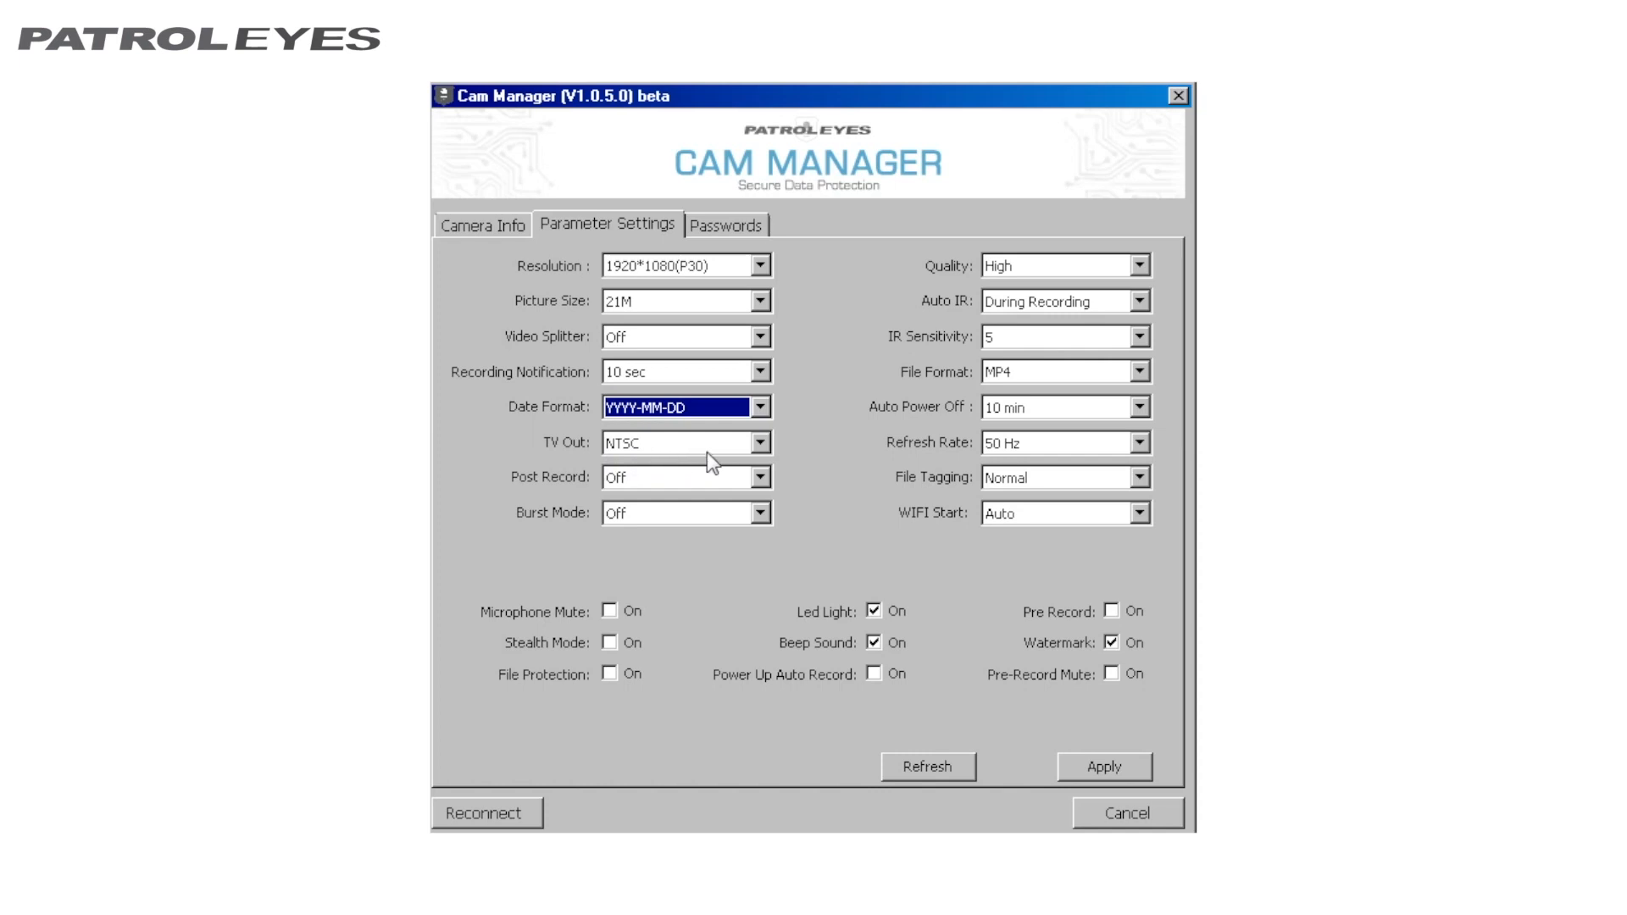
left_click(759, 443)
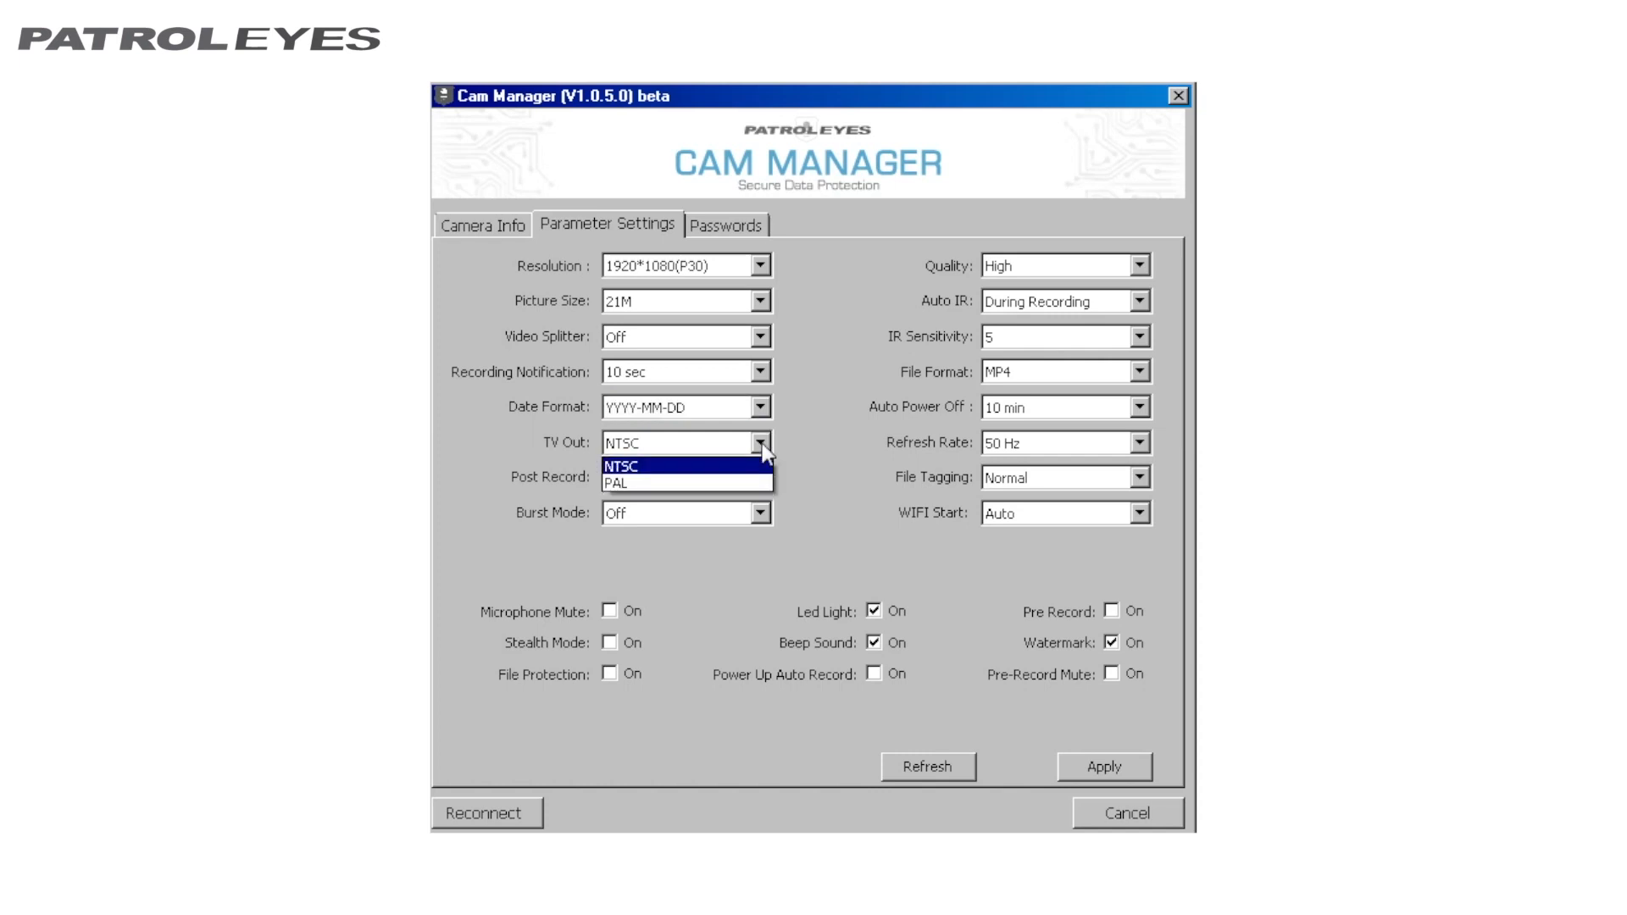
left_click(624, 466)
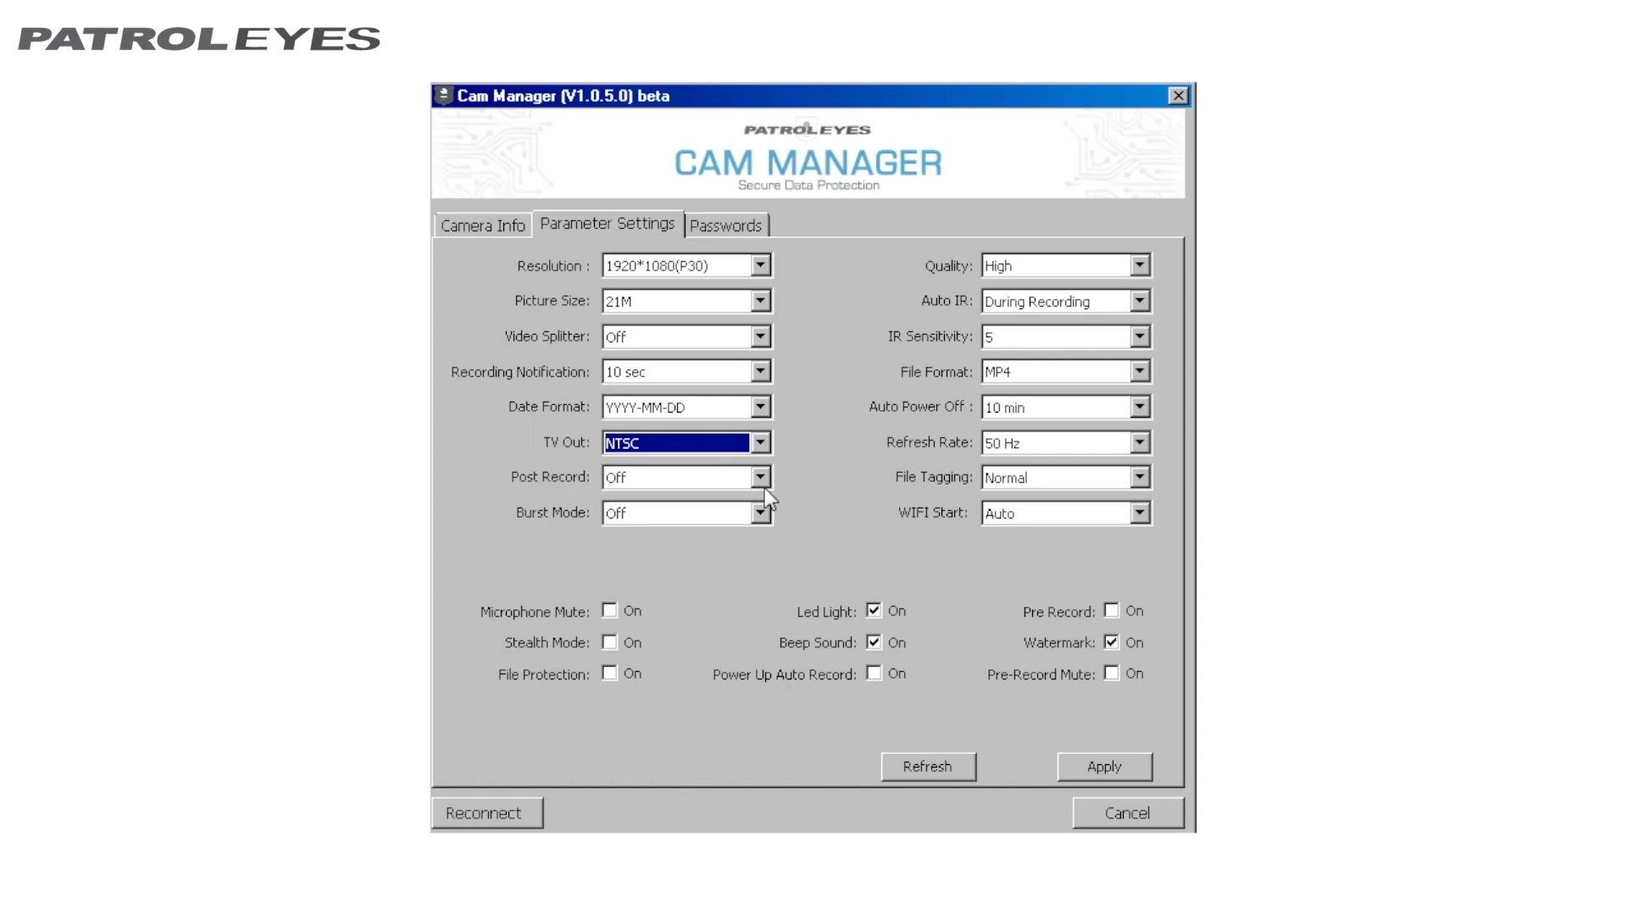
left_click(760, 478)
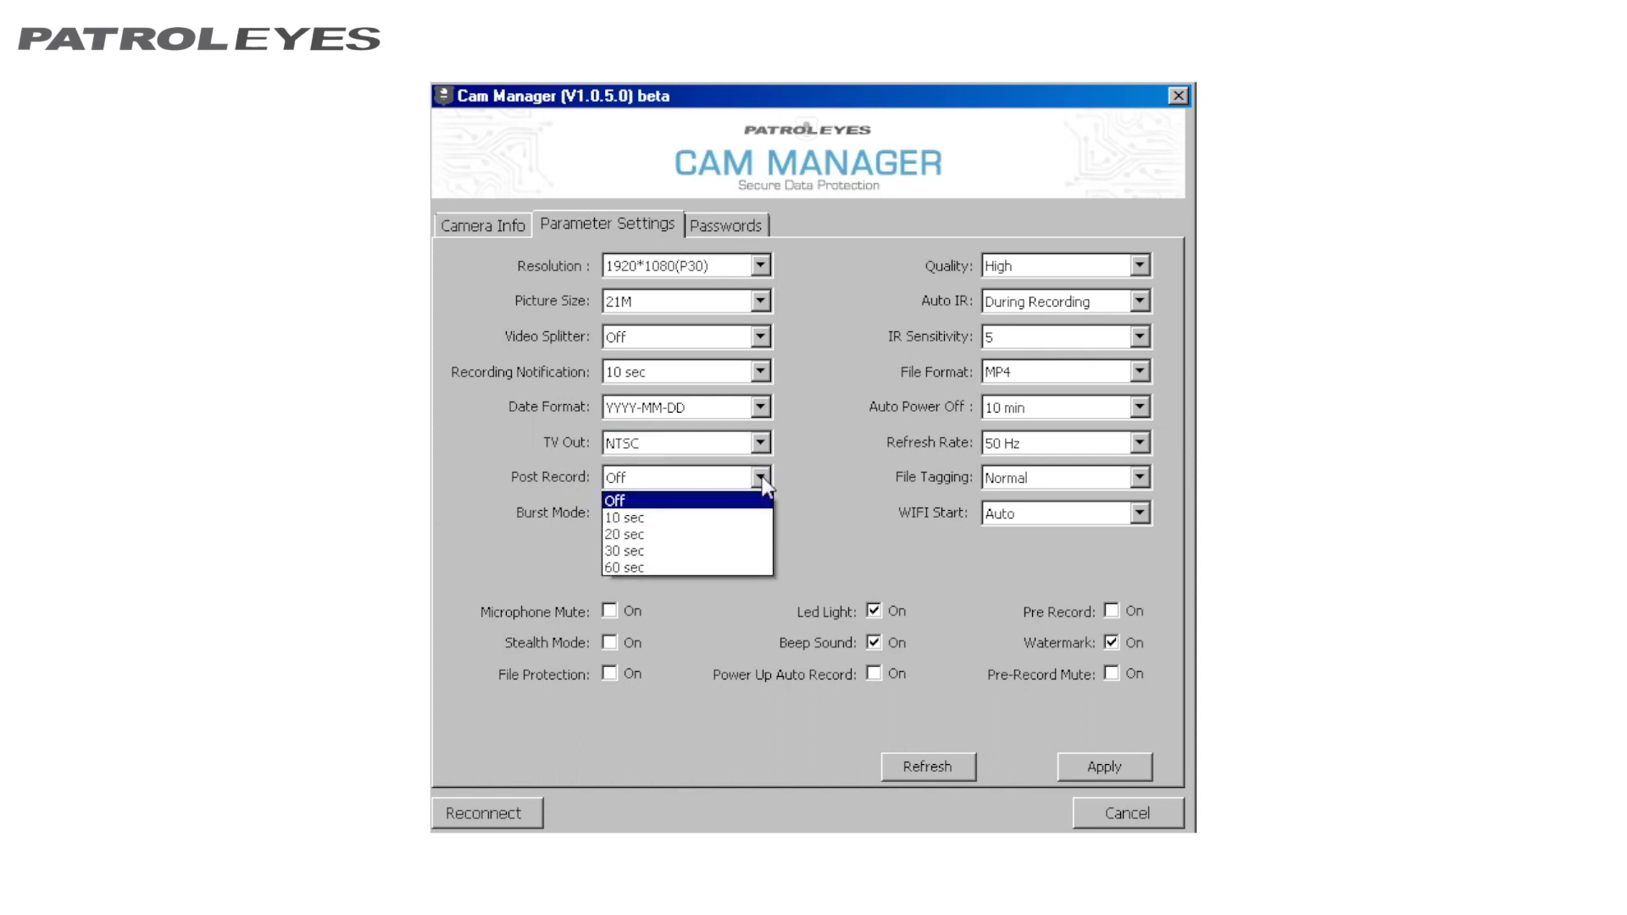
left_click(623, 500)
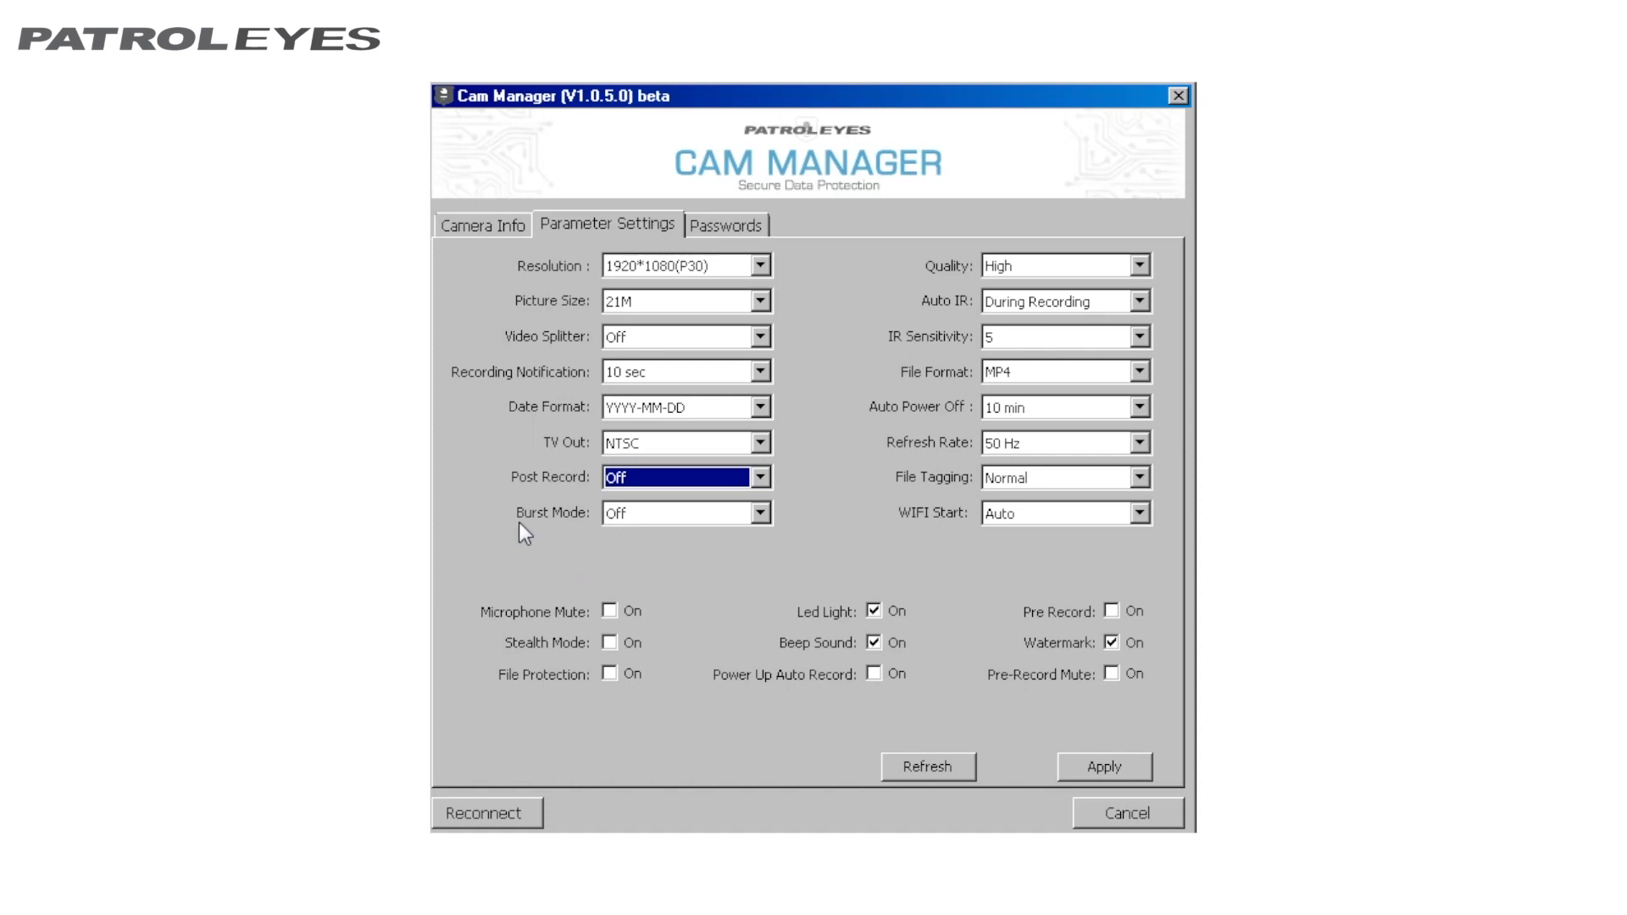
mouse_move(598, 537)
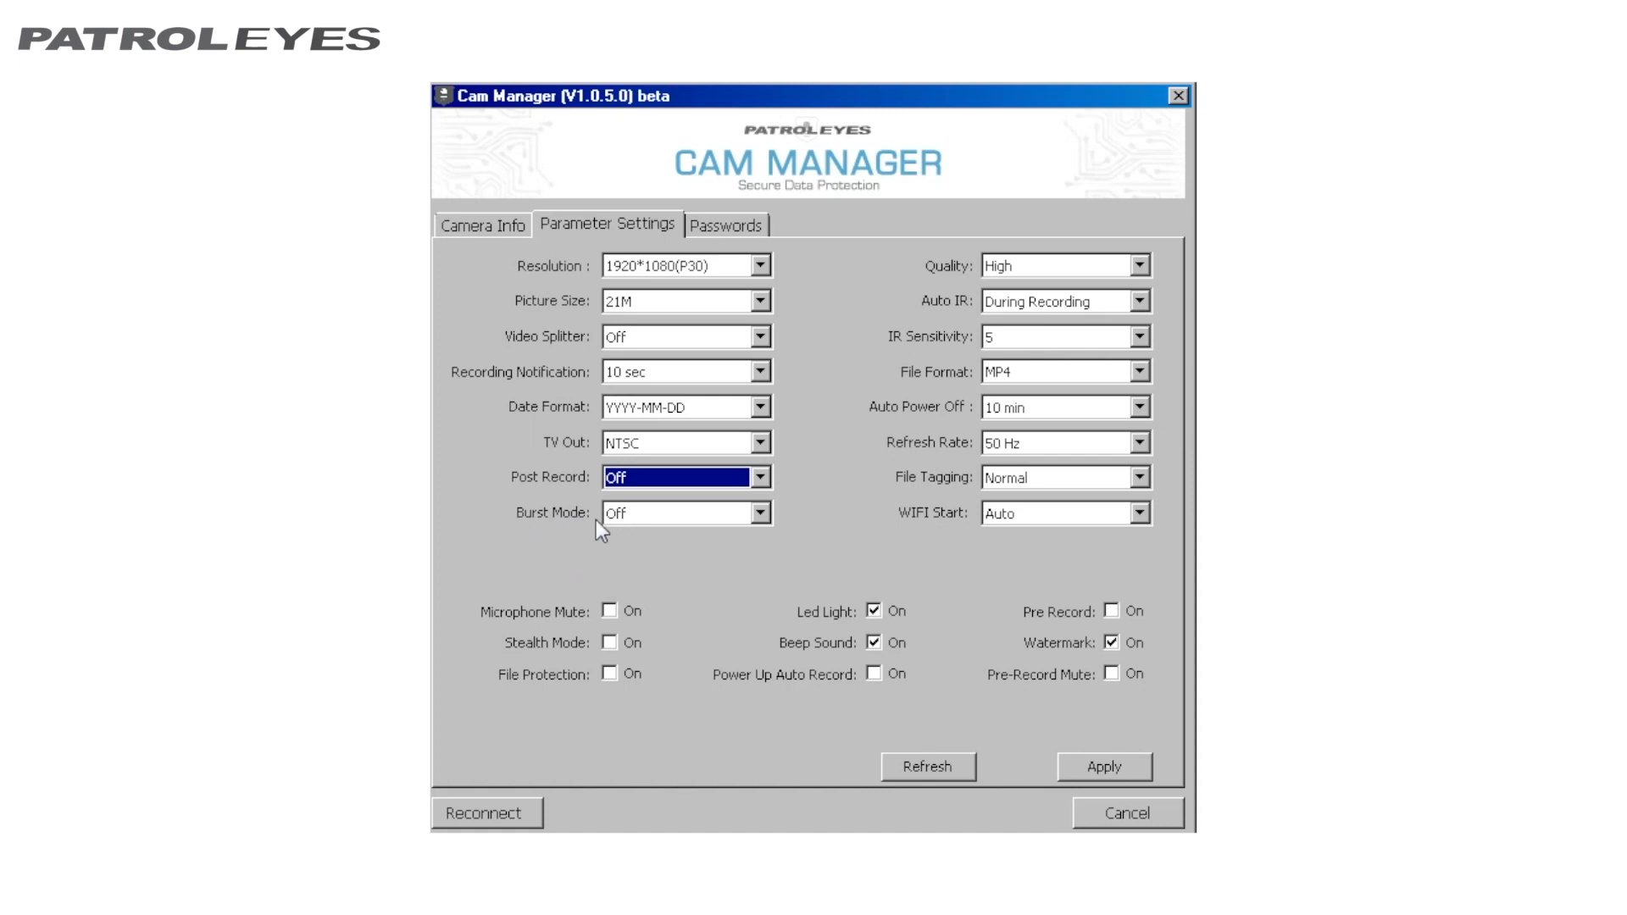
left_click(761, 511)
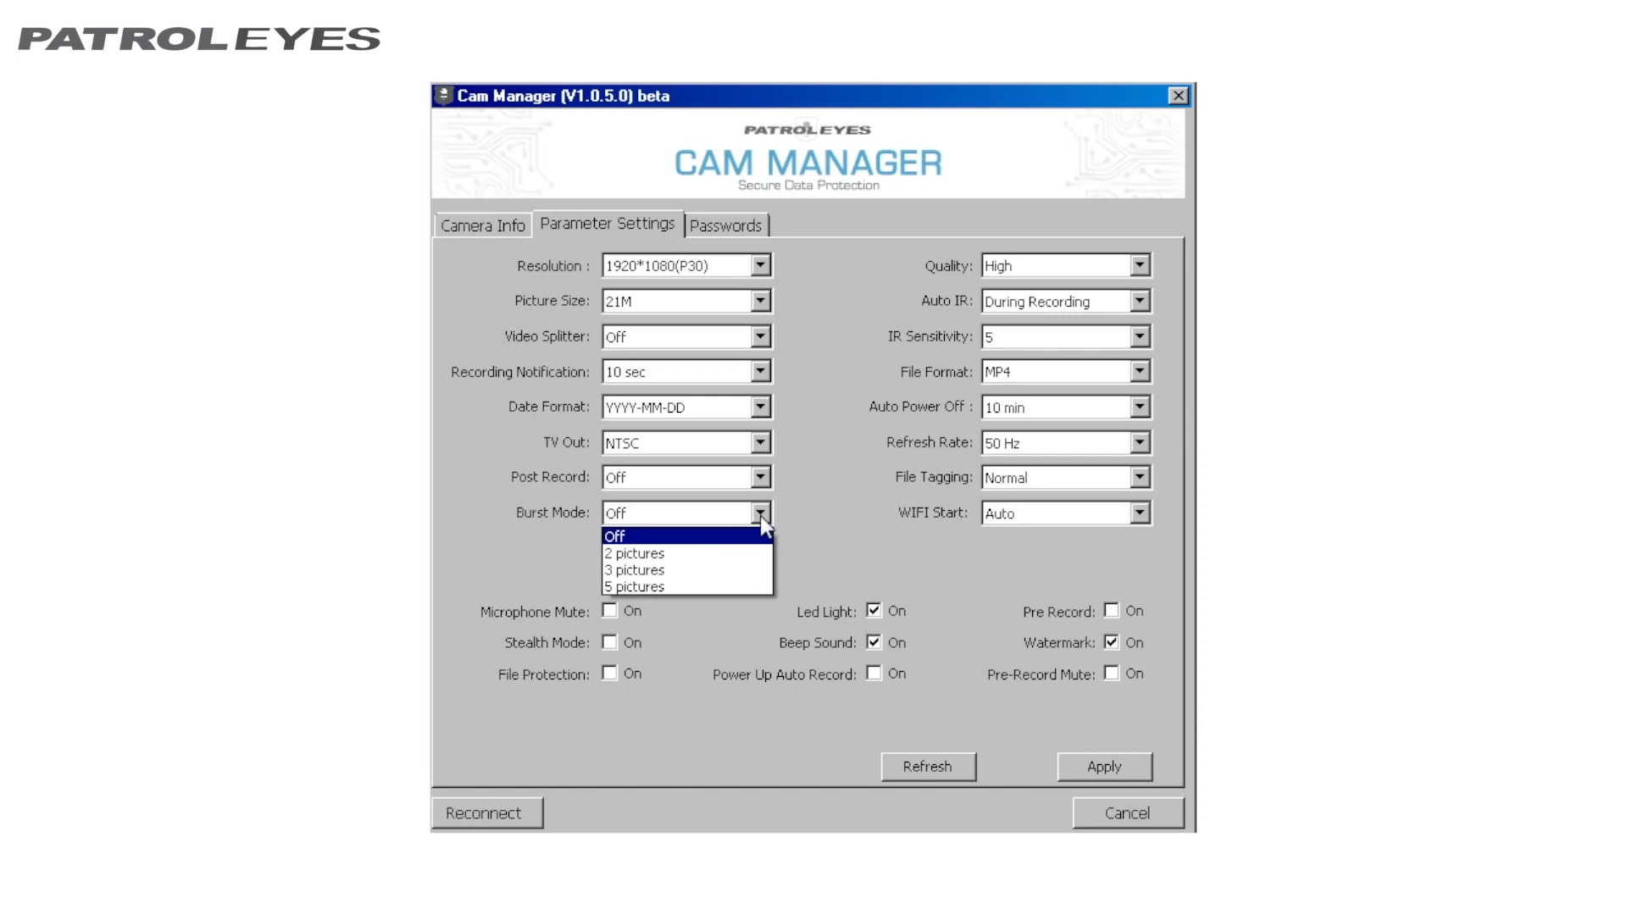
left_click(648, 535)
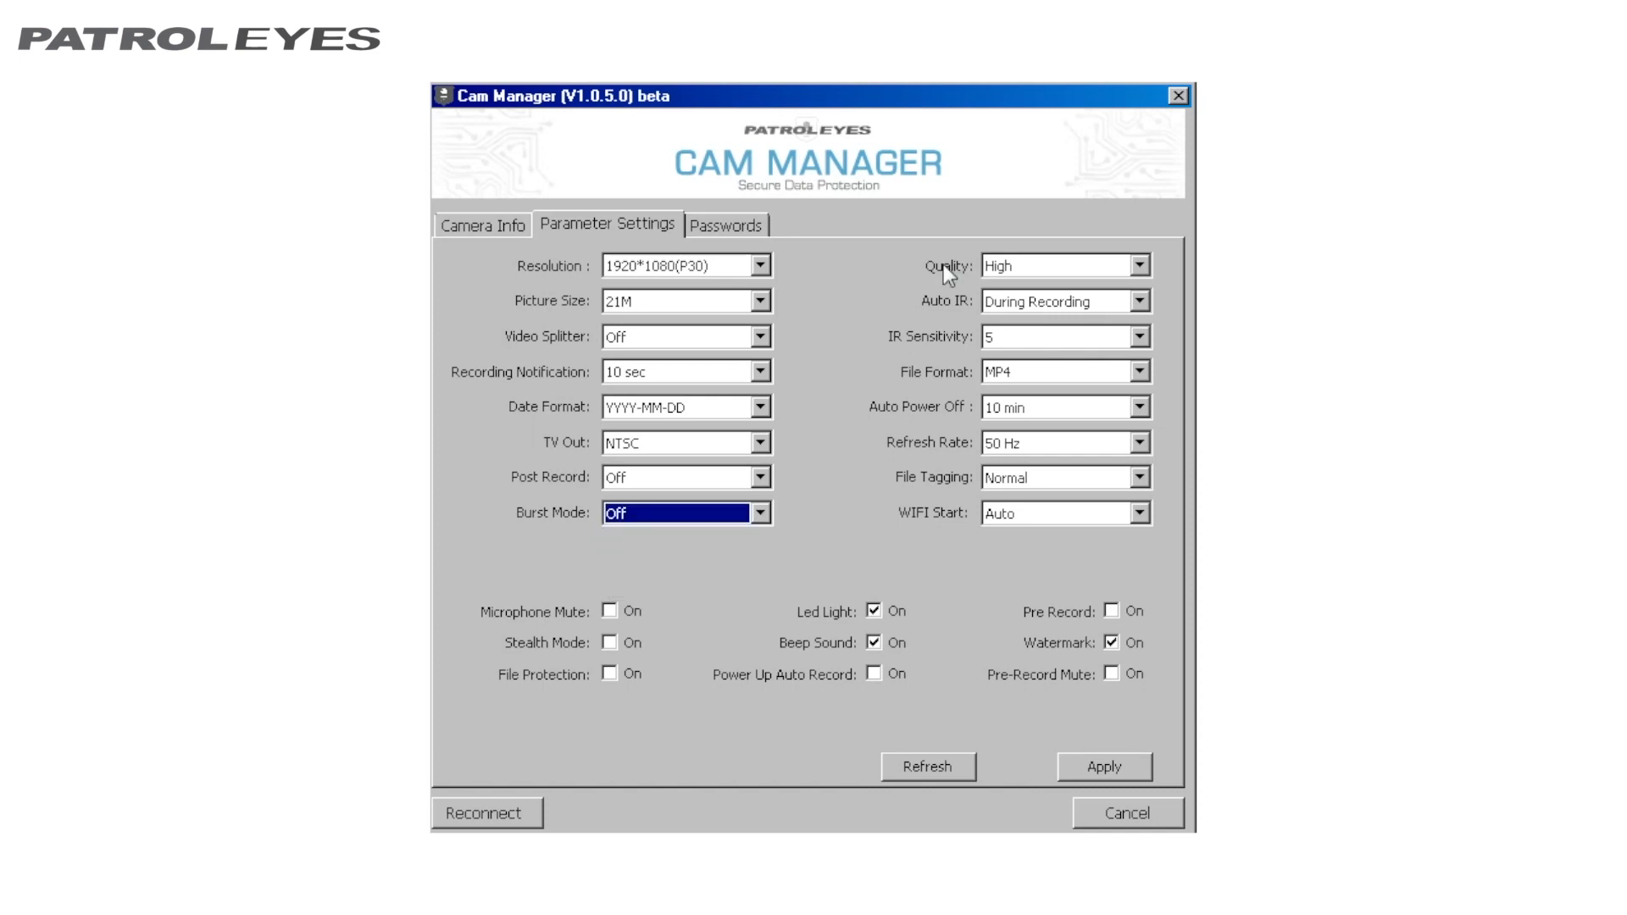
Step: Keep quality High and Auto IR During Recording, and raise IR Sensitivity from 5 to 6
left_click(1137, 265)
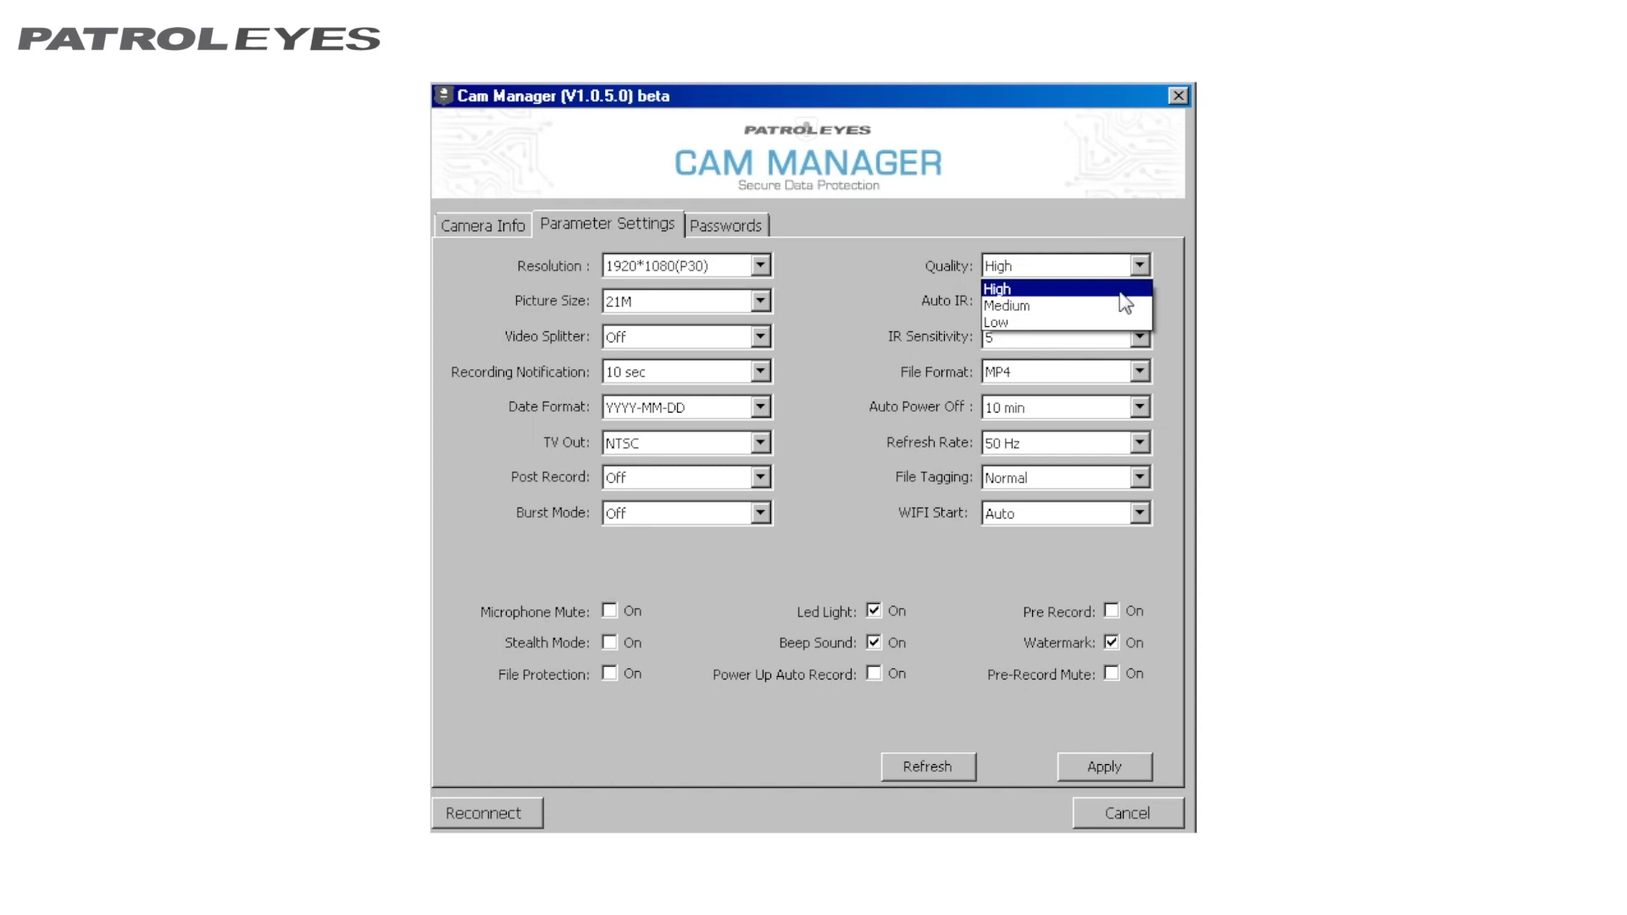
left_click(1017, 288)
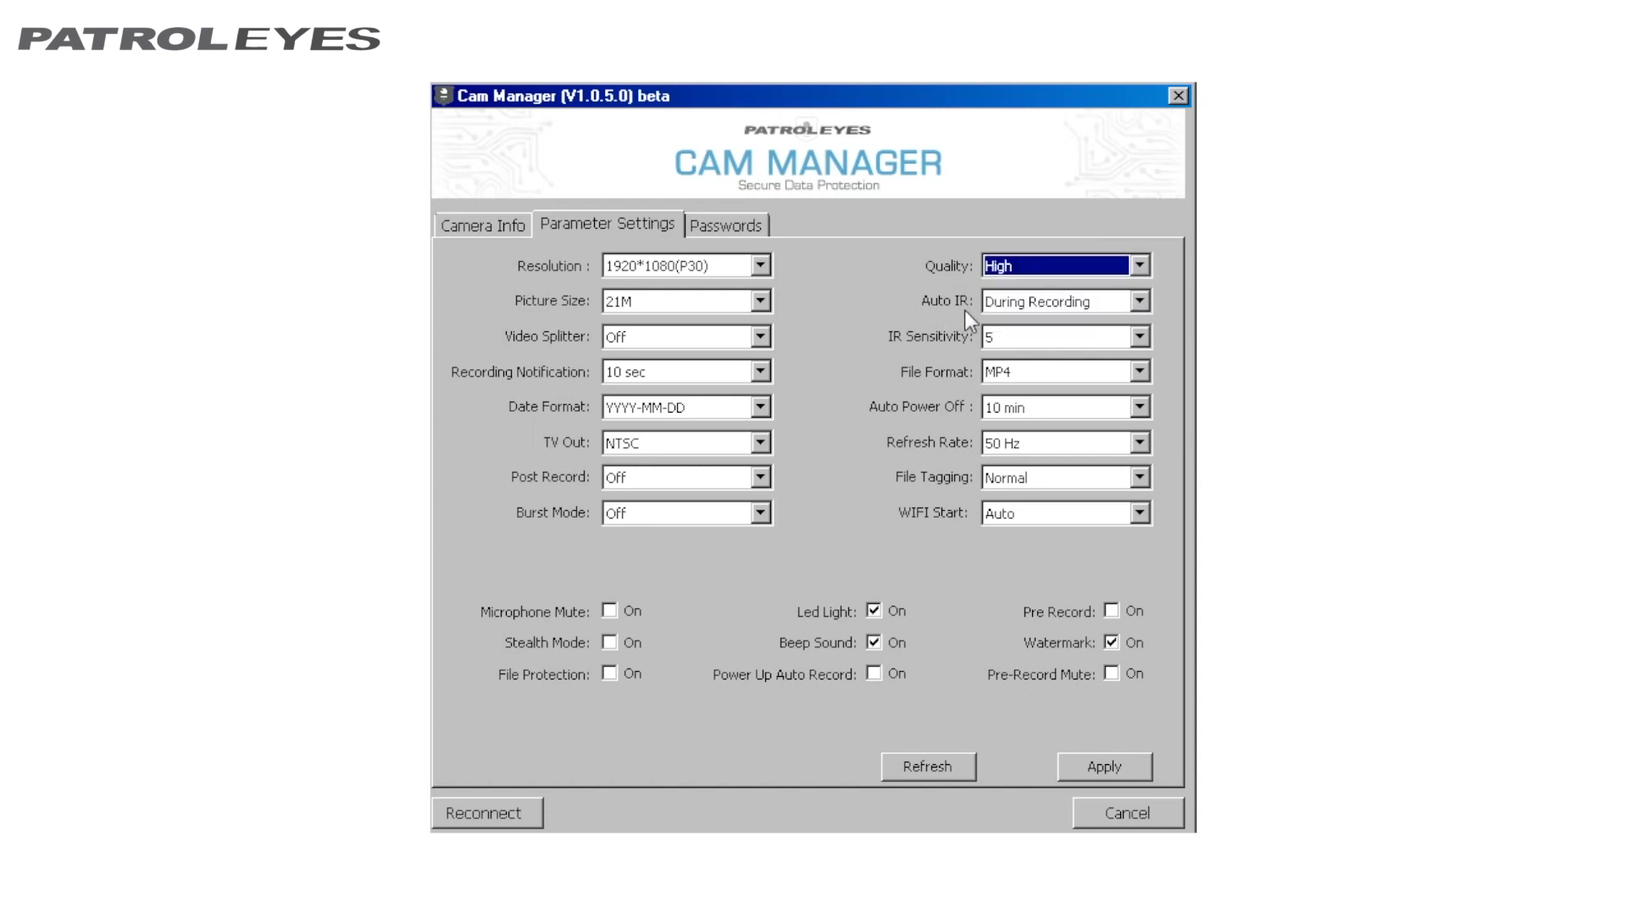
mouse_move(1142, 318)
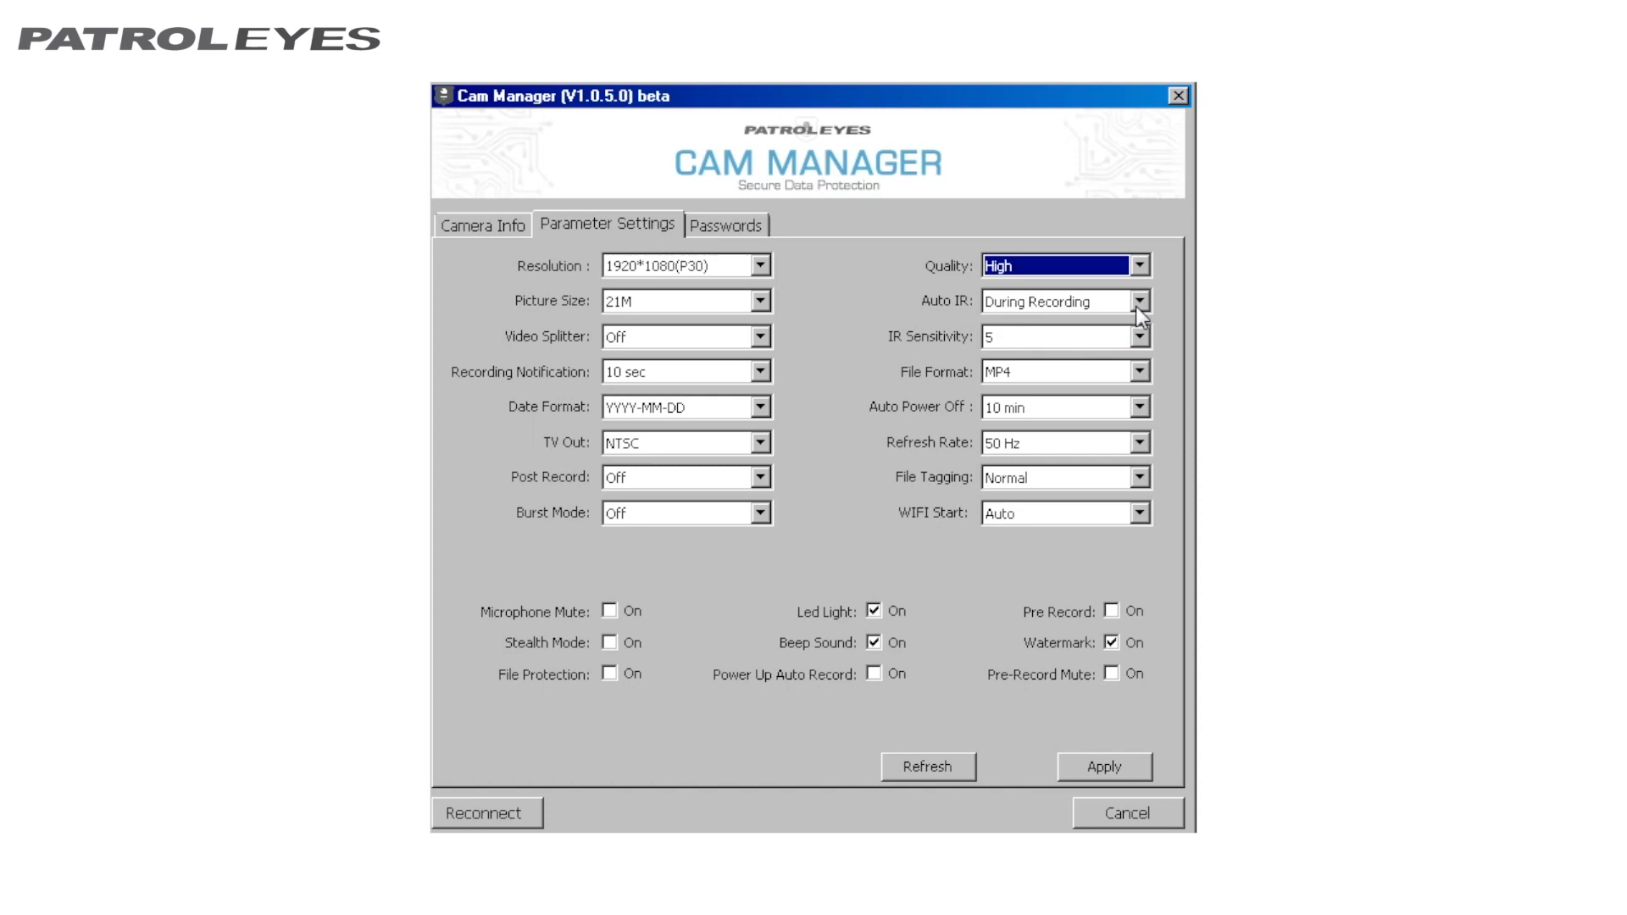
left_click(1142, 302)
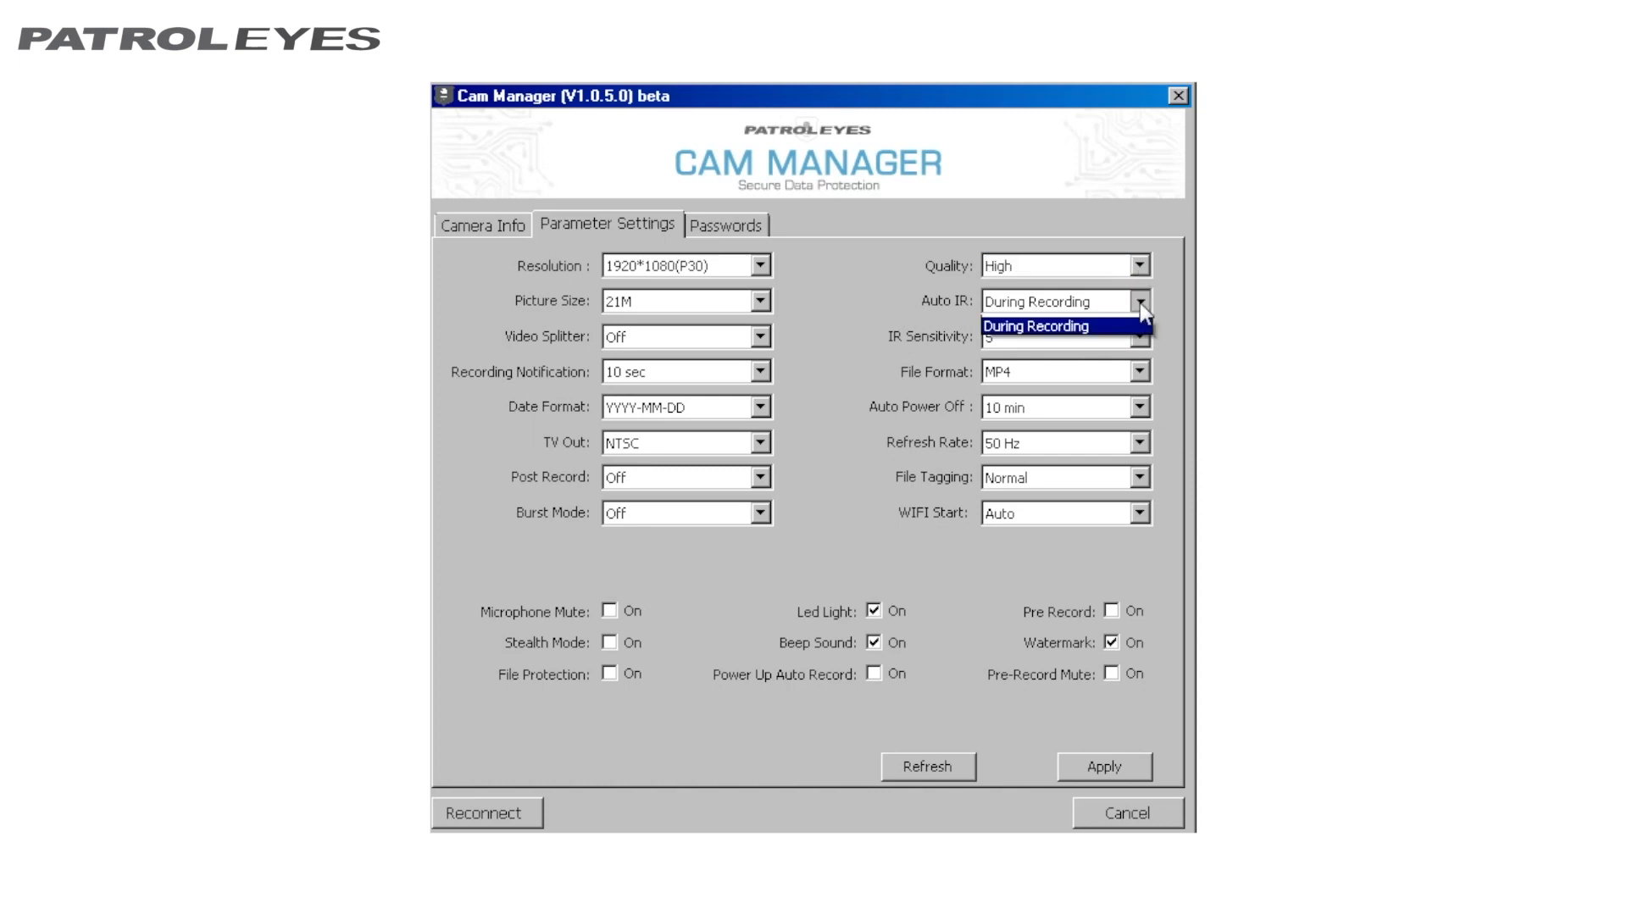
left_click(1139, 302)
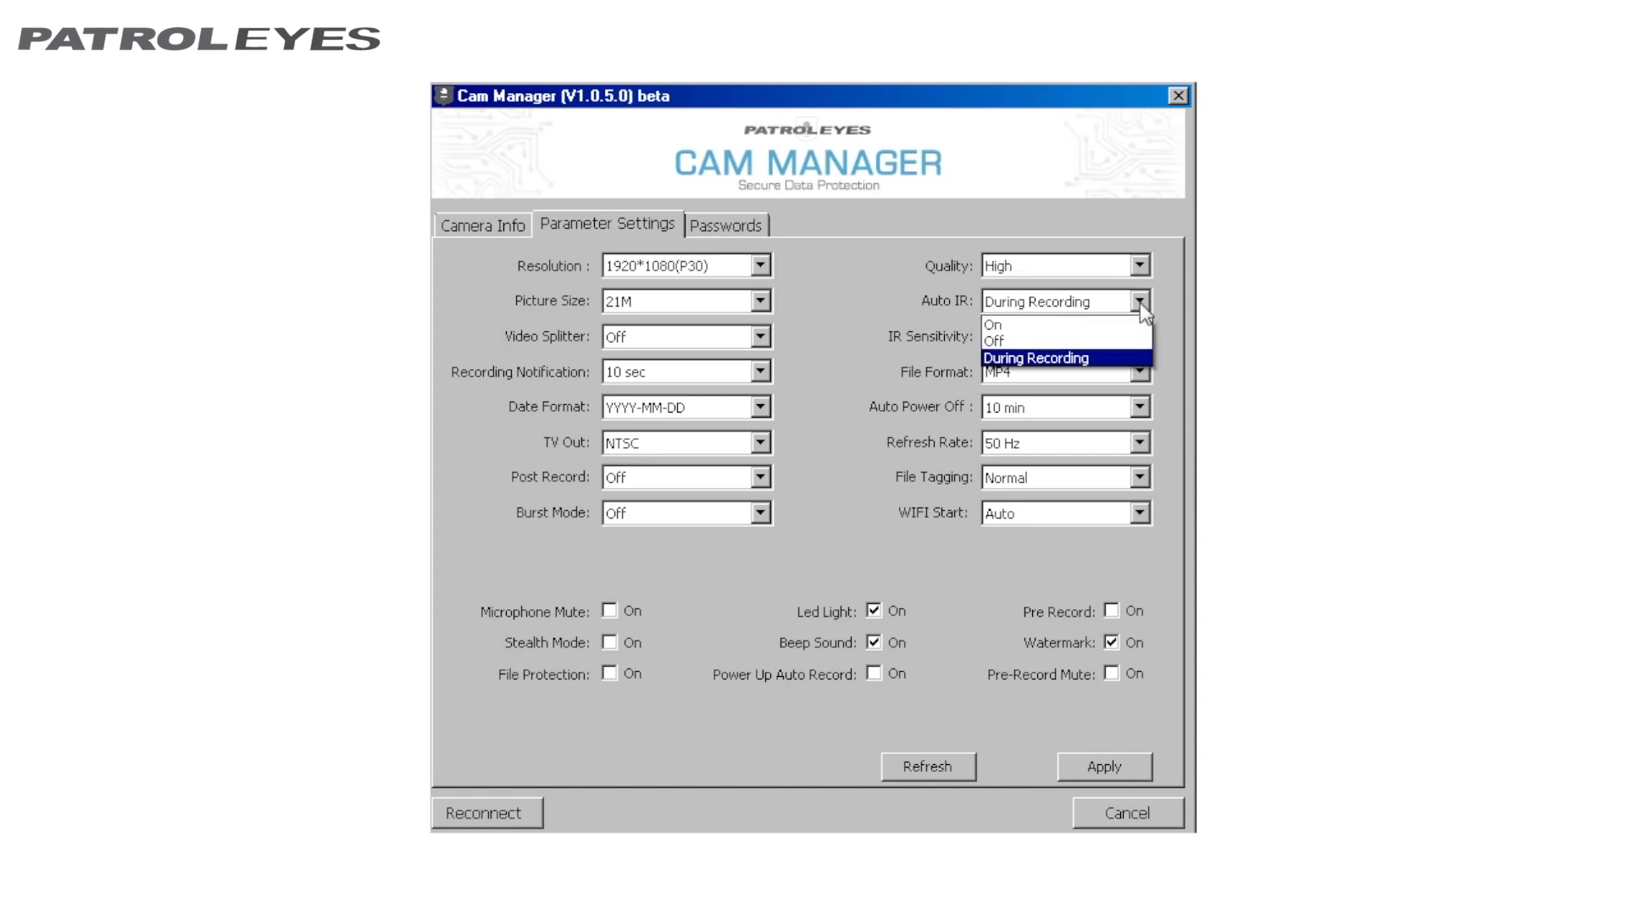
left_click(1039, 357)
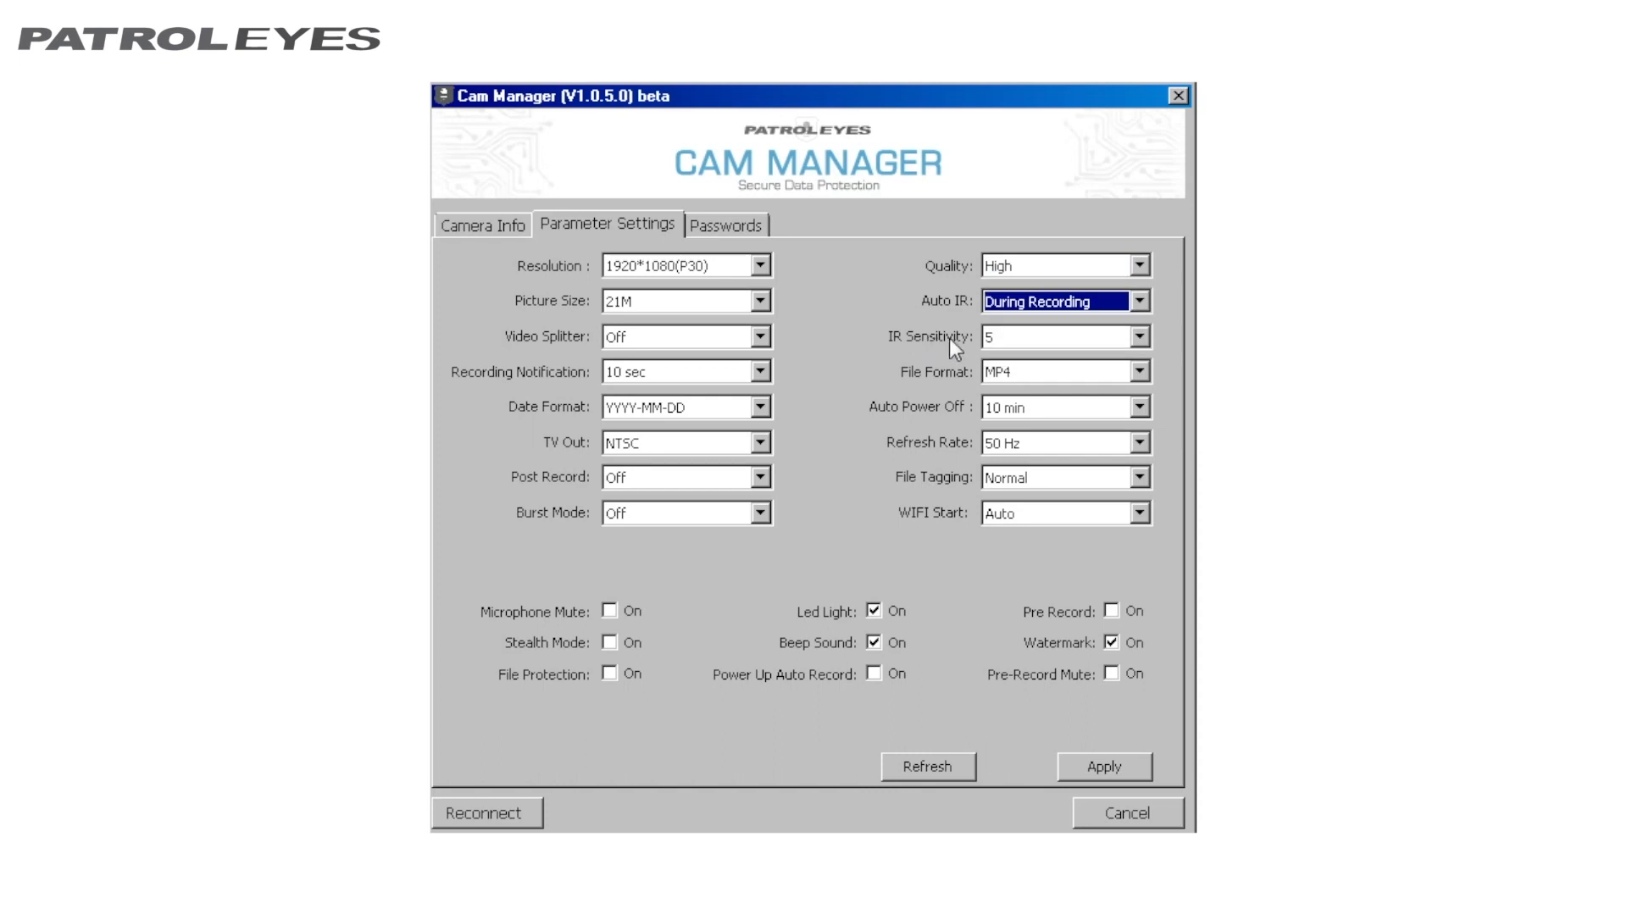
mouse_move(1032, 356)
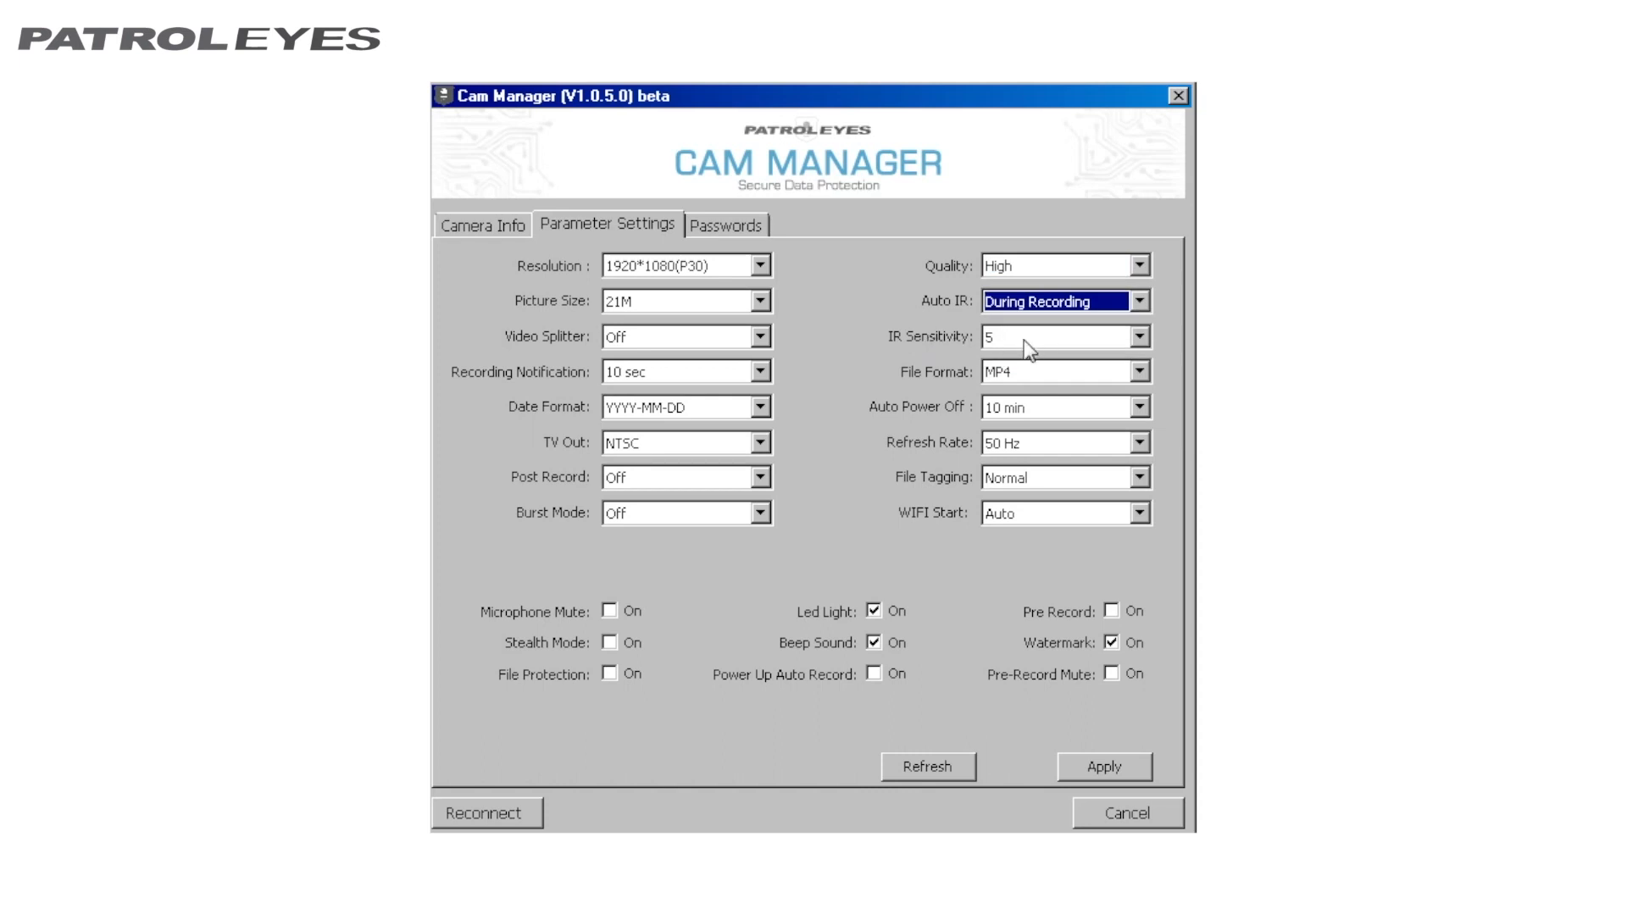
left_click(1139, 335)
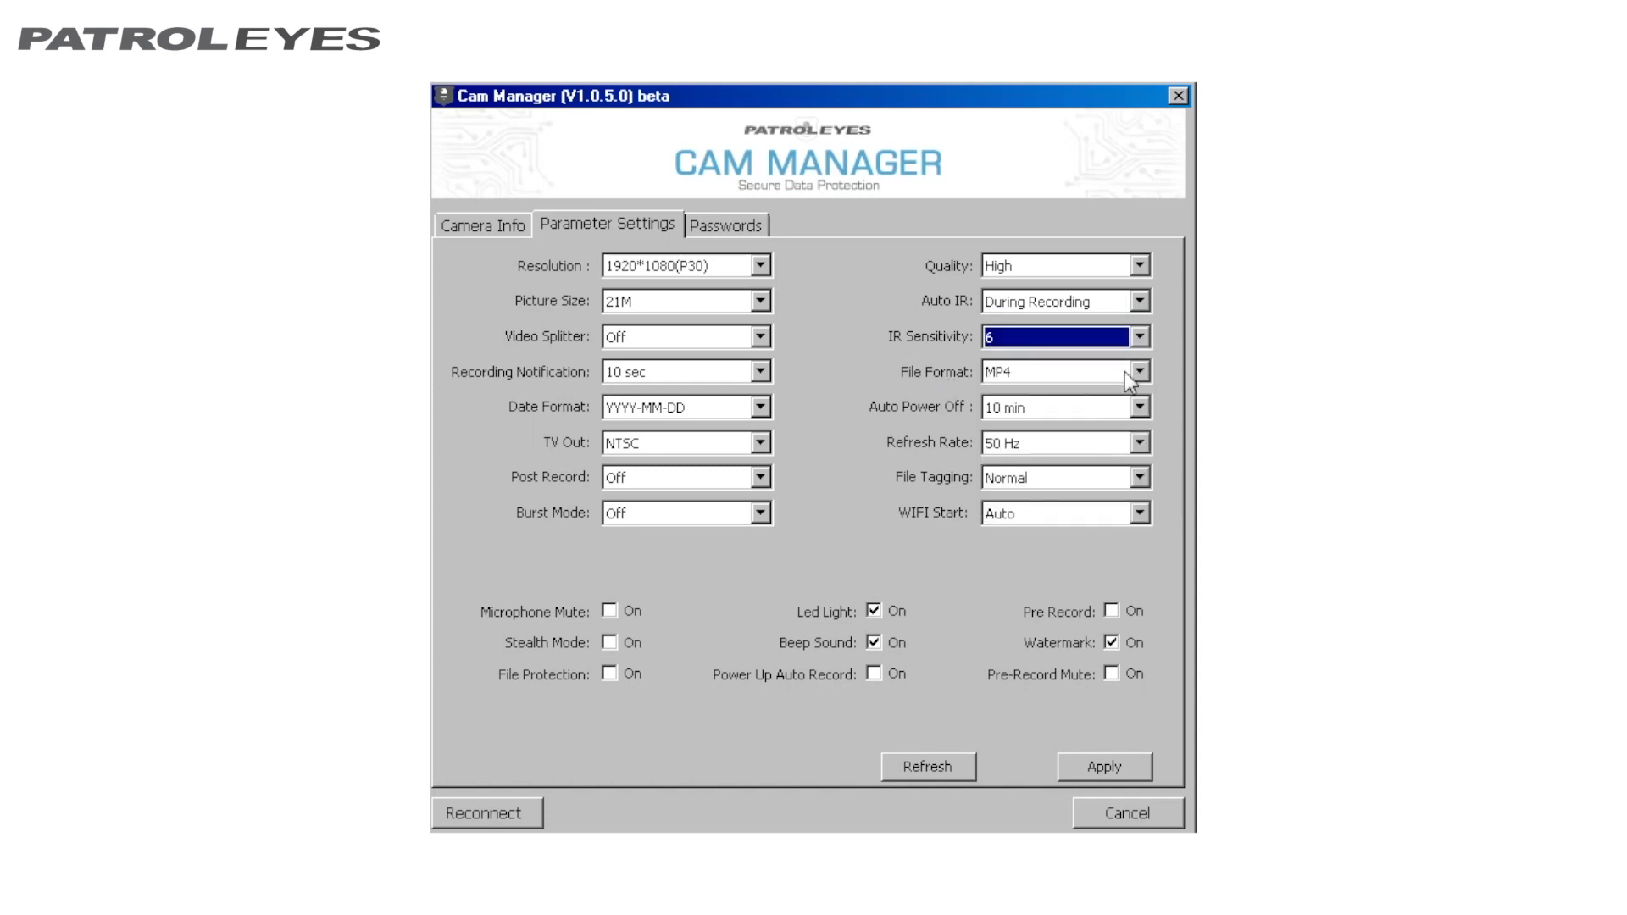
left_click(1139, 371)
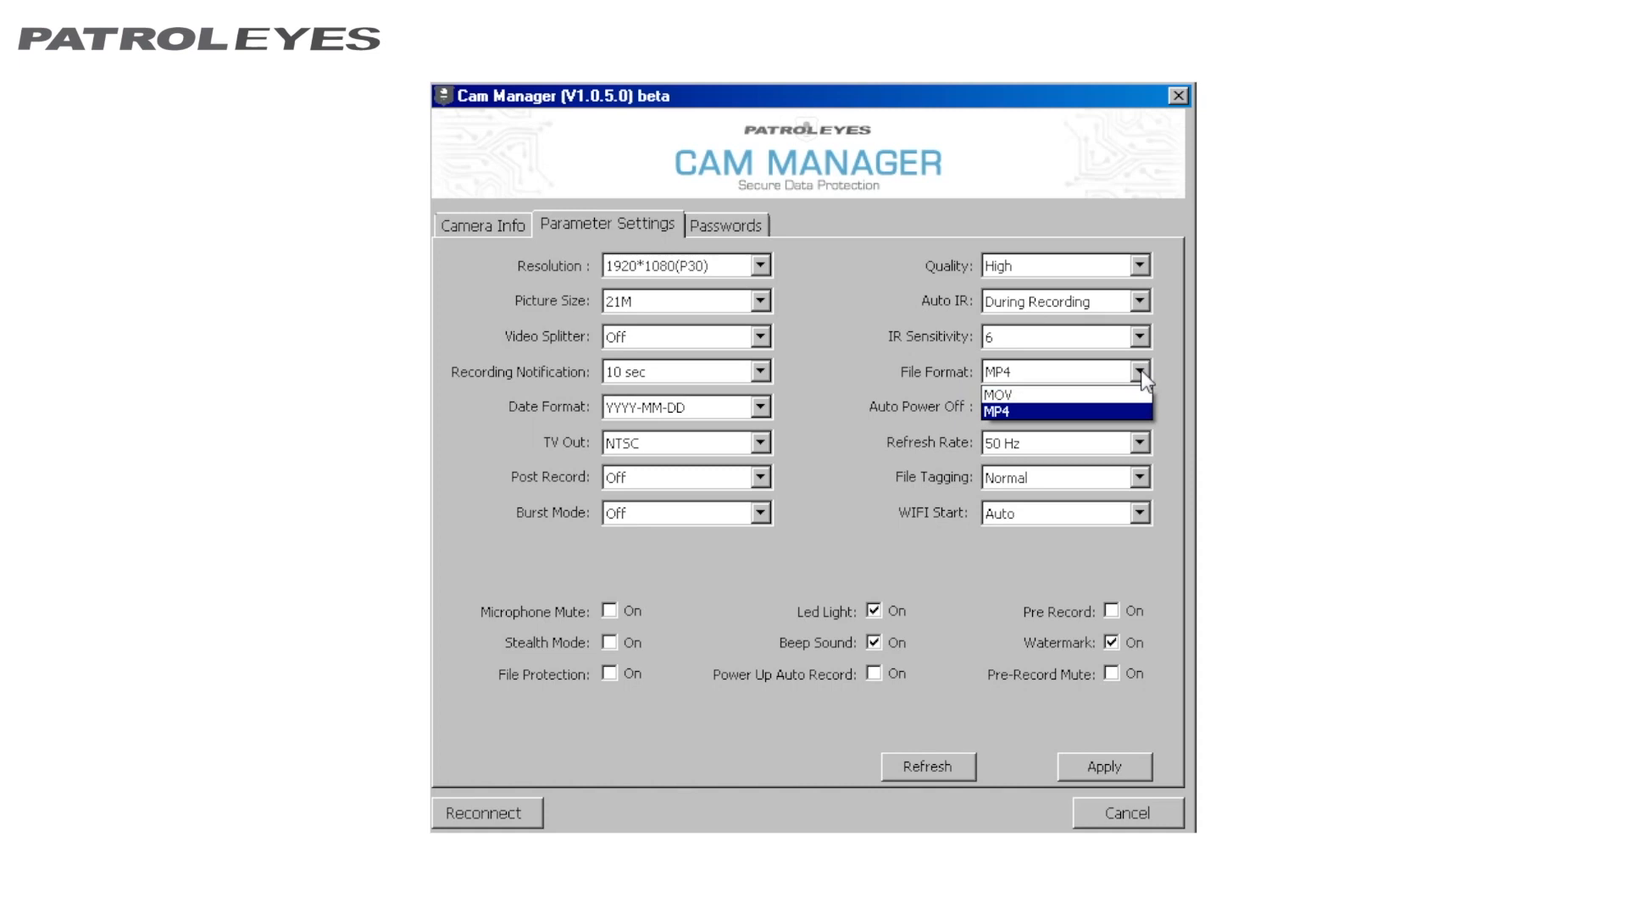
mouse_move(1054, 412)
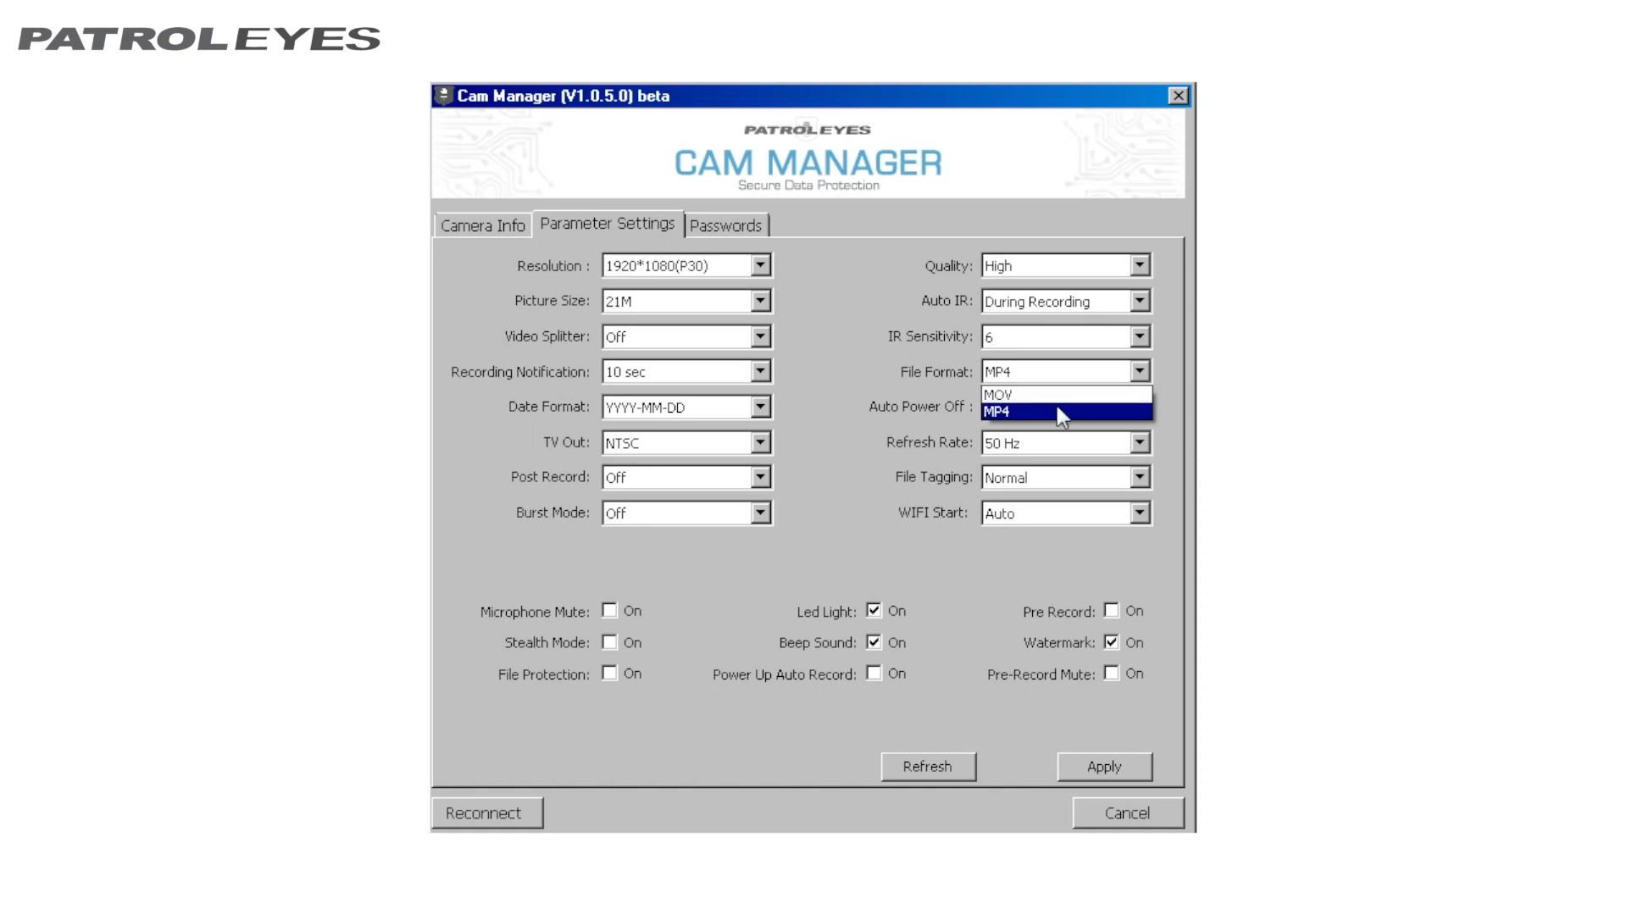
left_click(1058, 411)
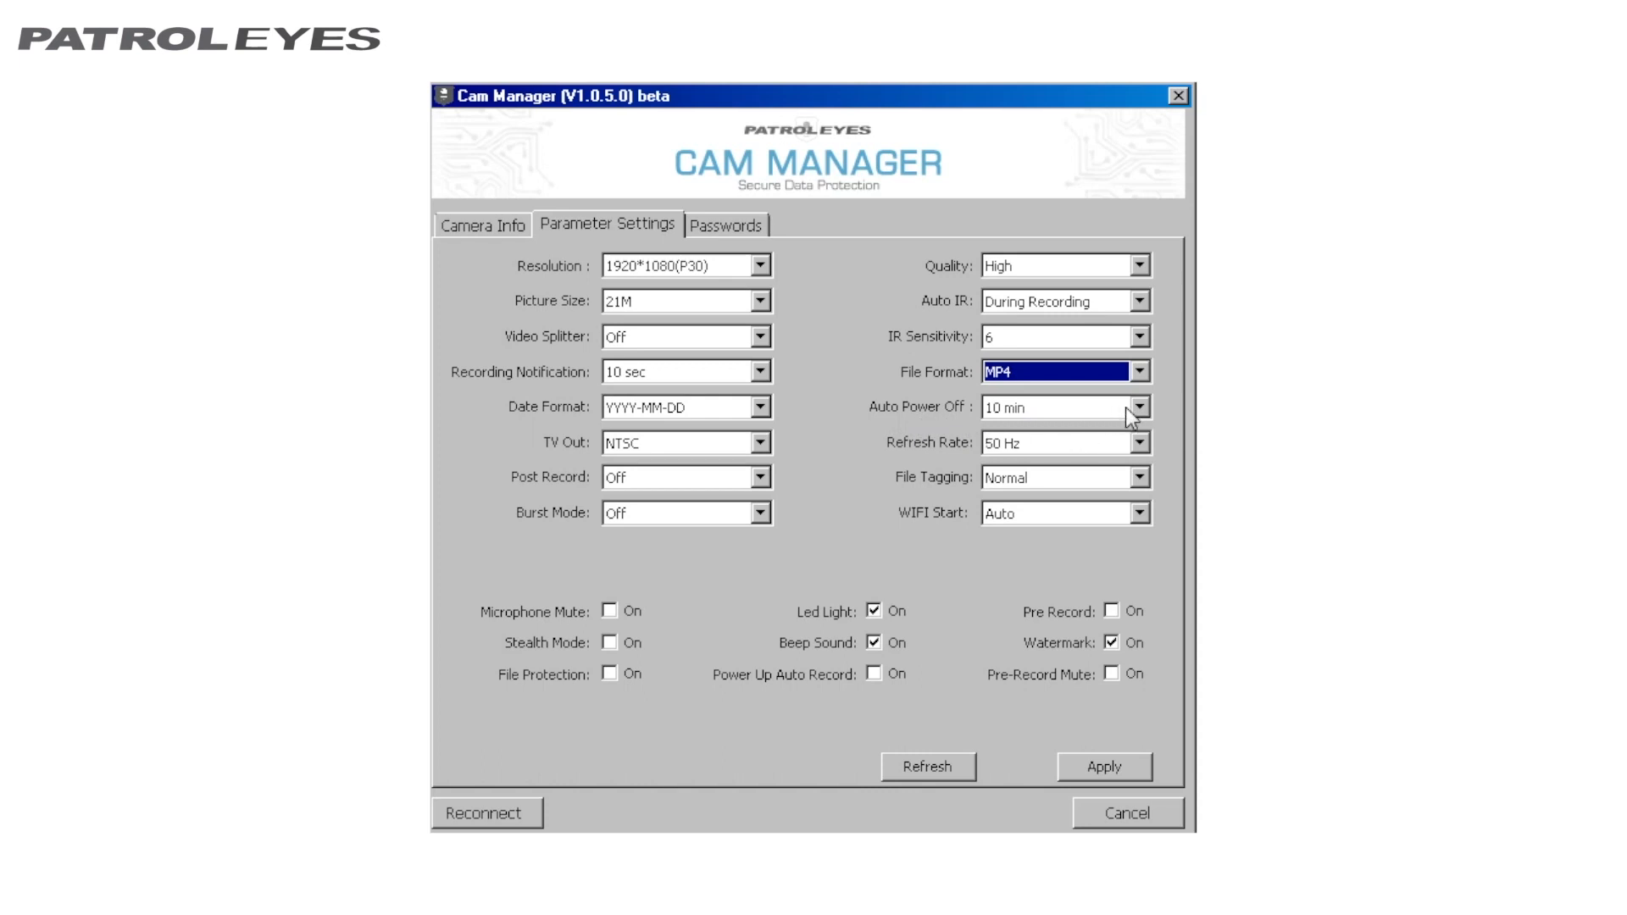
left_click(1139, 406)
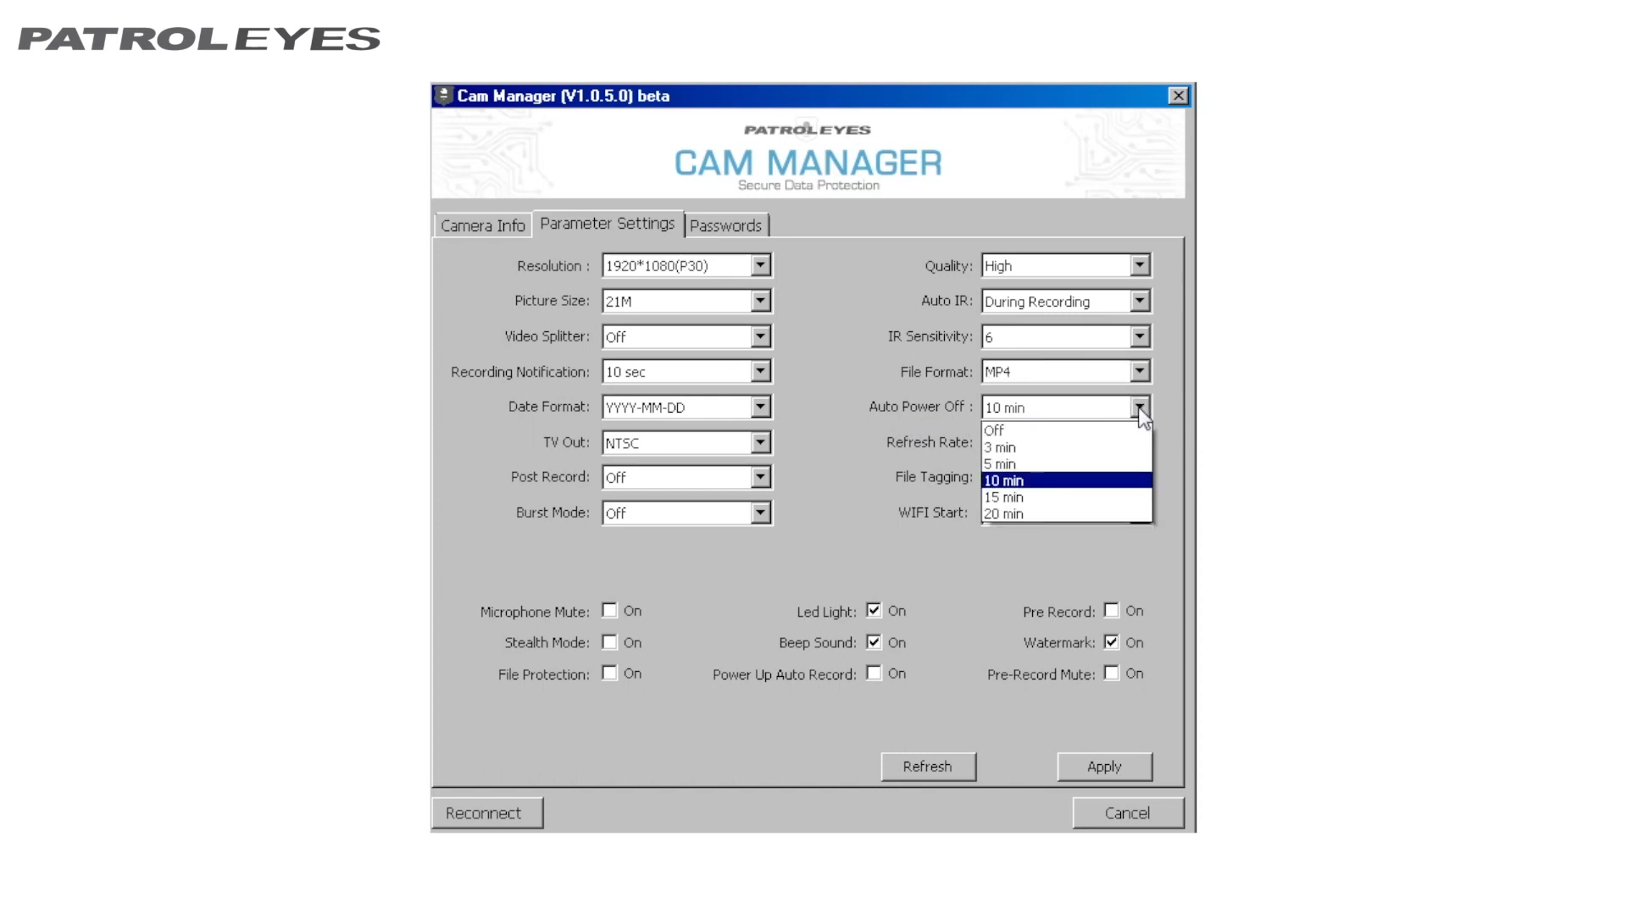
mouse_move(1081, 435)
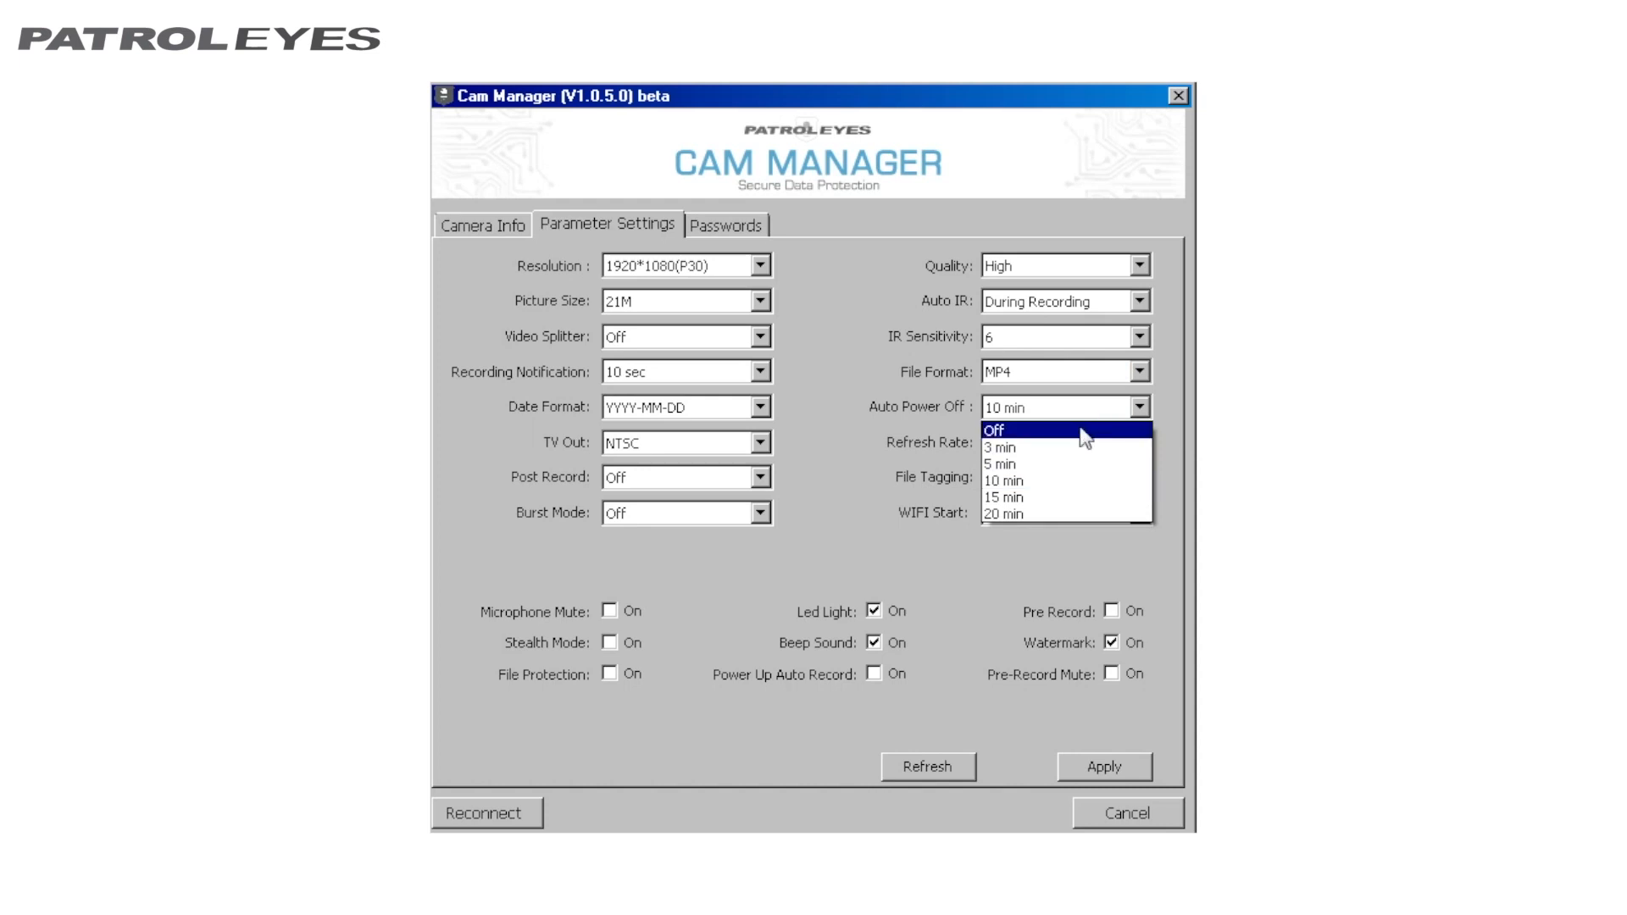
mouse_move(1071, 469)
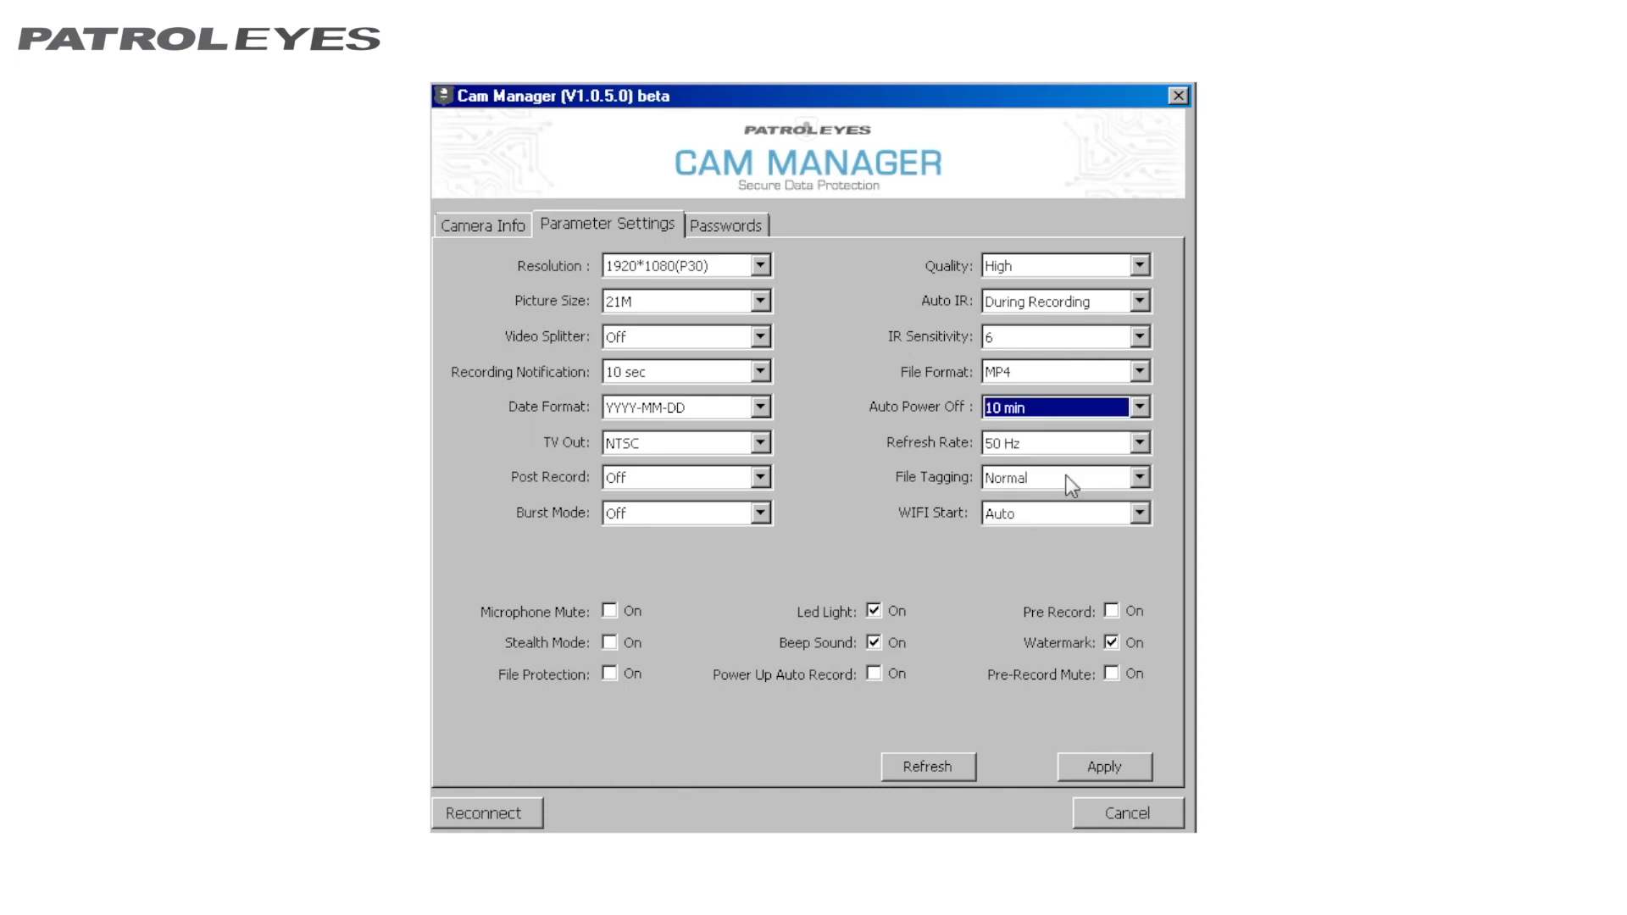
mouse_move(951, 469)
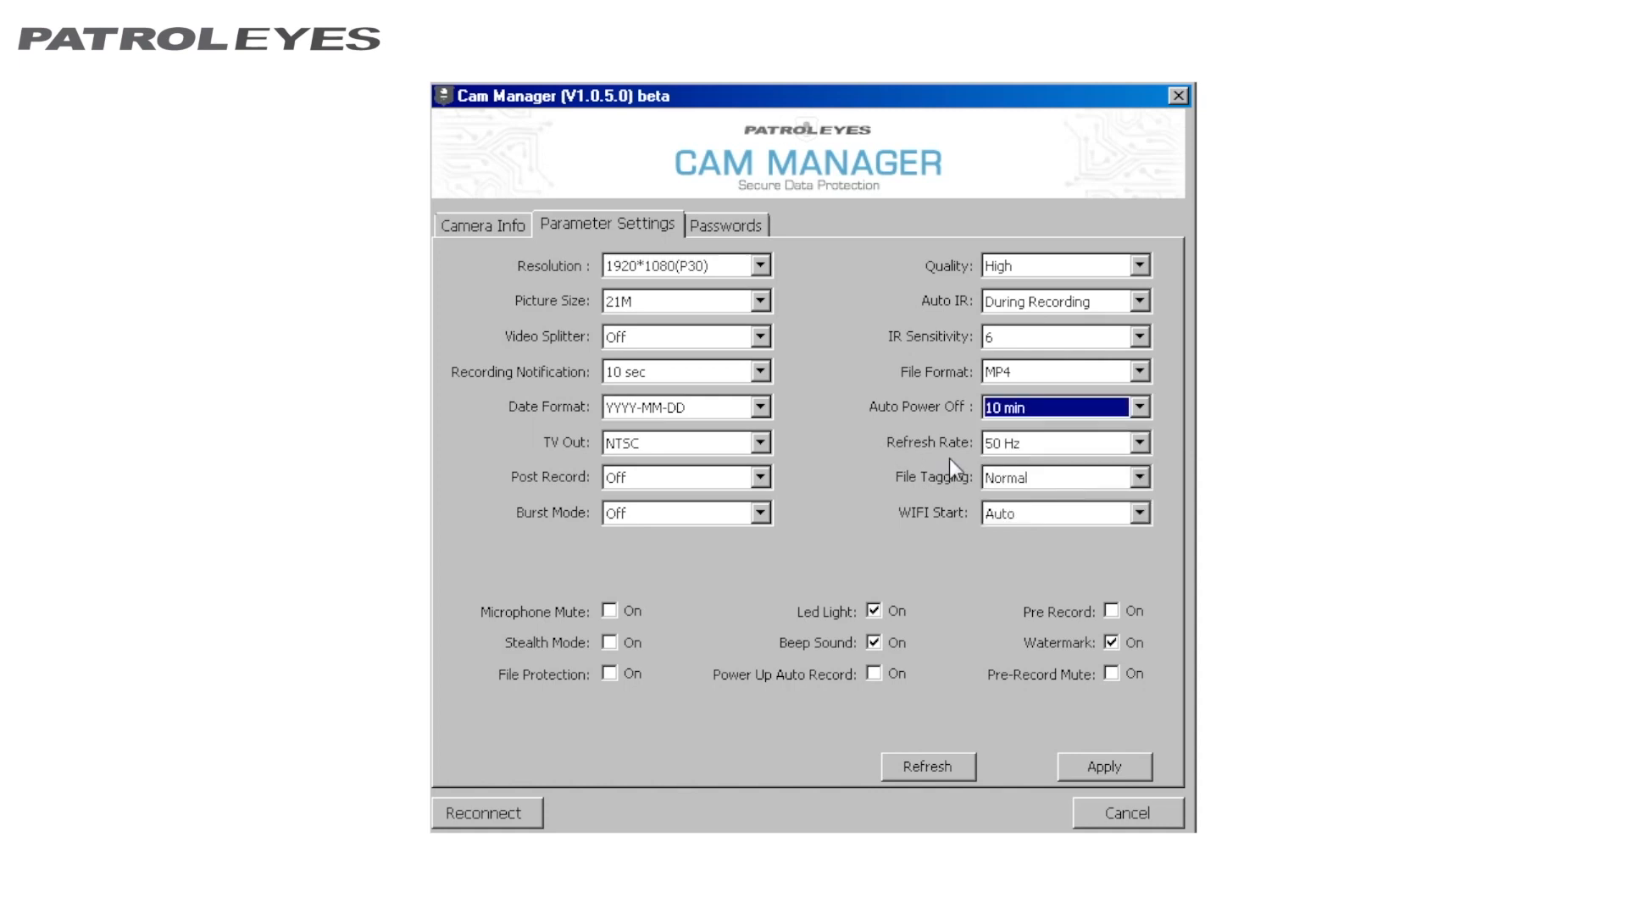
mouse_move(1022, 456)
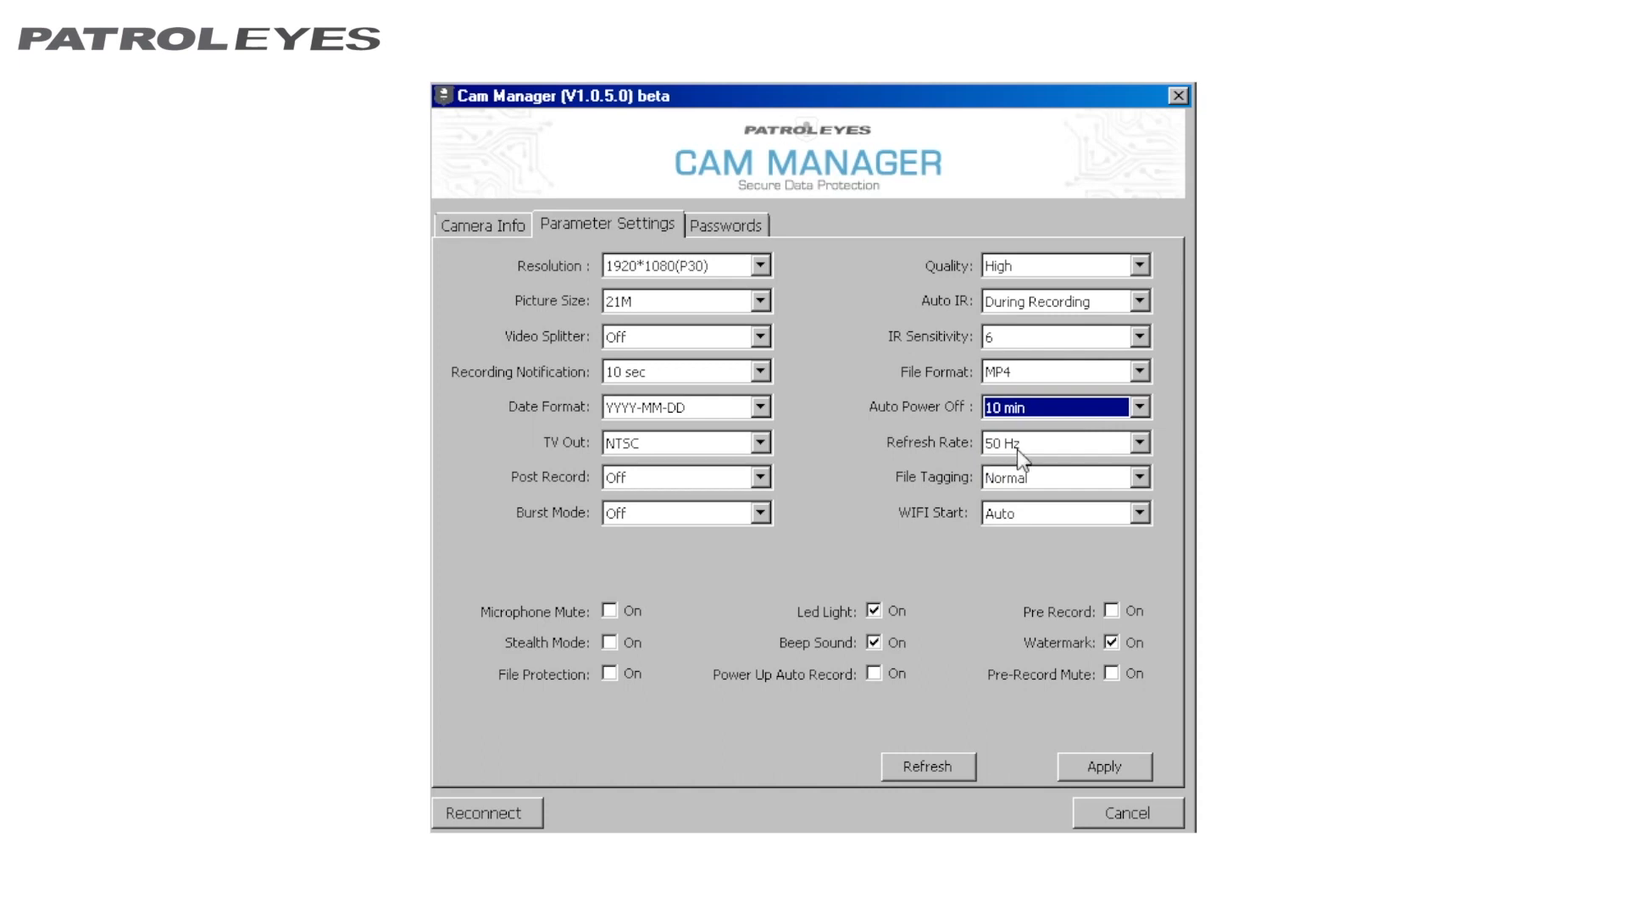
mouse_move(1157, 461)
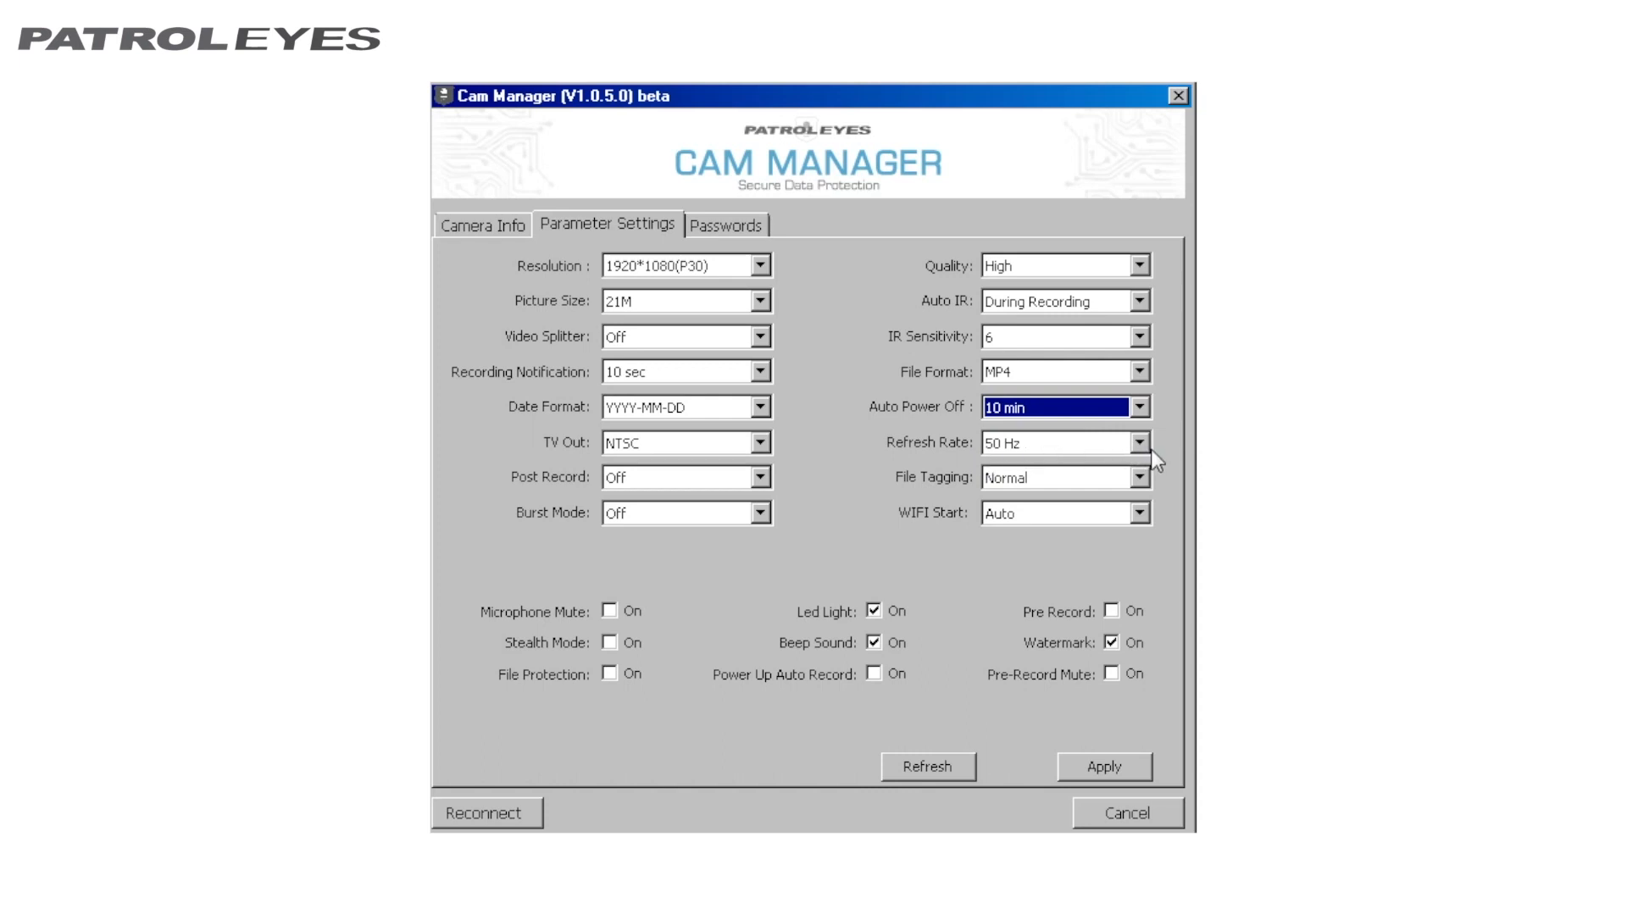
left_click(1138, 442)
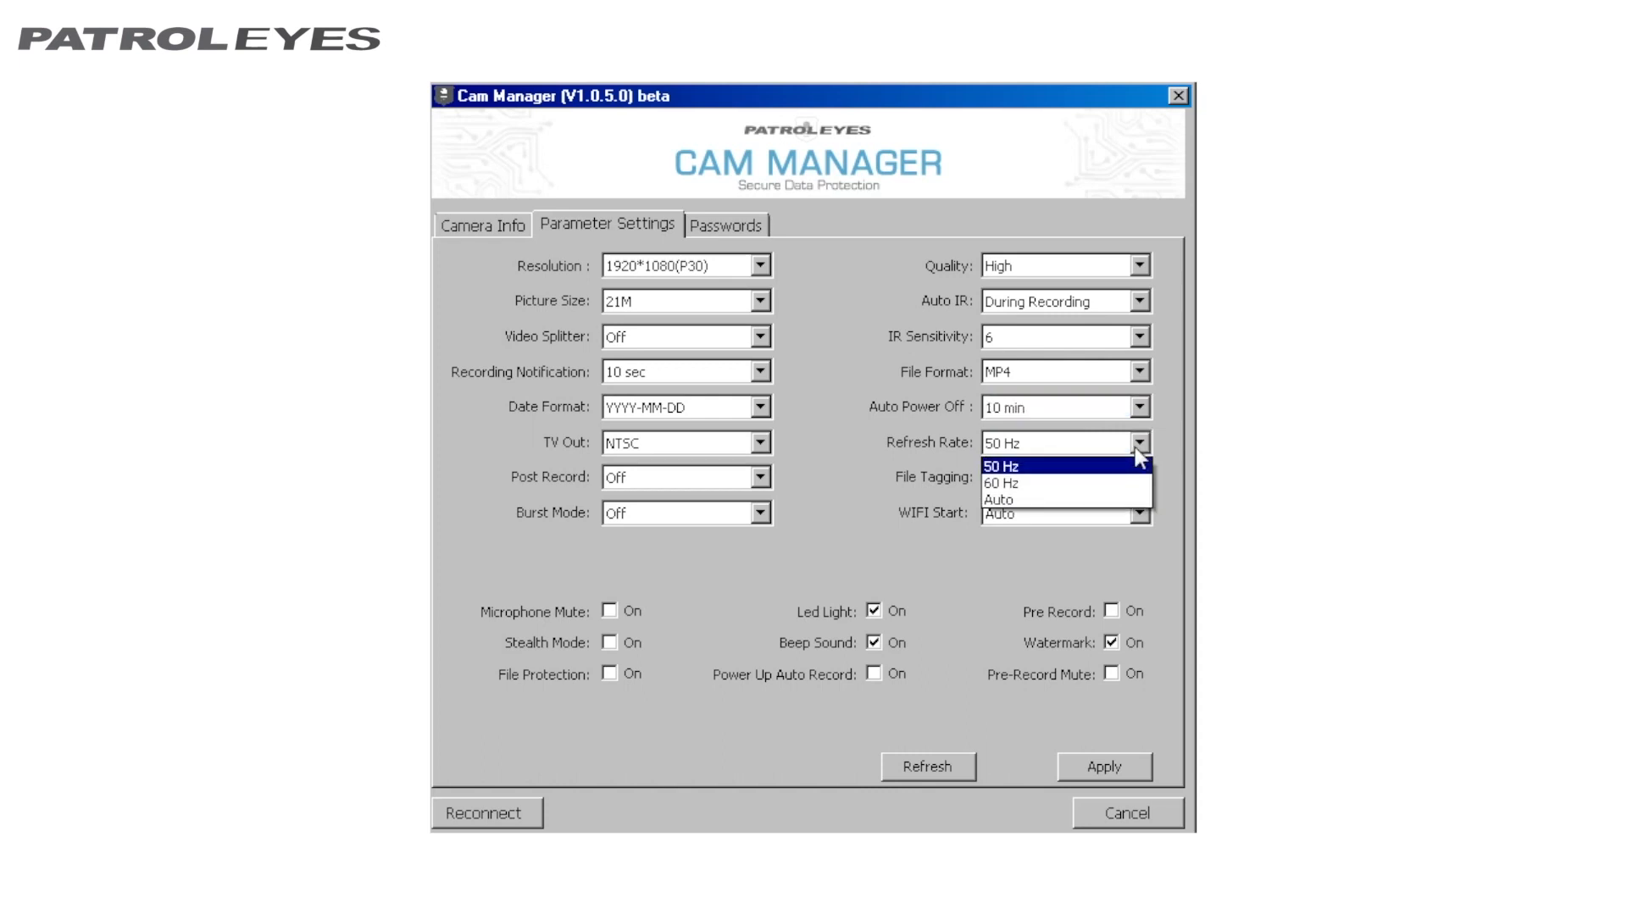
left_click(1003, 466)
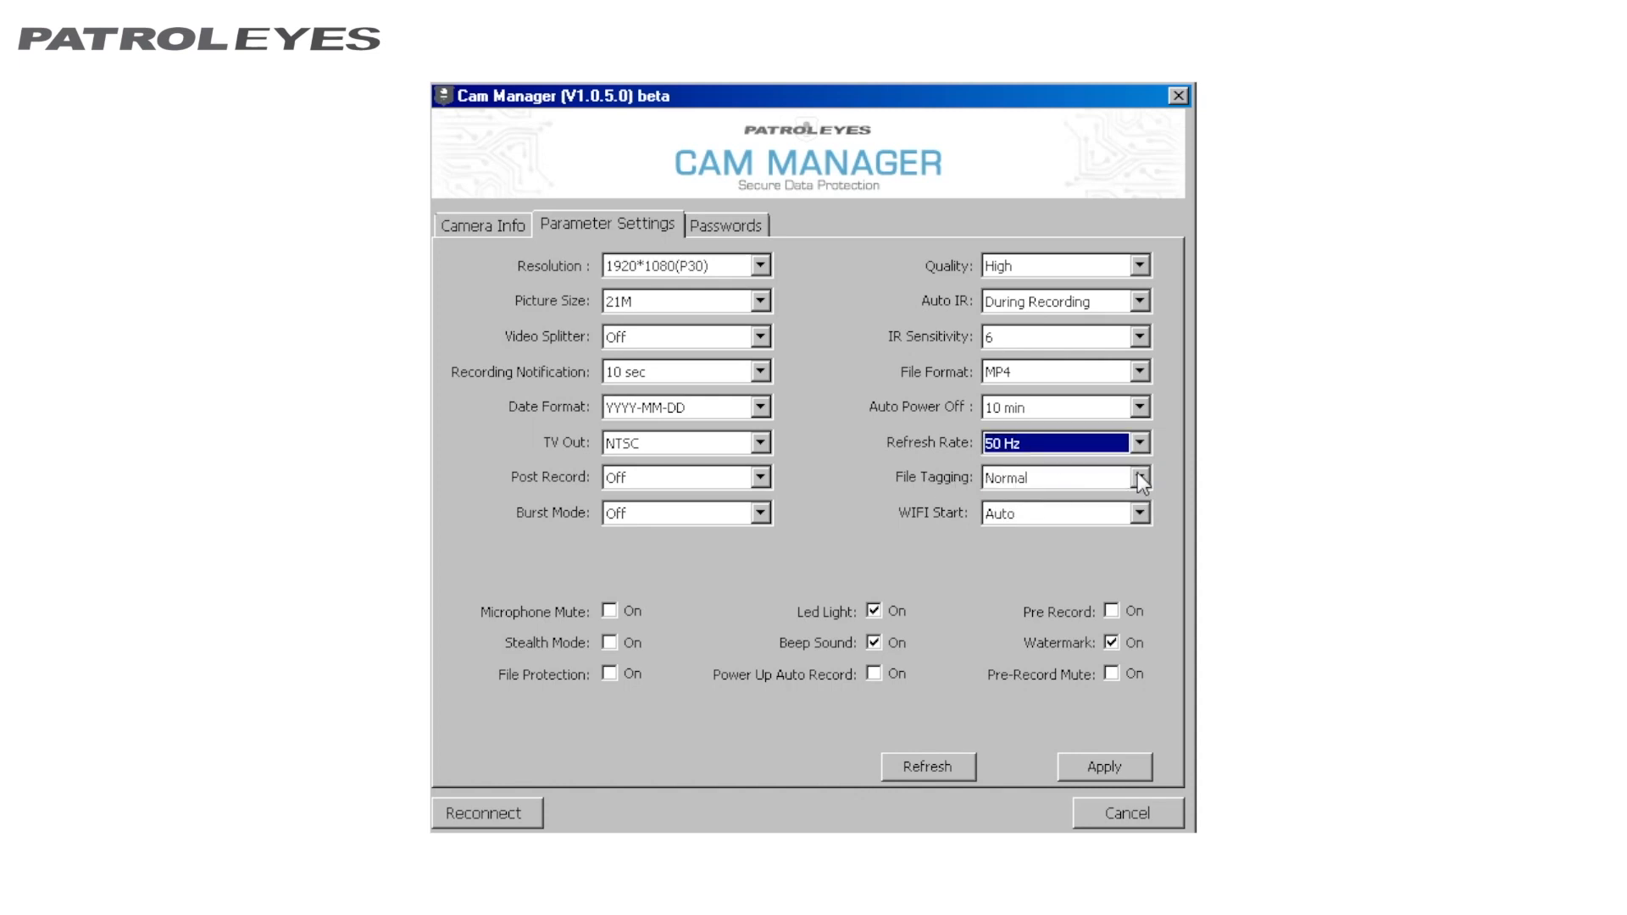
left_click(1141, 478)
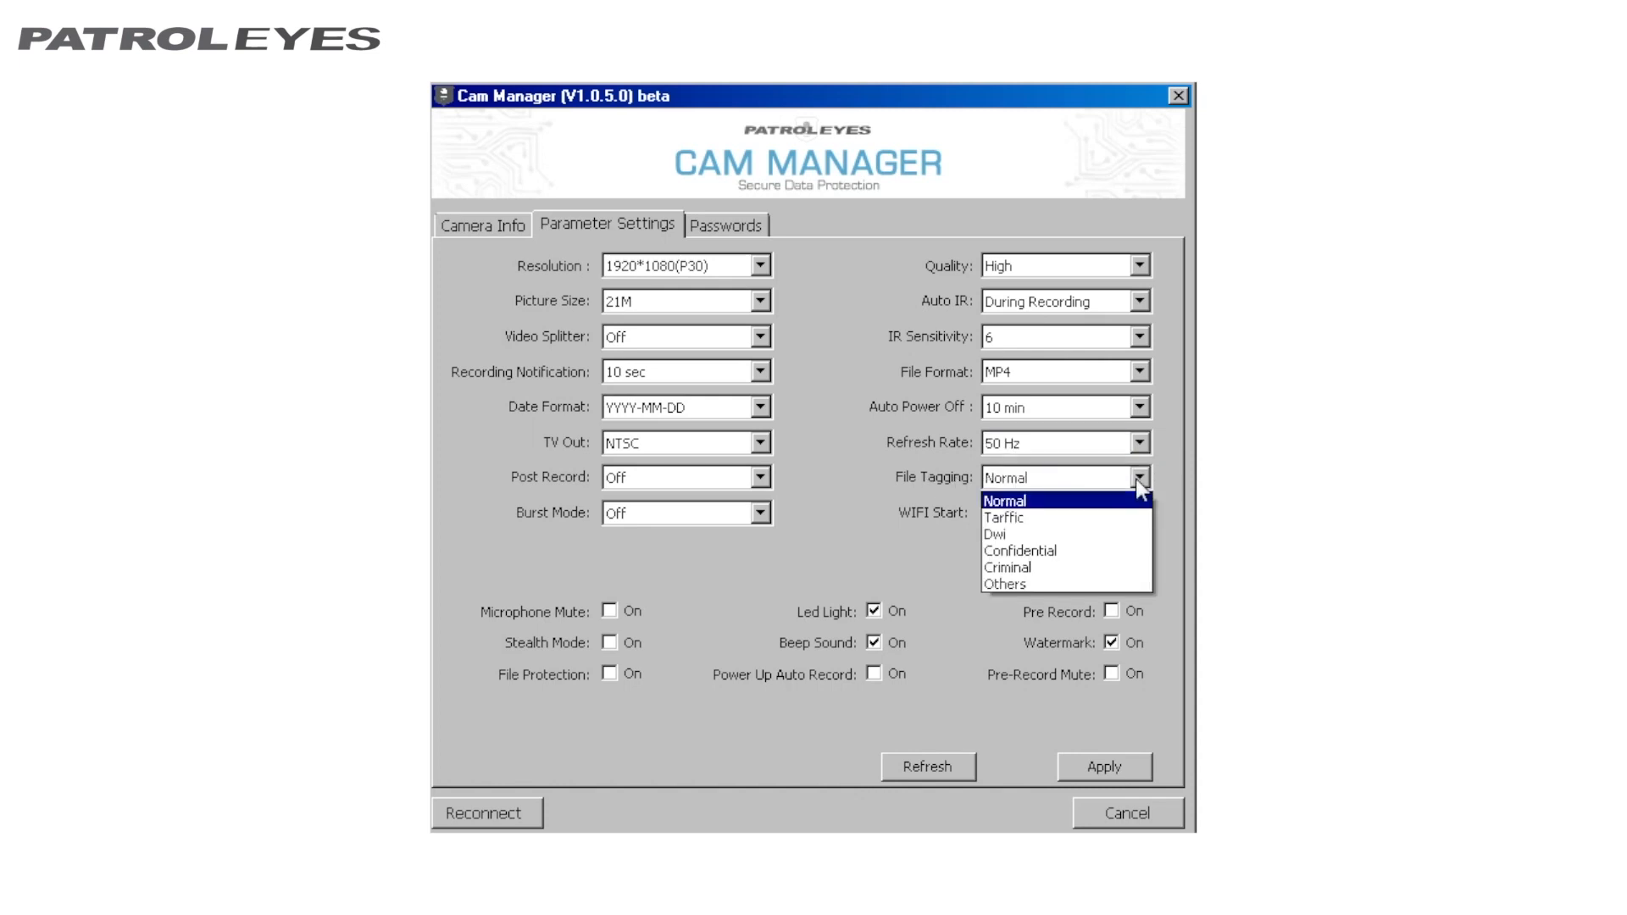
left_click(1005, 500)
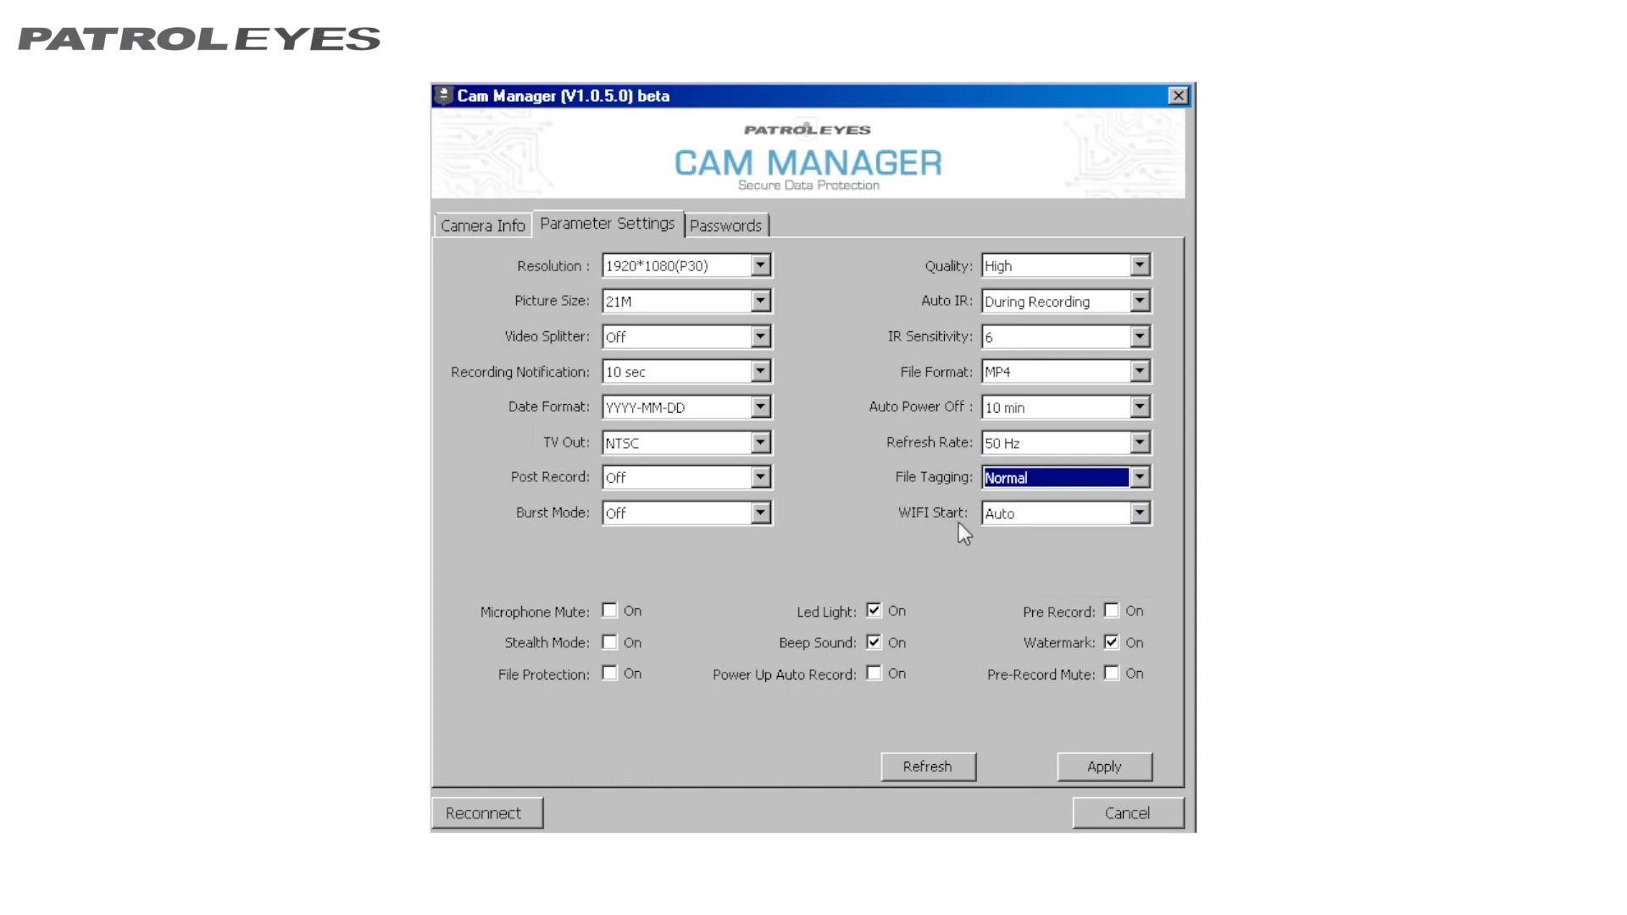
mouse_move(1118, 529)
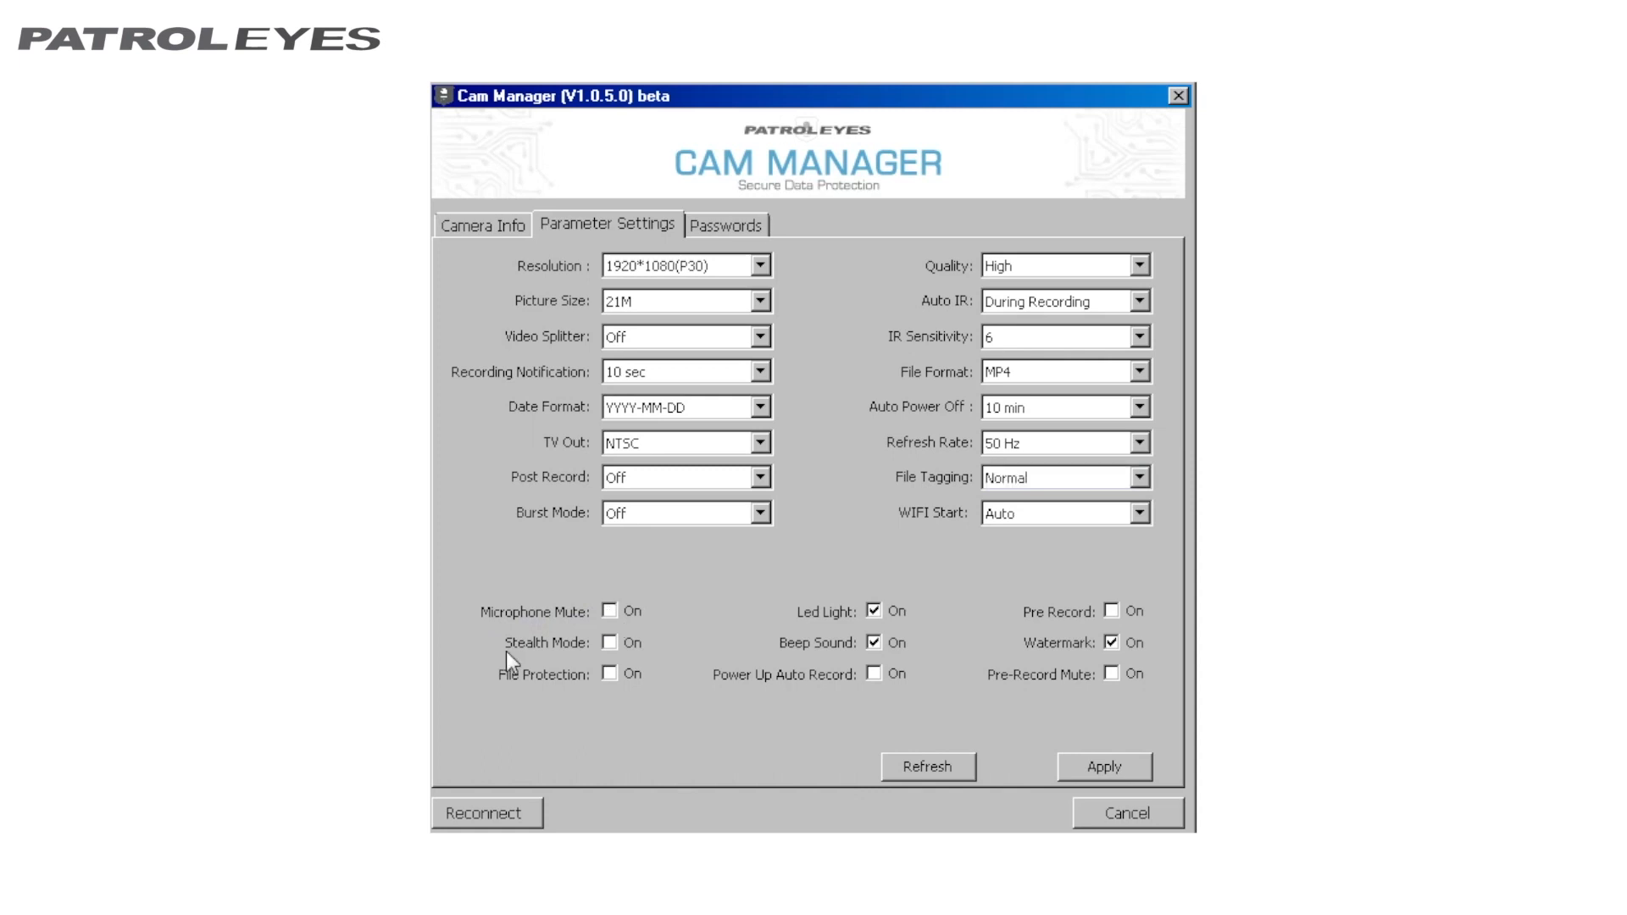
mouse_move(589, 665)
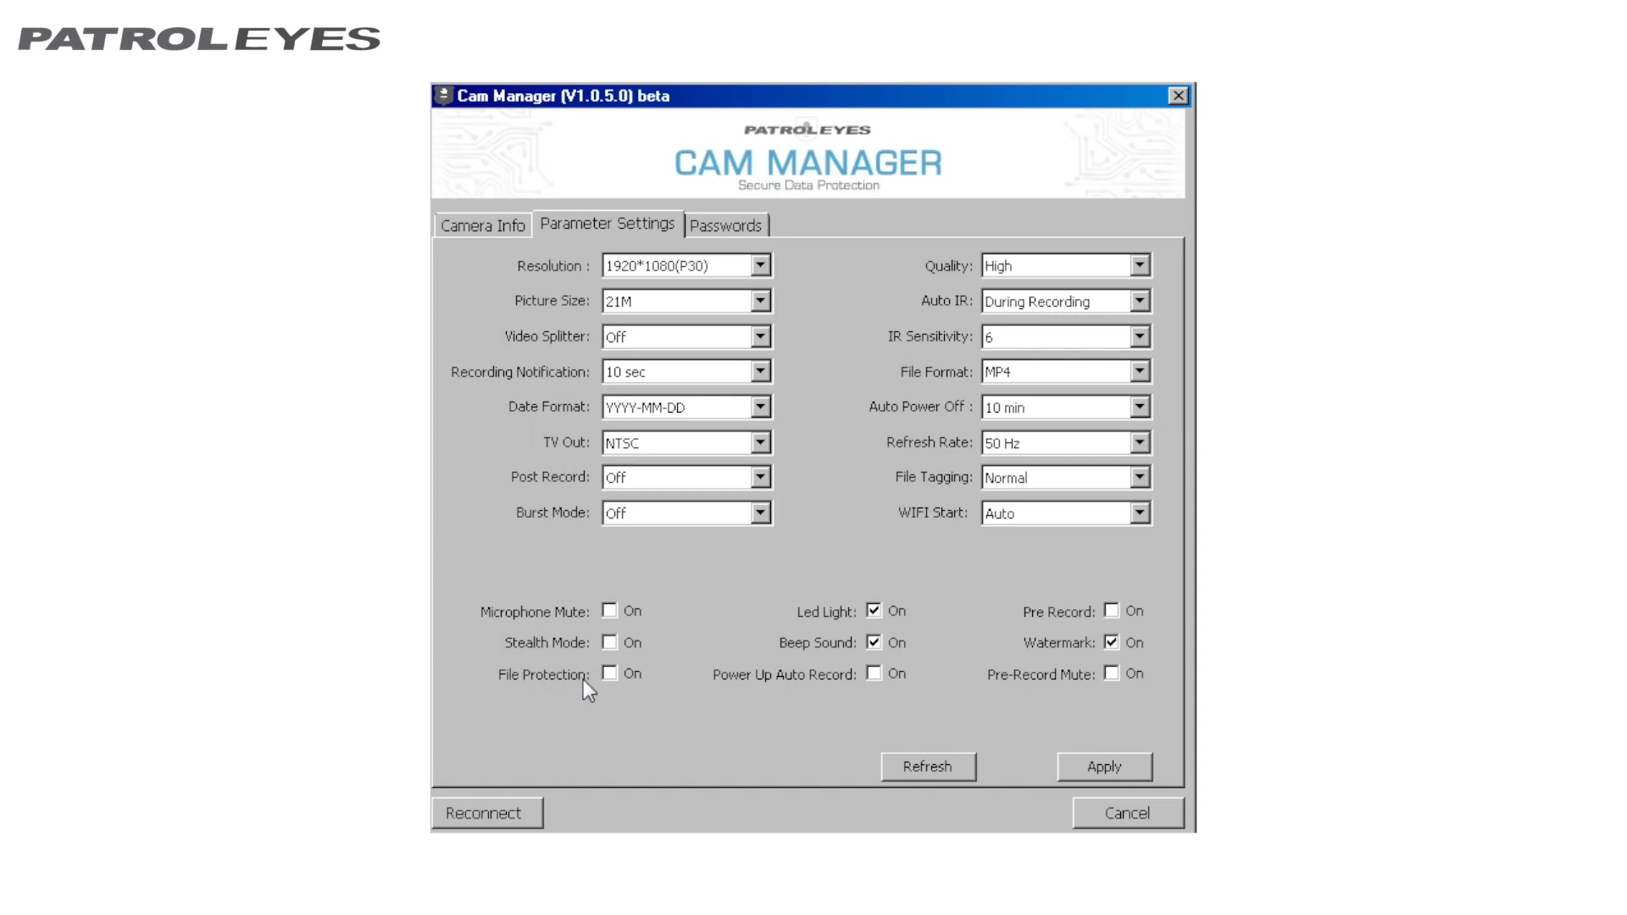
left_click(617, 674)
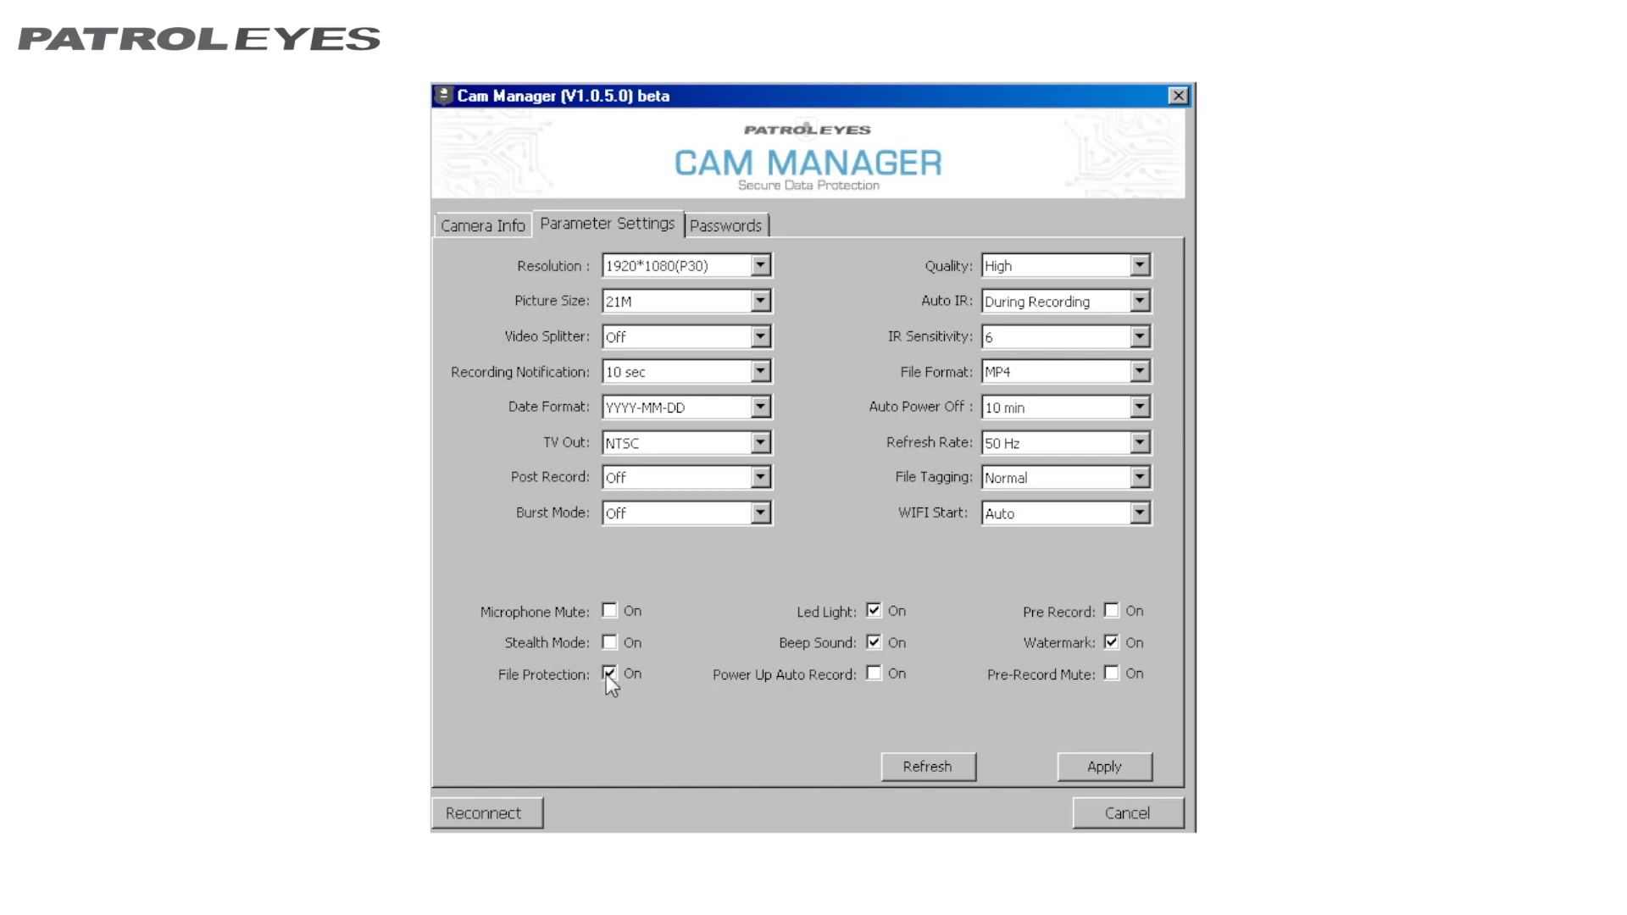
left_click(610, 675)
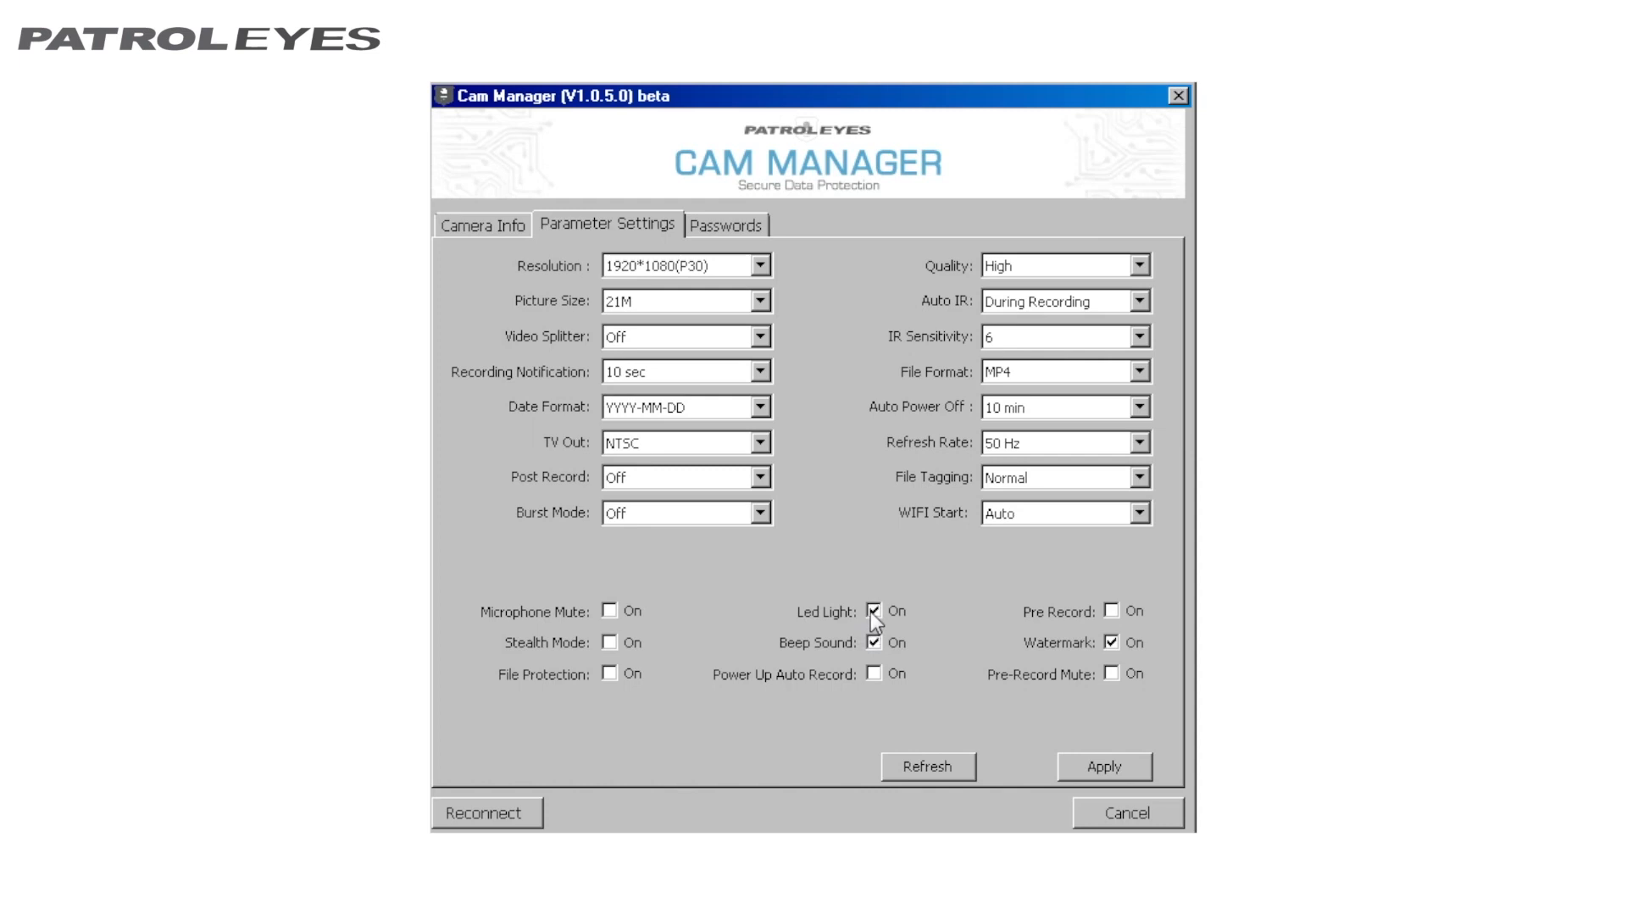
mouse_move(855, 642)
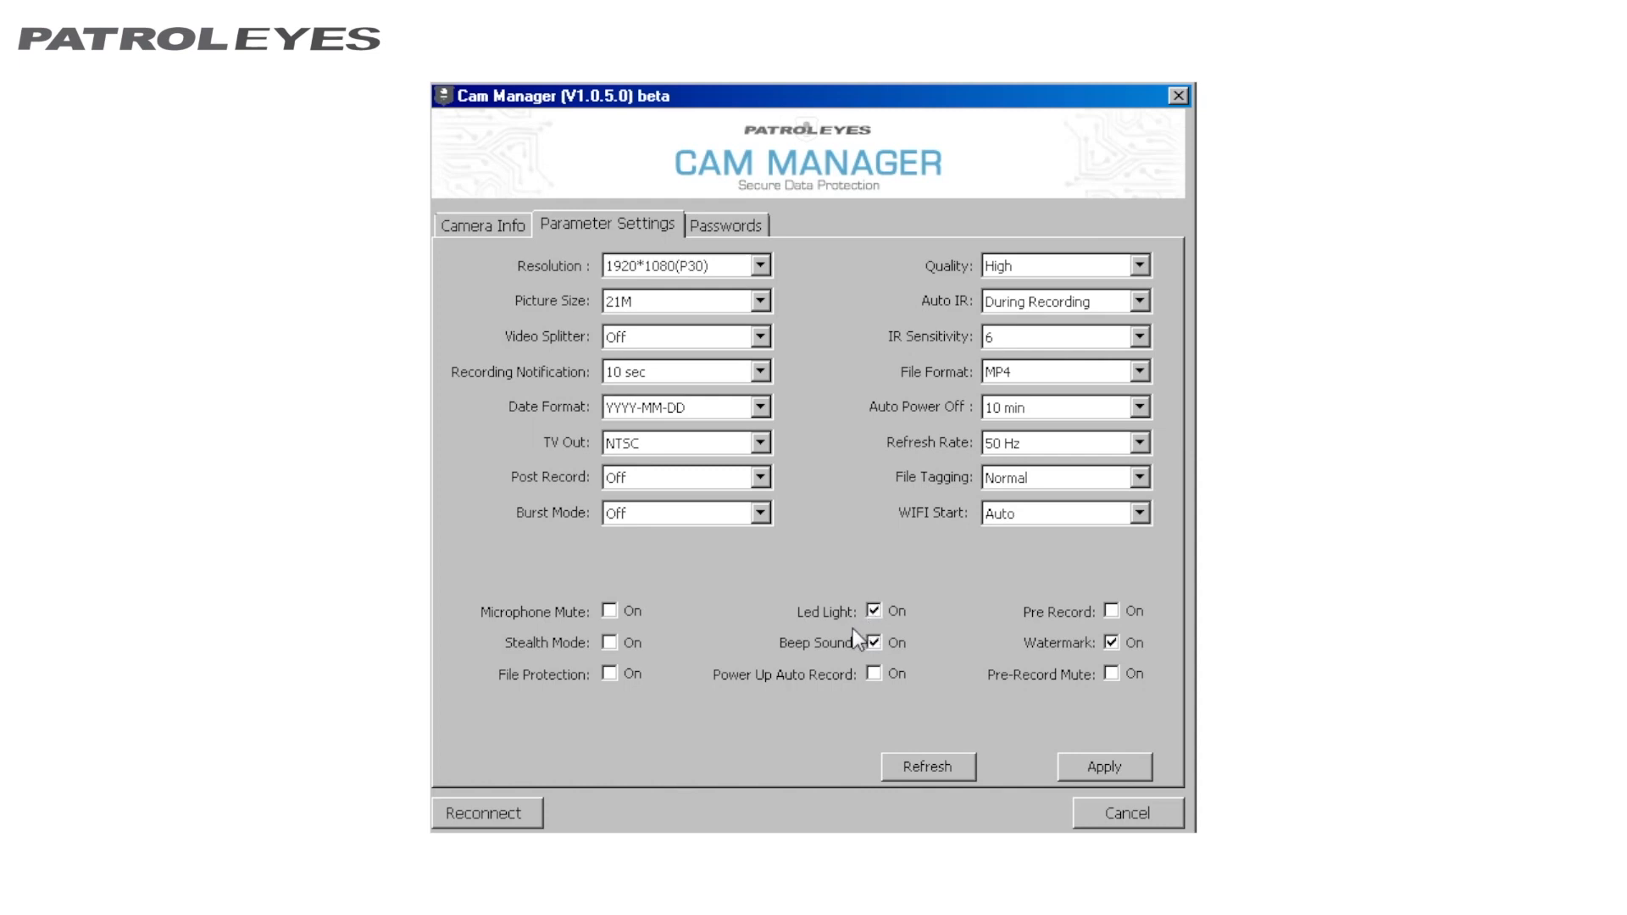
mouse_move(844, 654)
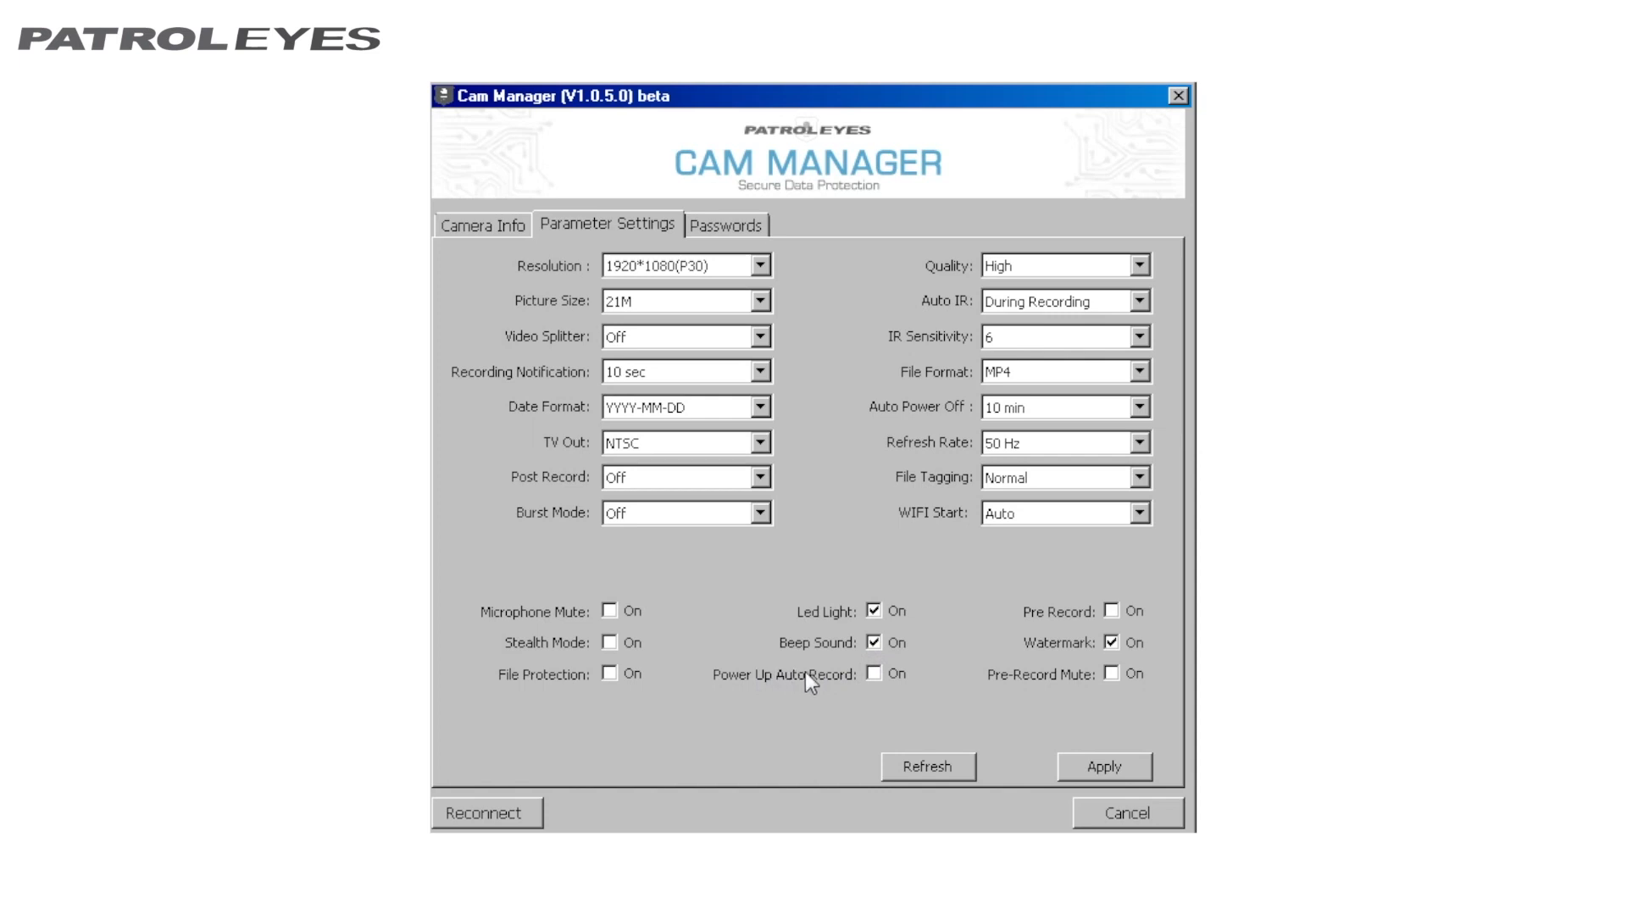
mouse_move(847, 695)
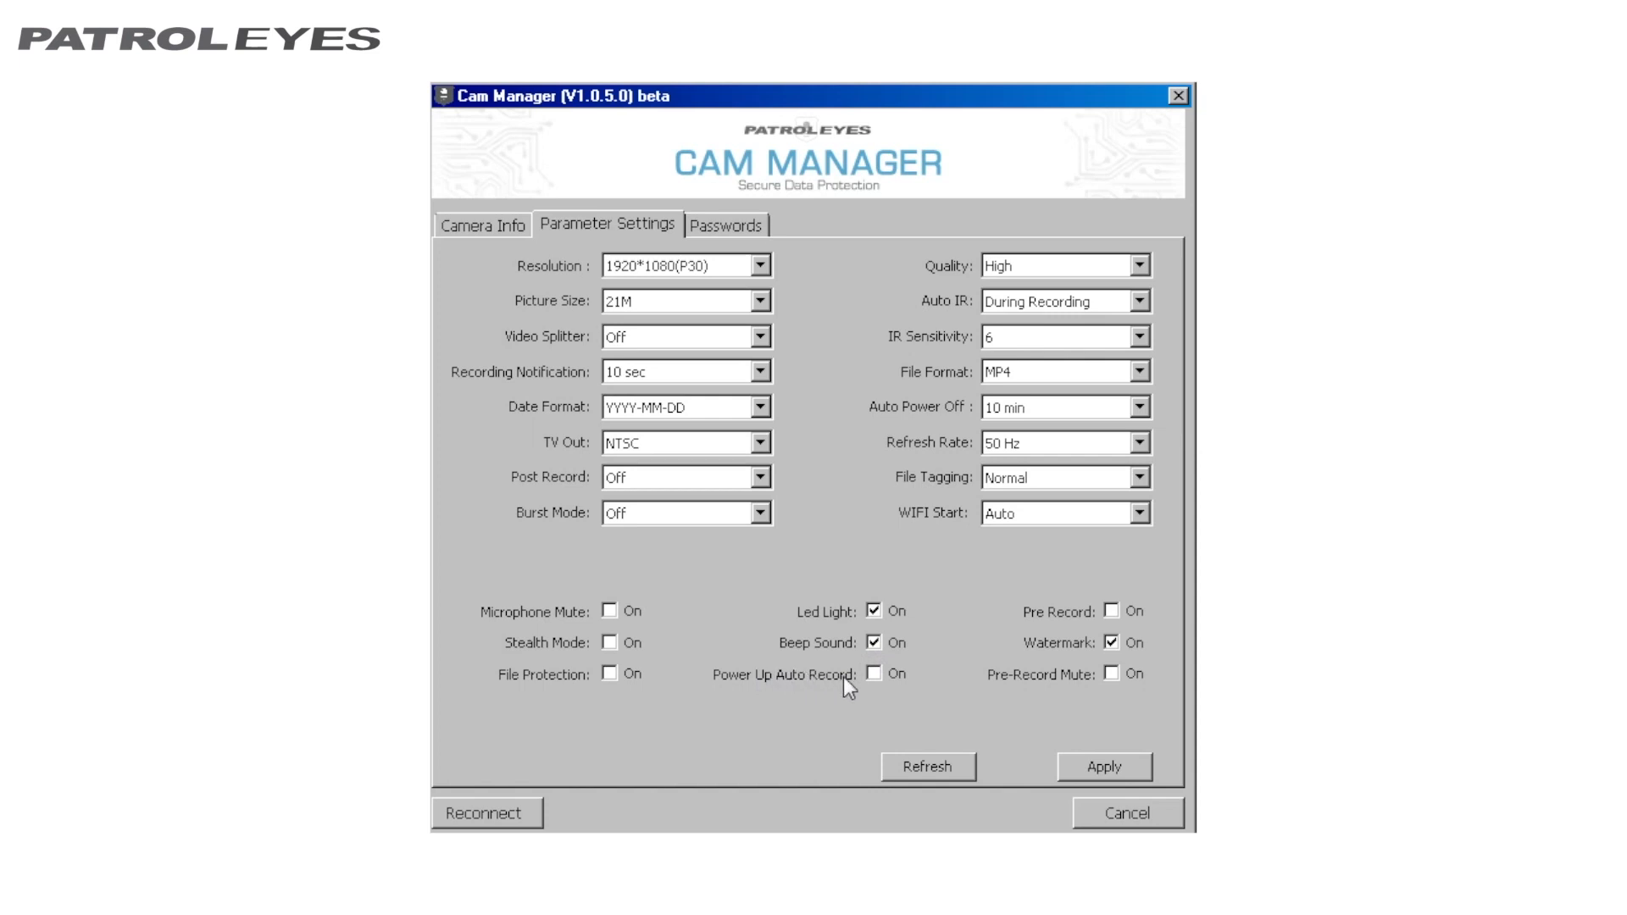
mouse_move(865, 698)
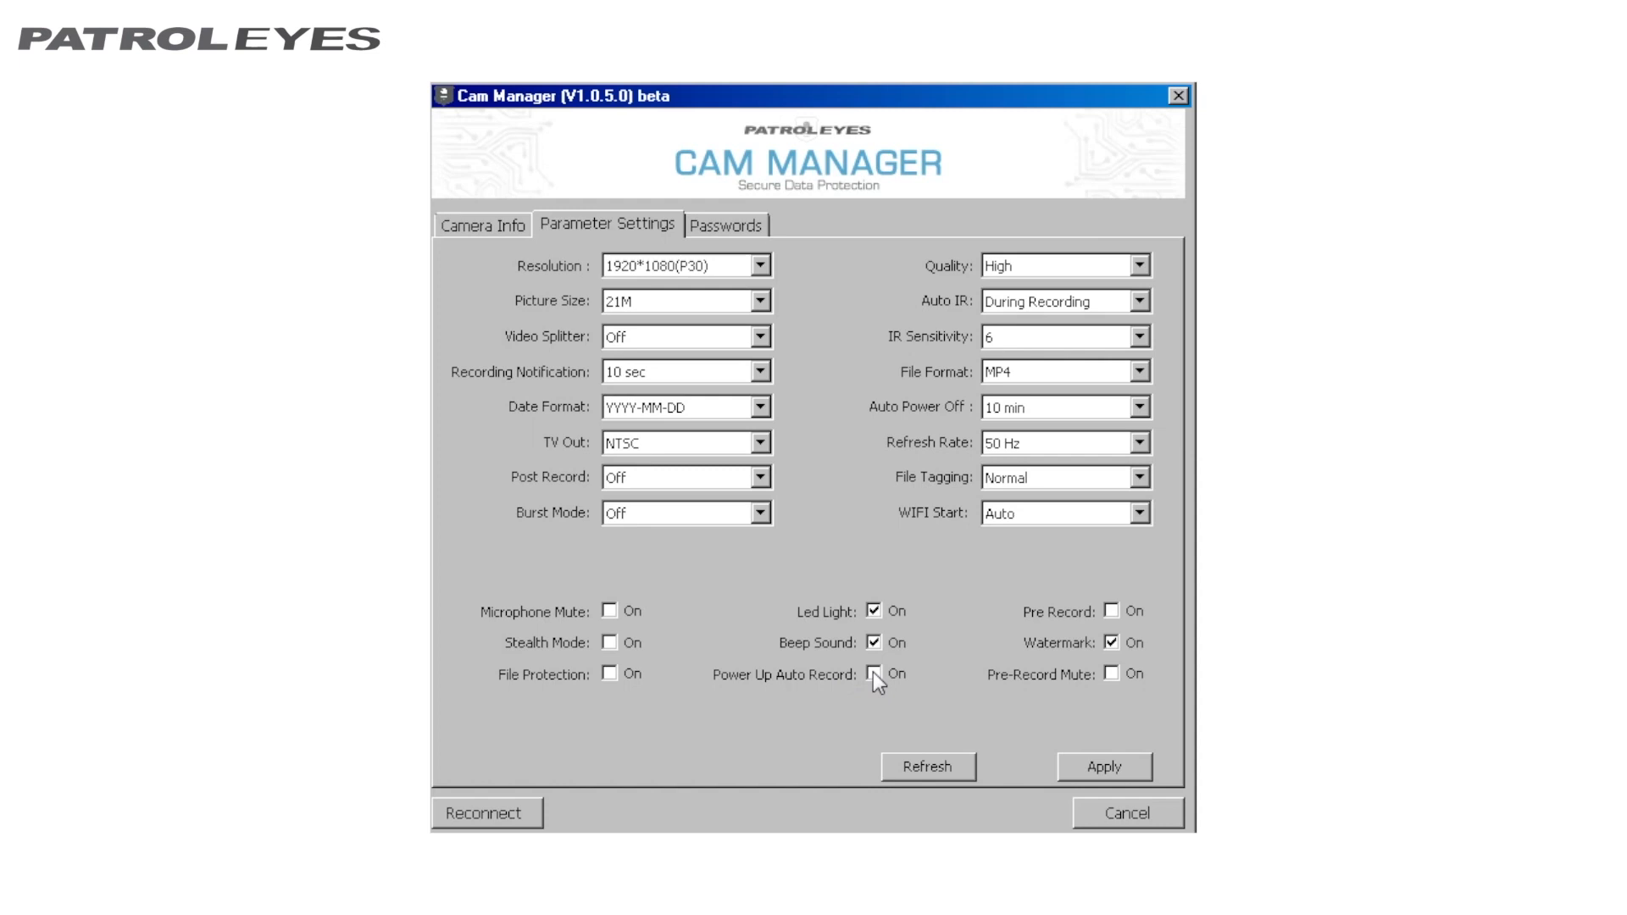
left_click(874, 674)
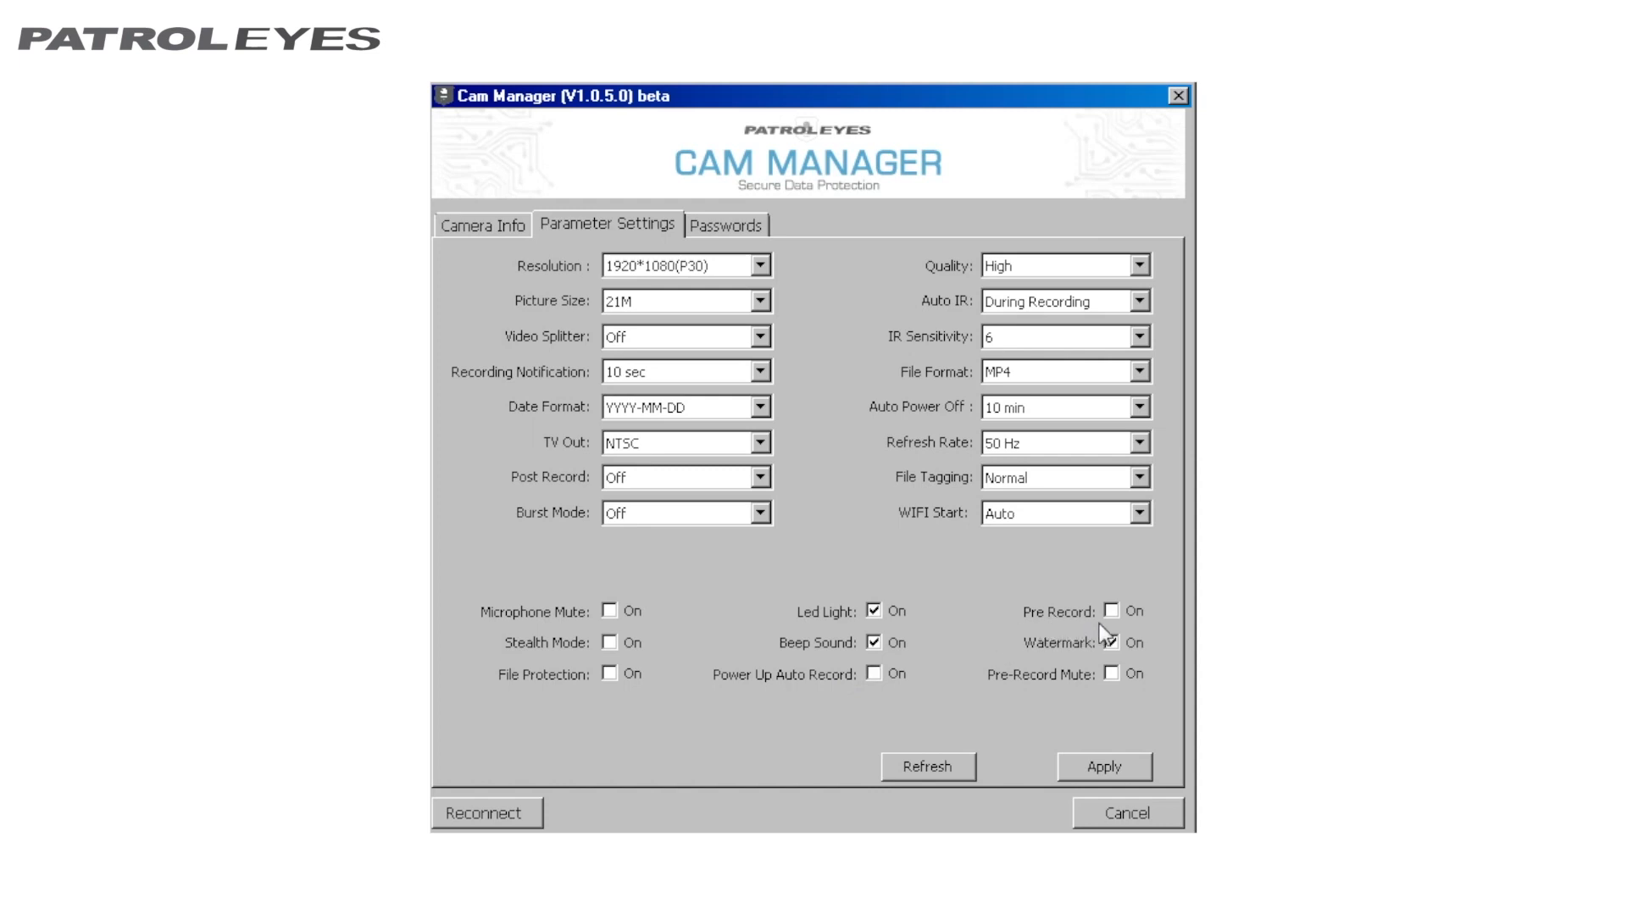
left_click(1108, 640)
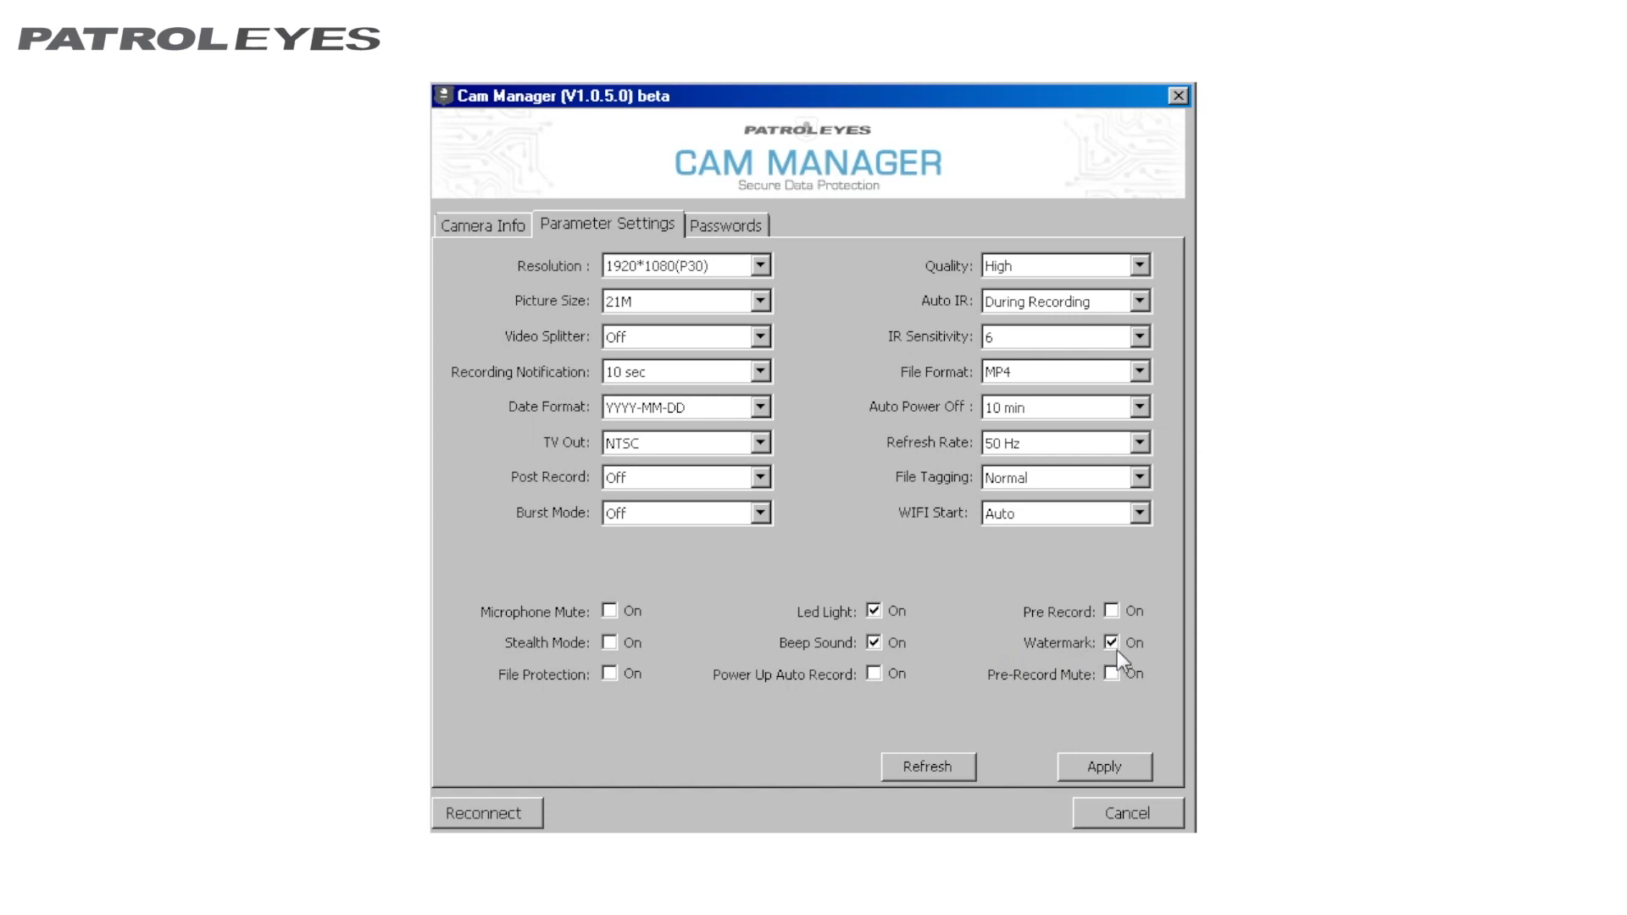
mouse_move(1098, 681)
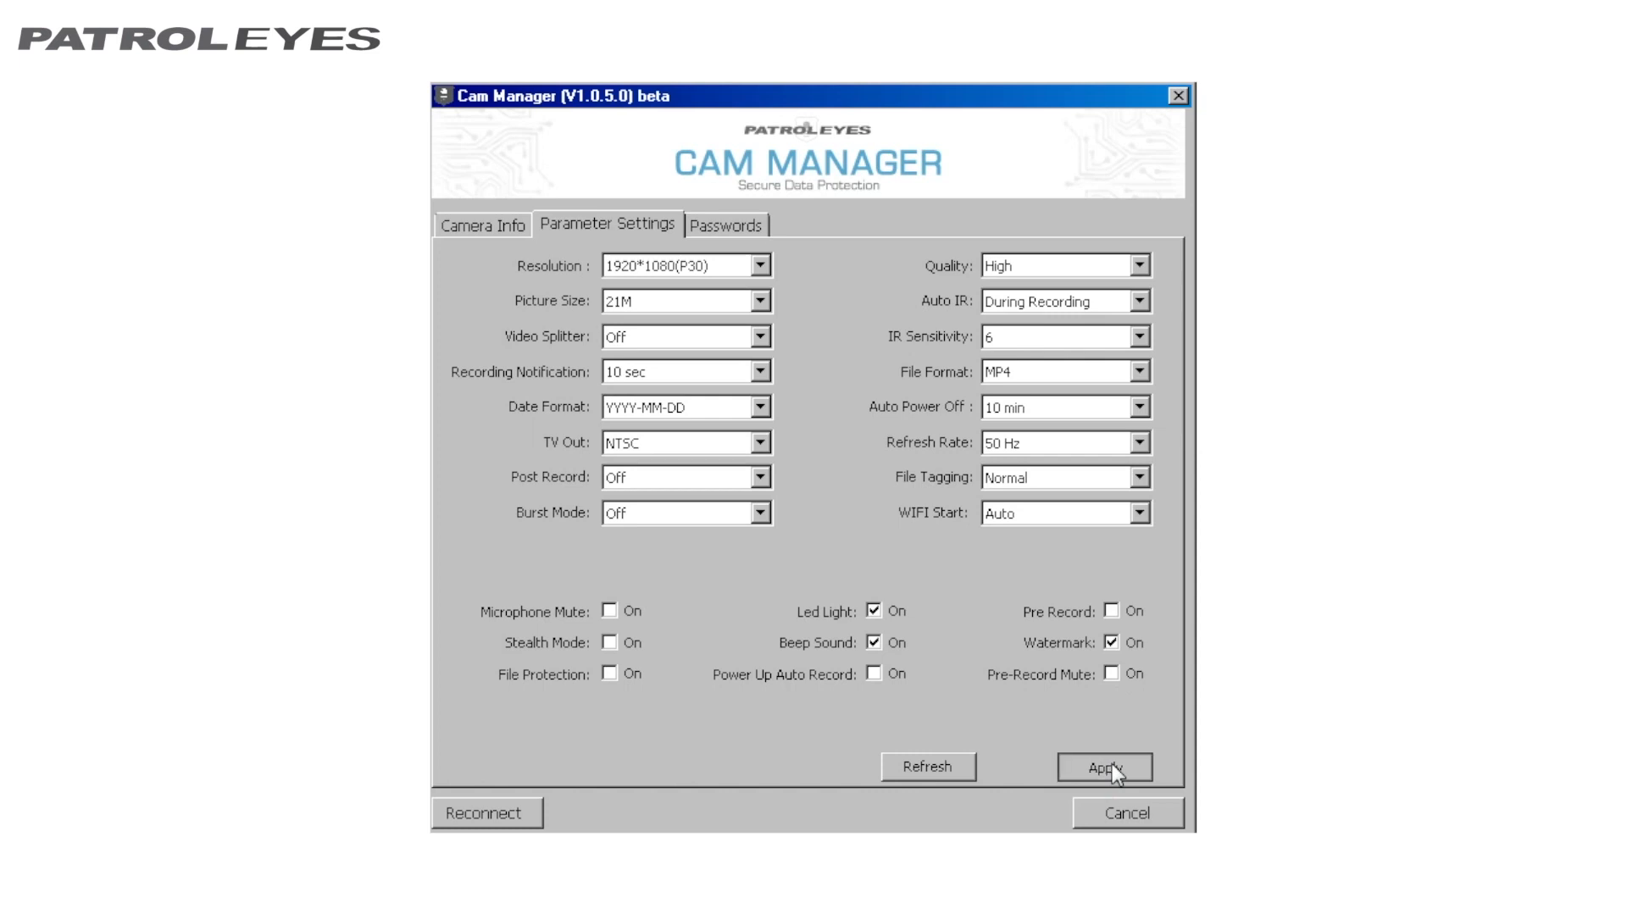
Step: Apply the parameter settings, confirm 'Set Successfully', and show the change-password form
left_click(1101, 767)
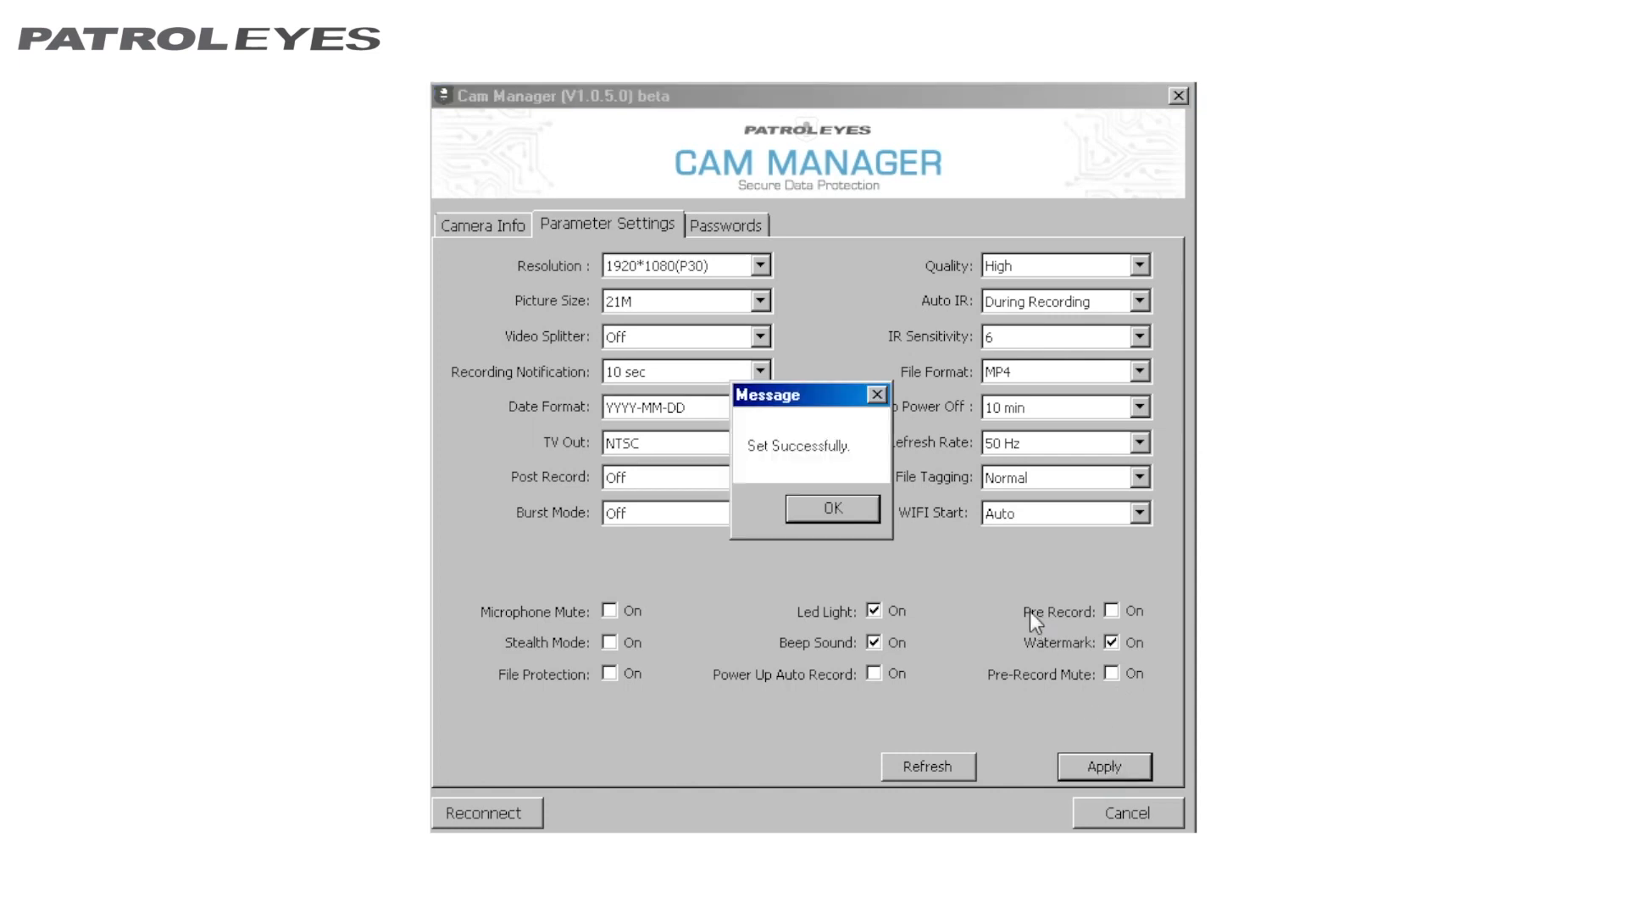
left_click(832, 509)
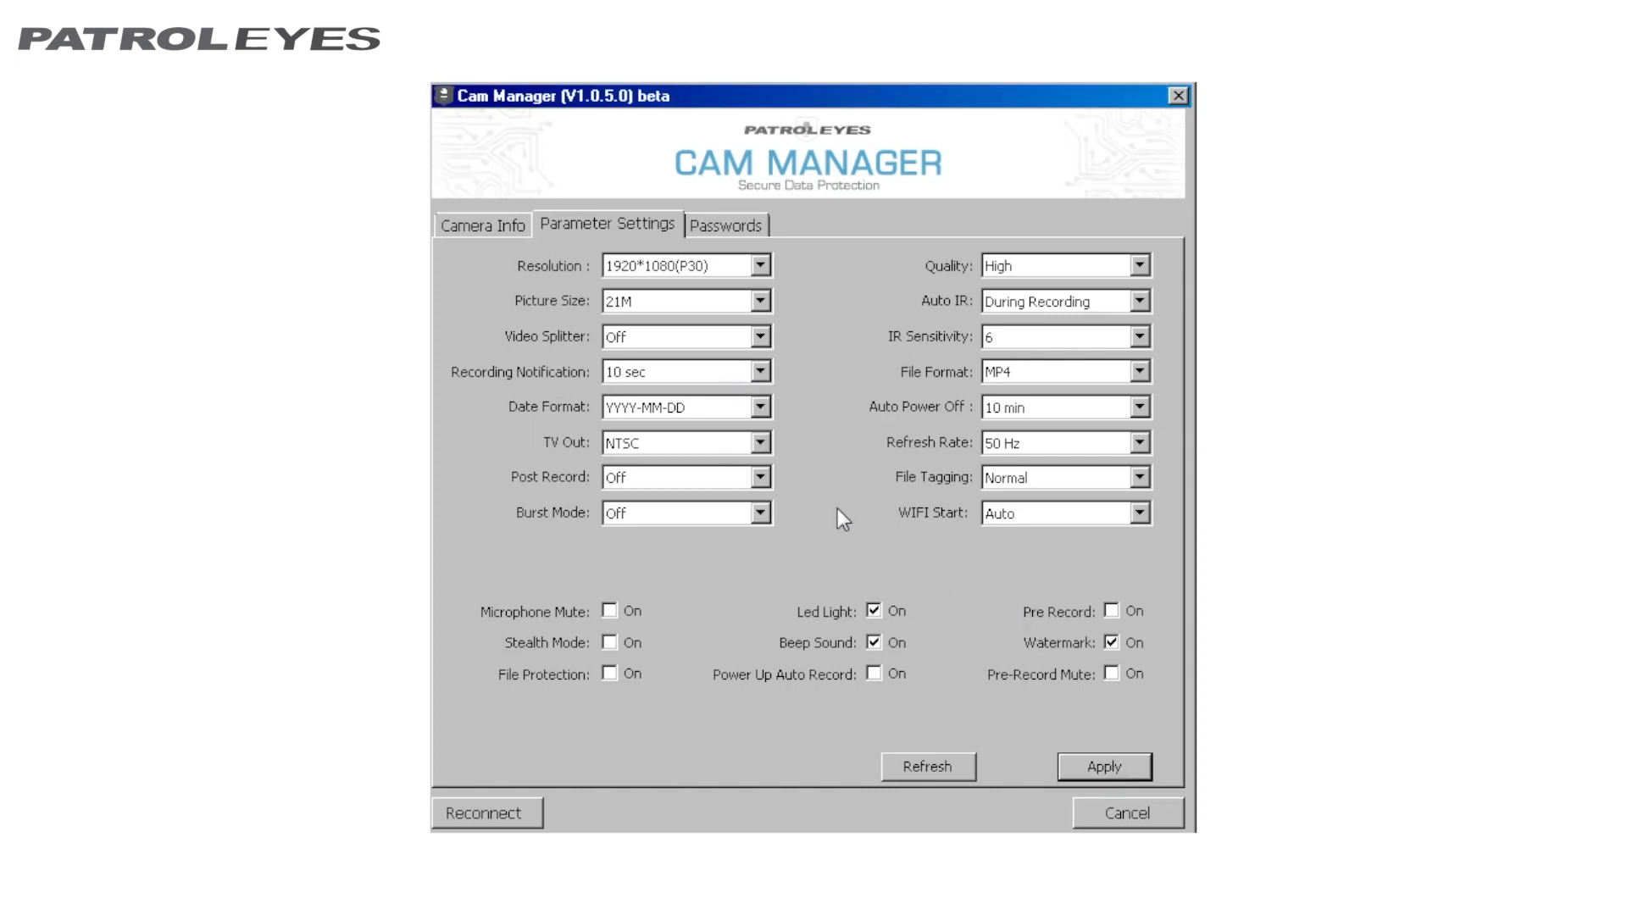
left_click(729, 223)
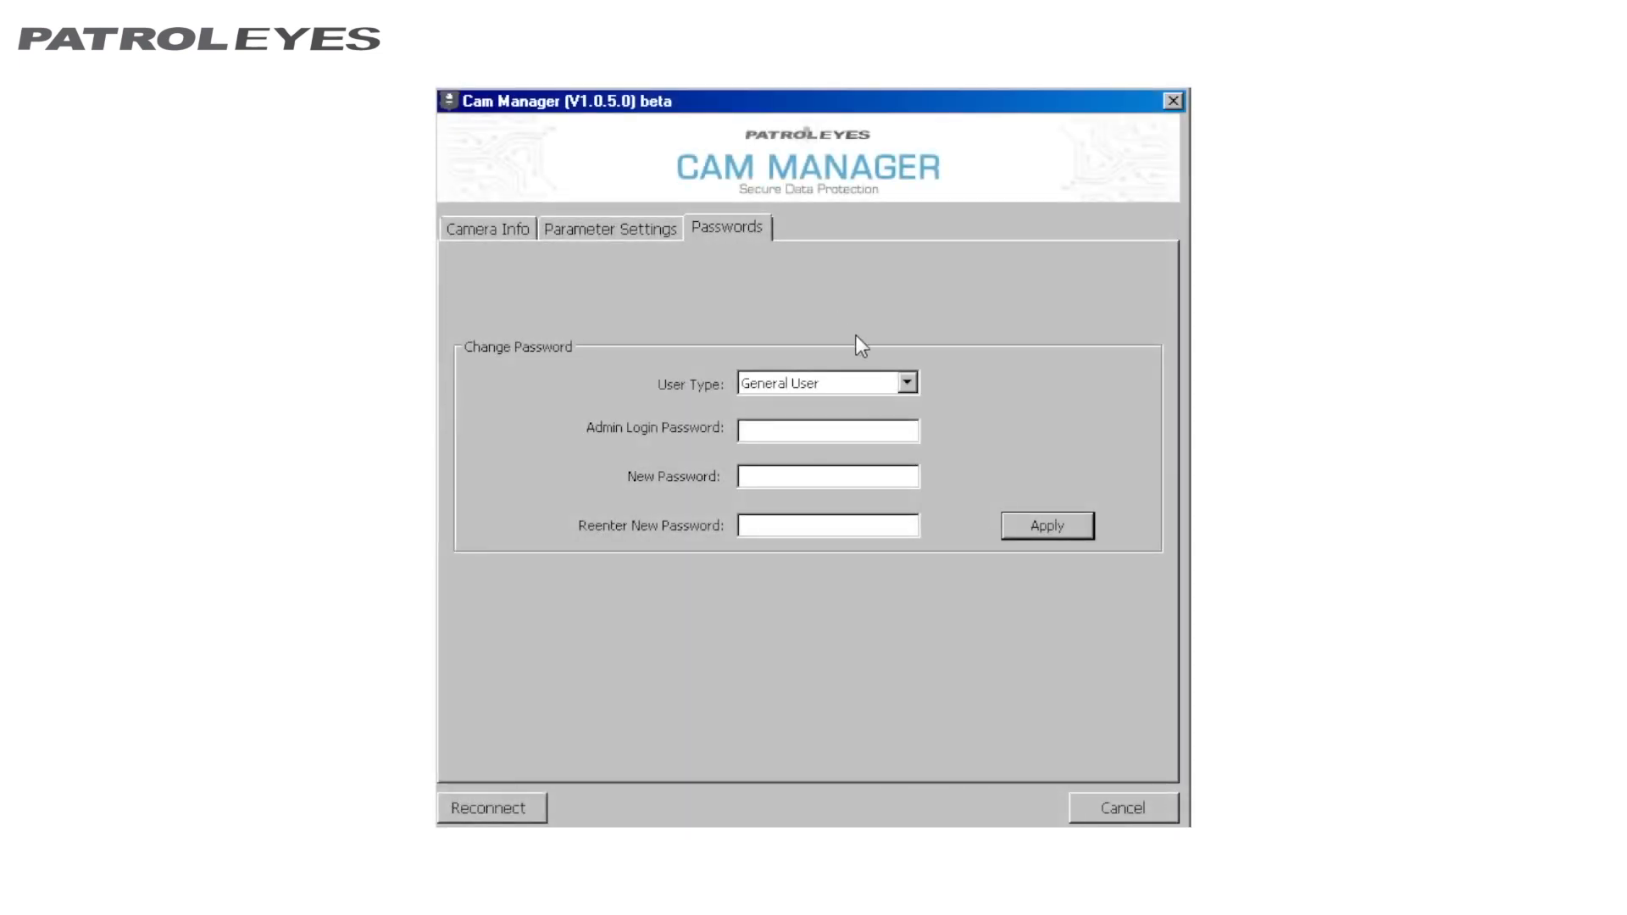
mouse_move(932, 420)
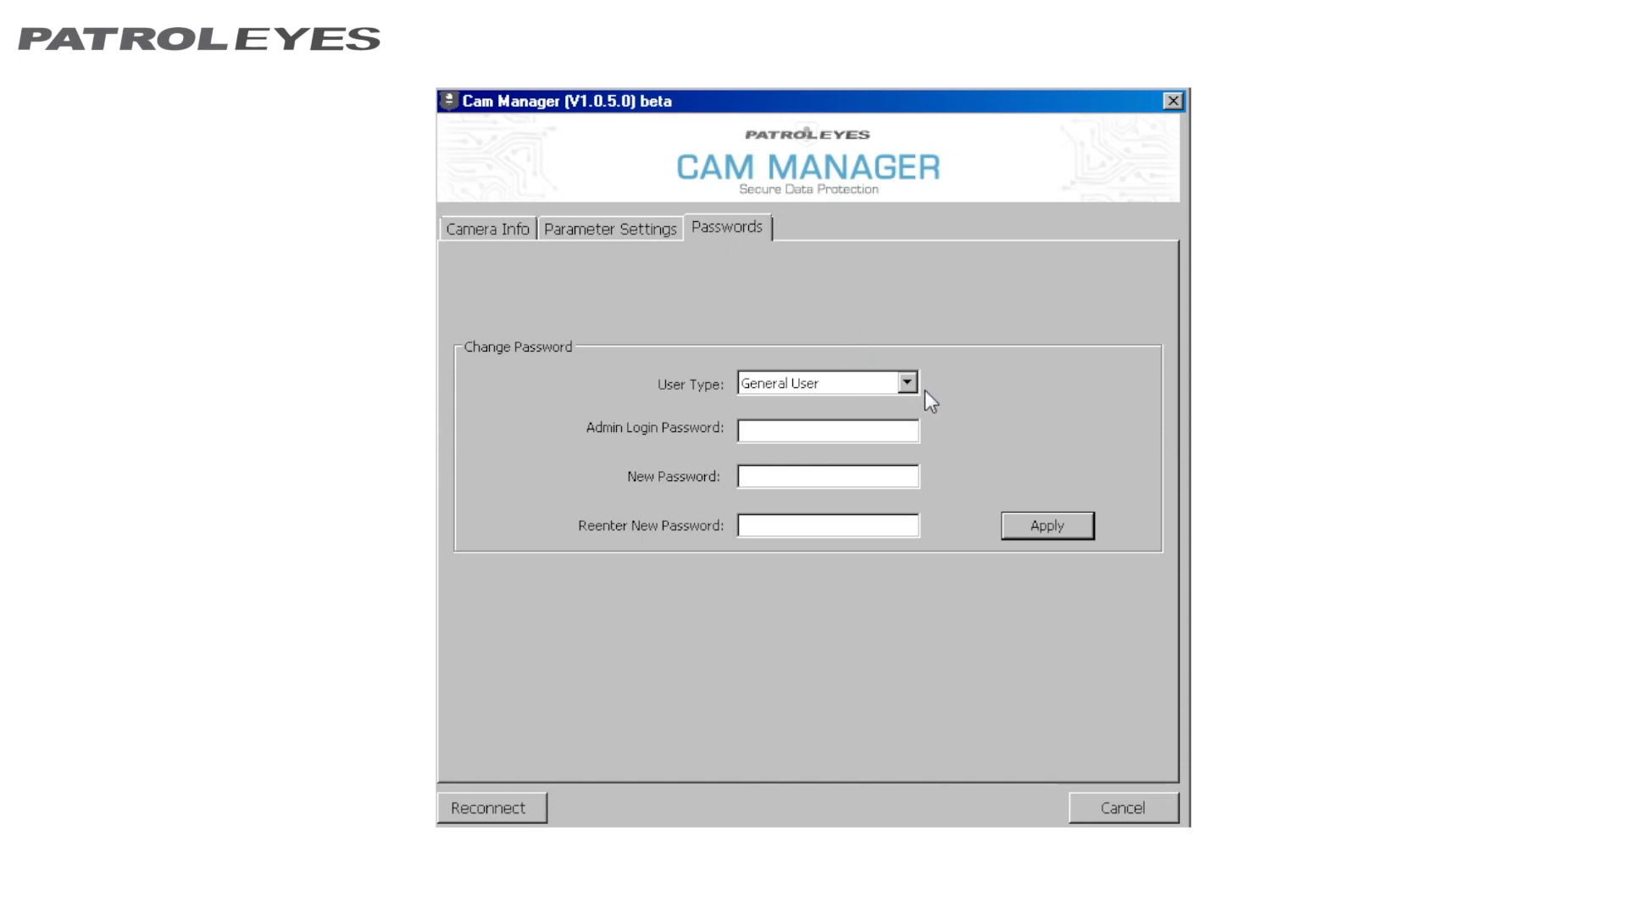
mouse_move(932, 410)
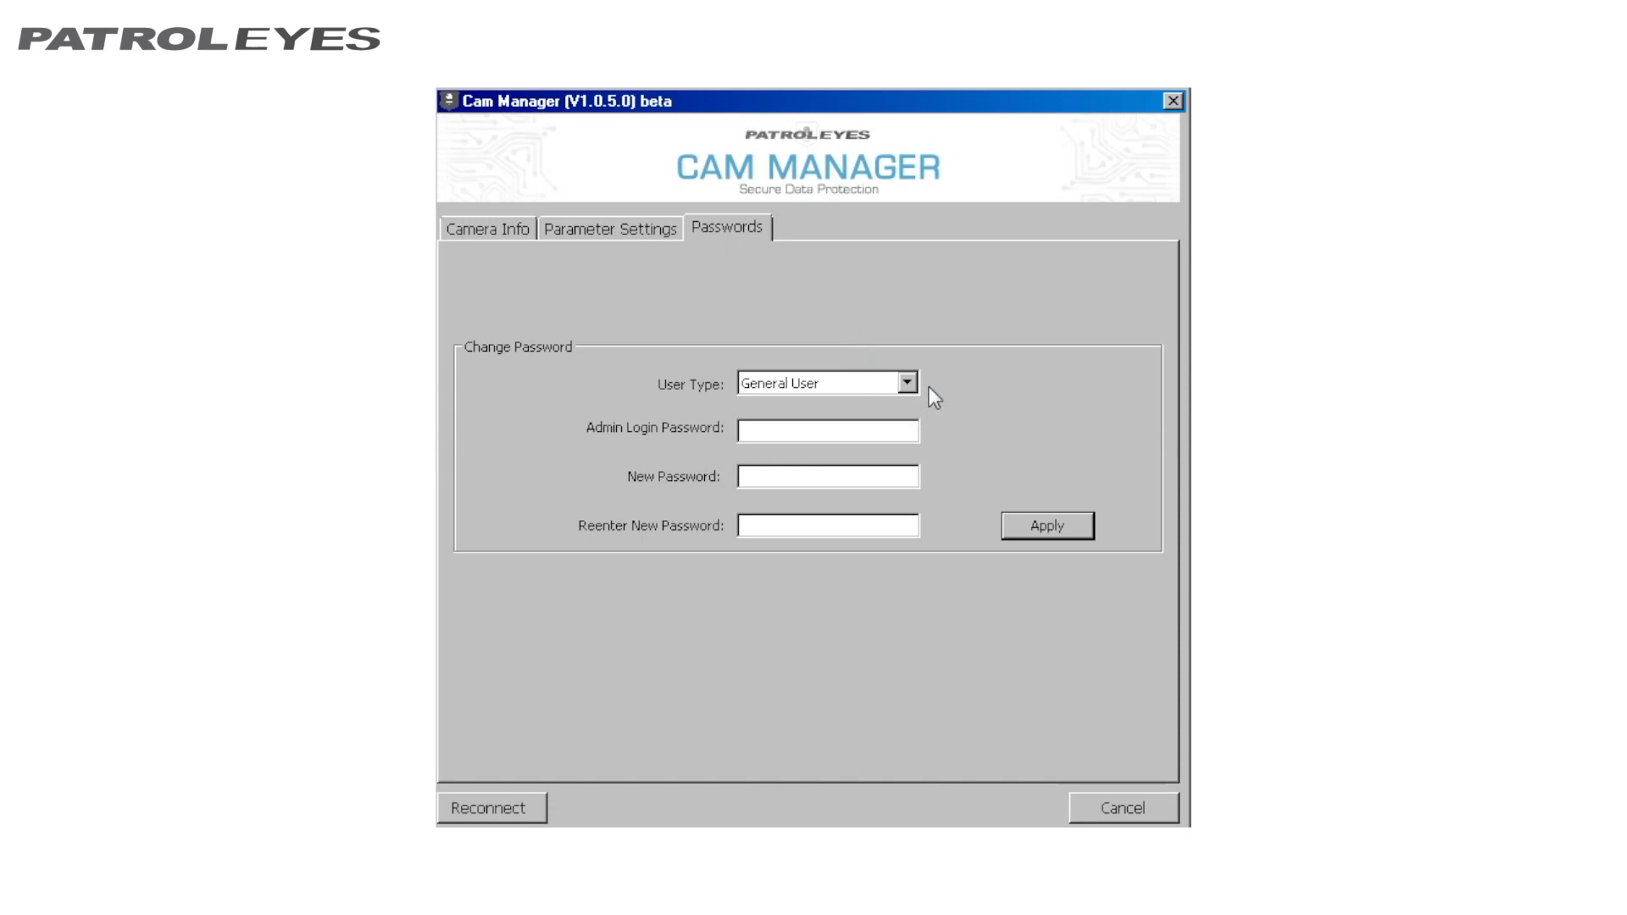
mouse_move(605, 460)
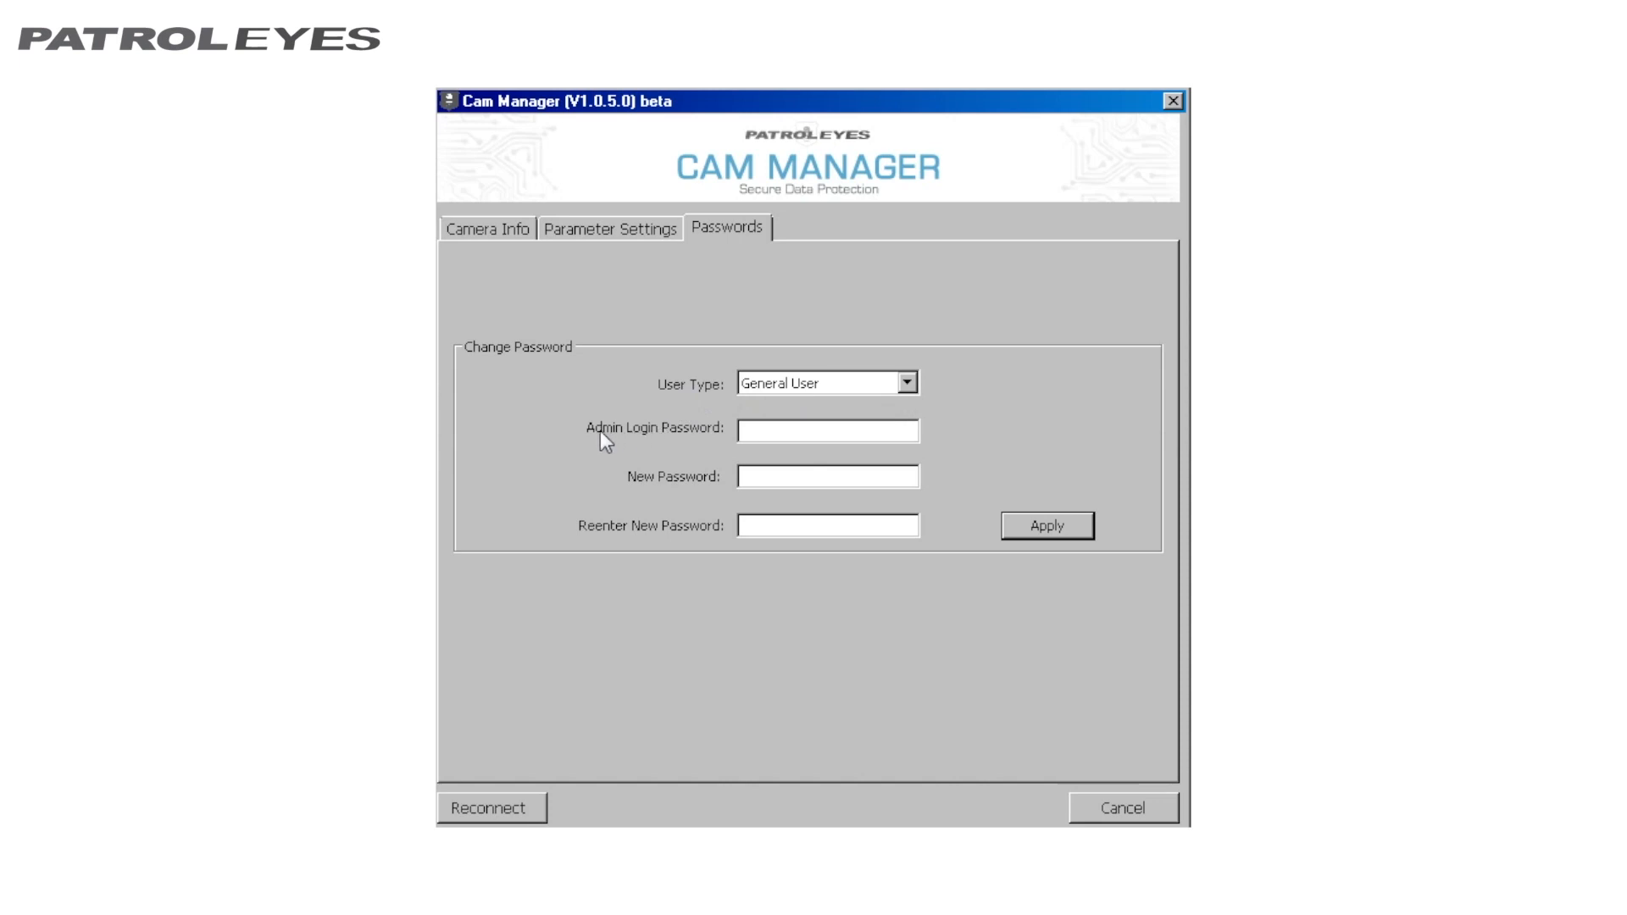
mouse_move(813, 461)
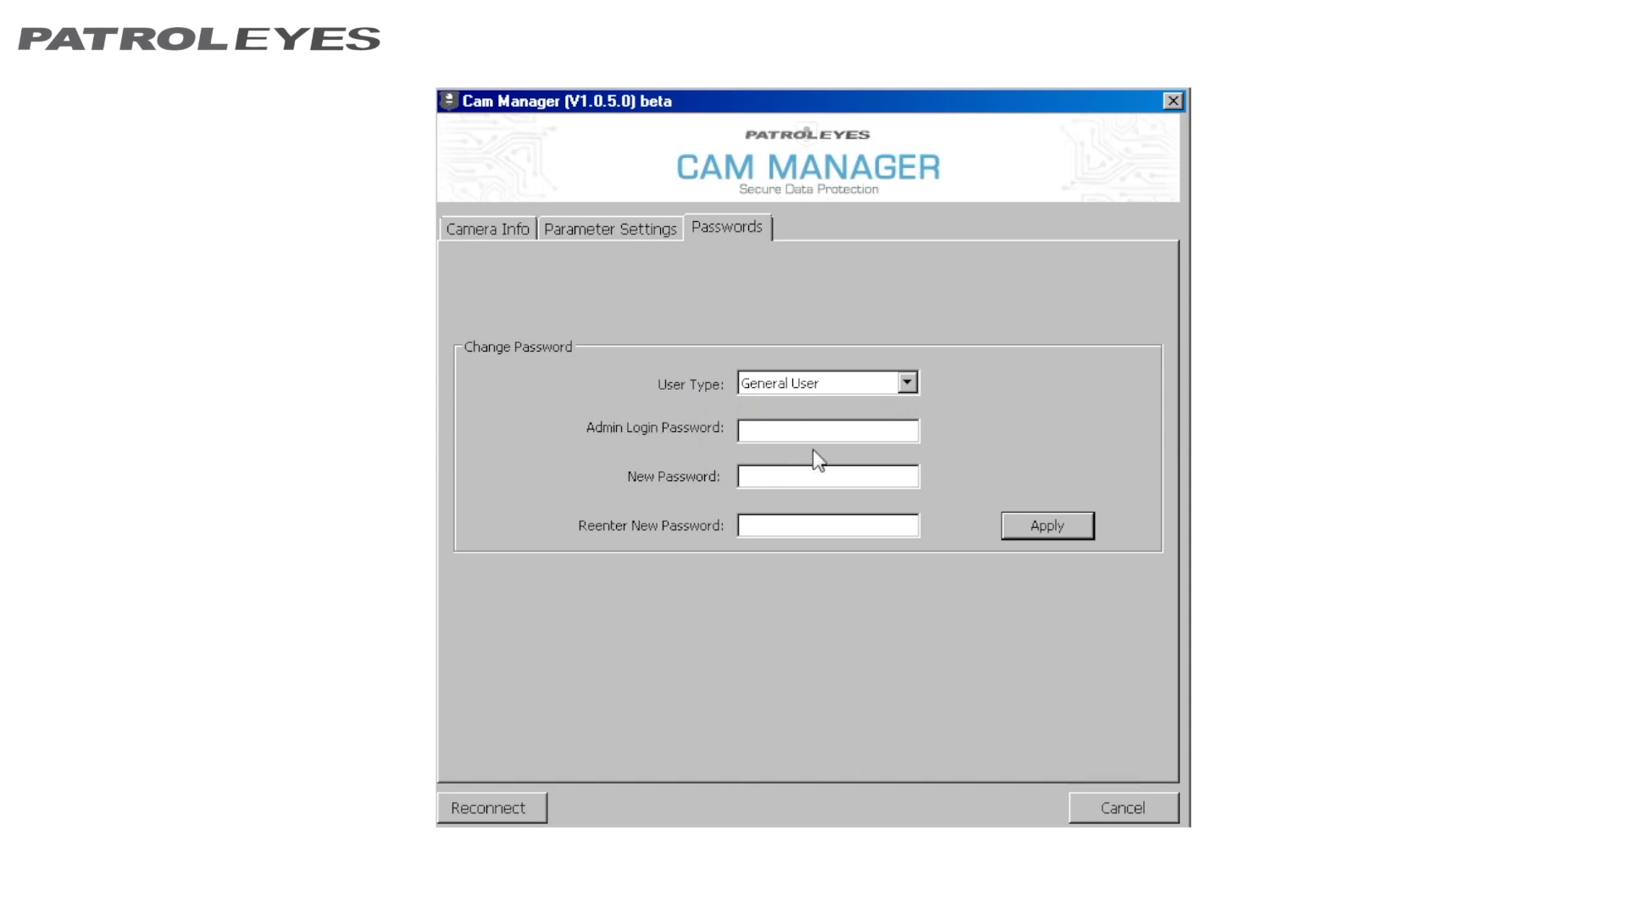
mouse_move(711, 479)
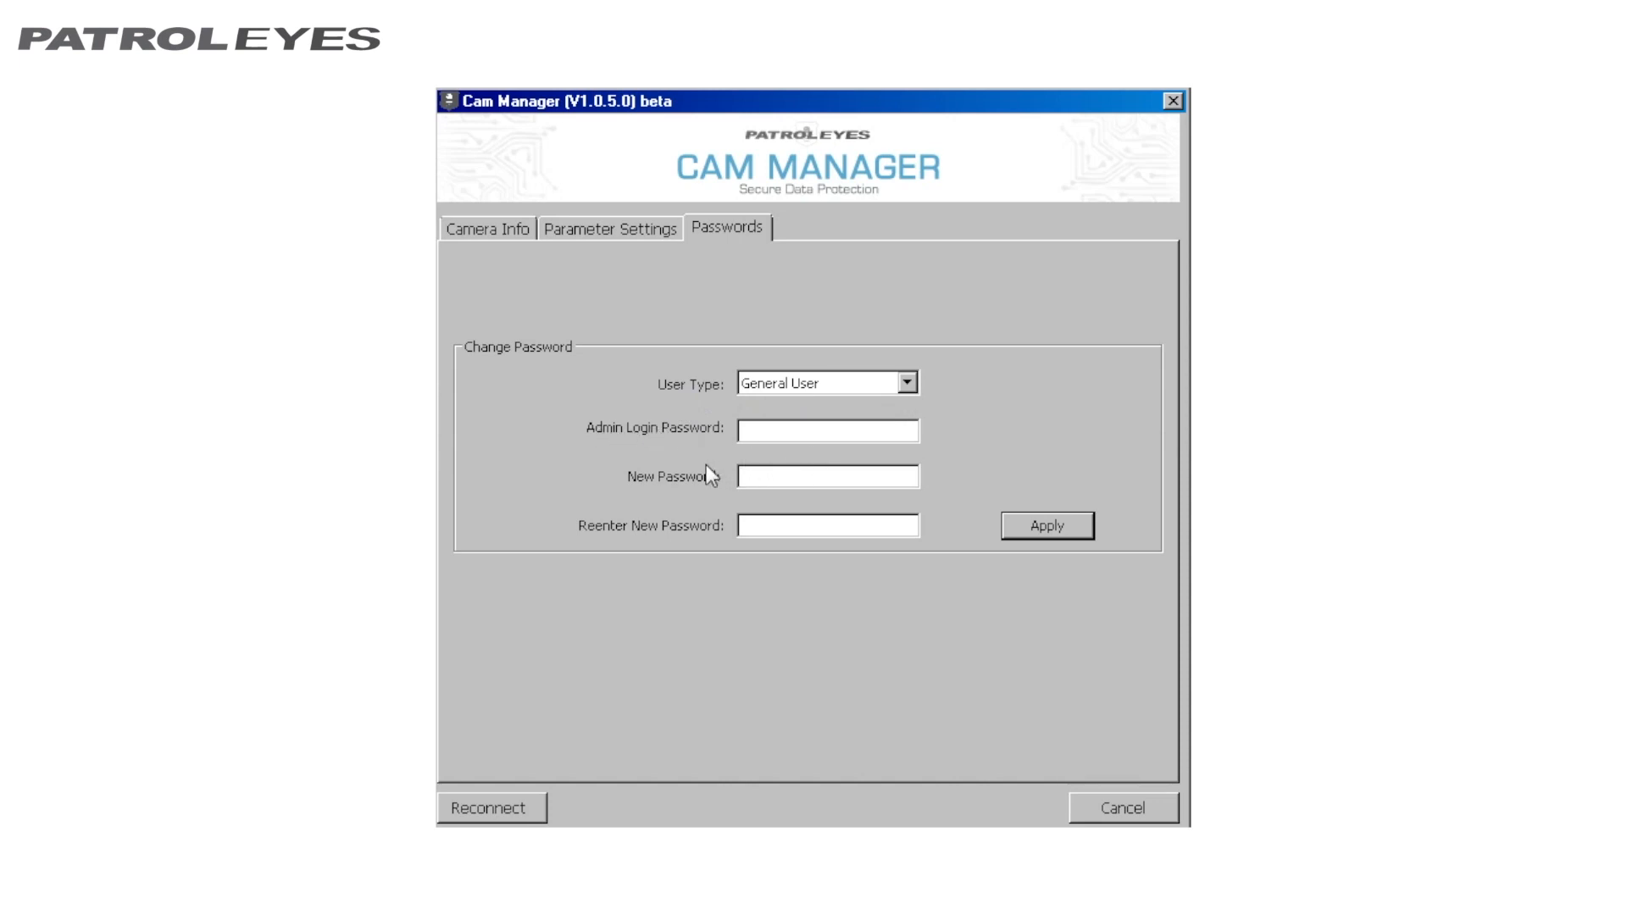
mouse_move(732, 491)
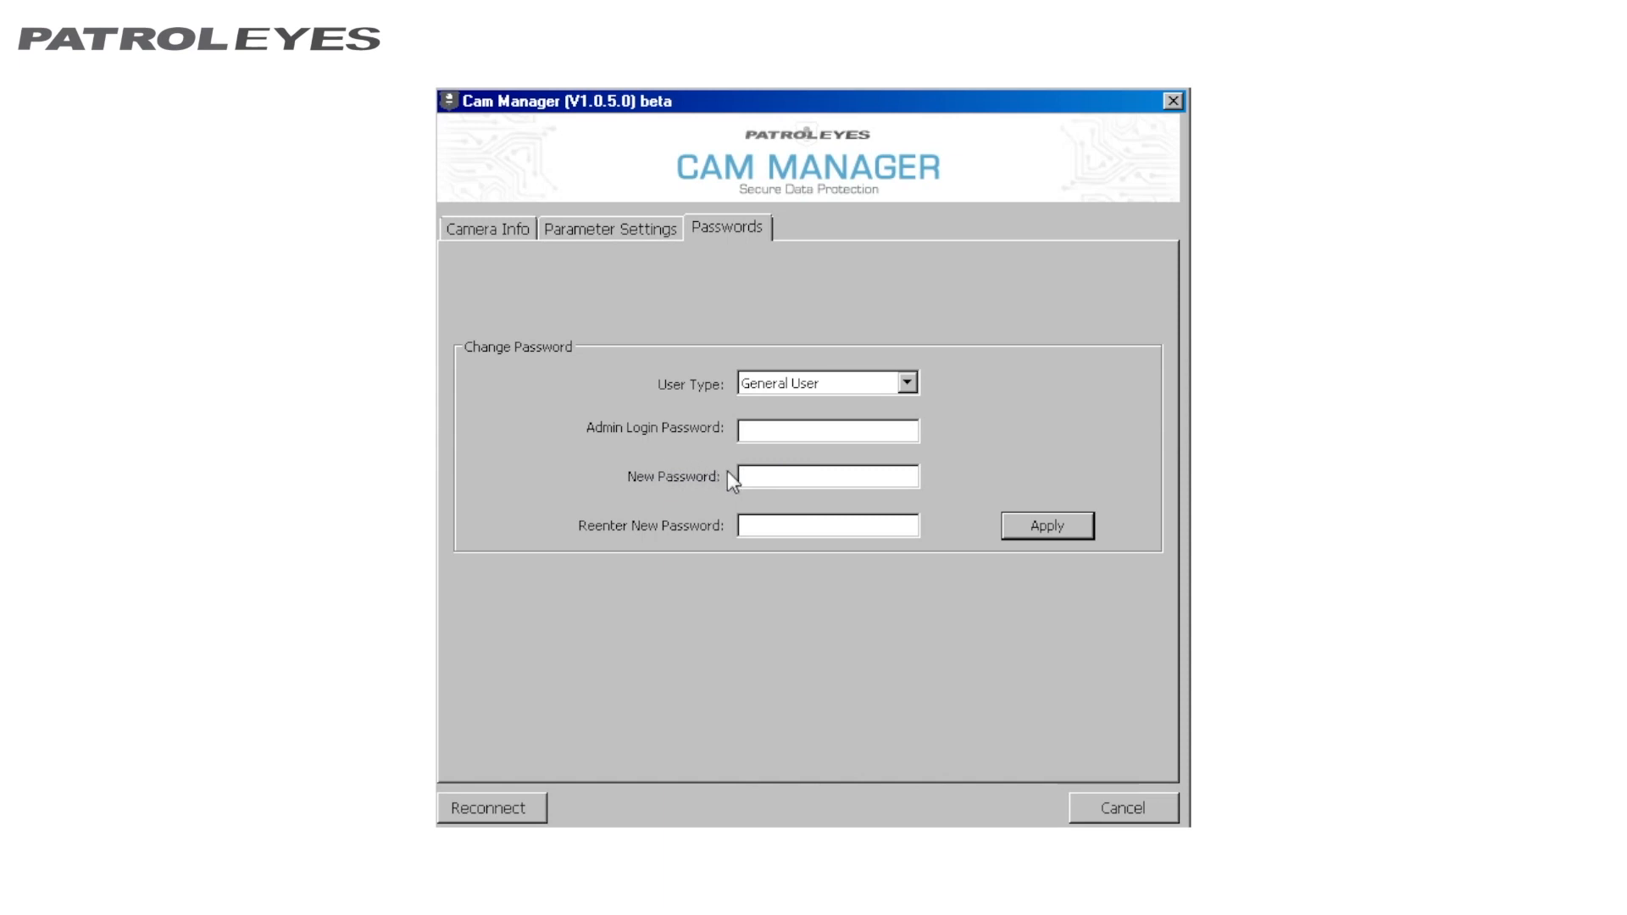
left_click(752, 477)
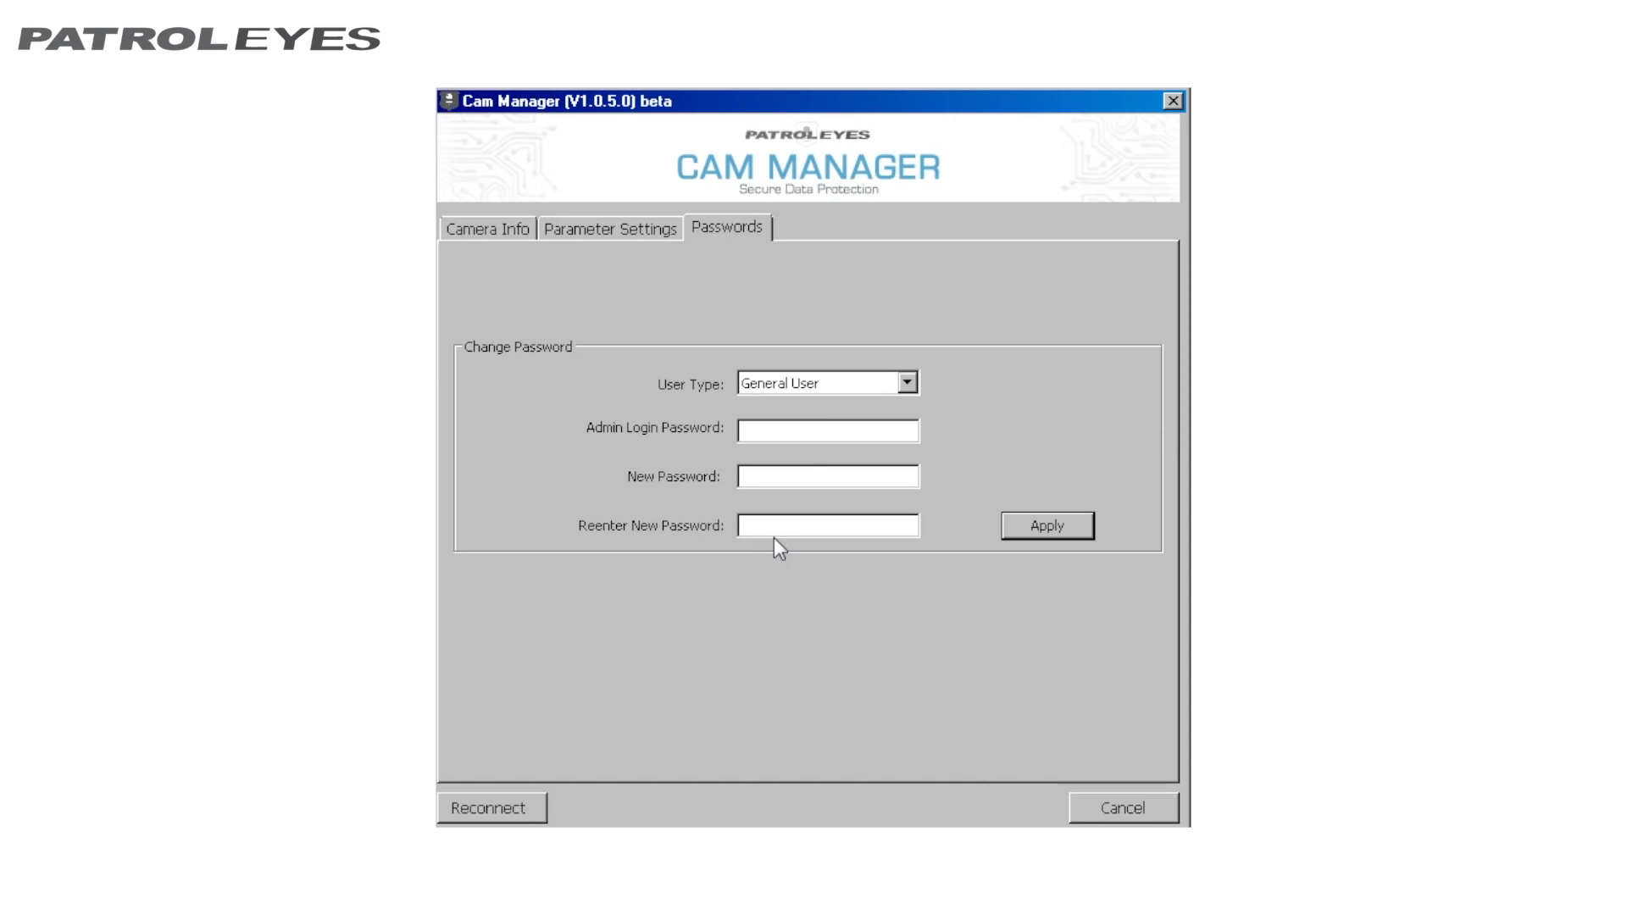
mouse_move(1040, 617)
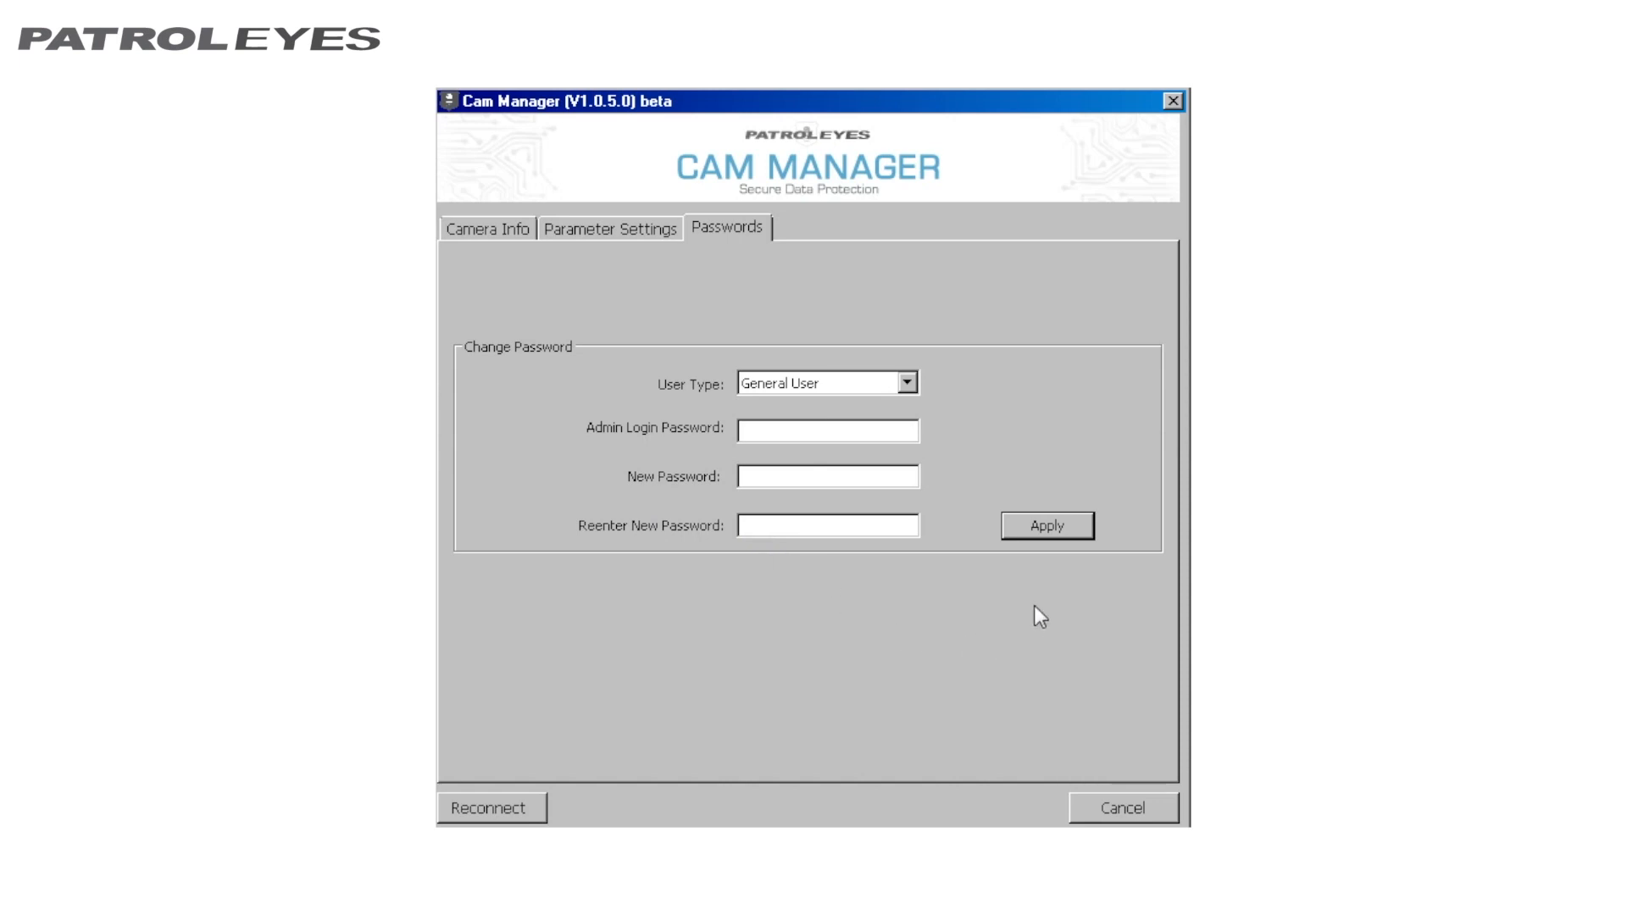
mouse_move(441, 198)
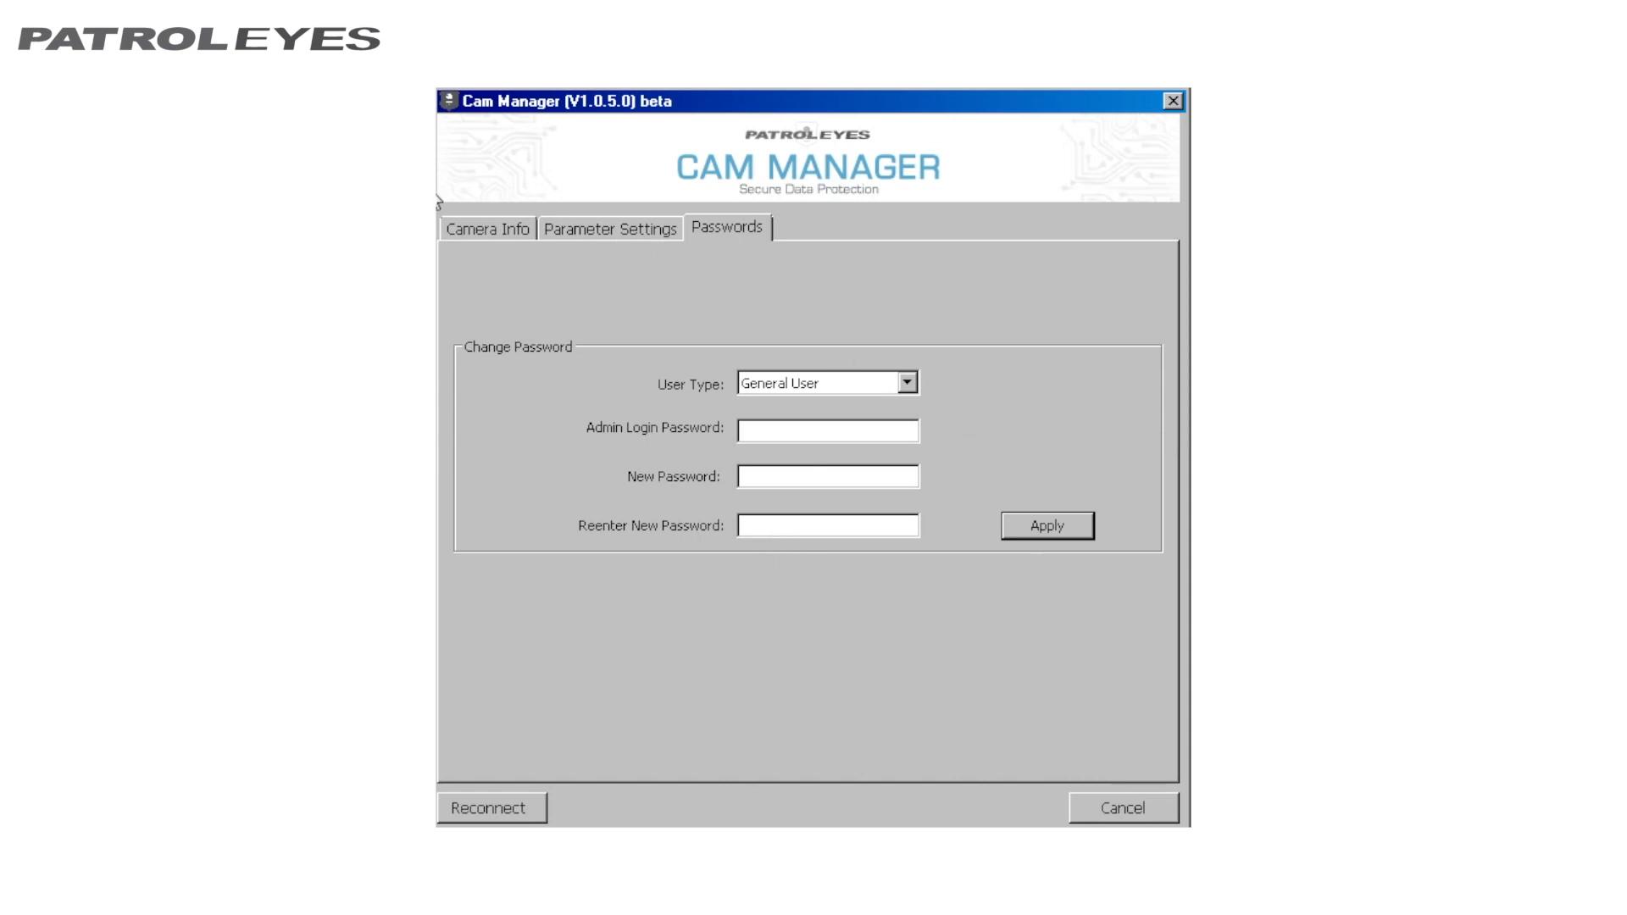